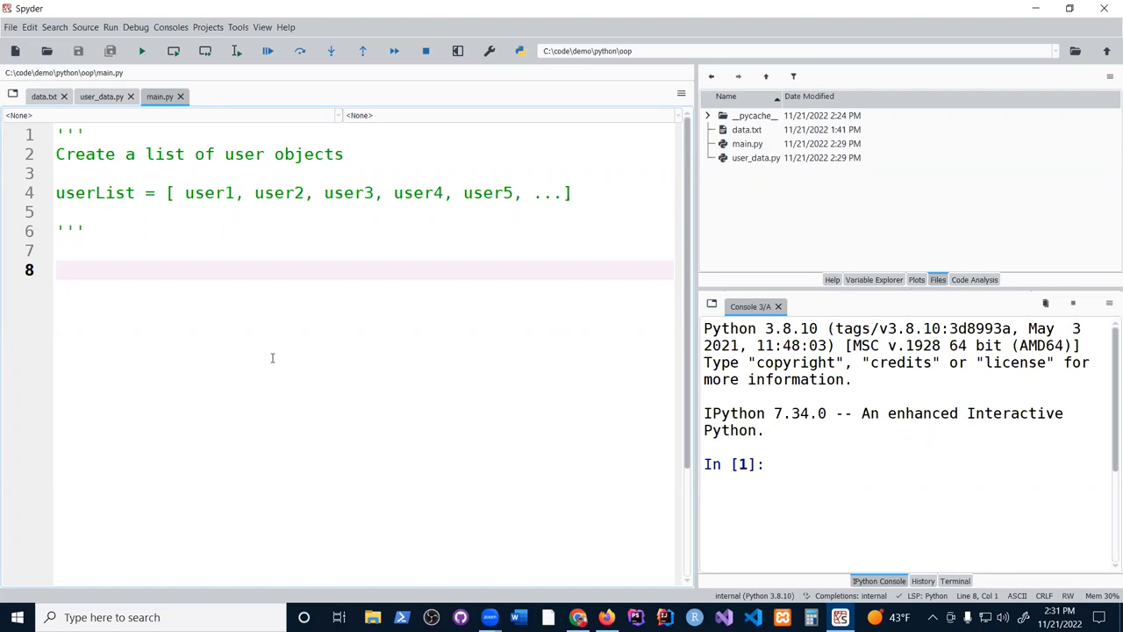
pyautogui.moveTo(269, 321)
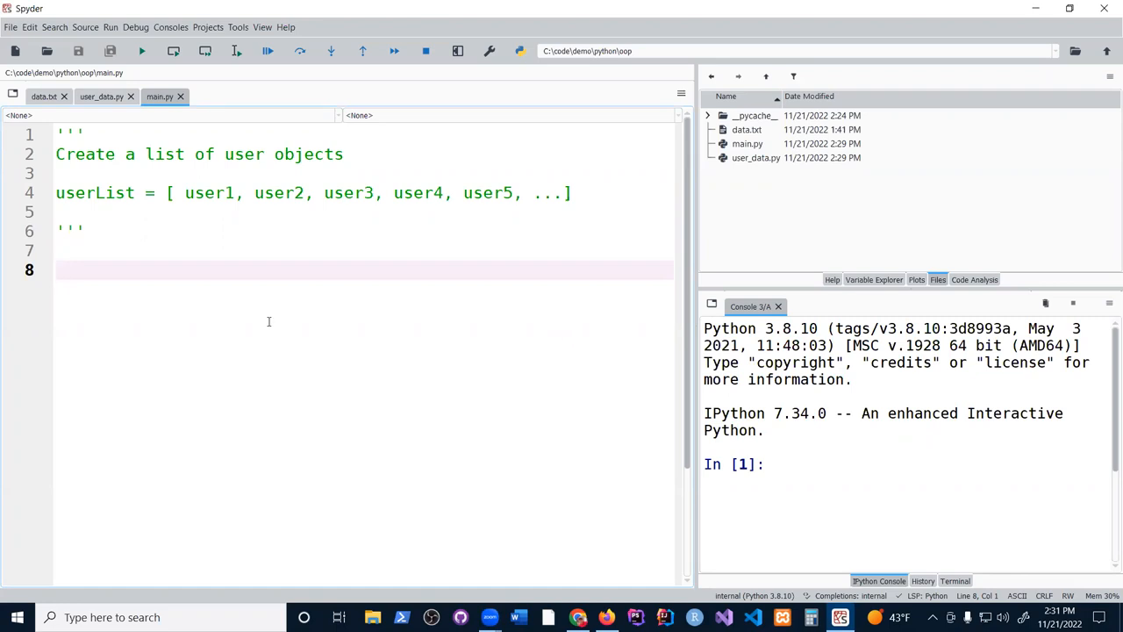
pyautogui.moveTo(273, 205)
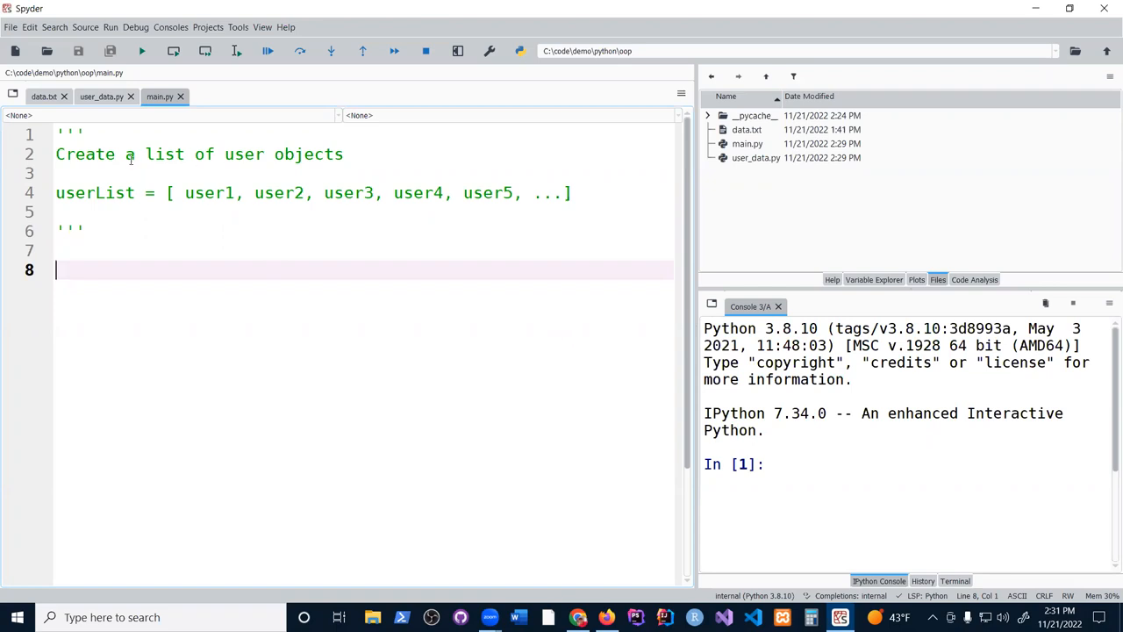
# Review the user records in user_data.py and the raw data.txt file
pyautogui.click(101, 97)
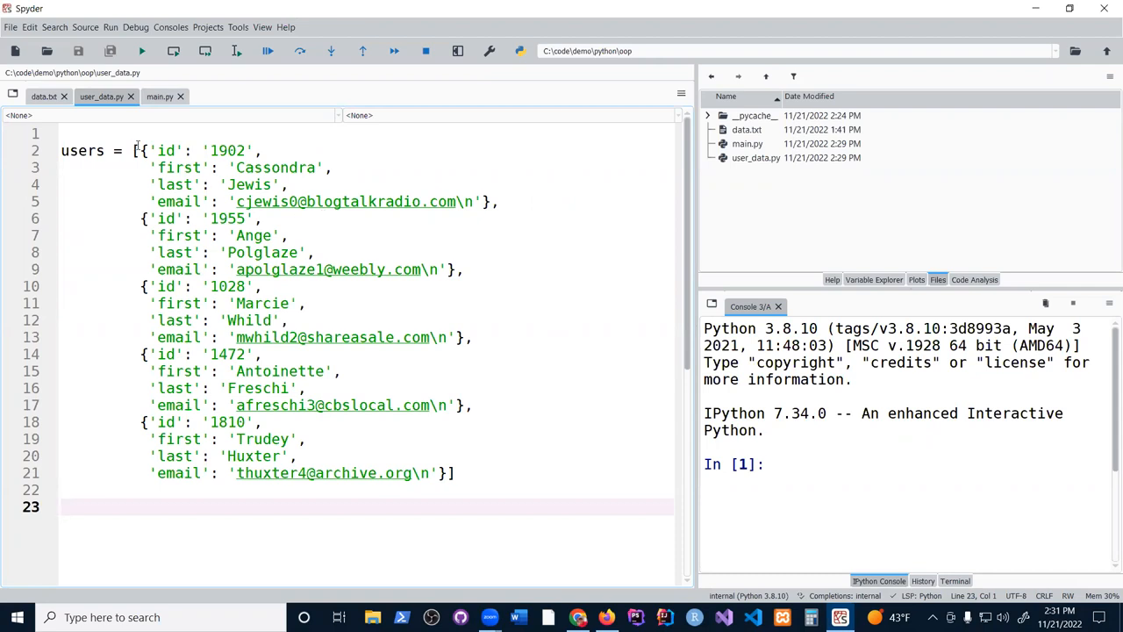
pyautogui.moveTo(145, 150); pyautogui.dragTo(496, 201)
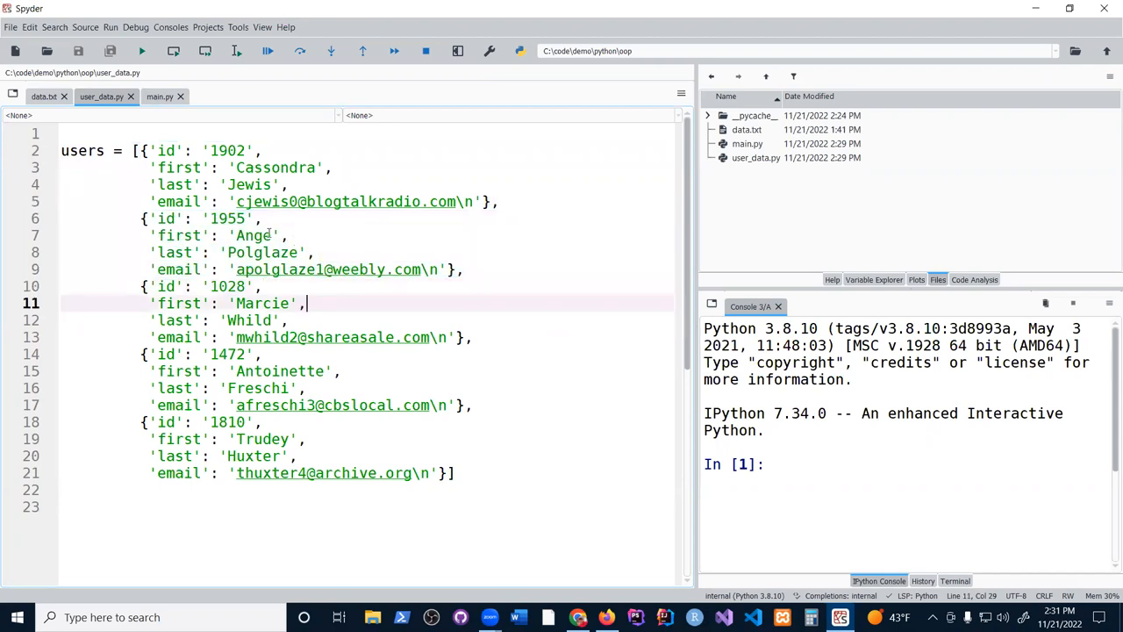
pyautogui.click(44, 97)
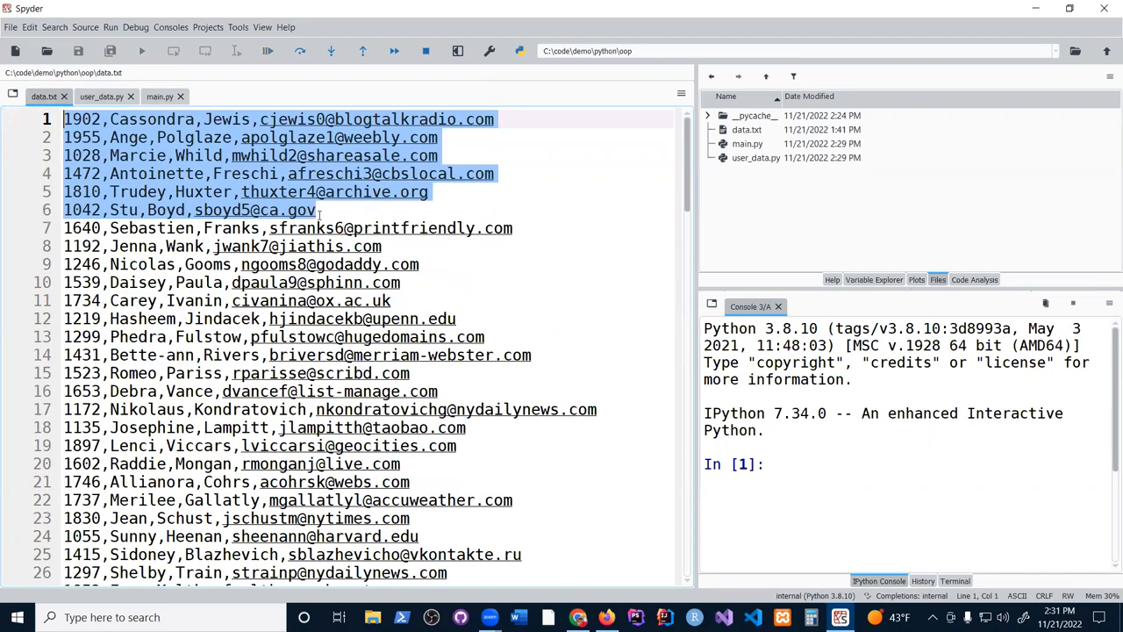
pyautogui.click(316, 210)
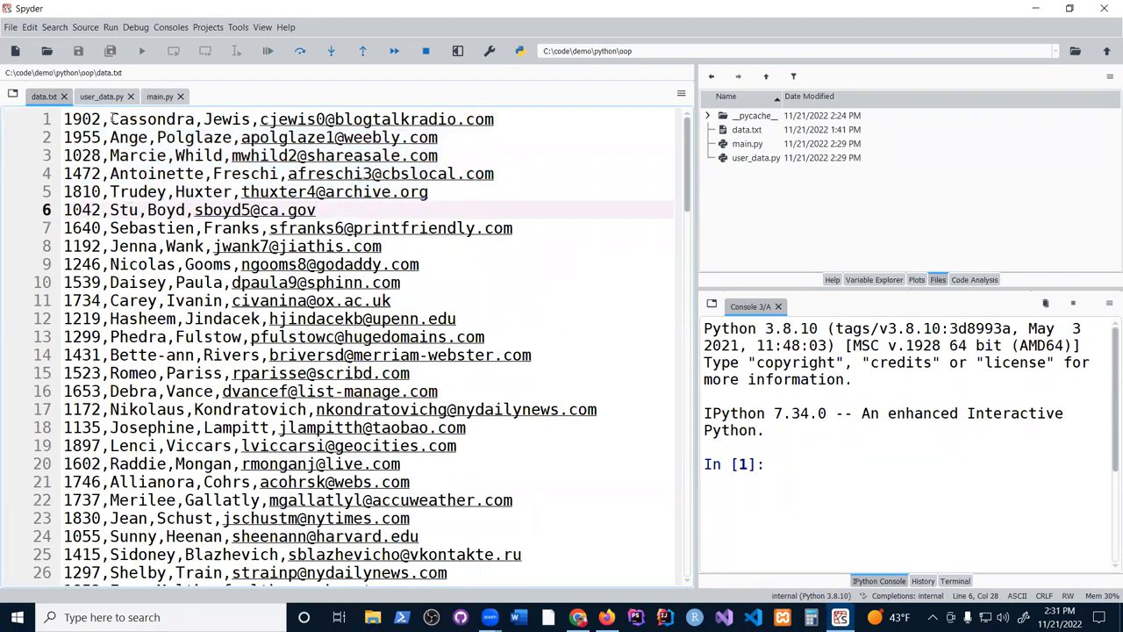
pyautogui.click(100, 97)
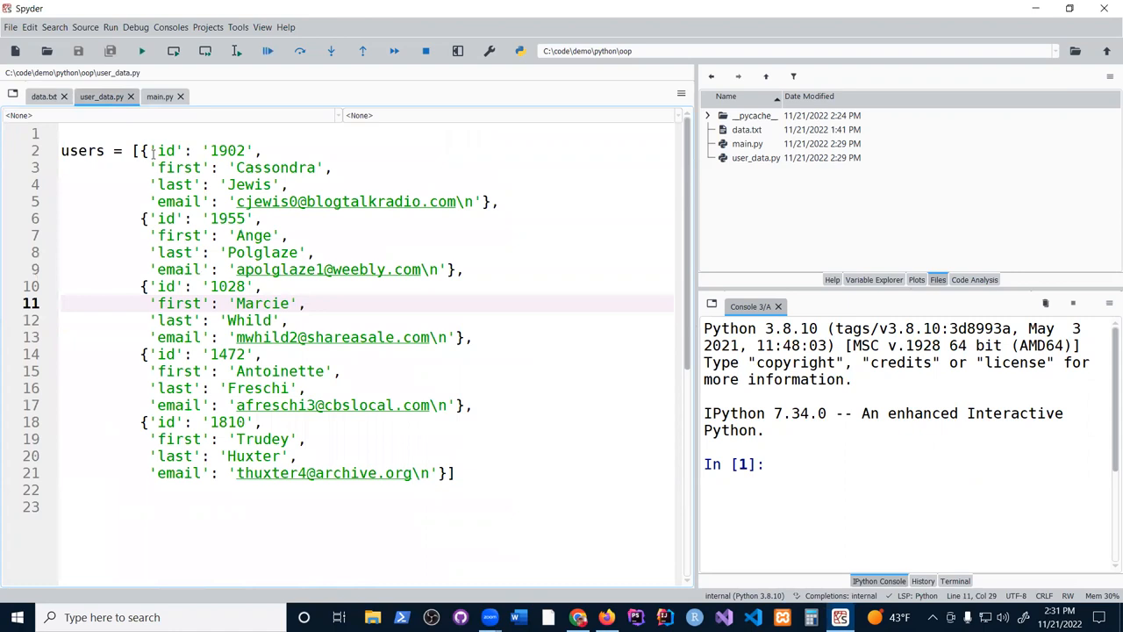
pyautogui.moveTo(310, 211)
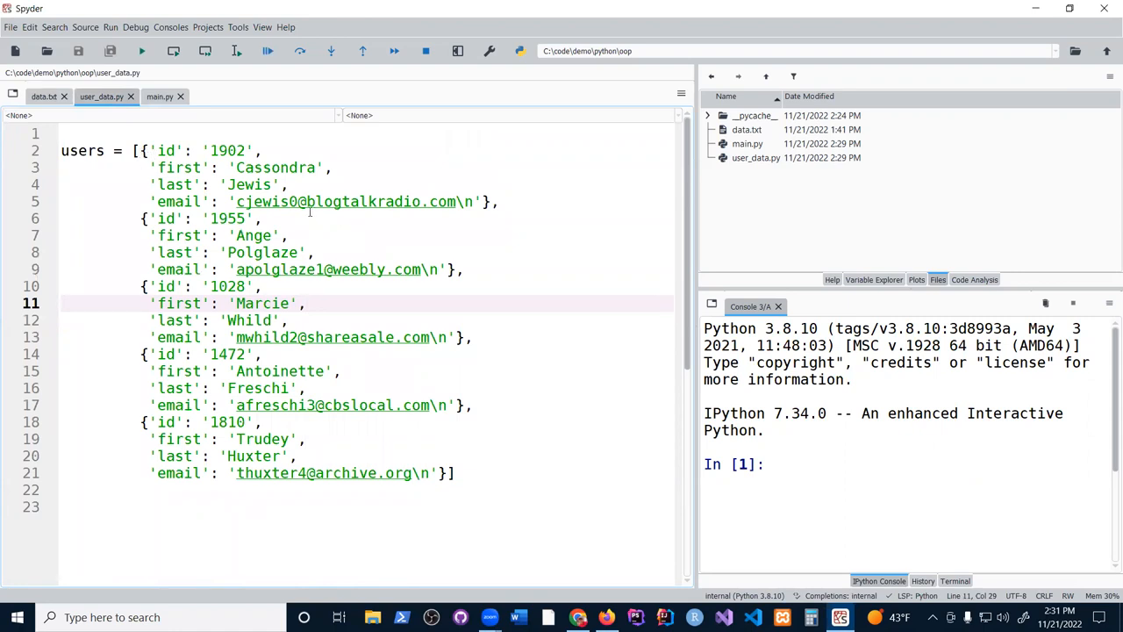
pyautogui.moveTo(331, 230)
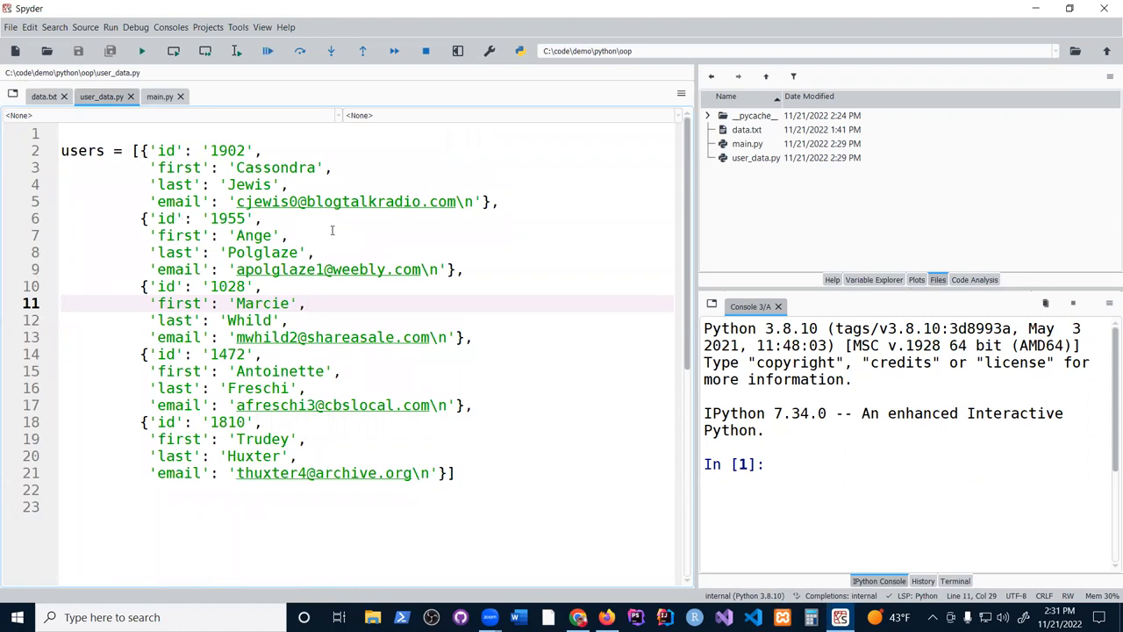
pyautogui.moveTo(109, 83)
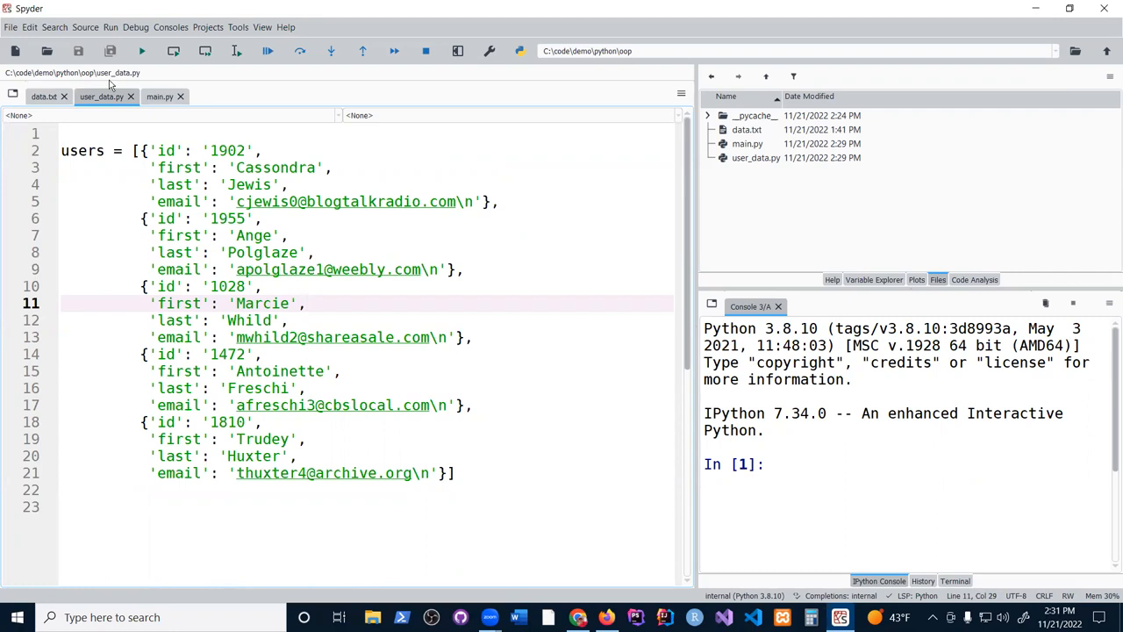
# Create a new script saved as user.py in the oop folder and open it
pyautogui.click(160, 97)
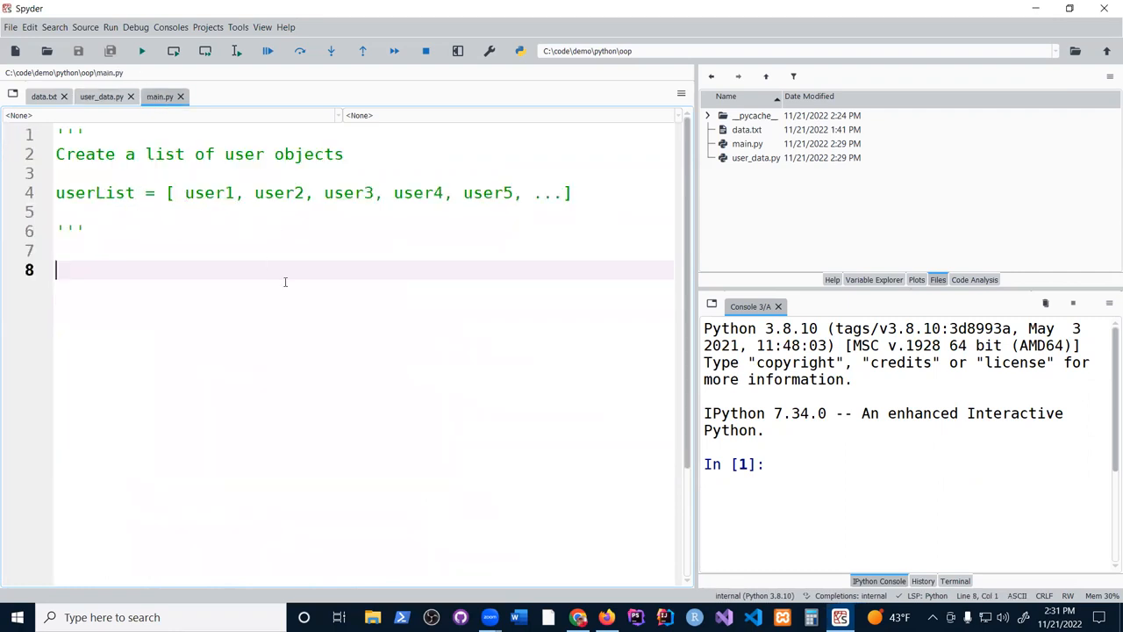
pyautogui.click(755, 157)
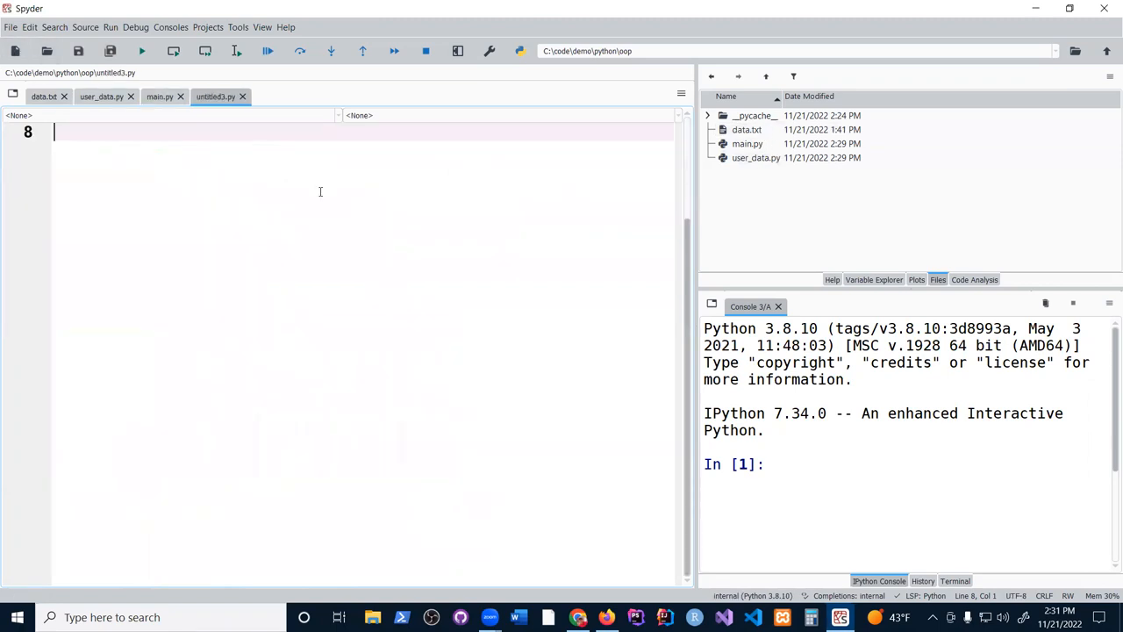
pyautogui.moveTo(366, 206)
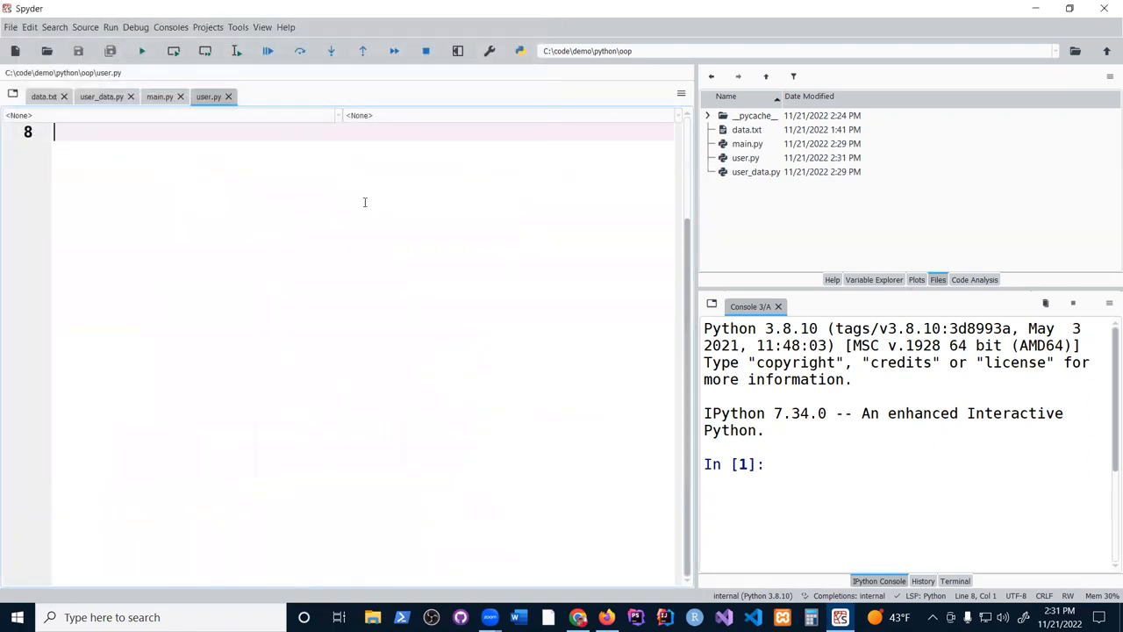
pyautogui.click(745, 157)
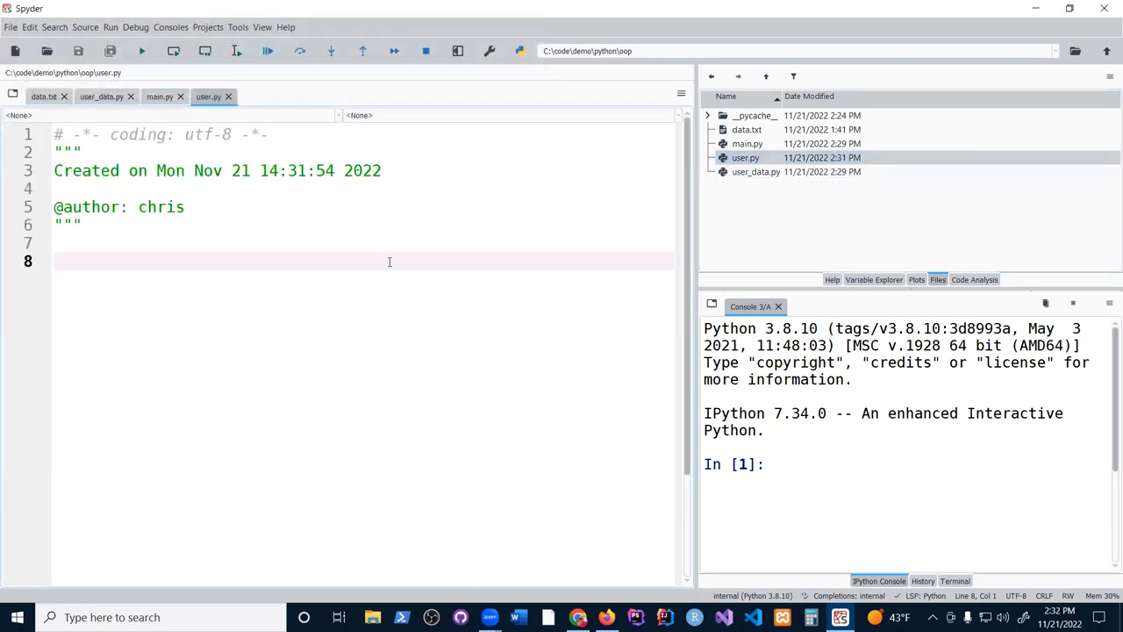
# Write class User with __init__(self, user_id, first, last, email) assigning each to self attributes
pyautogui.write('class User:')
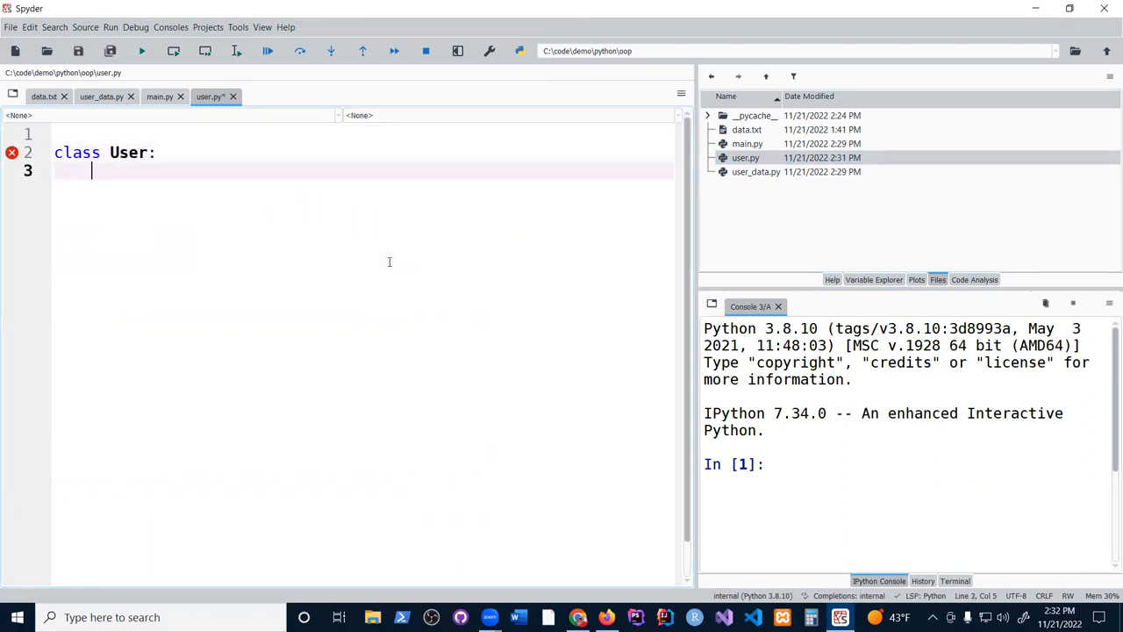
pyautogui.write('def')
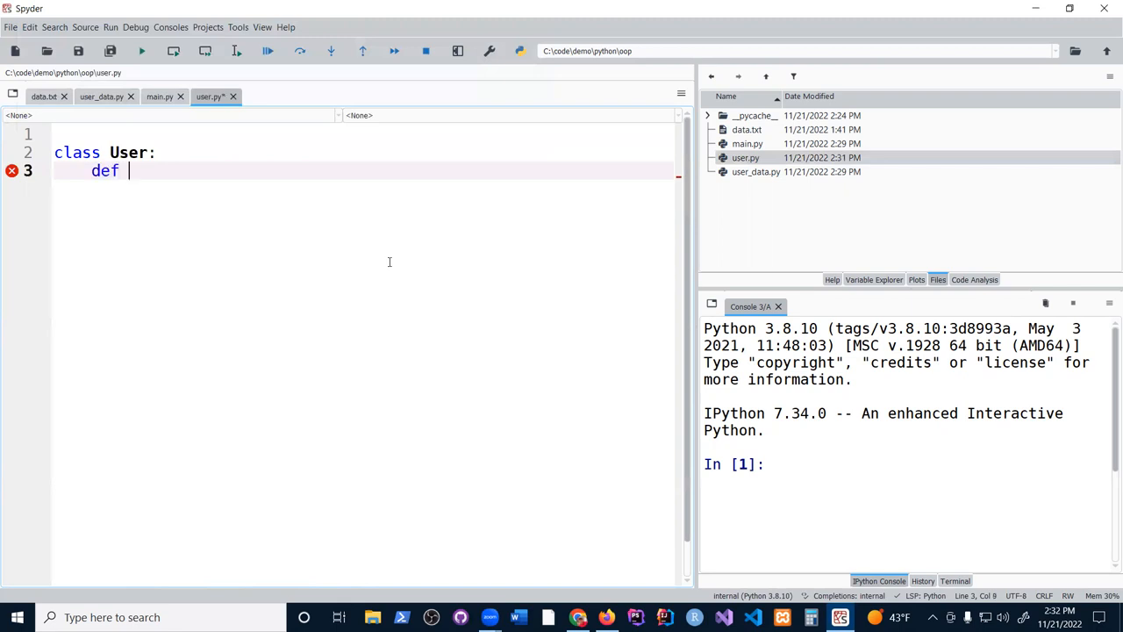
pyautogui.write('__init__')
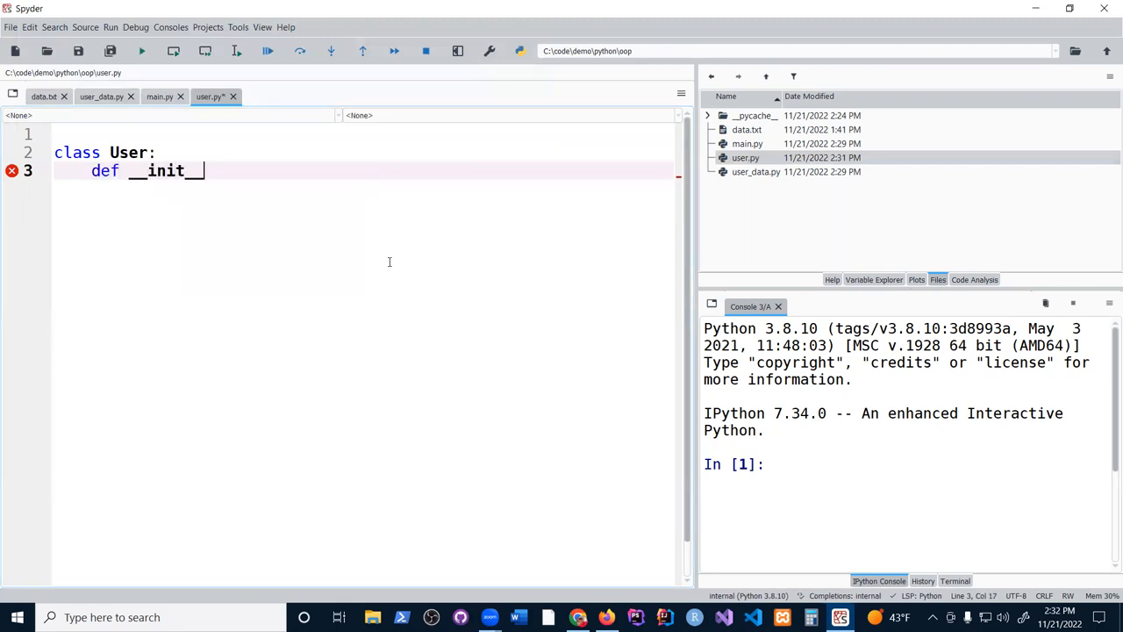
pyautogui.write('(self,')
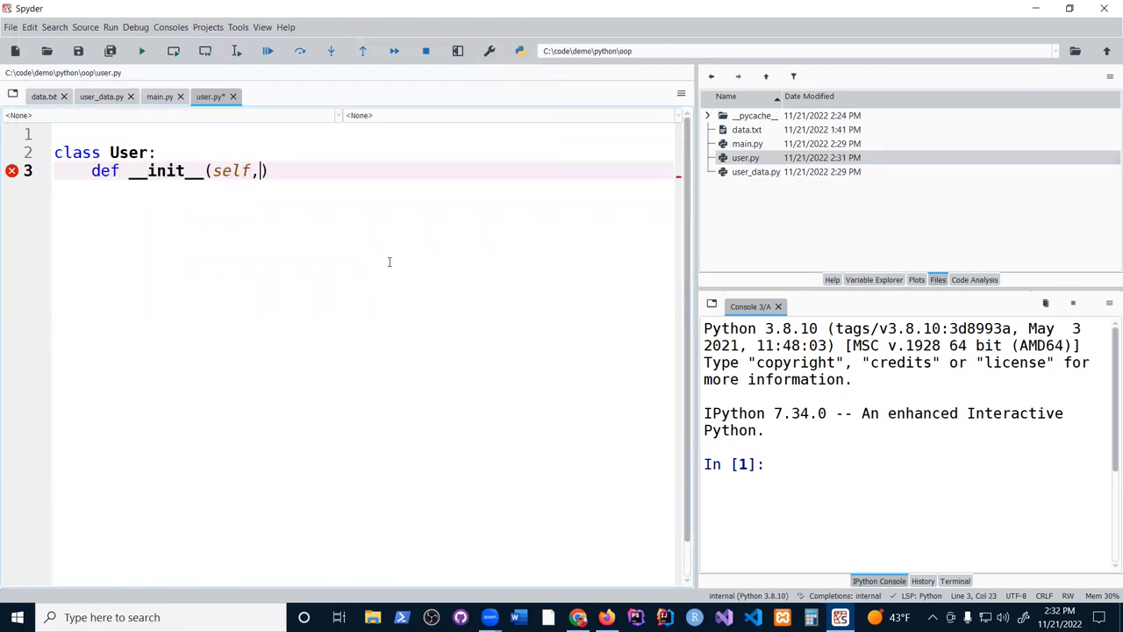
pyautogui.write('user_id,first,la')
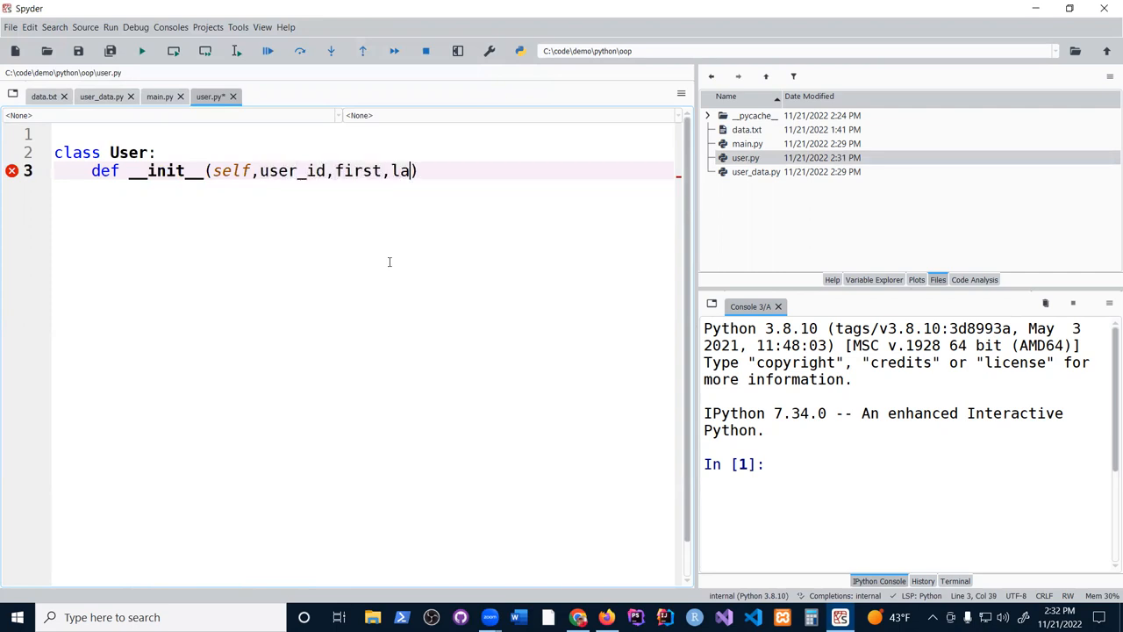
pyautogui.write('st,email')
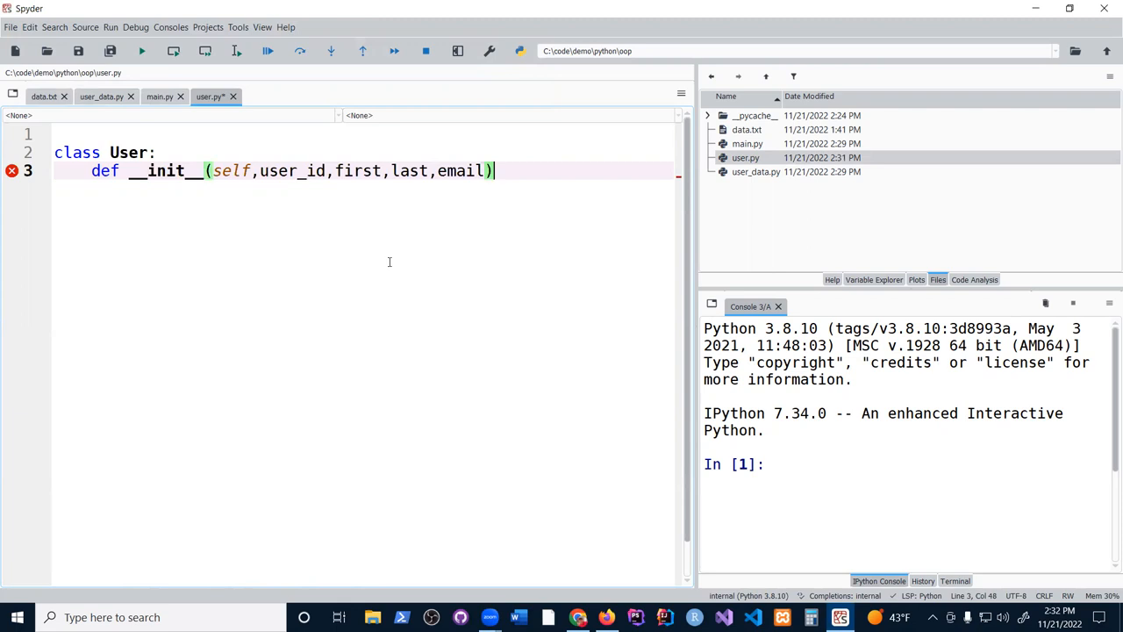
pyautogui.write(':')
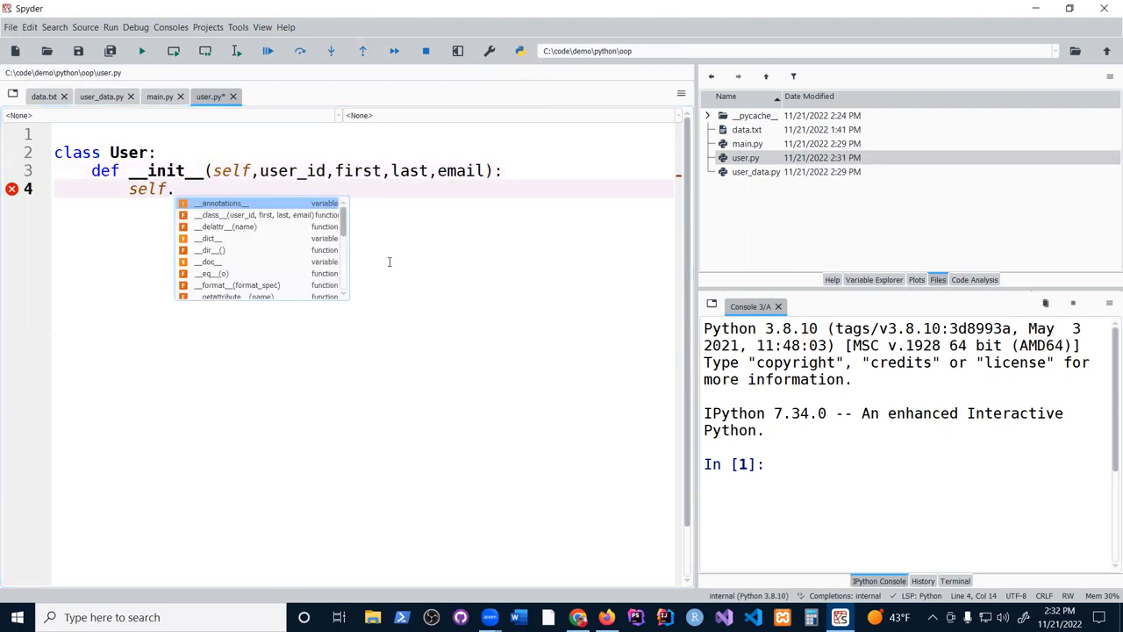
pyautogui.write('user_id =')
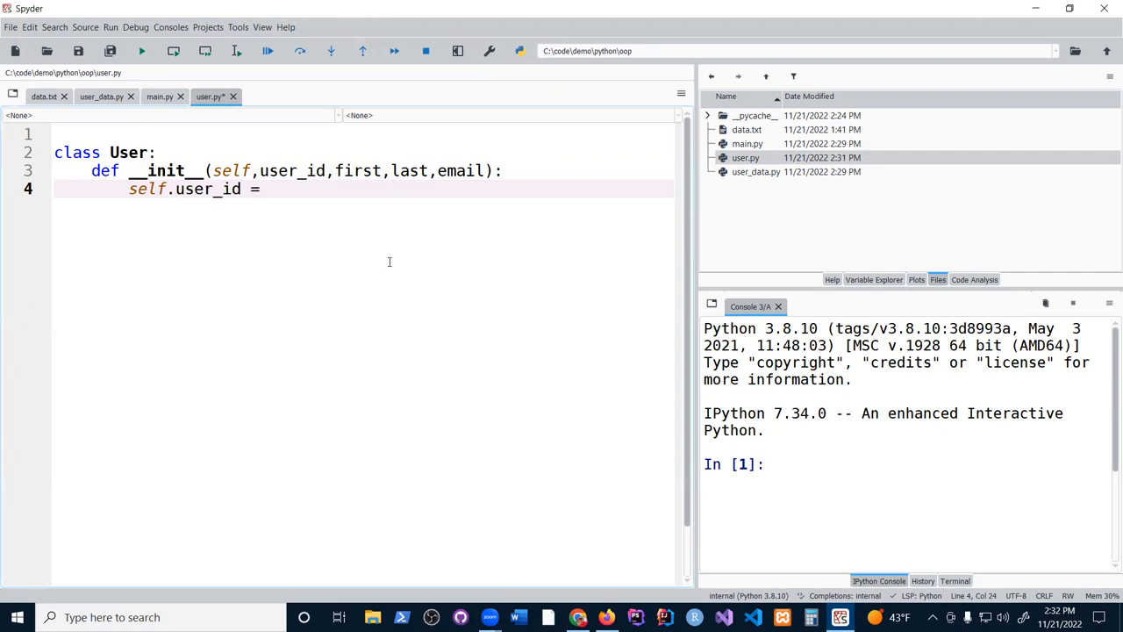
pyautogui.write('user_id')
pyautogui.write('self.first = first')
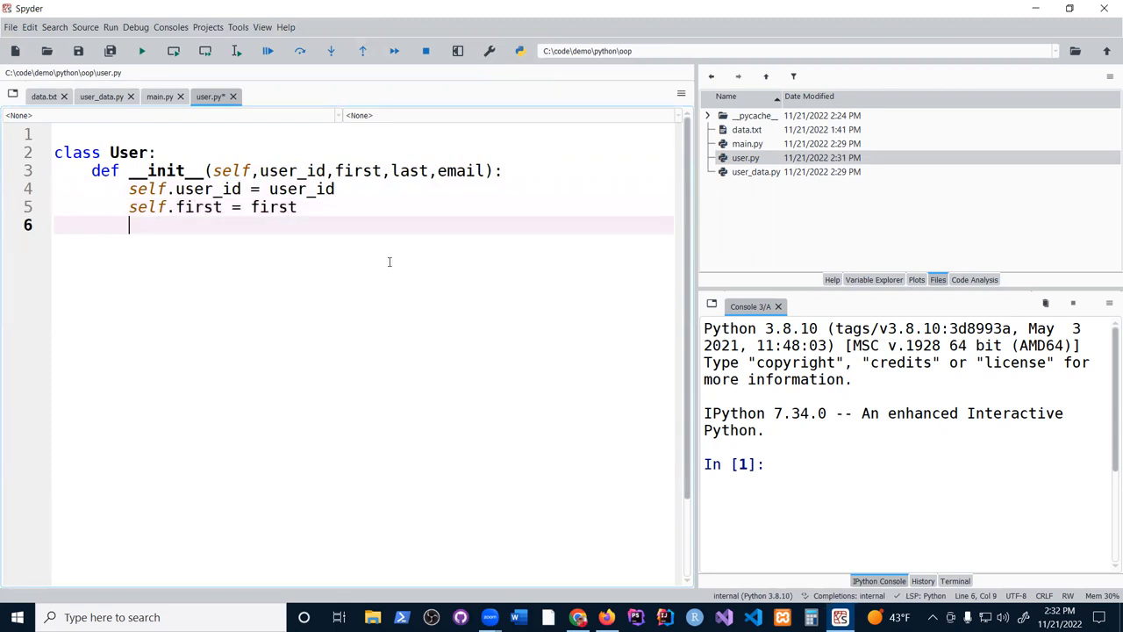
pyautogui.write('self-last = last')
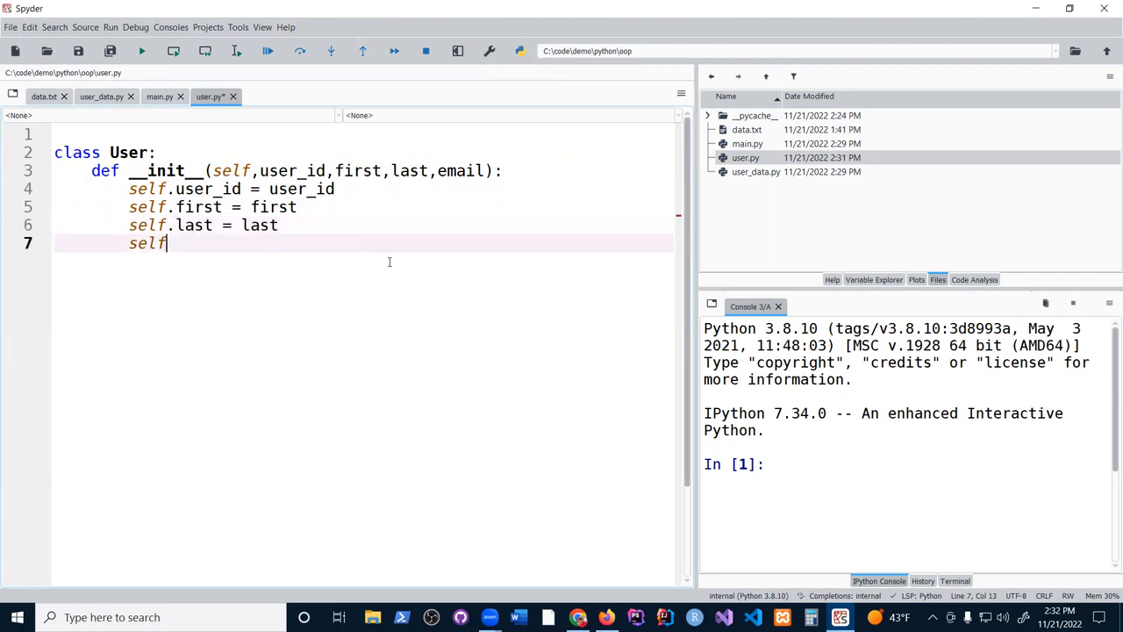
pyautogui.write('.email =')
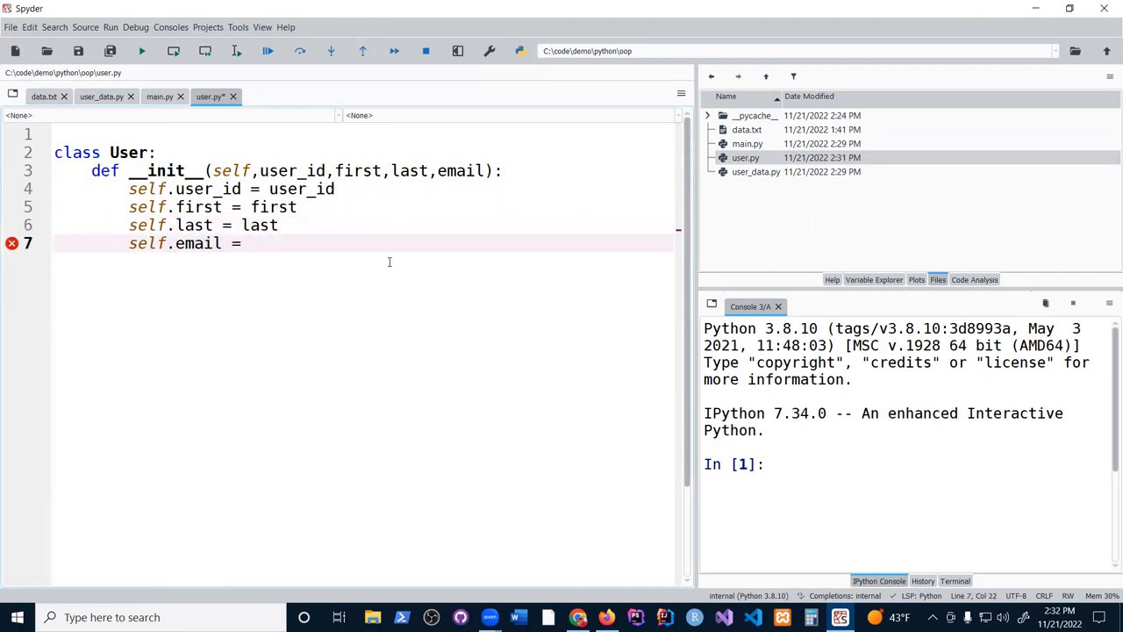
pyautogui.write('email')
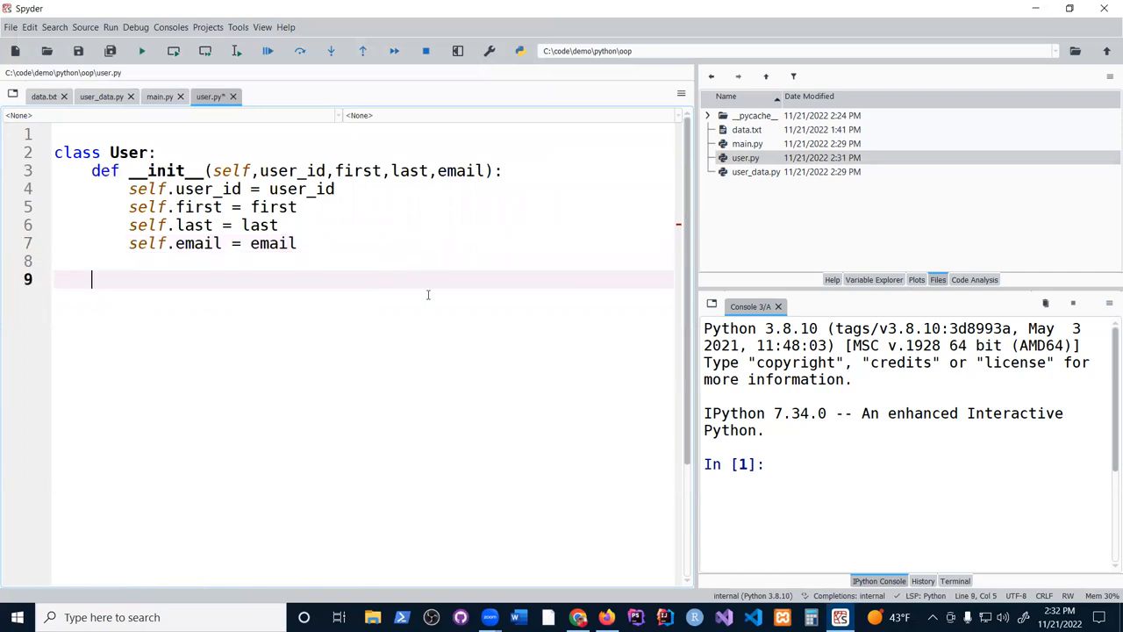
pyautogui.moveTo(386, 324)
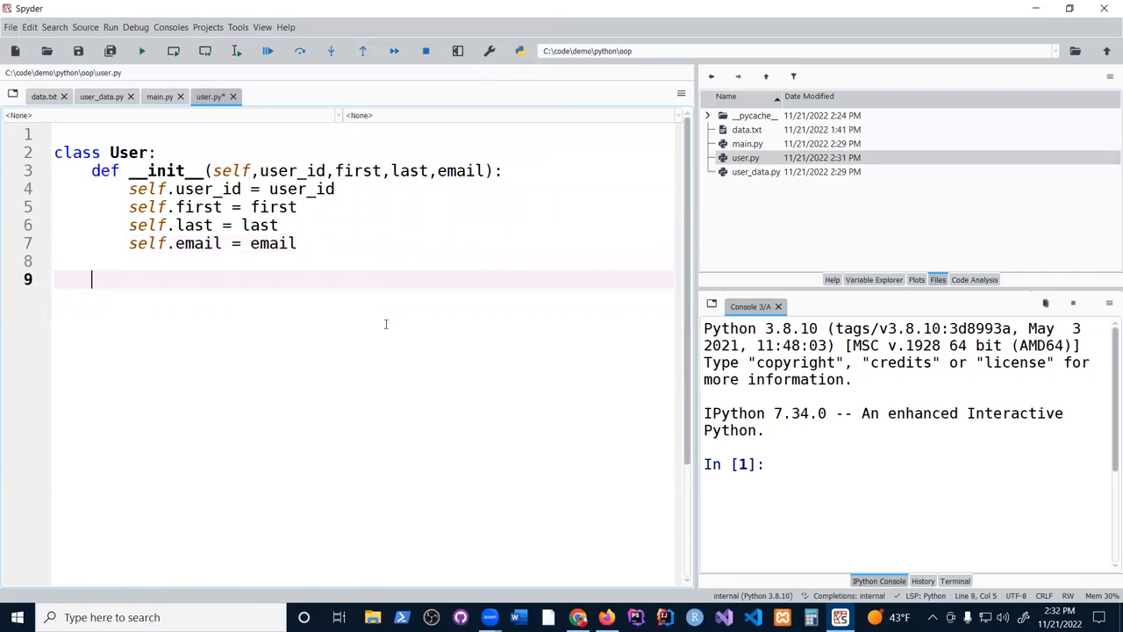
# Add a # Setters comment and a one-line setUserId method setting self.user_id
pyautogui.write('# Setters')
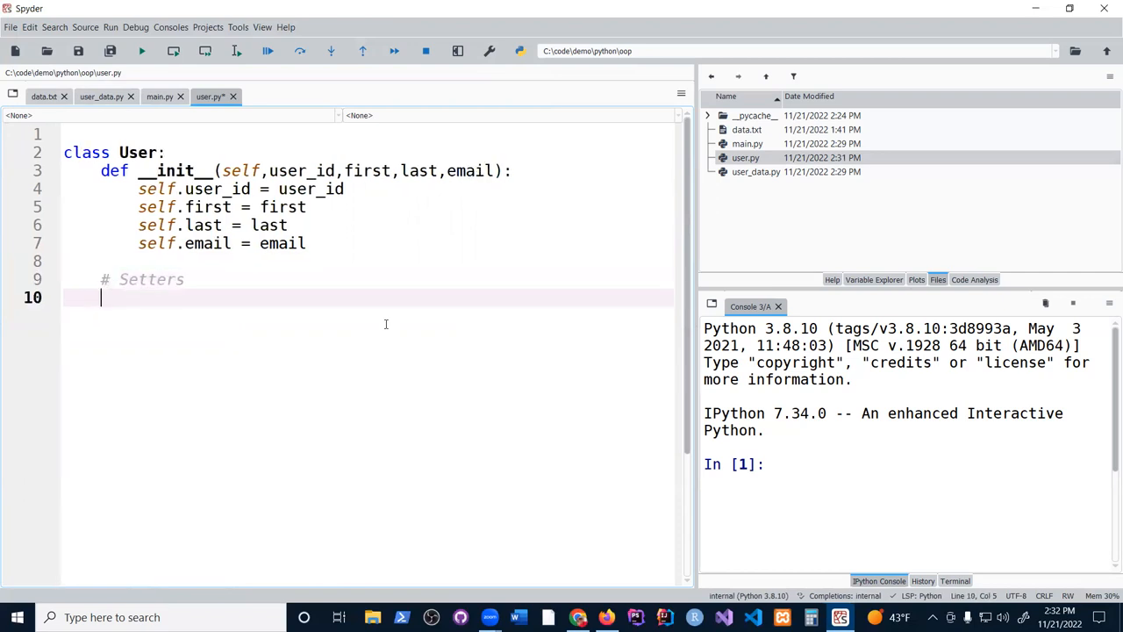
pyautogui.write('del')
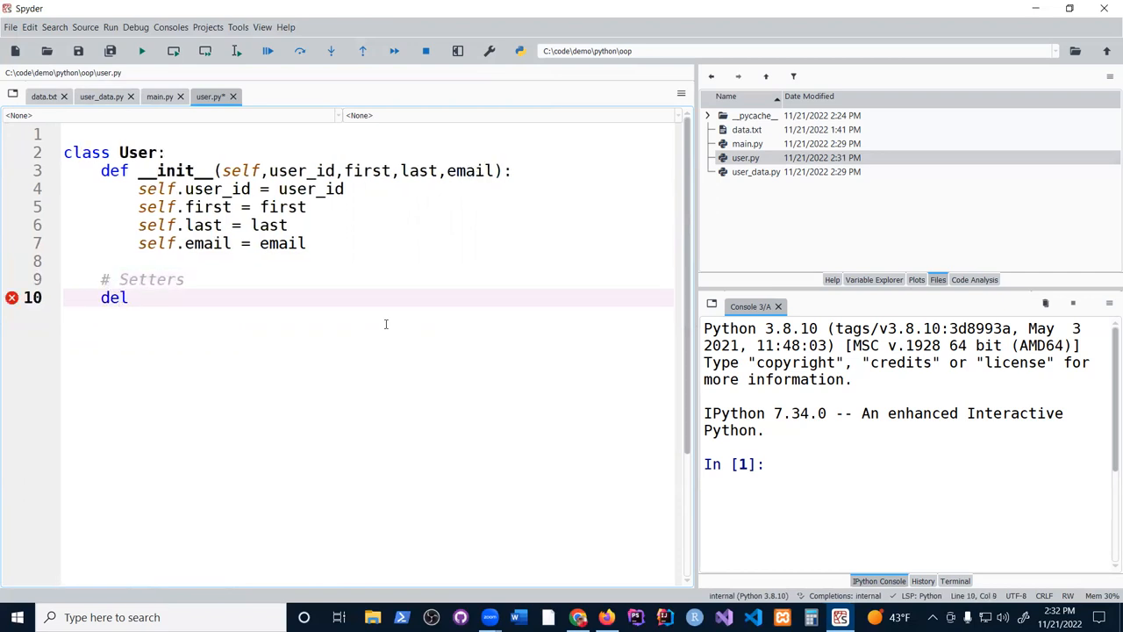
pyautogui.write('getUserId')
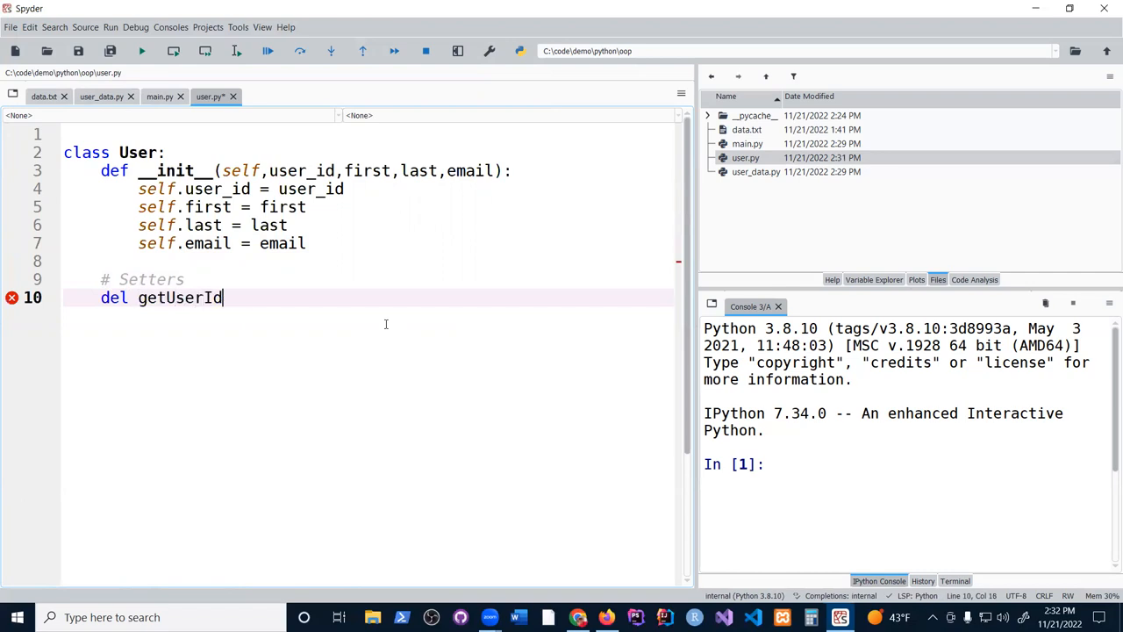
pyautogui.write('(self):')
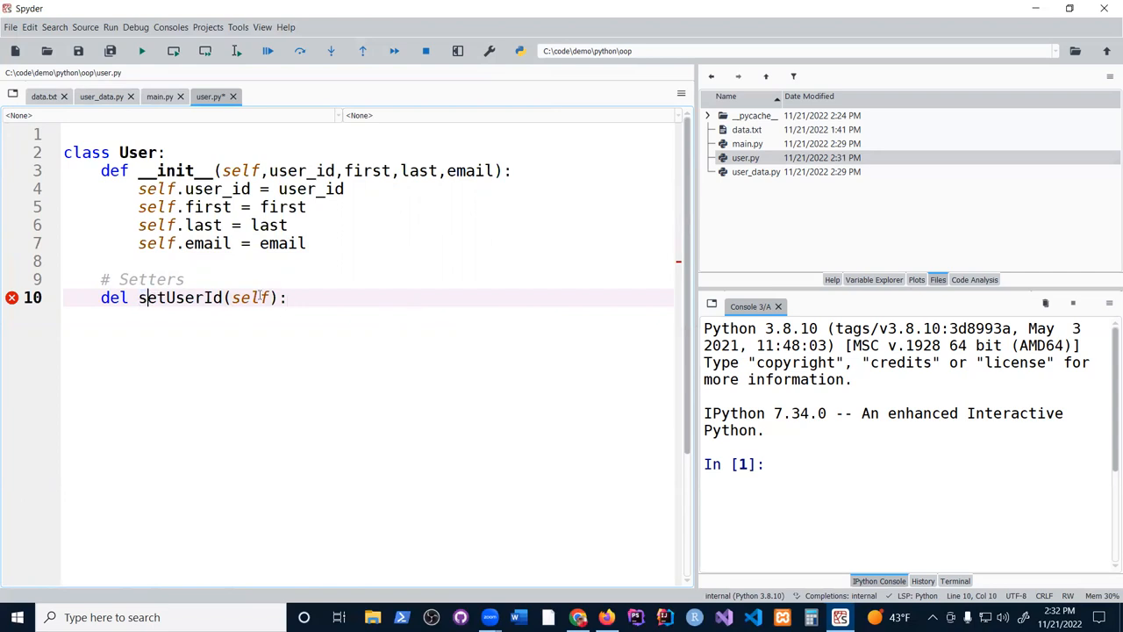
pyautogui.write(',')
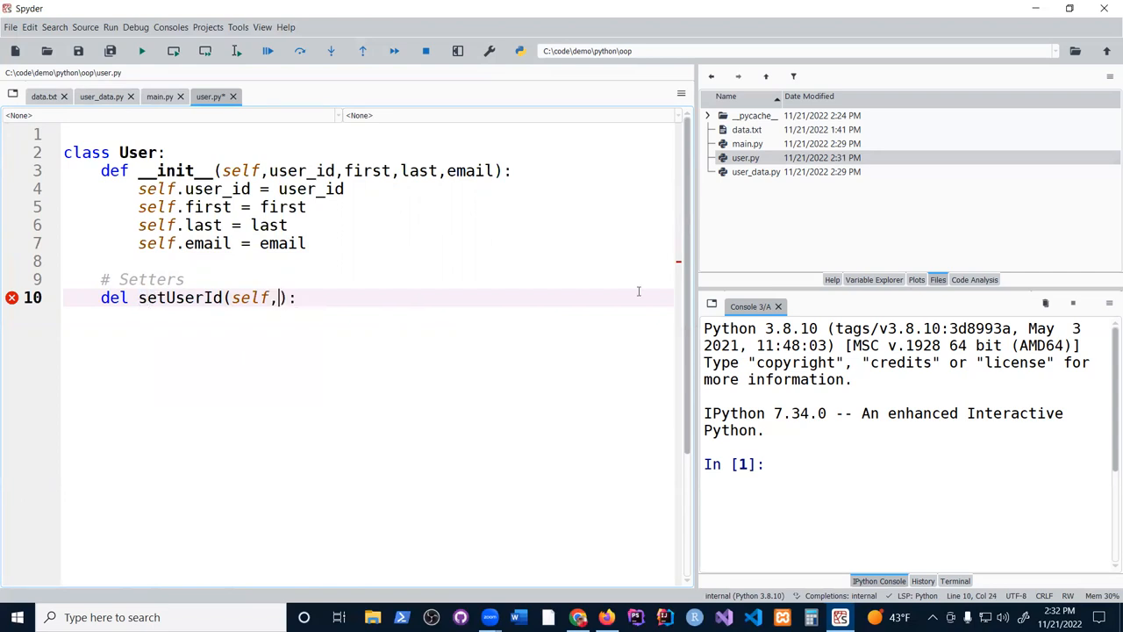
pyautogui.write('uer')
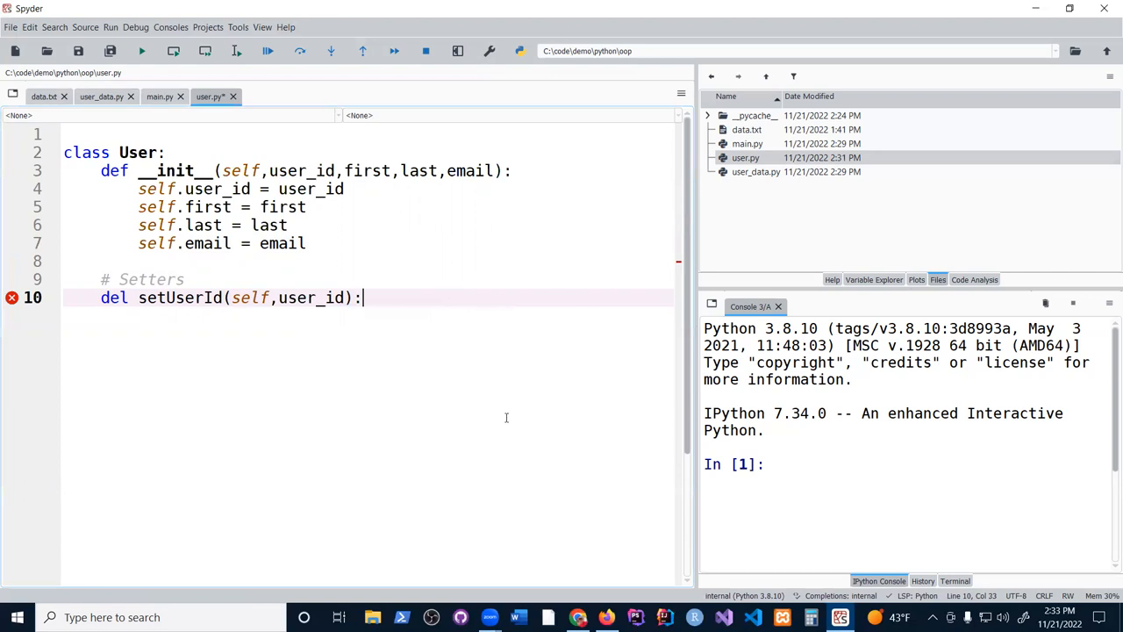
pyautogui.write('self.user')
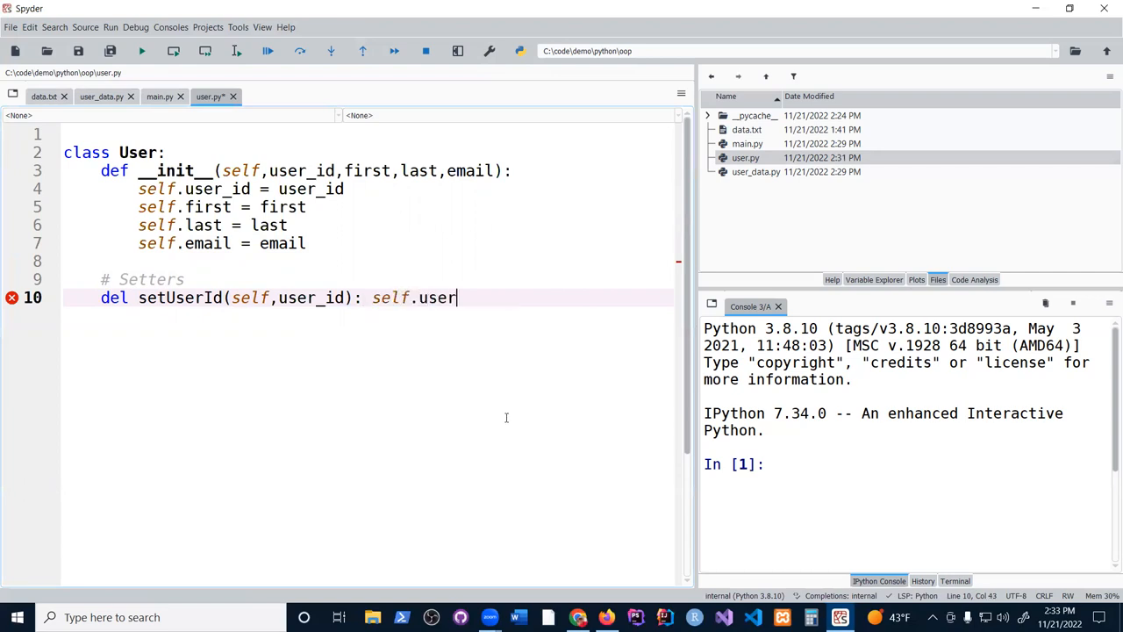
pyautogui.write('_id = user_id')
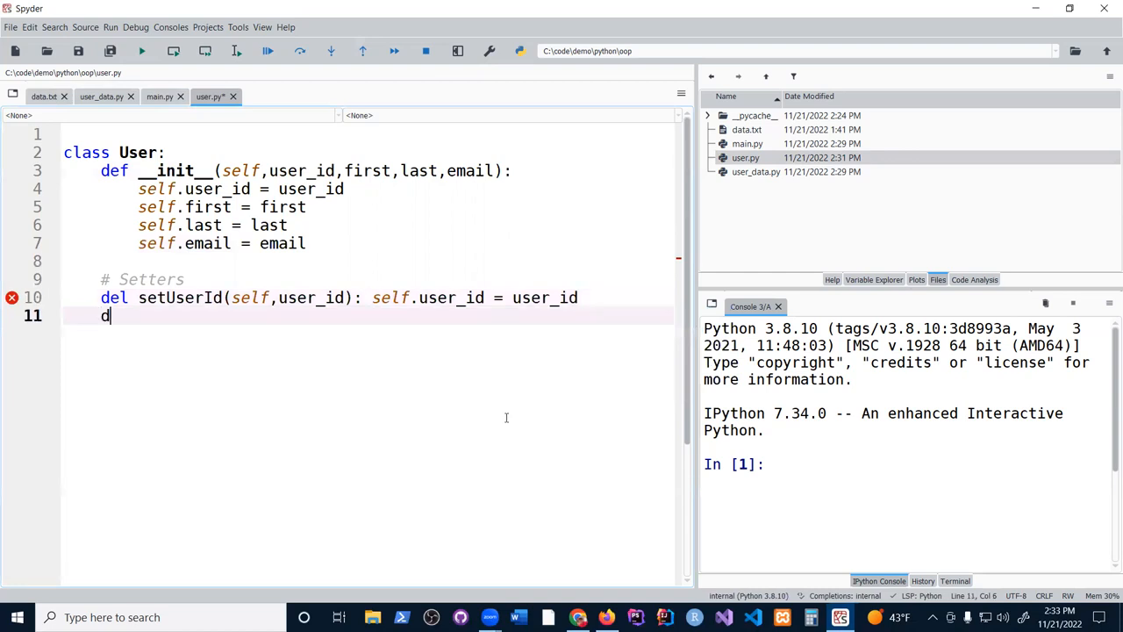
# Add one-line setFirst, setLast and setEmail methods assigning self.first, self.last and self.email
pyautogui.write('ef')
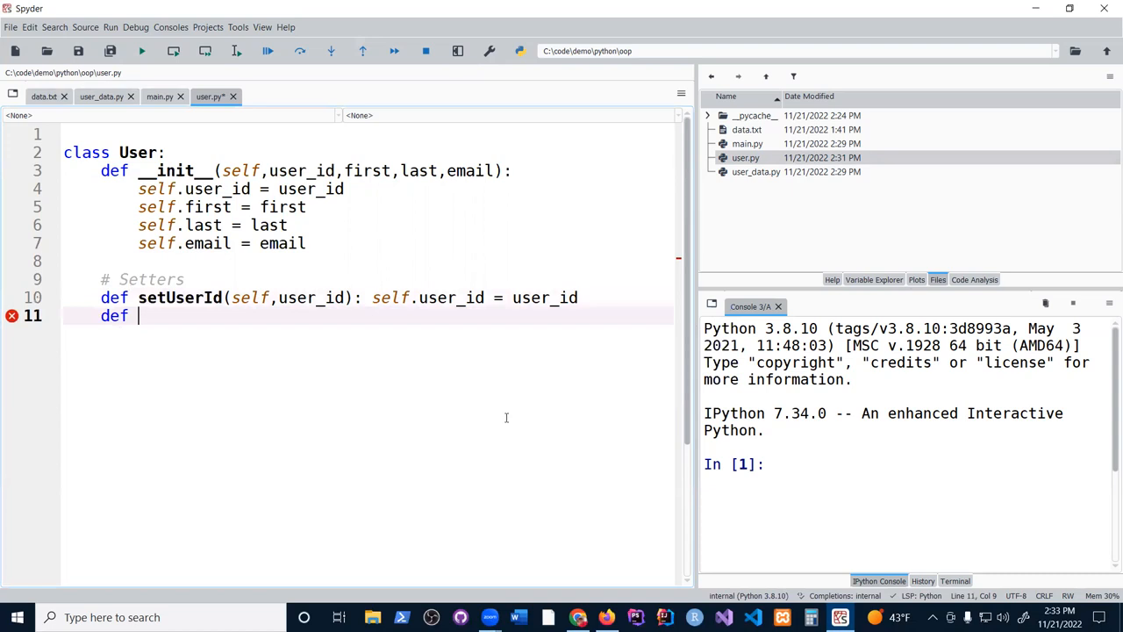
pyautogui.write('setFIrst')
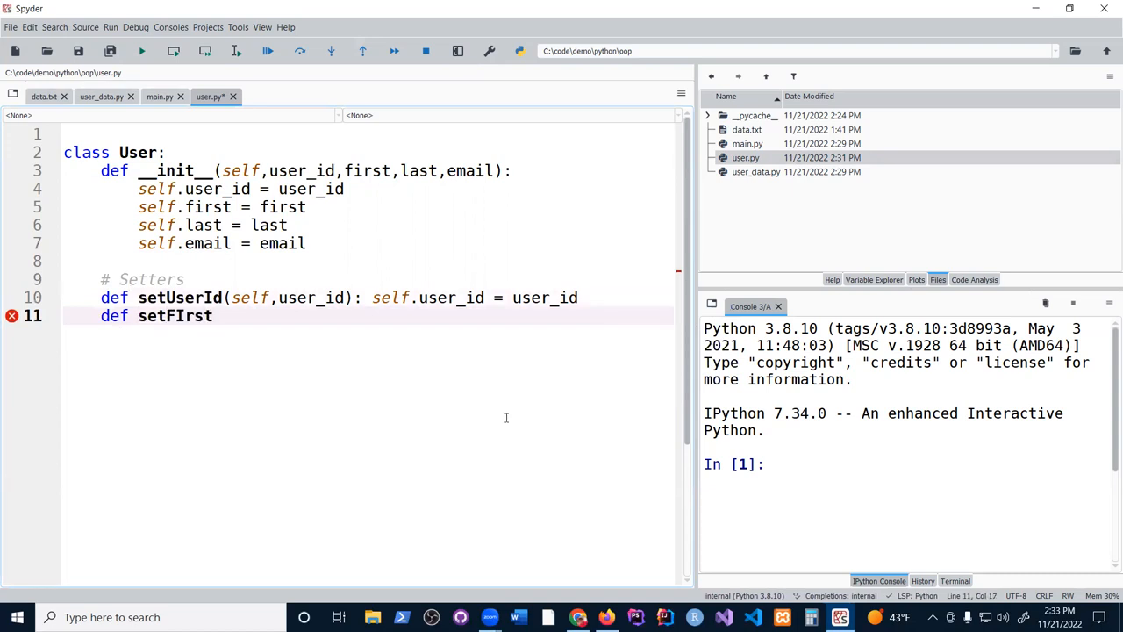
pyautogui.write('(self,)')
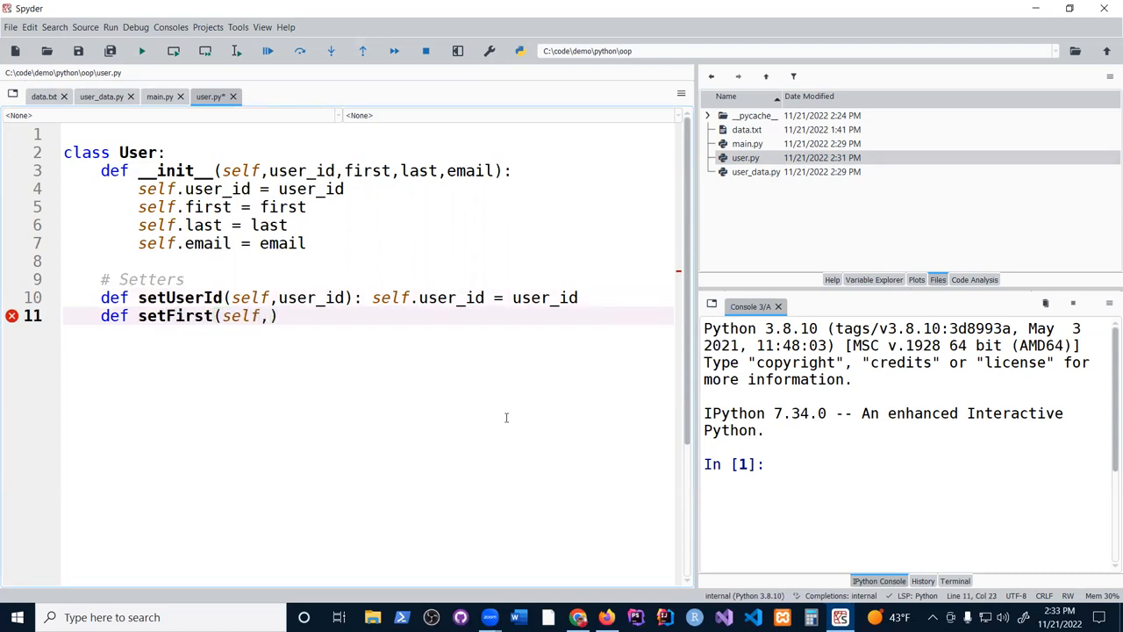
pyautogui.write('first')
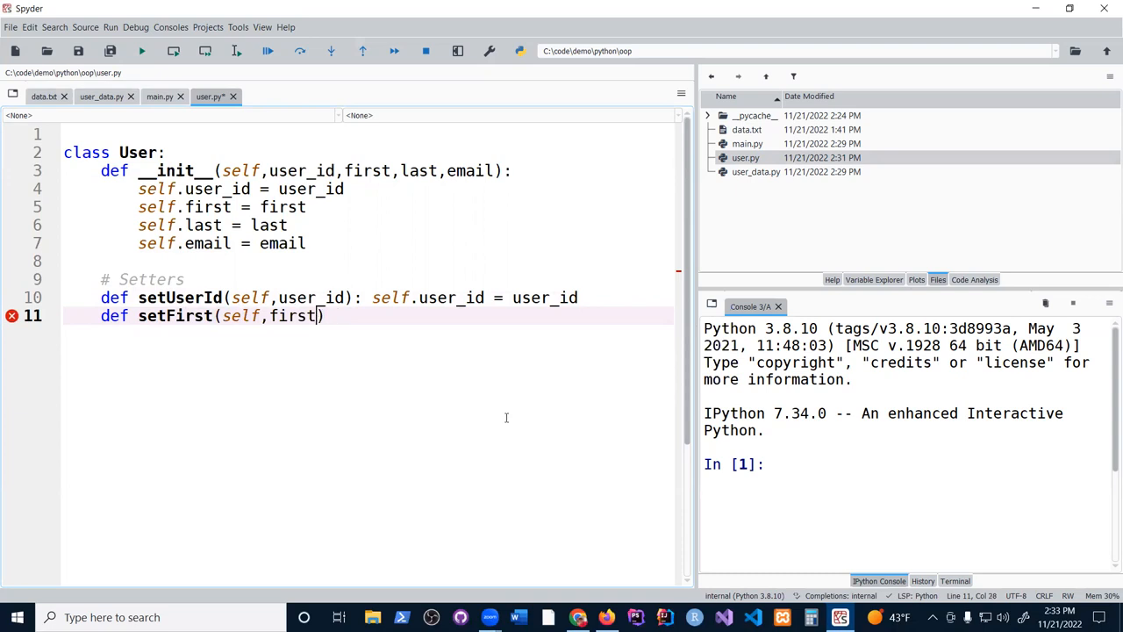
pyautogui.write('): self.first = fir')
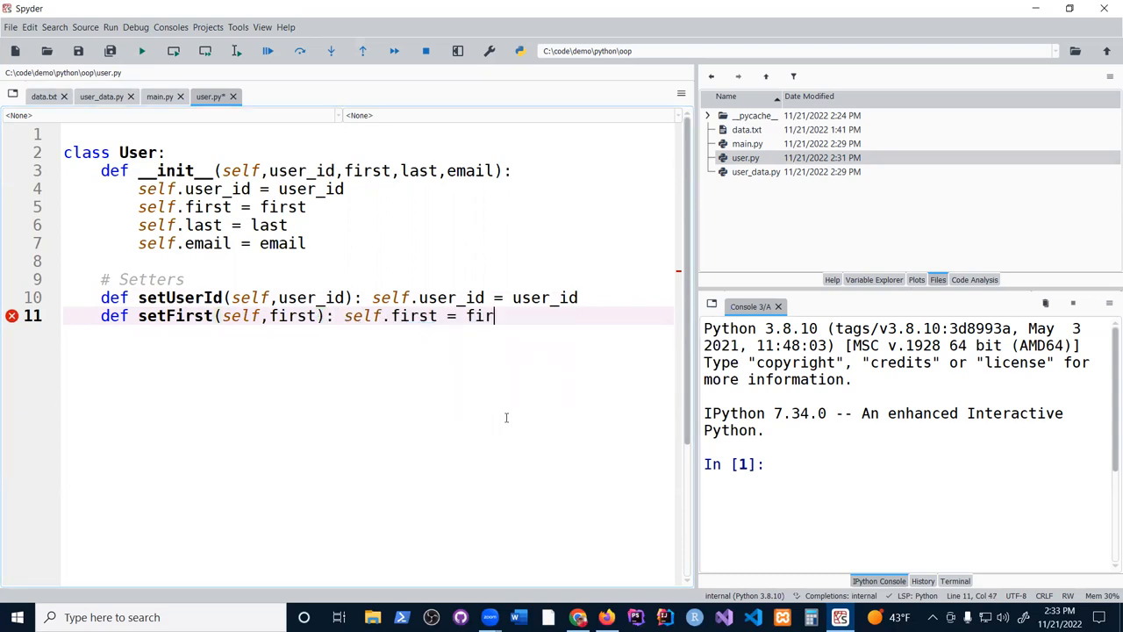
pyautogui.write('st')
pyautogui.write('def setLas')
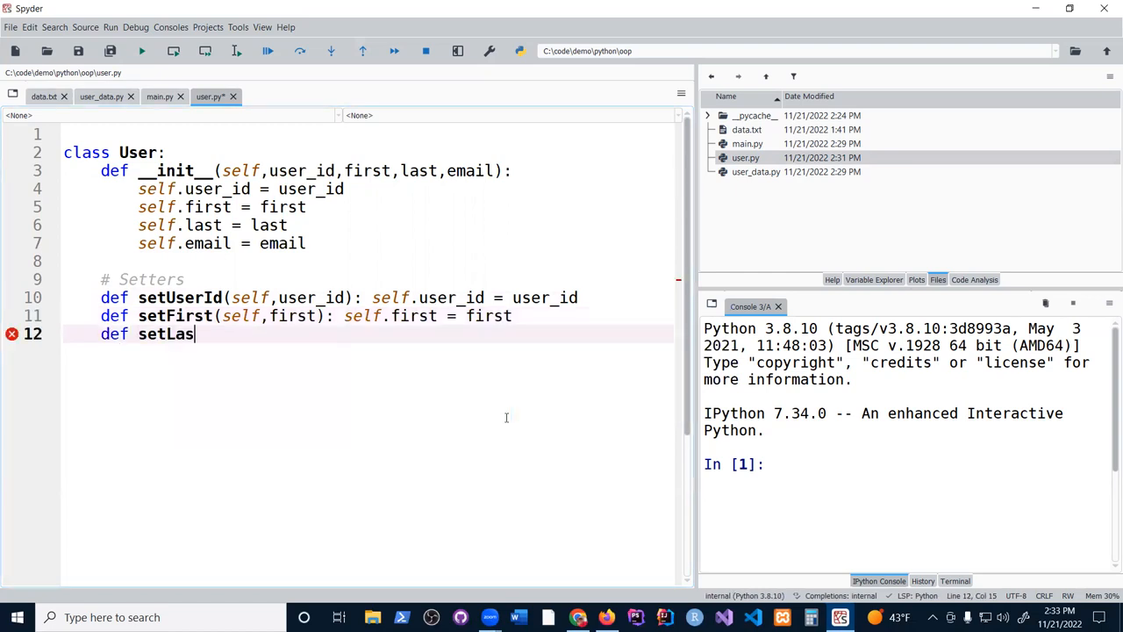
pyautogui.write('t(self,last)')
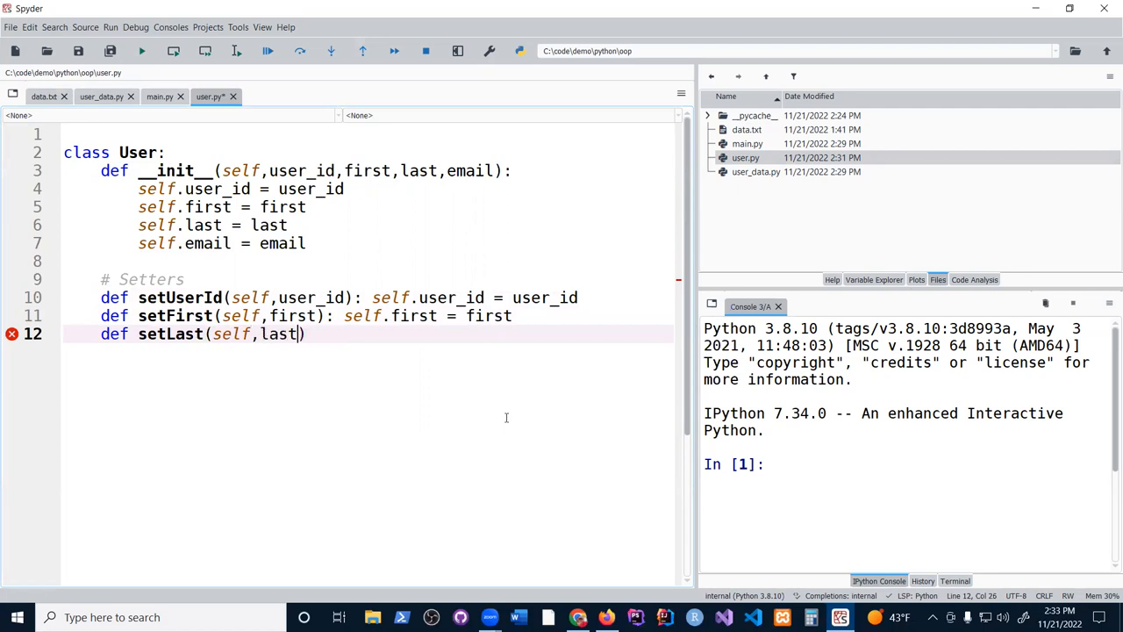
pyautogui.write(': self.l')
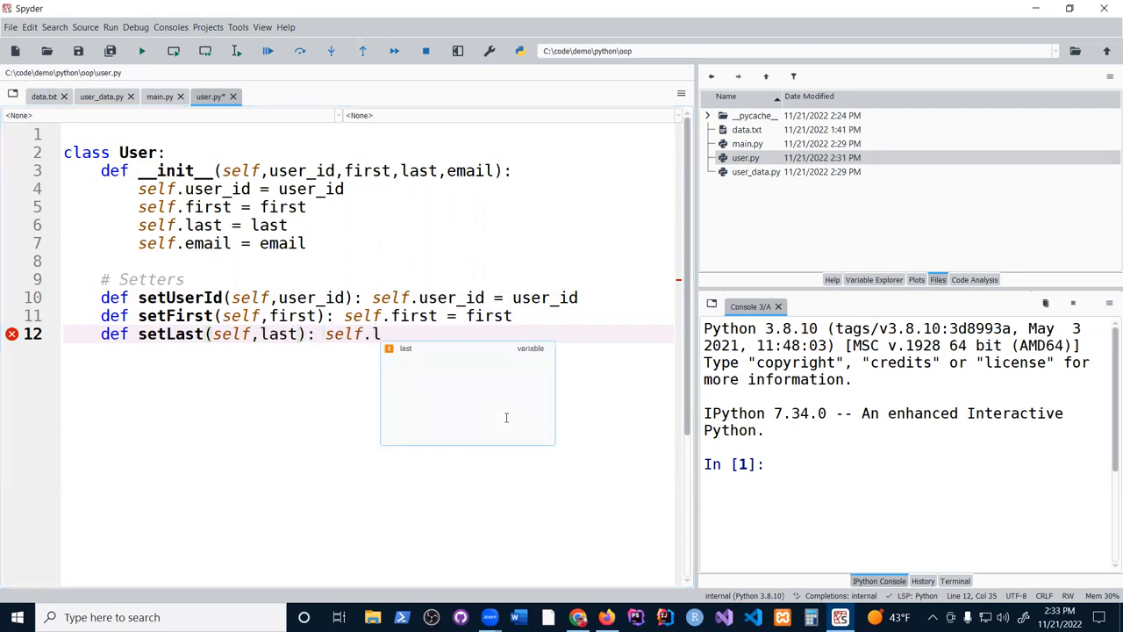
pyautogui.press('enter')
pyautogui.write('def set')
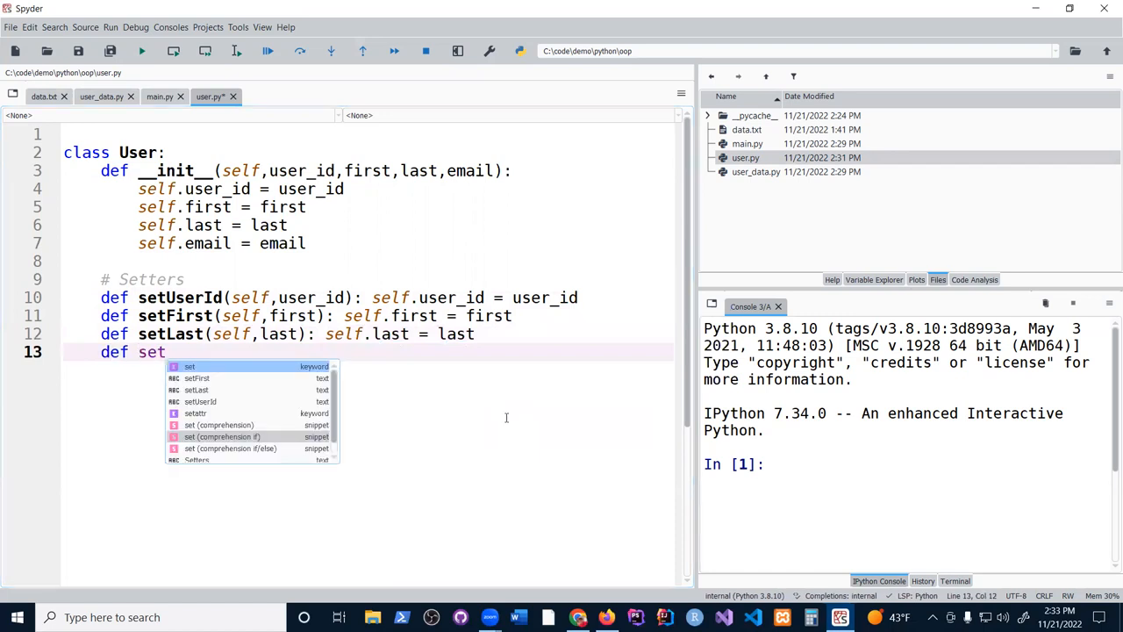
pyautogui.write('Email(self,em')
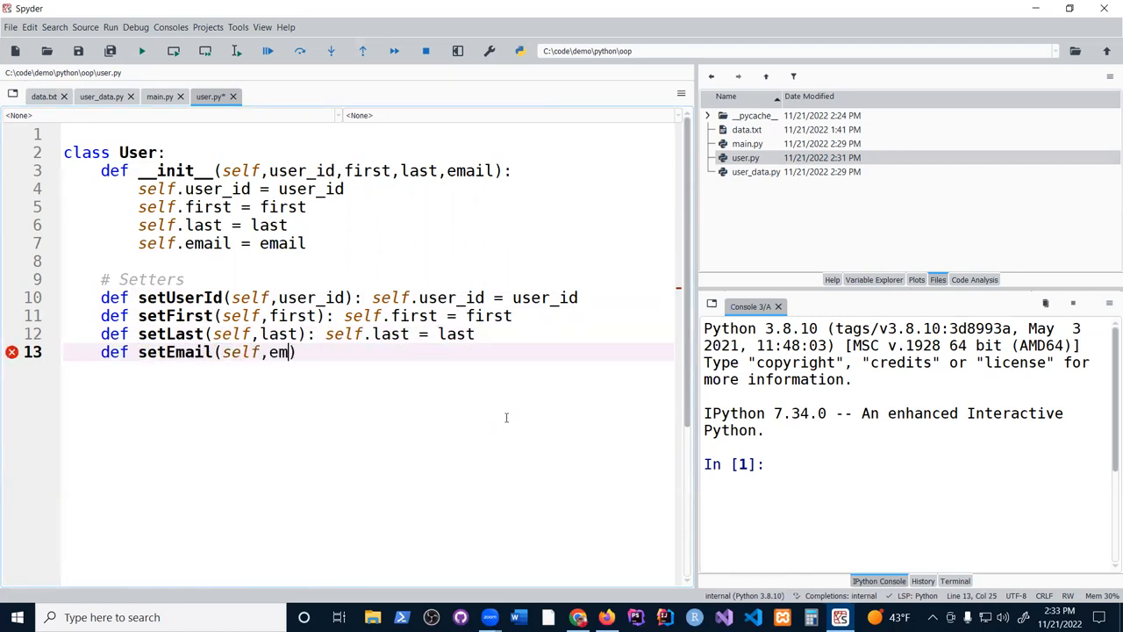
pyautogui.write('ail):self')
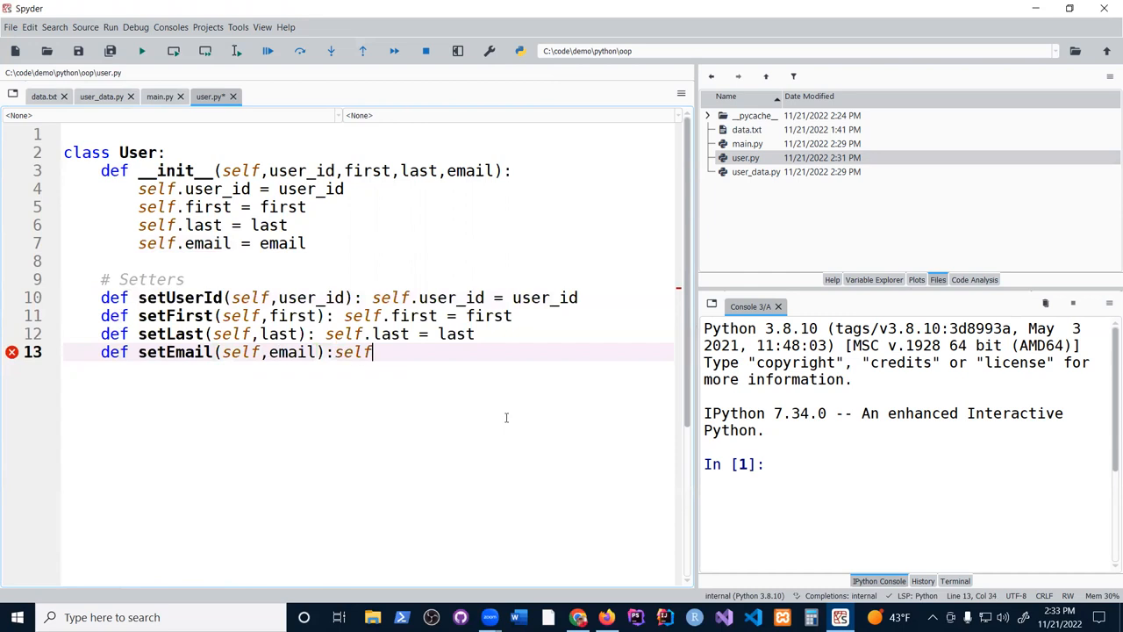
pyautogui.write('.email =email')
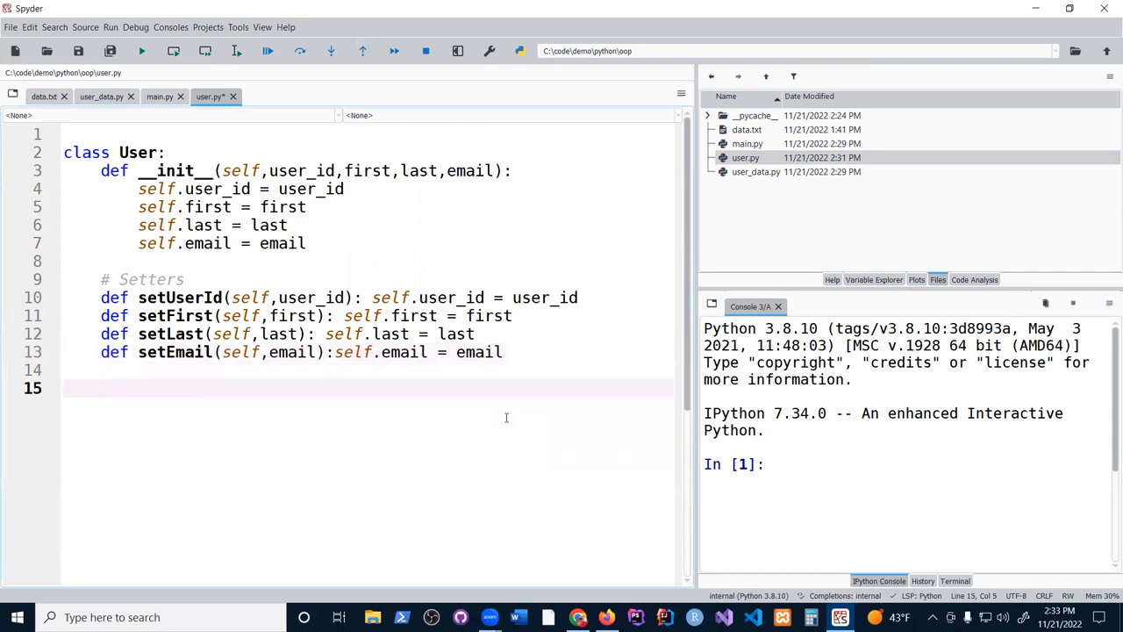
# Start a # Getters section with one-line getters, beginning with getUserId returning self.user_id
pyautogui.write('# Getters')
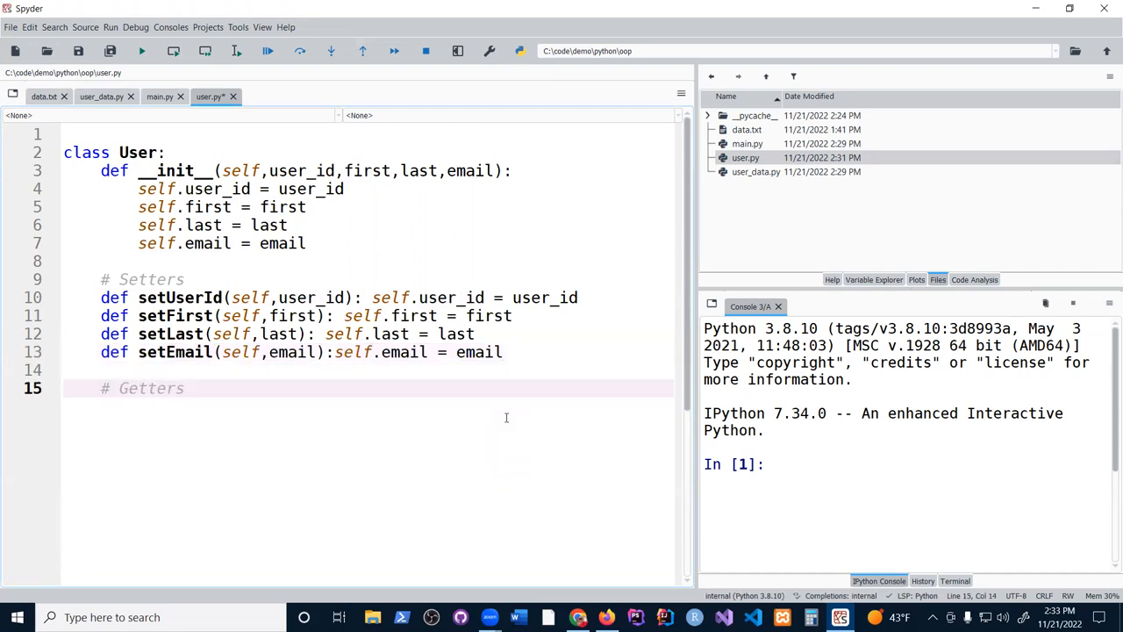
pyautogui.write('def')
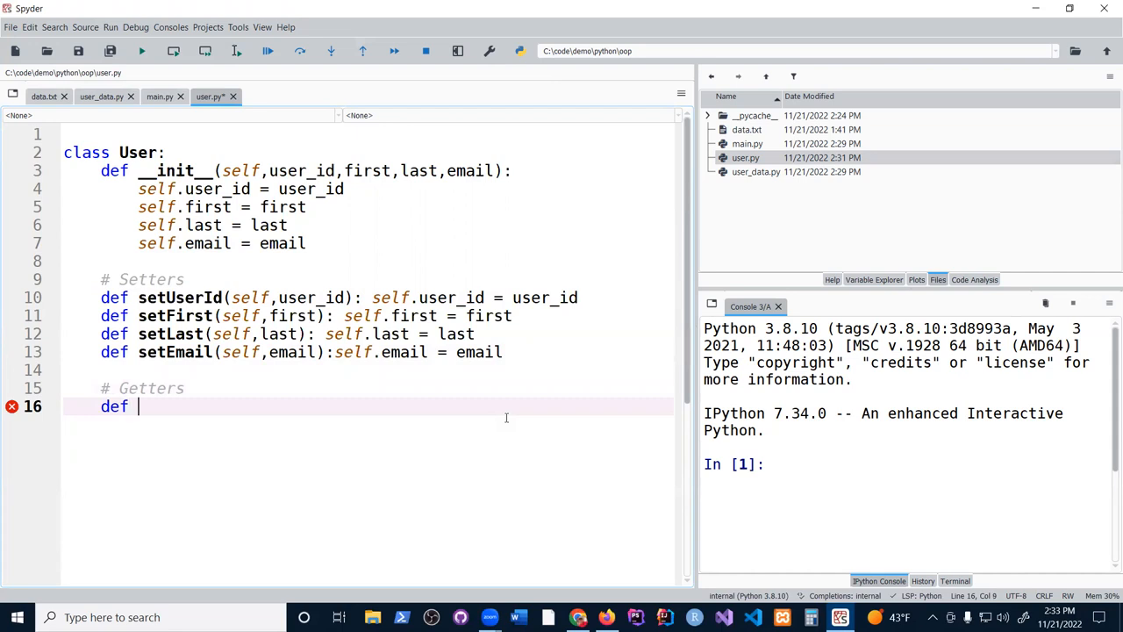
pyautogui.write('getUserId(')
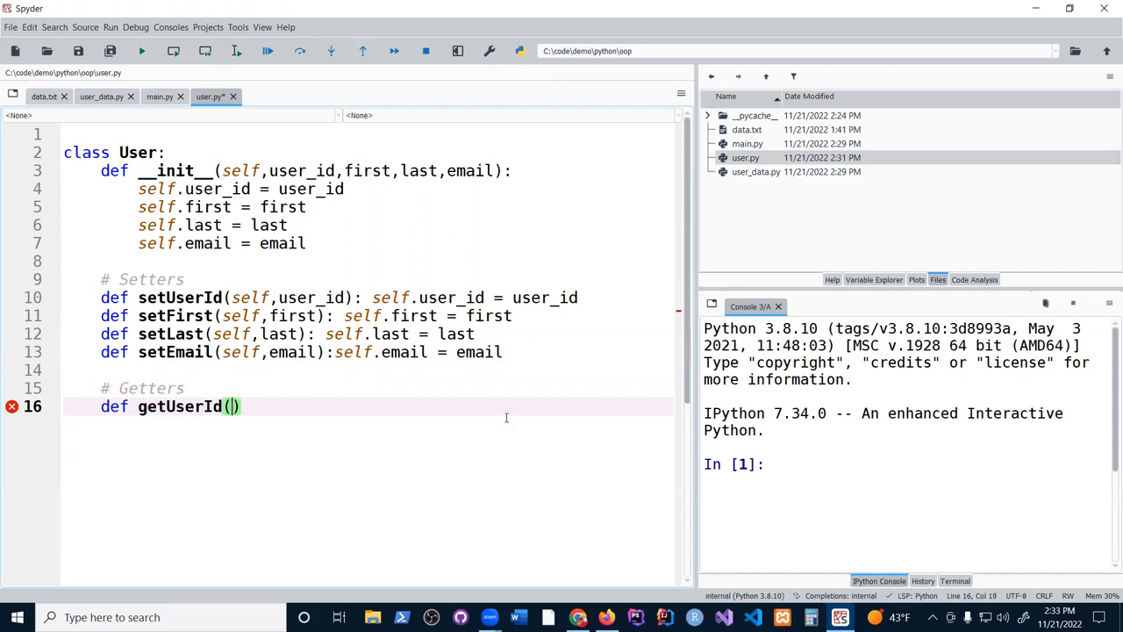
pyautogui.write('self): return')
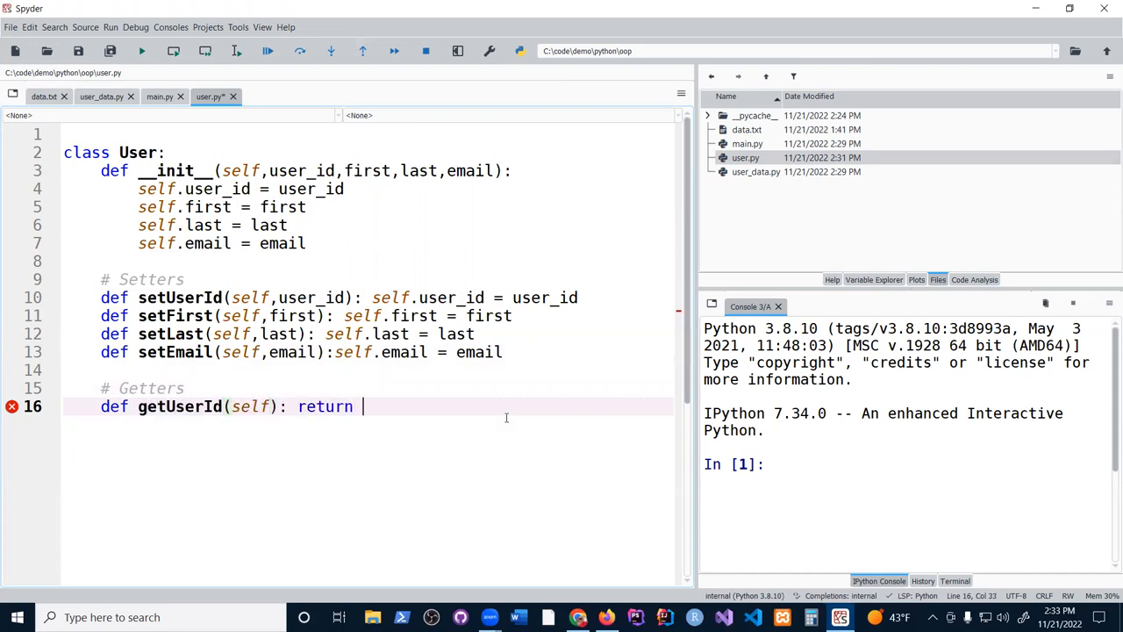
pyautogui.write('self.user_i')
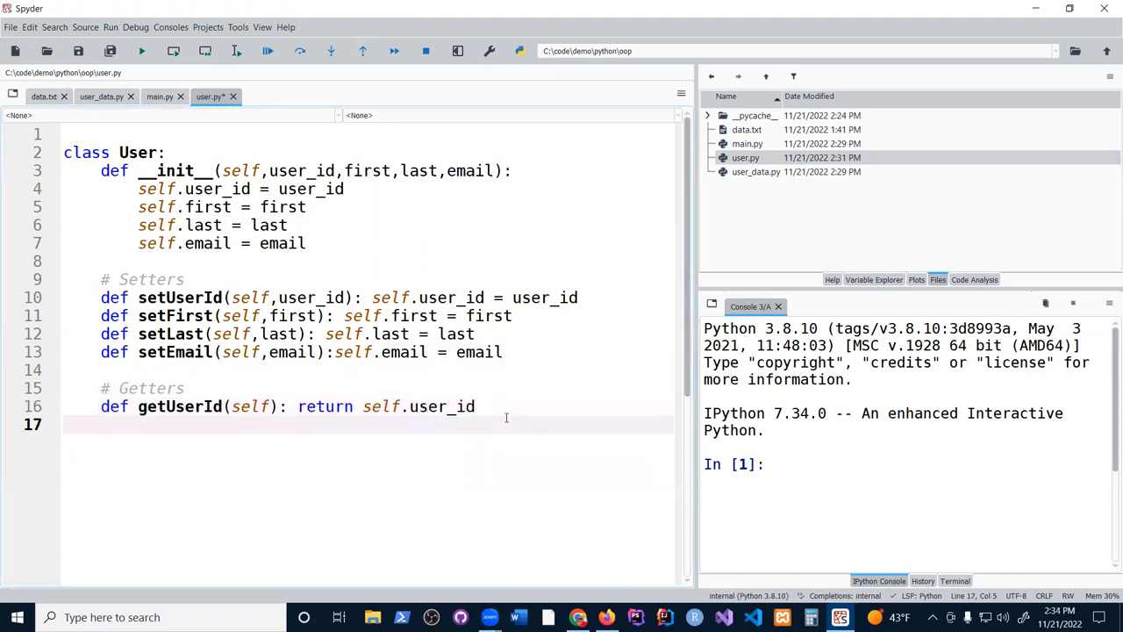
pyautogui.write('def getU')
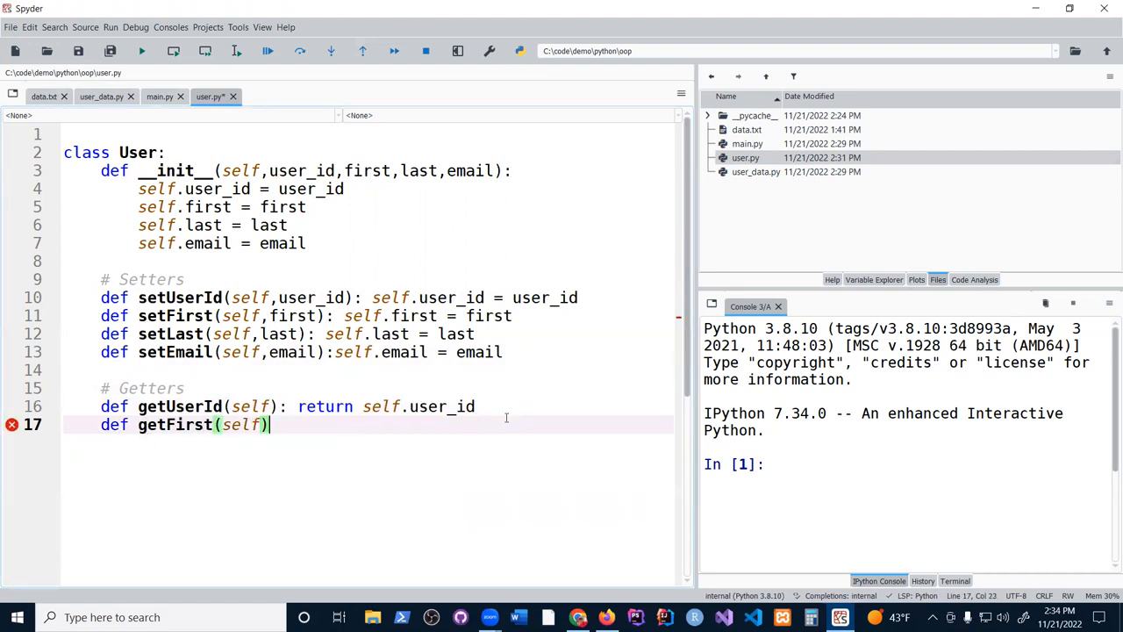
pyautogui.write(': reutrn')
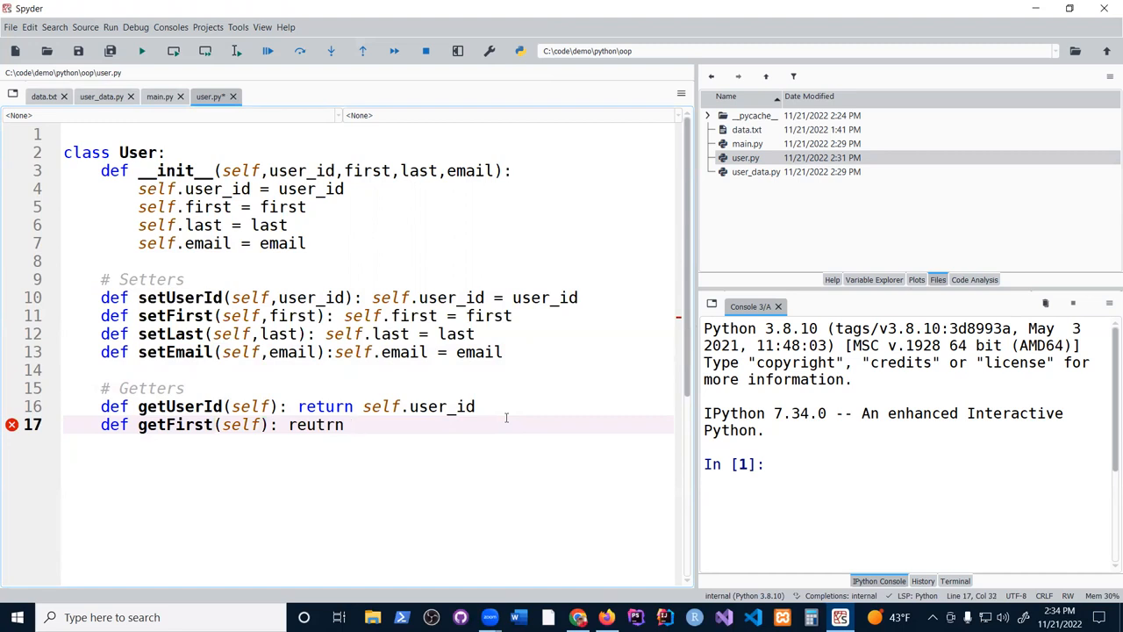
pyautogui.write('return self.first')
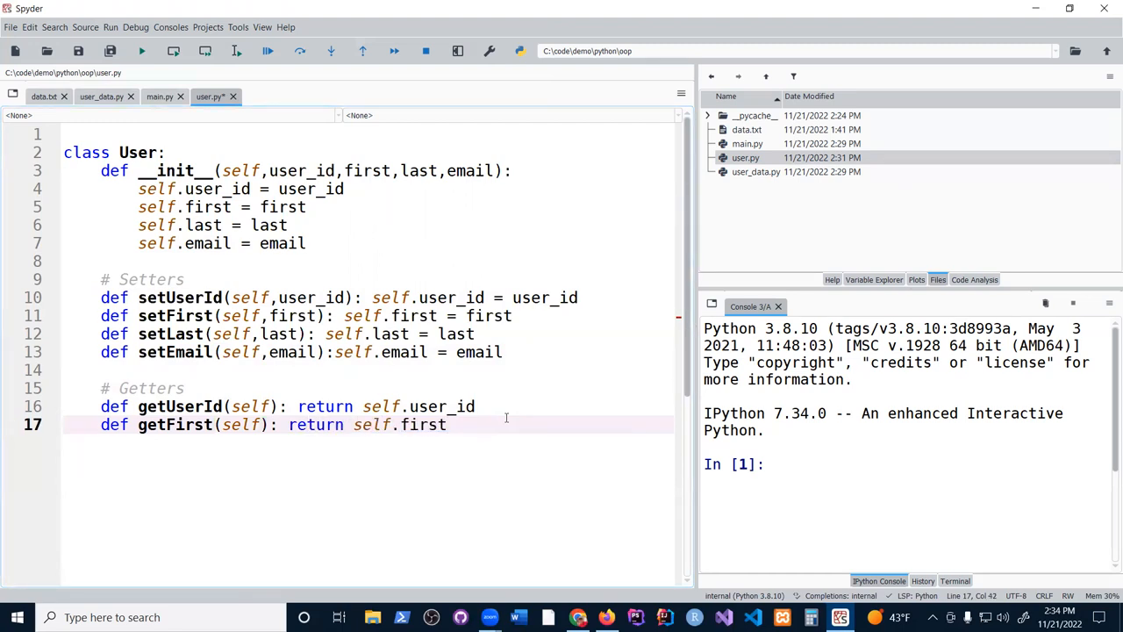
# Add getLast and getEmail getters returning self.last and self.email
pyautogui.write('def get')
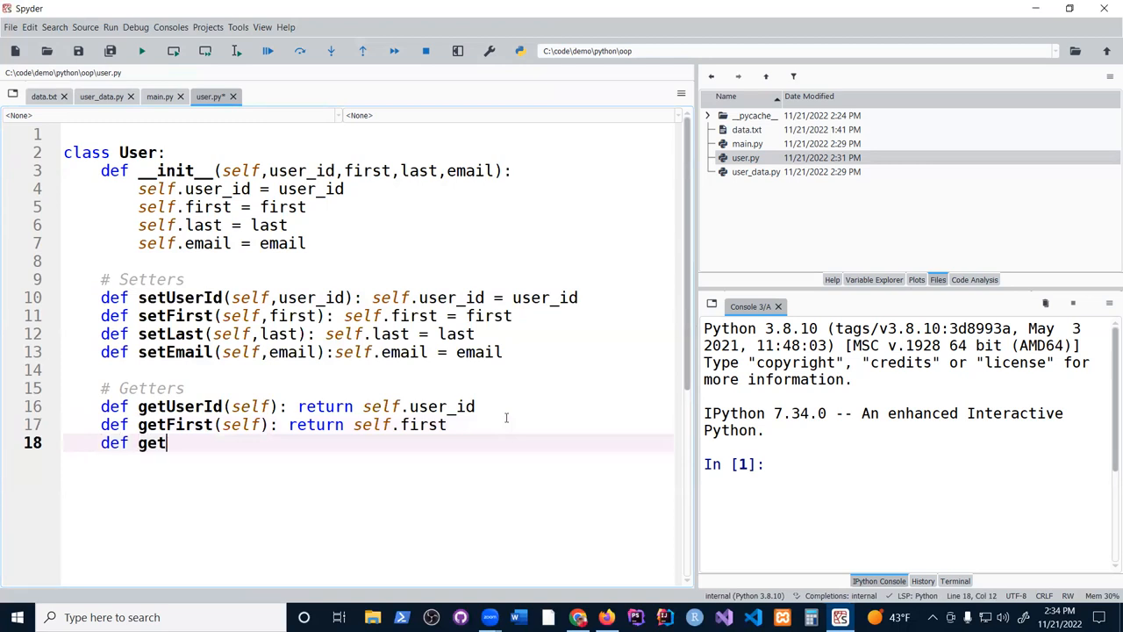
pyautogui.write('Last(self):')
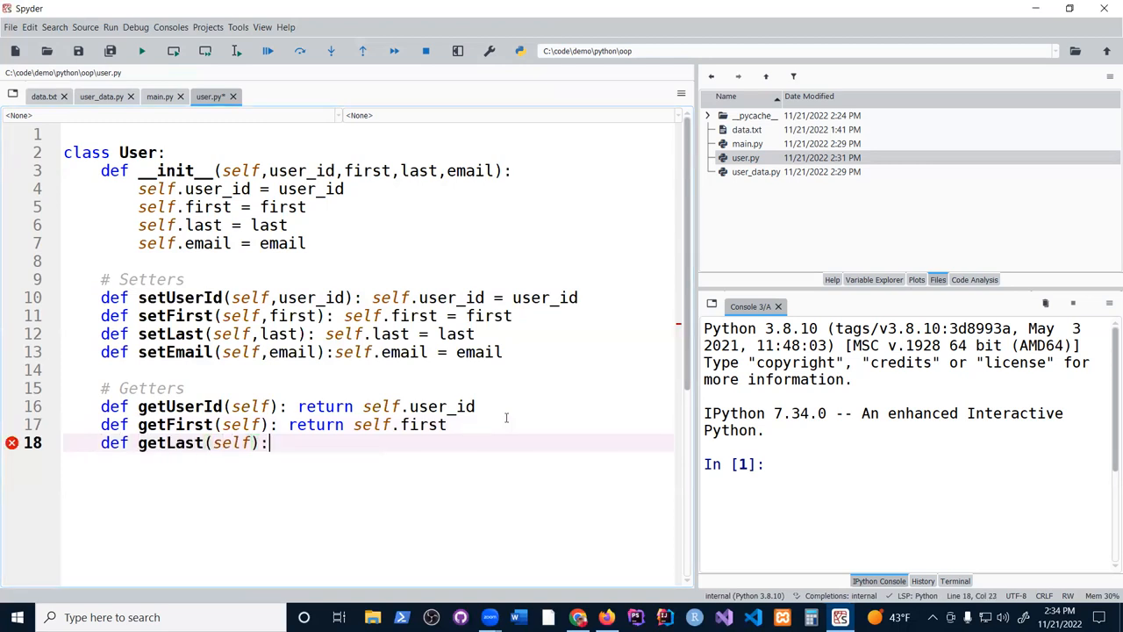
pyautogui.write('return self.')
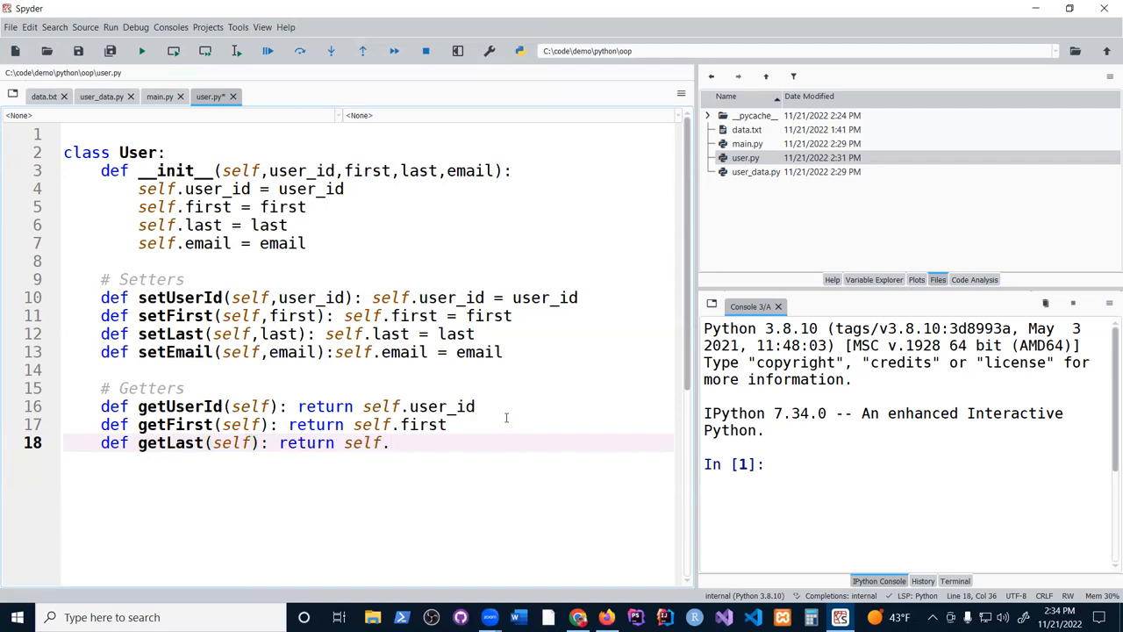
pyautogui.write('last')
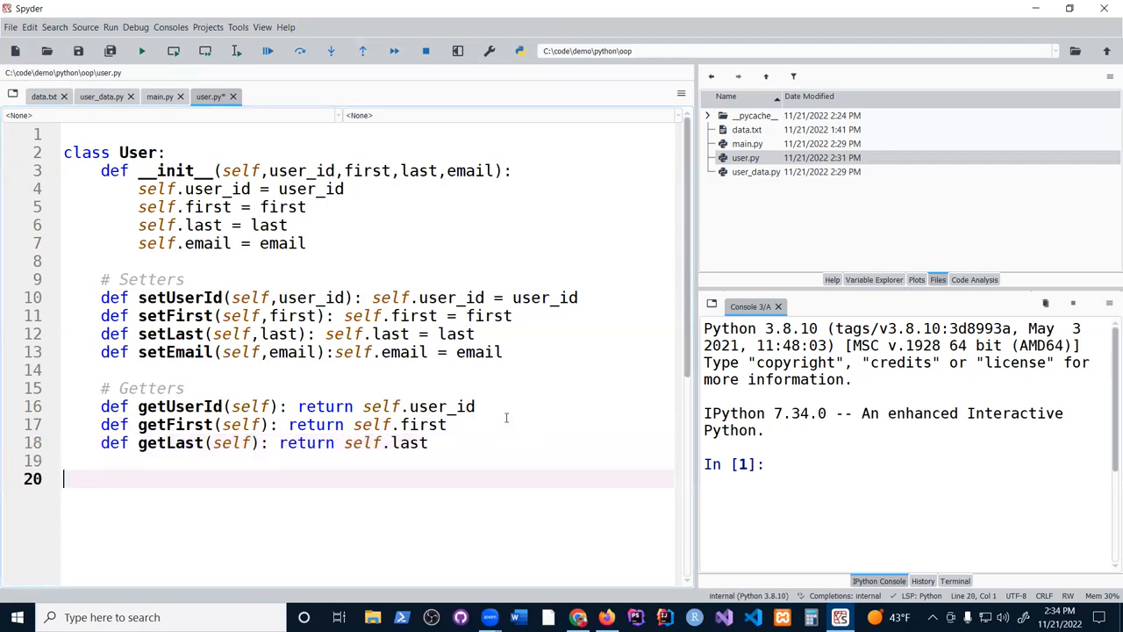
pyautogui.write('def')
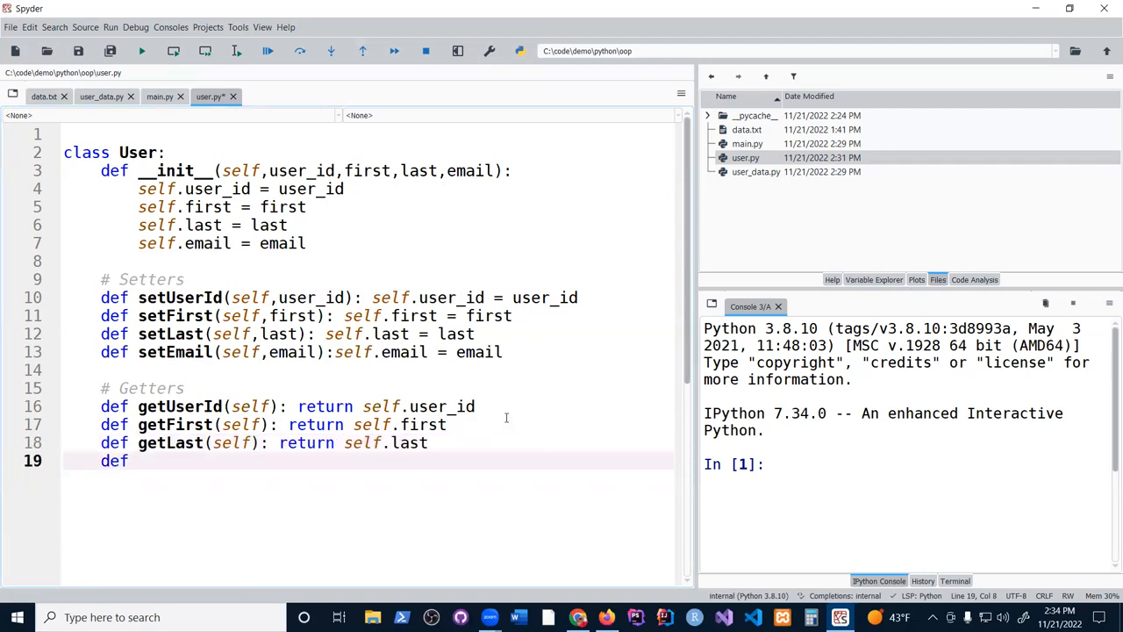
pyautogui.write('getM')
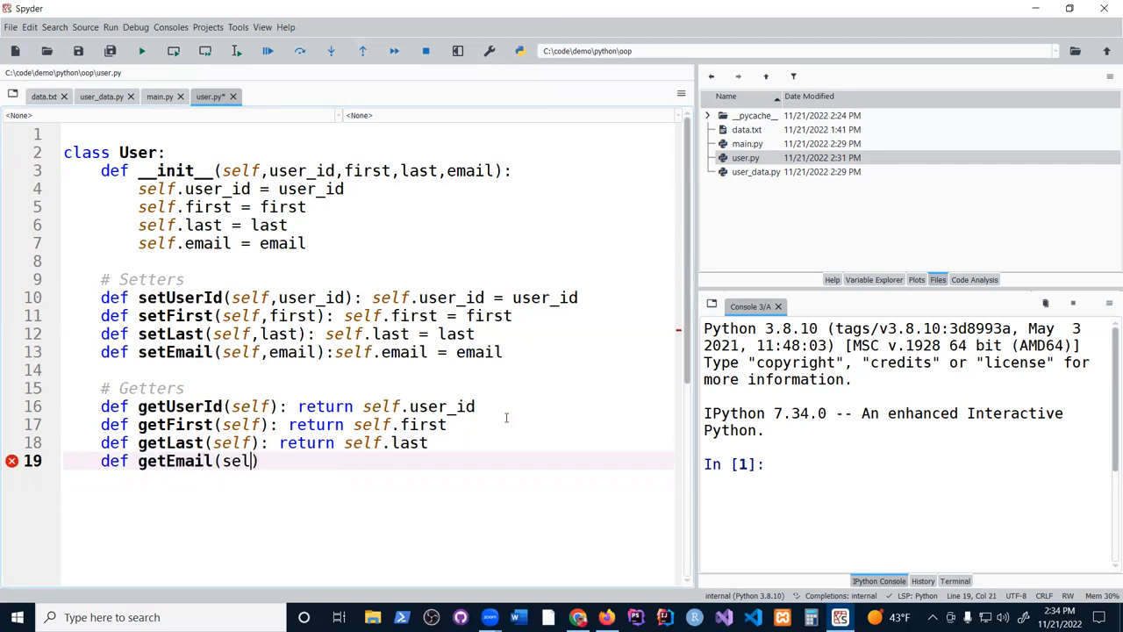
pyautogui.write('f): re')
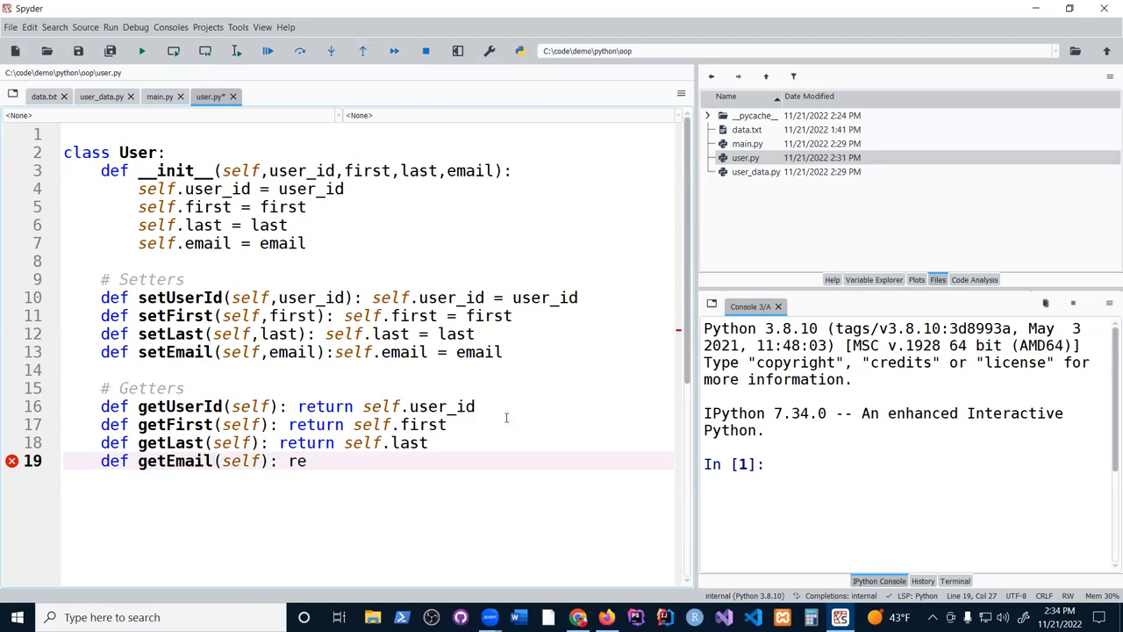
pyautogui.write('turn soe')
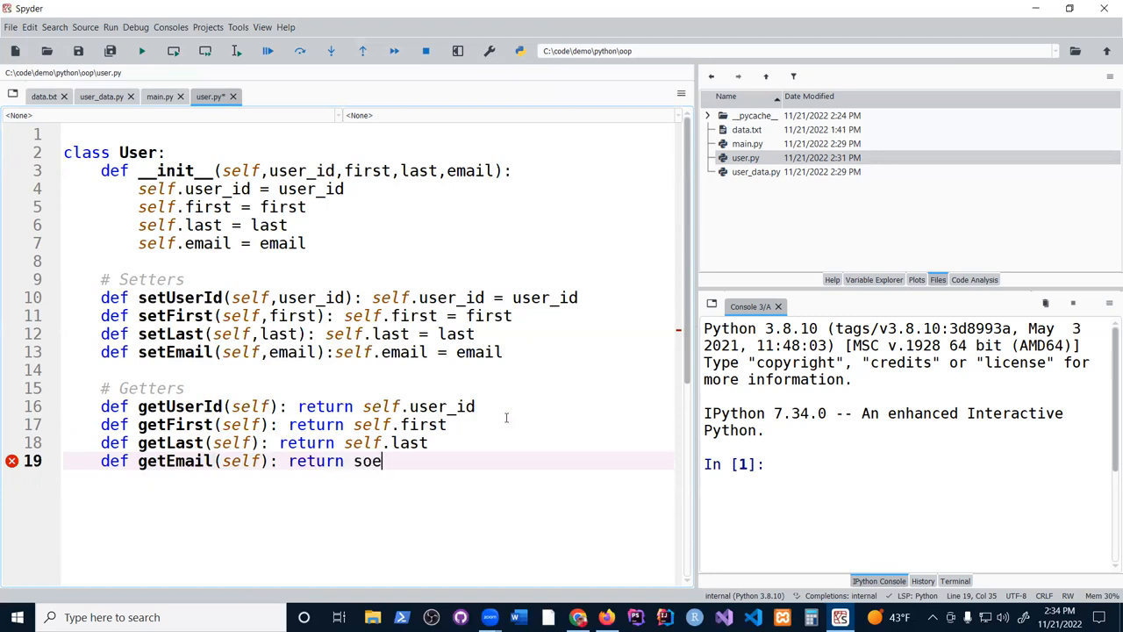
pyautogui.write('self.')
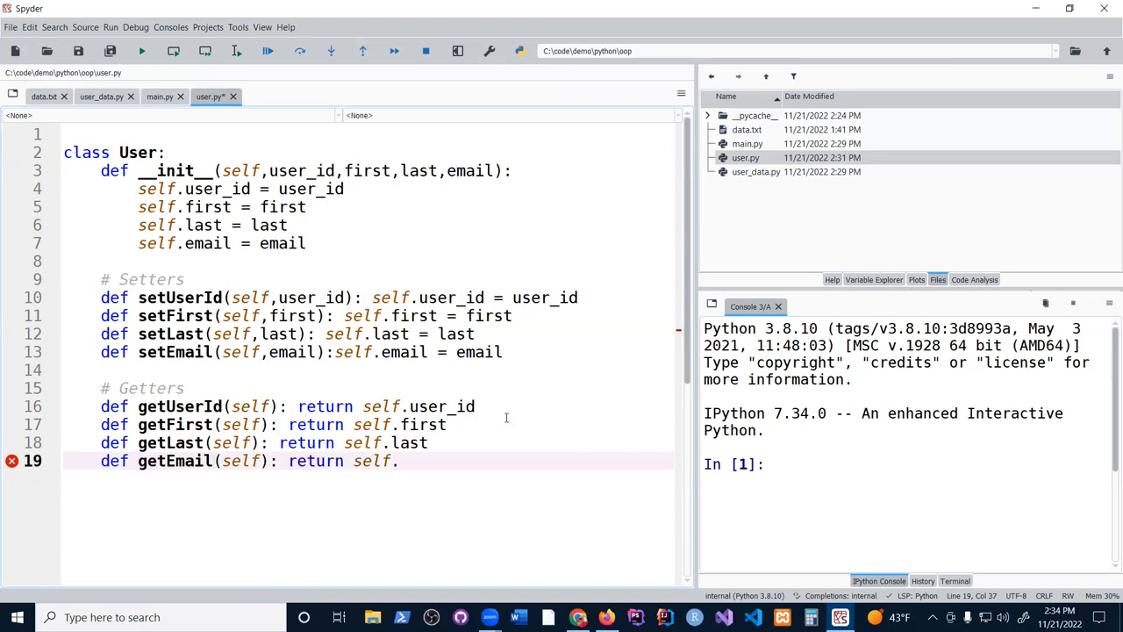
pyautogui.write('email')
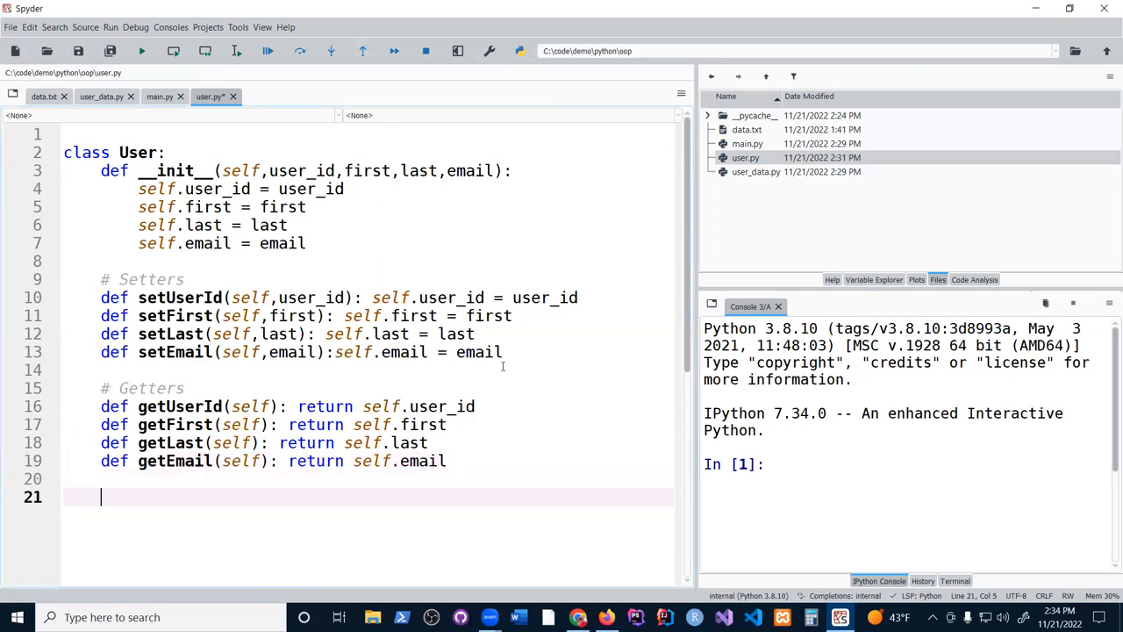
pyautogui.moveTo(436, 267)
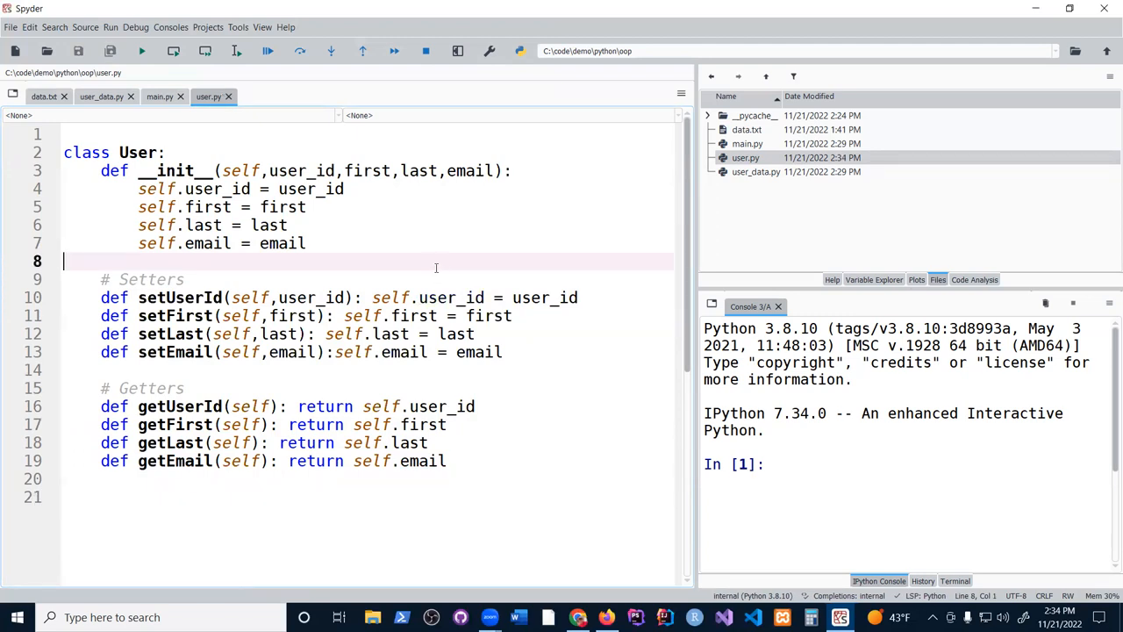
pyautogui.moveTo(384, 218)
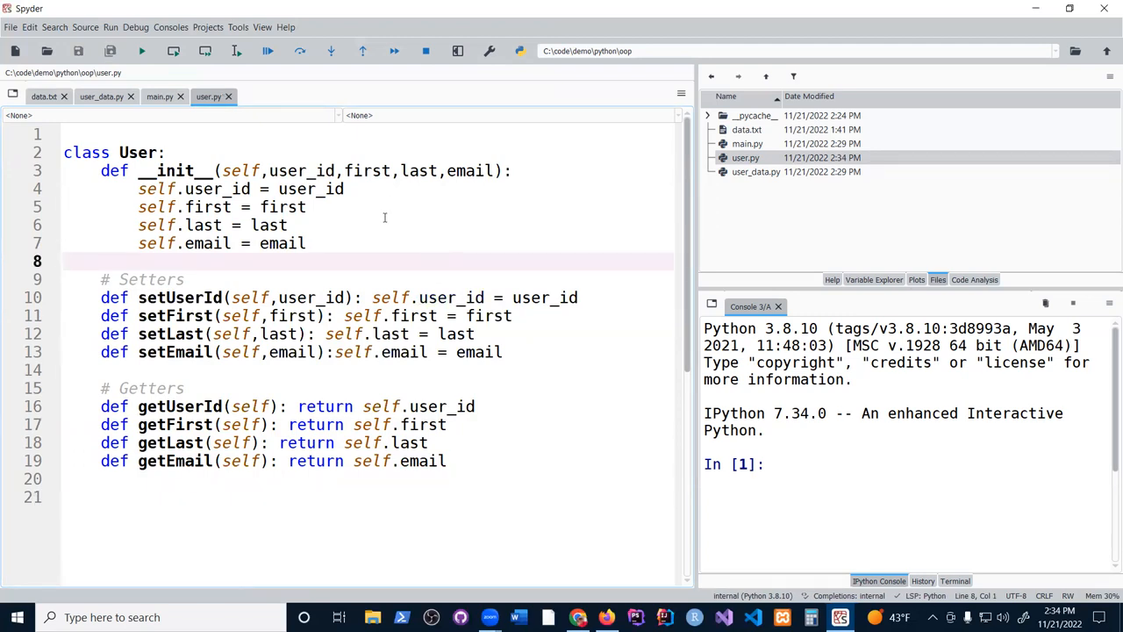
pyautogui.moveTo(425, 228)
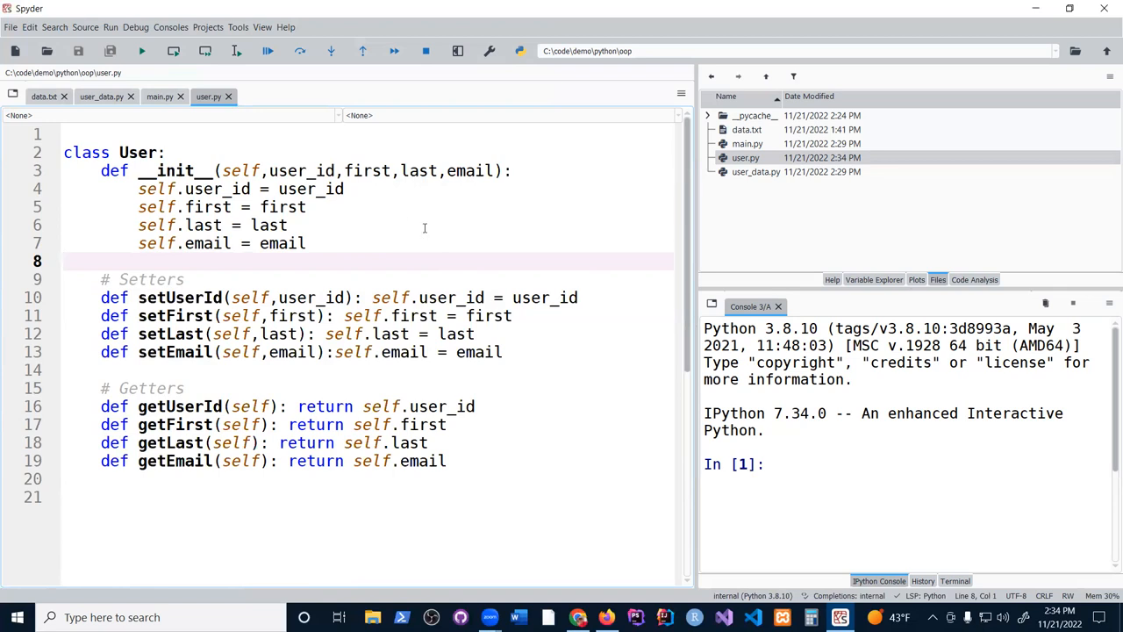
pyautogui.moveTo(466, 138)
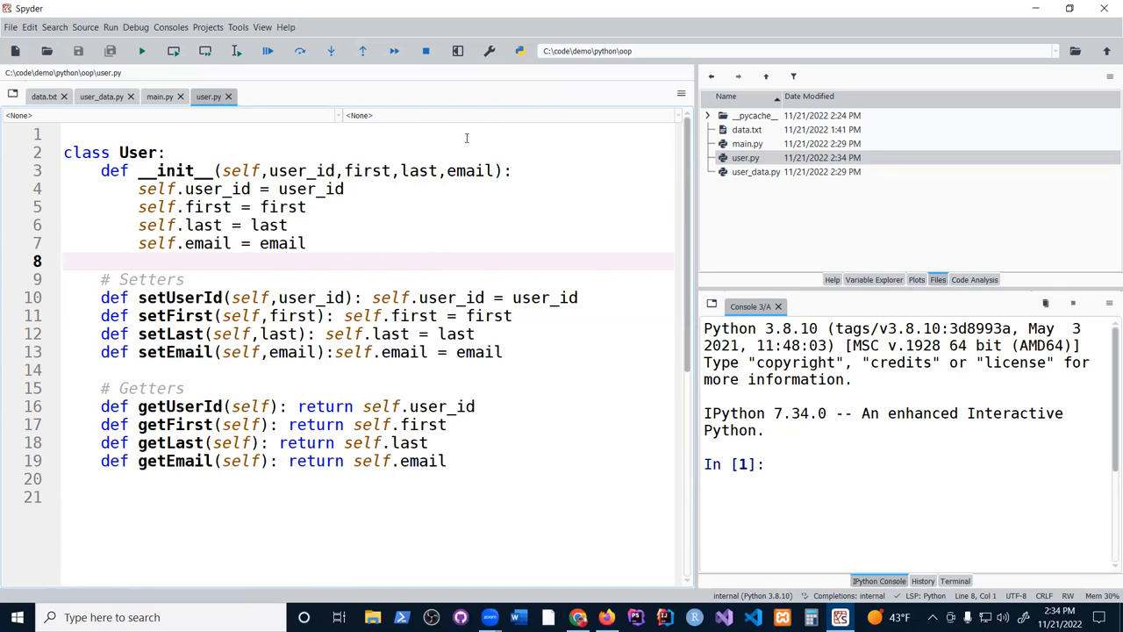
pyautogui.moveTo(179, 163)
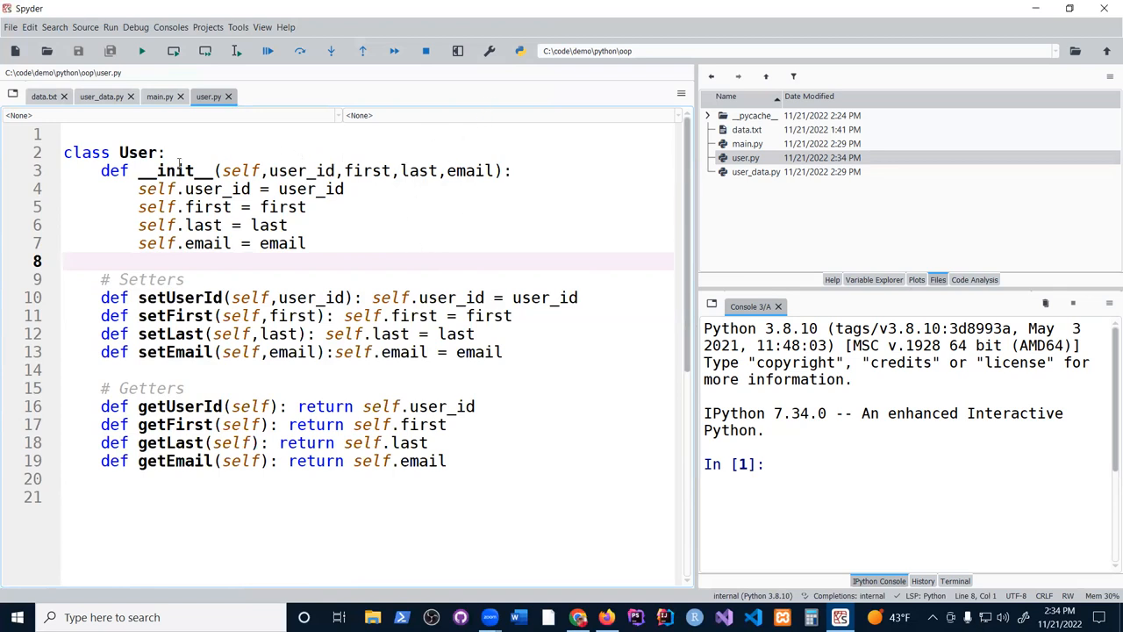
pyautogui.moveTo(101, 97)
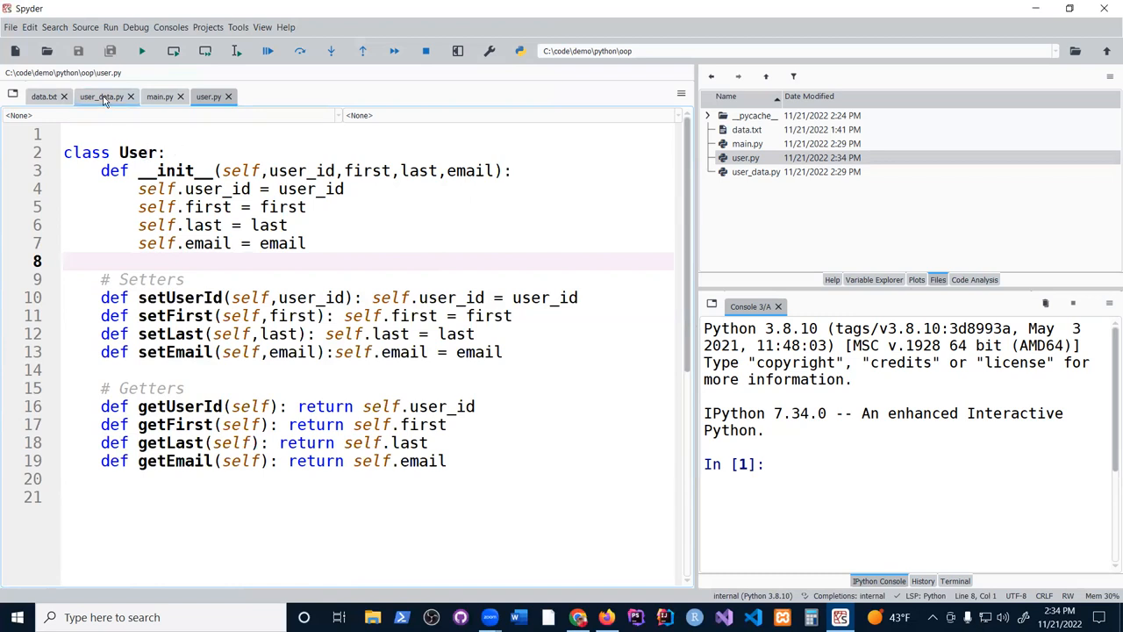
# Check the users data in user_data.py, then return to main.py
pyautogui.click(101, 96)
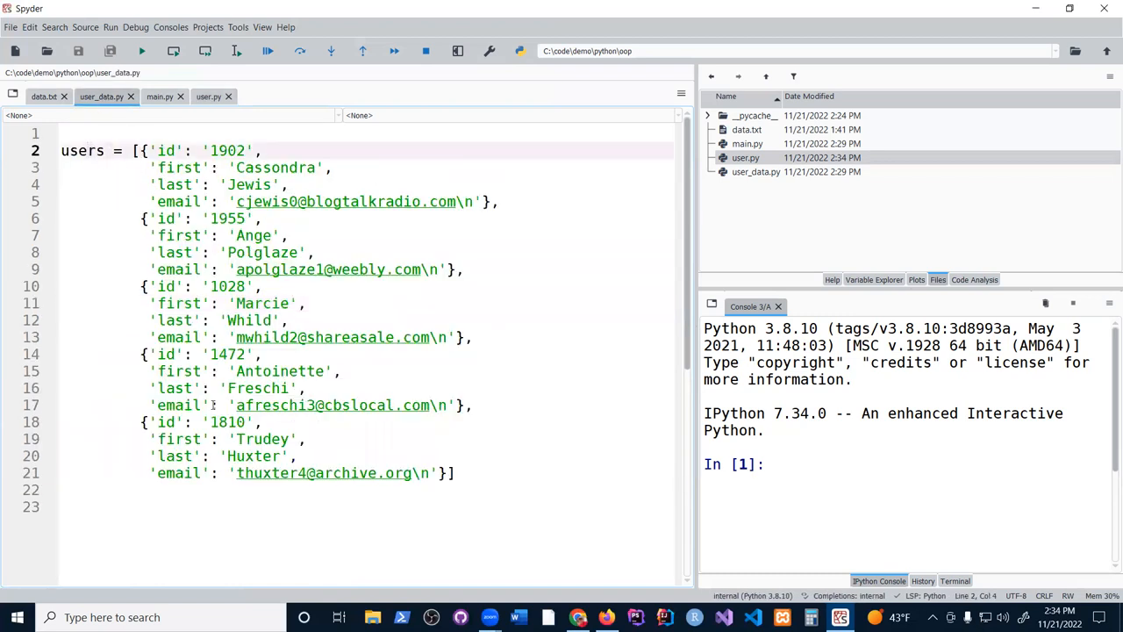
pyautogui.click(88, 506)
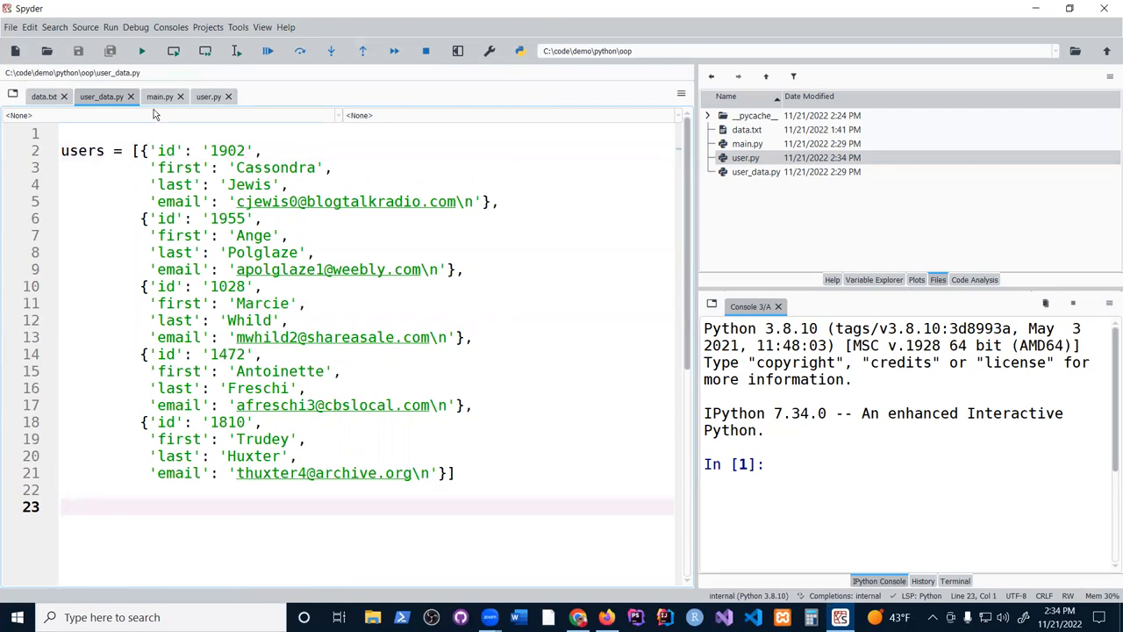
pyautogui.click(160, 96)
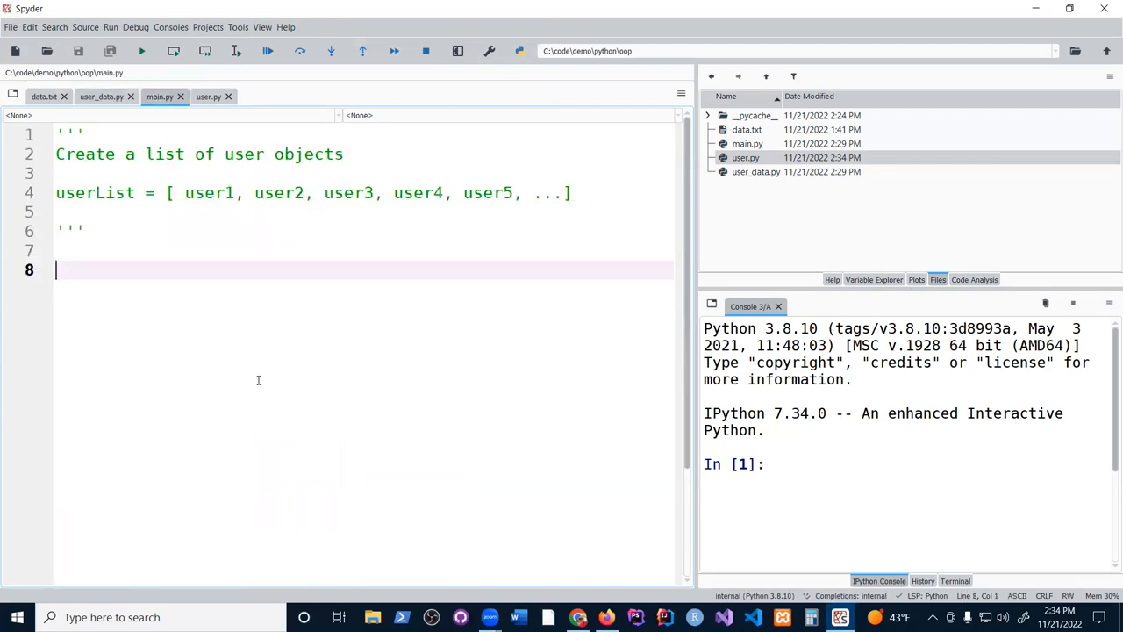
# Add 'from user import User' and 'from user_data import users' to main.py
pyautogui.write('from')
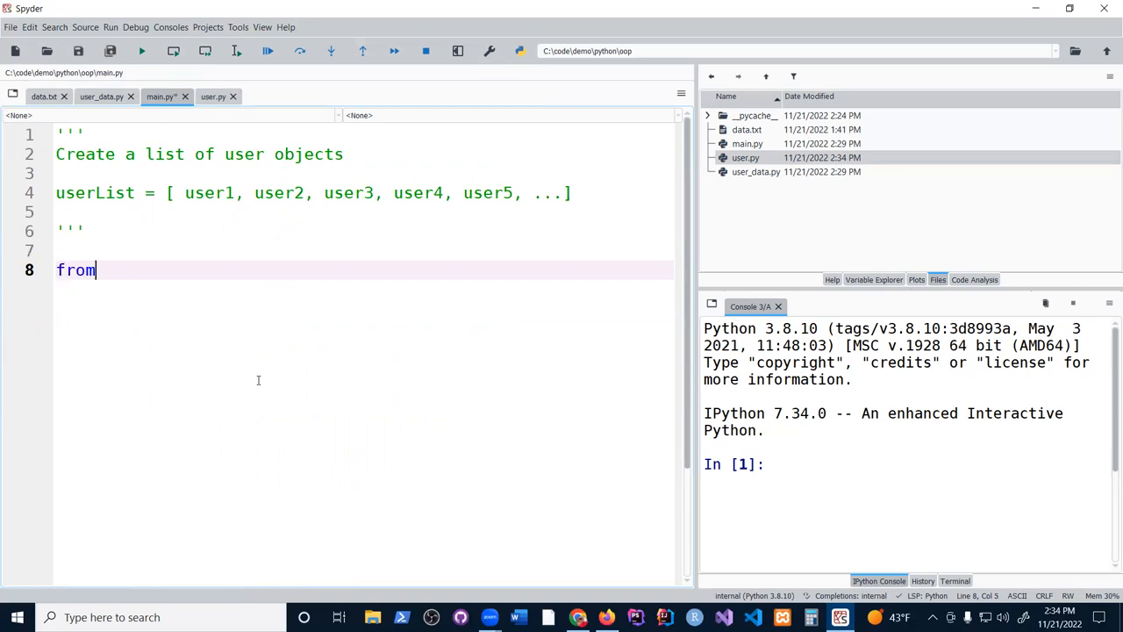
pyautogui.write('user impr')
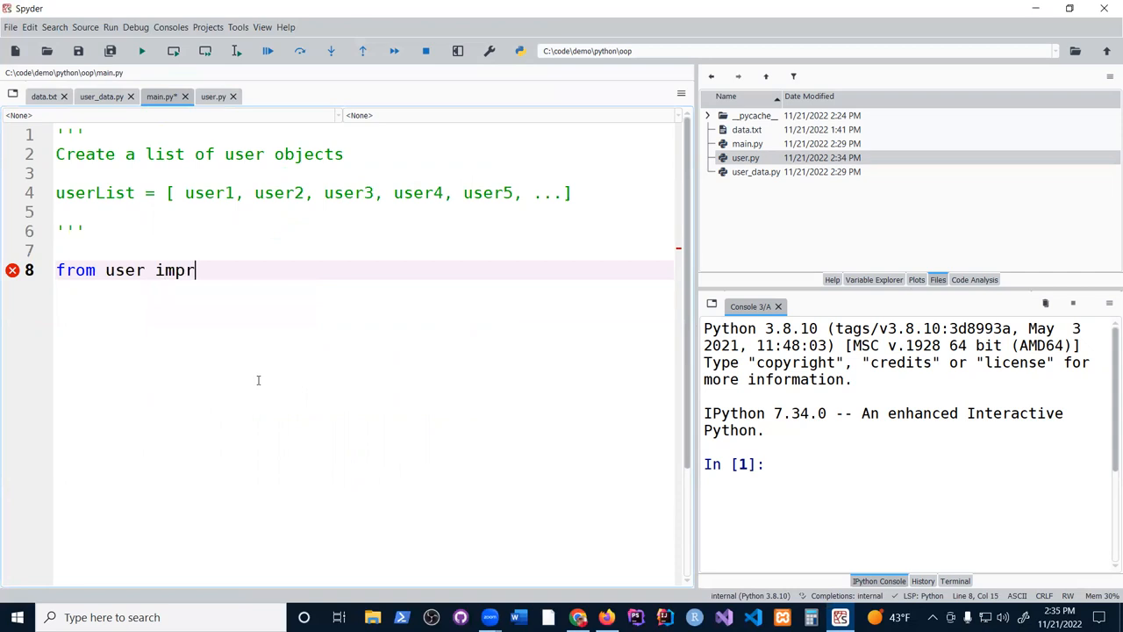
pyautogui.write('ort User')
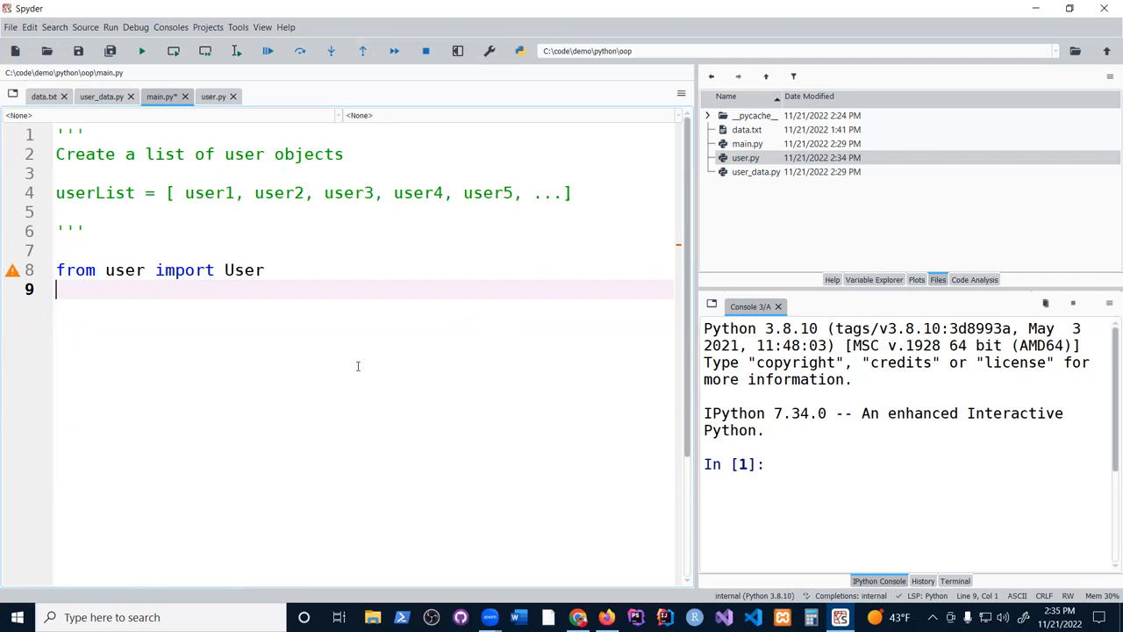
pyautogui.write('from user_data import users')
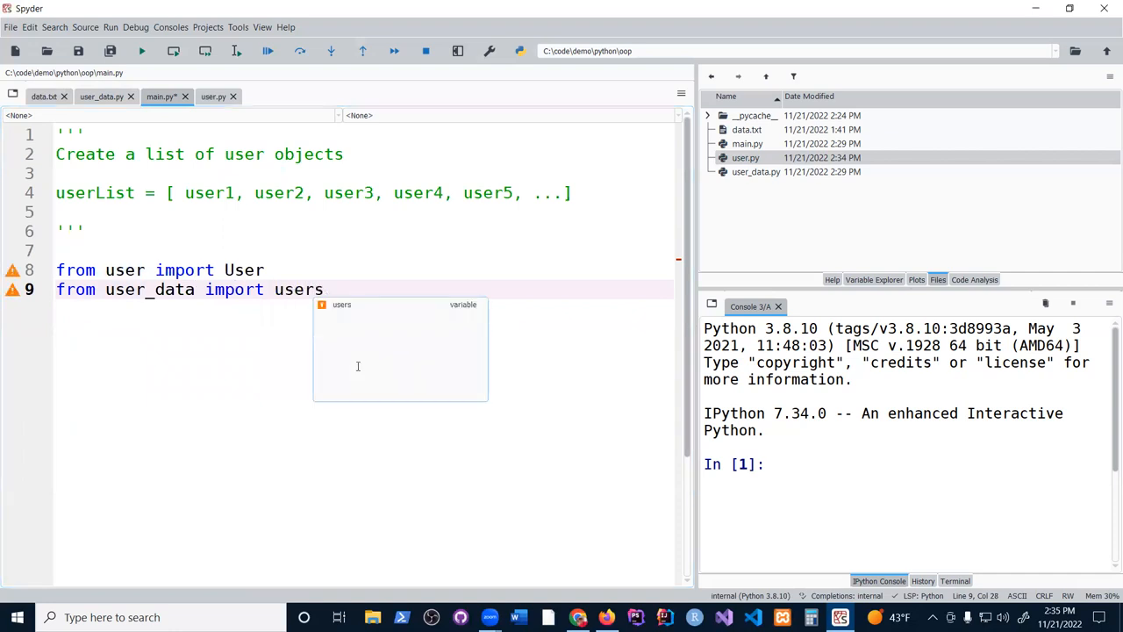
pyautogui.write('*')
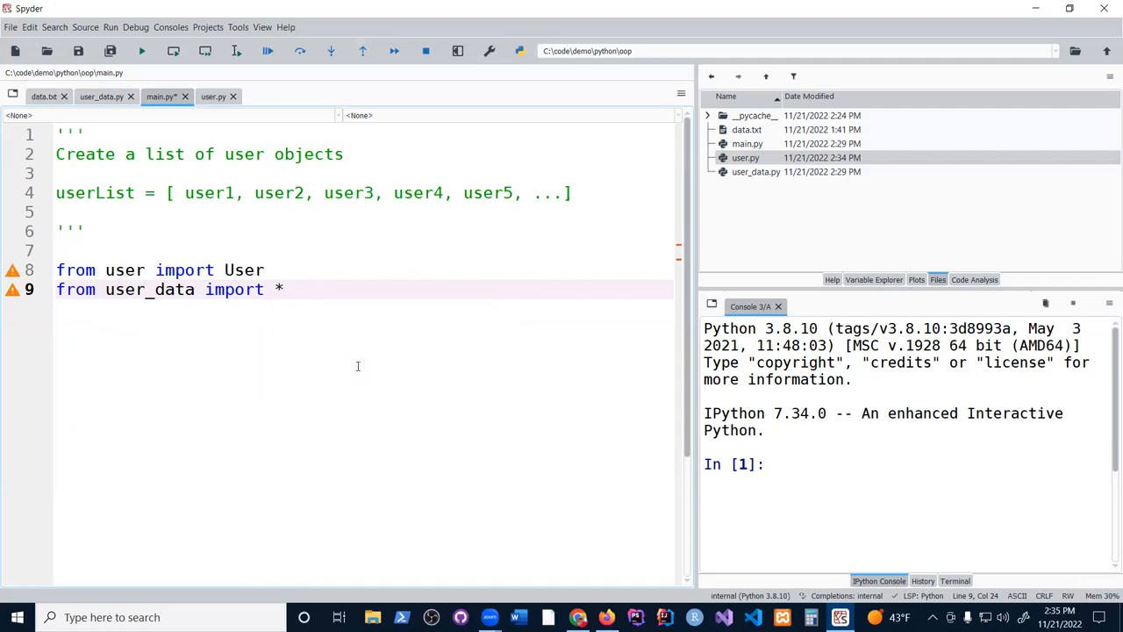
pyautogui.press('Backspace')
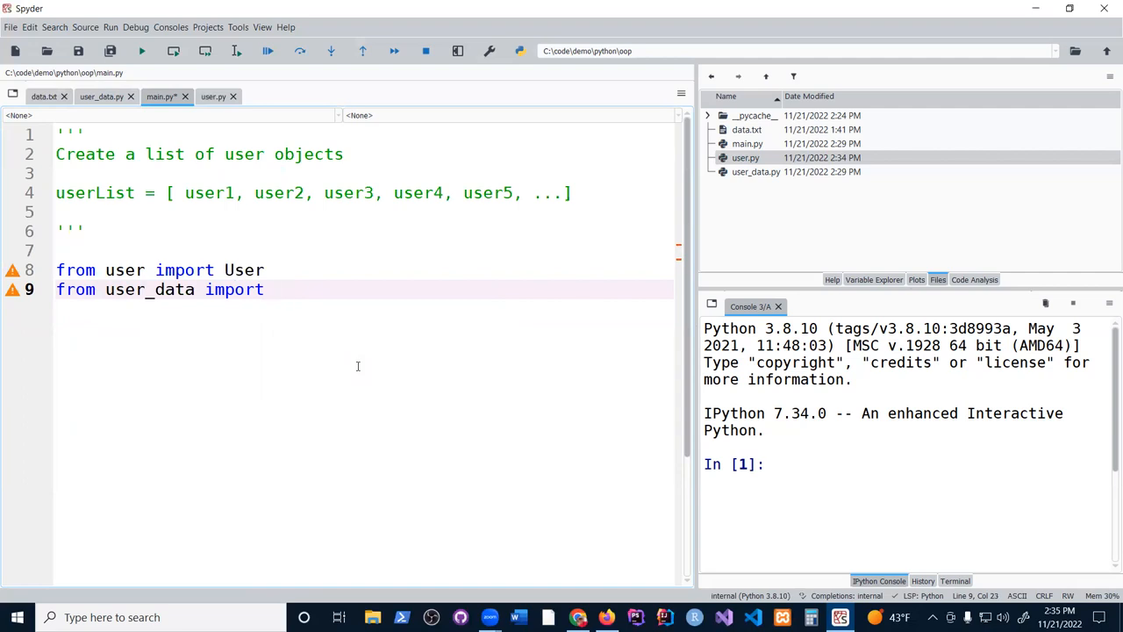
pyautogui.write('users')
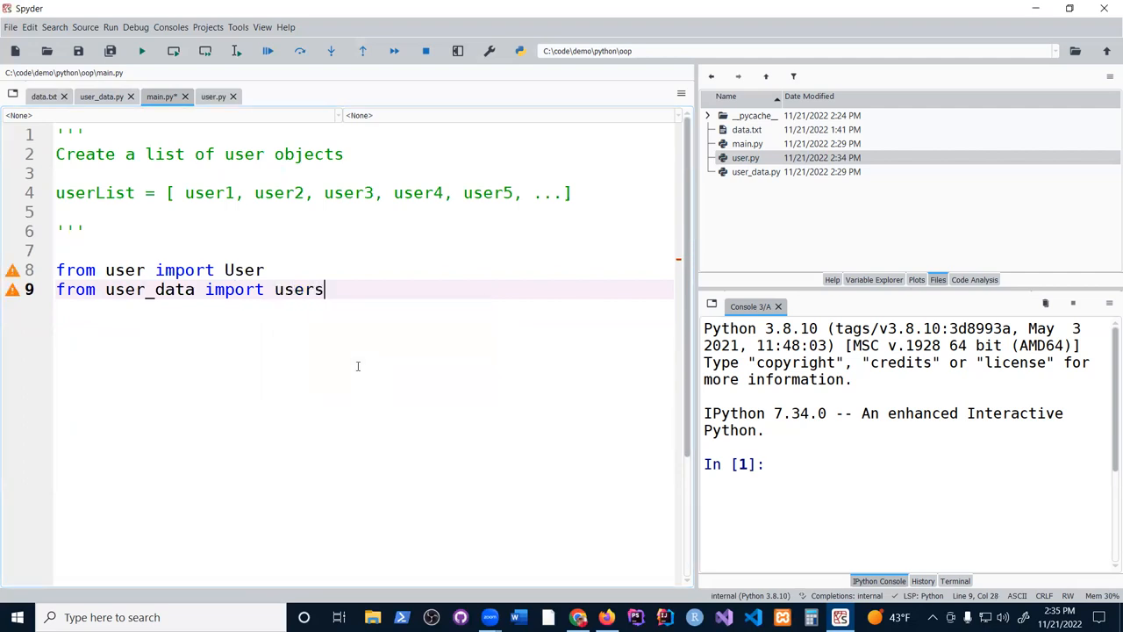
pyautogui.press('enter')
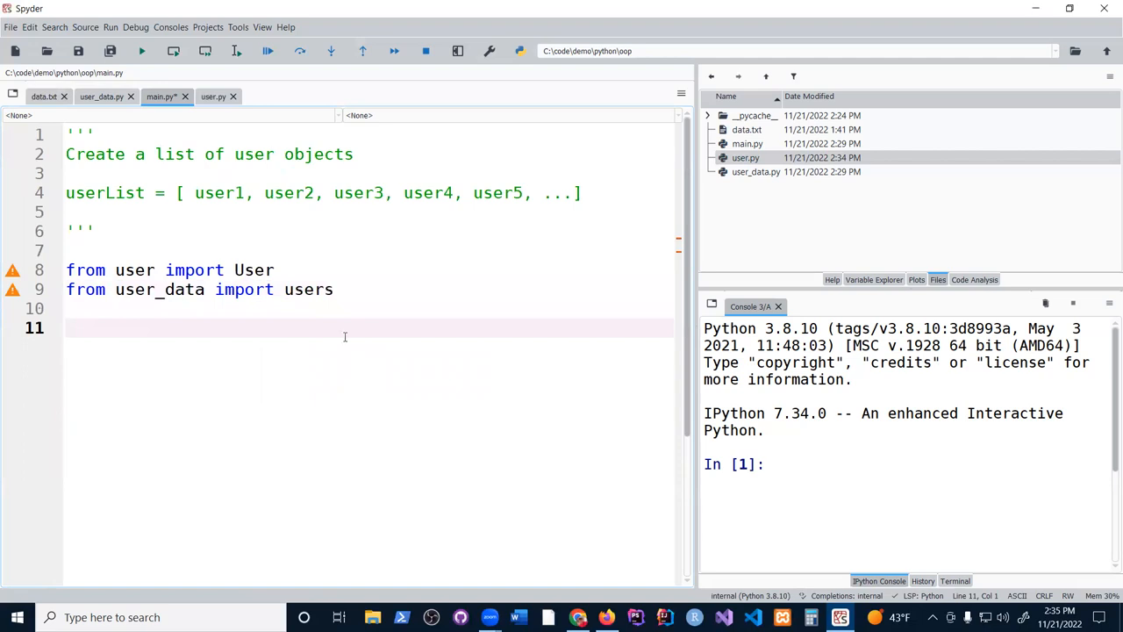
pyautogui.moveTo(377, 380)
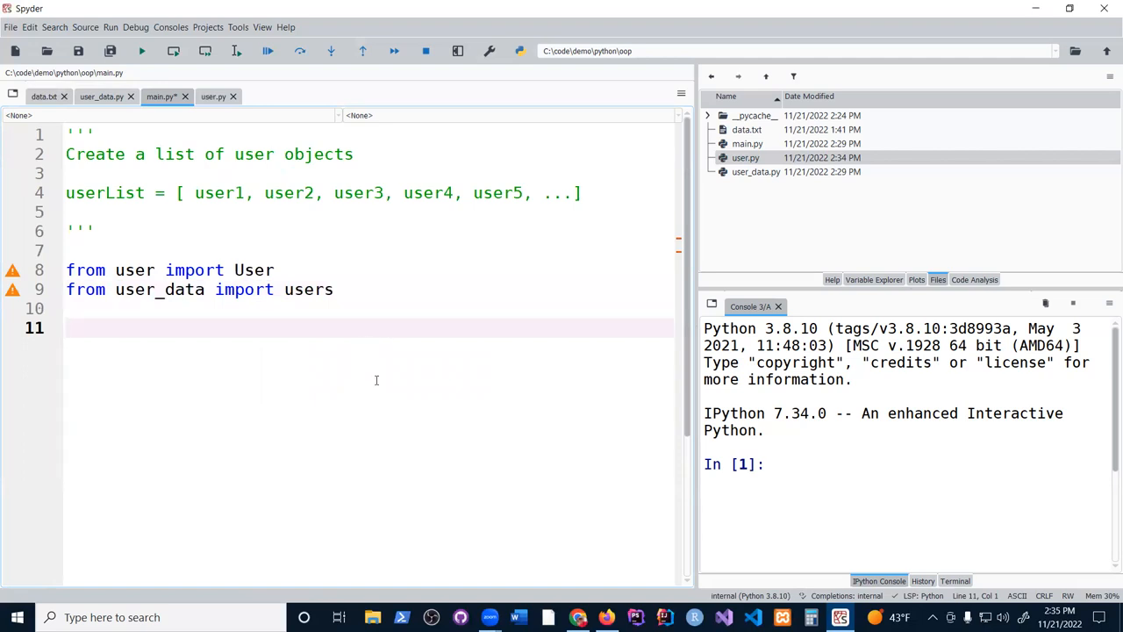
# Define def main(): with a main() call at the bottom of main.py
pyautogui.write('def ma')
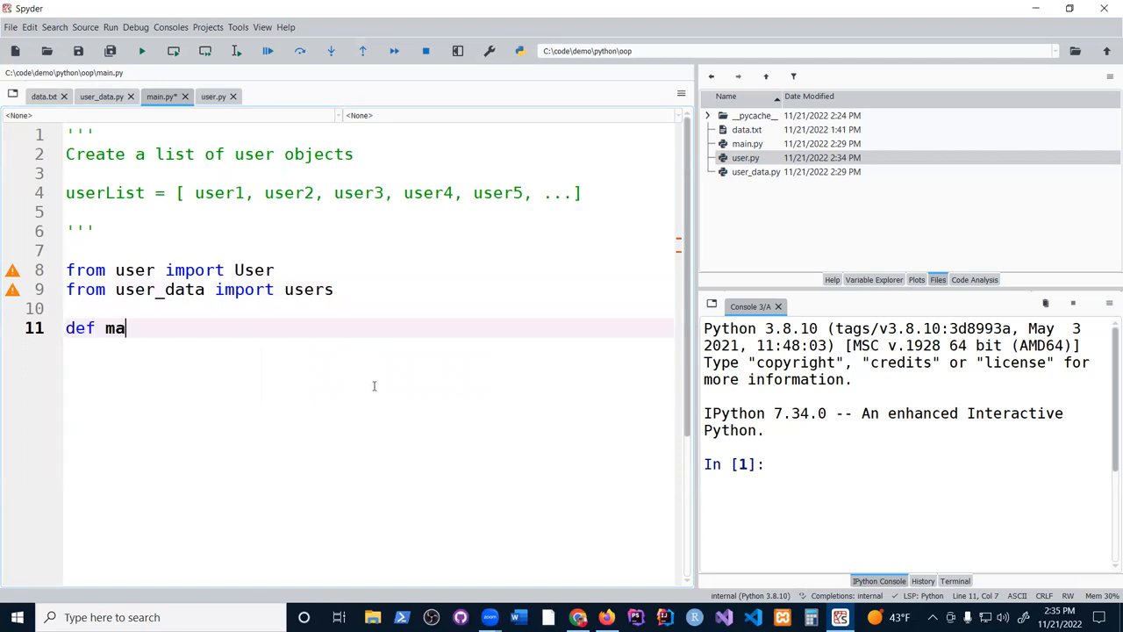
pyautogui.write('in():')
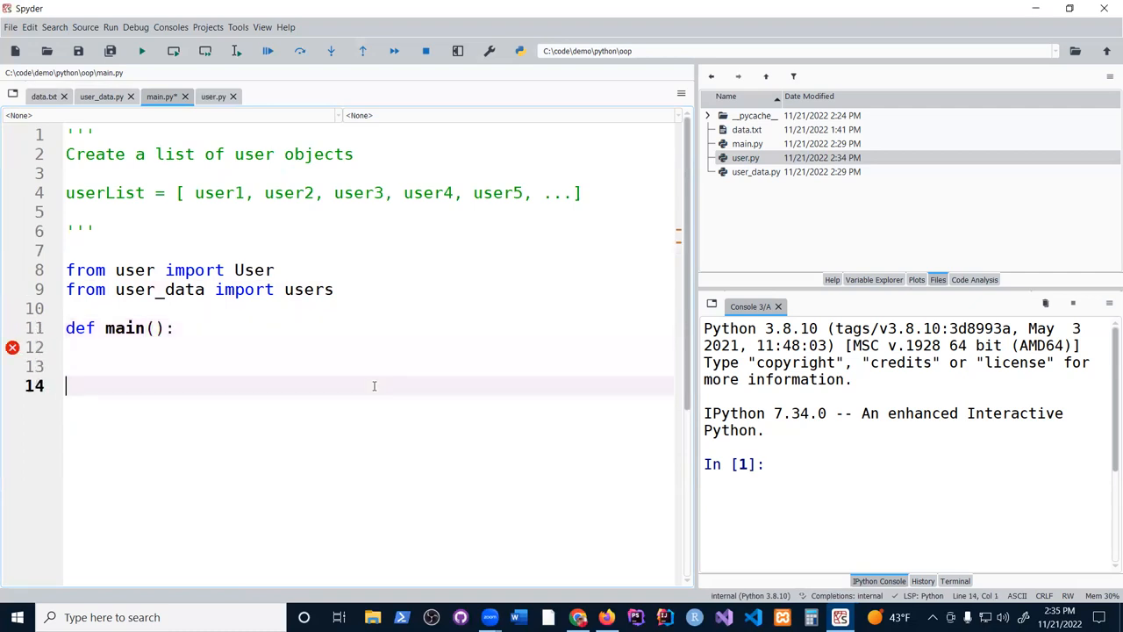
pyautogui.write('main()')
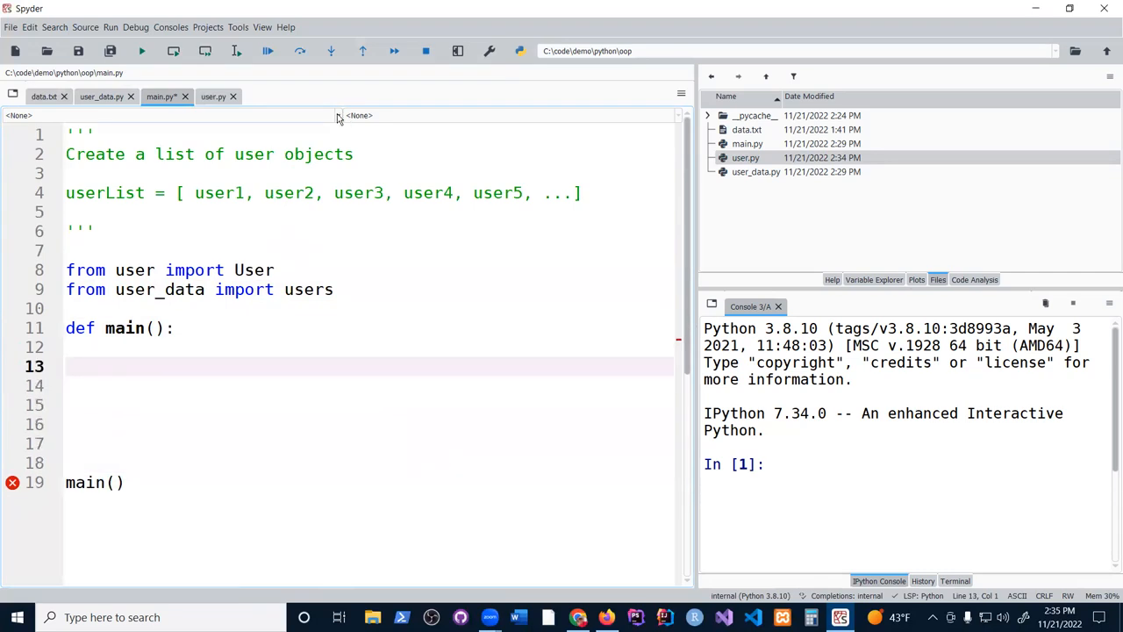
pyautogui.moveTo(412, 338)
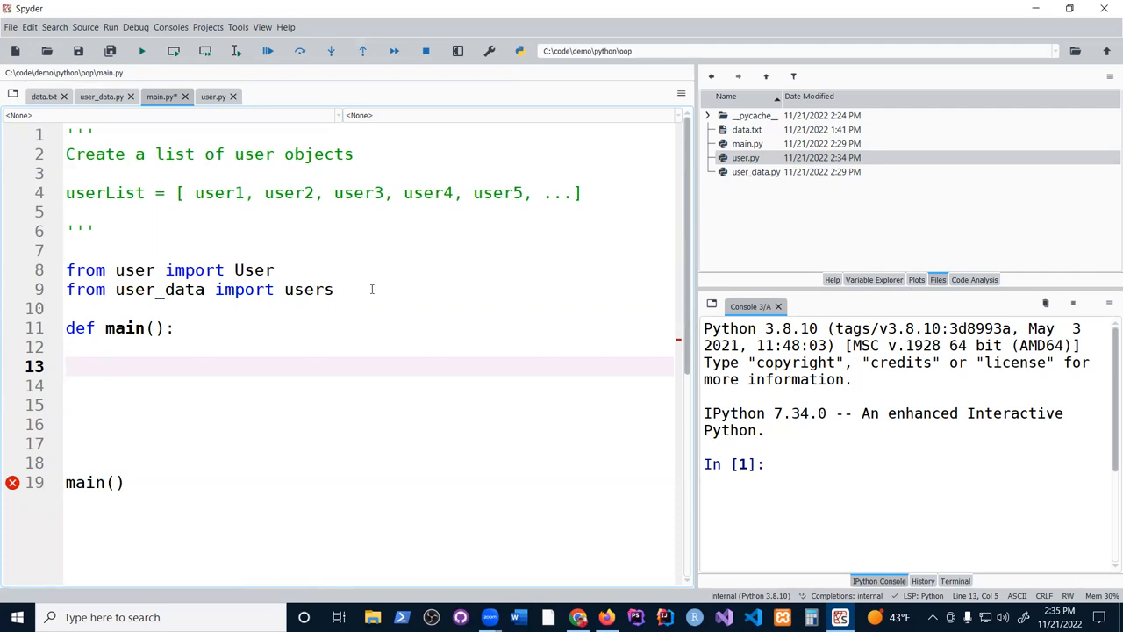
pyautogui.moveTo(374, 401)
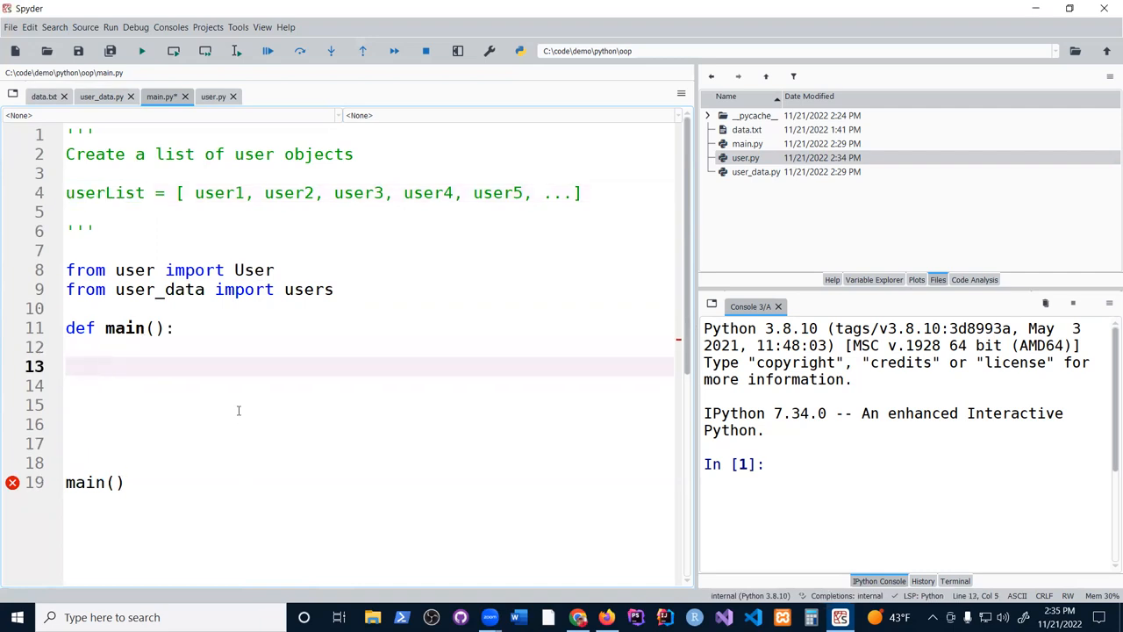
# Inside main, set userList = [] and loop 'for key, value in users.items()'
pyautogui.write('userList =')
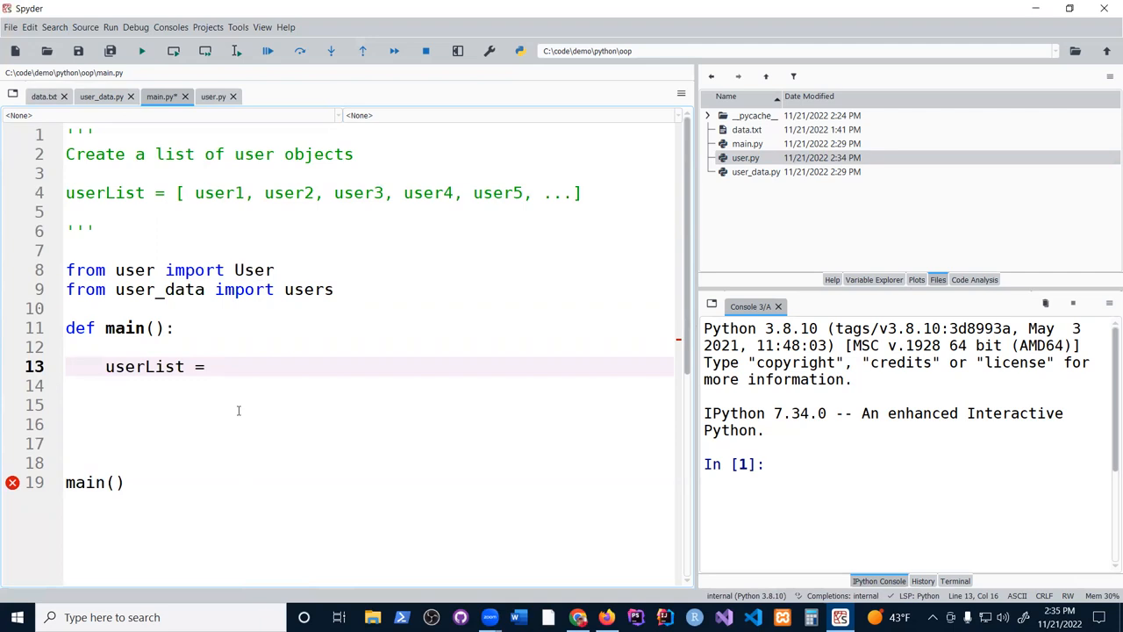
pyautogui.write('[]')
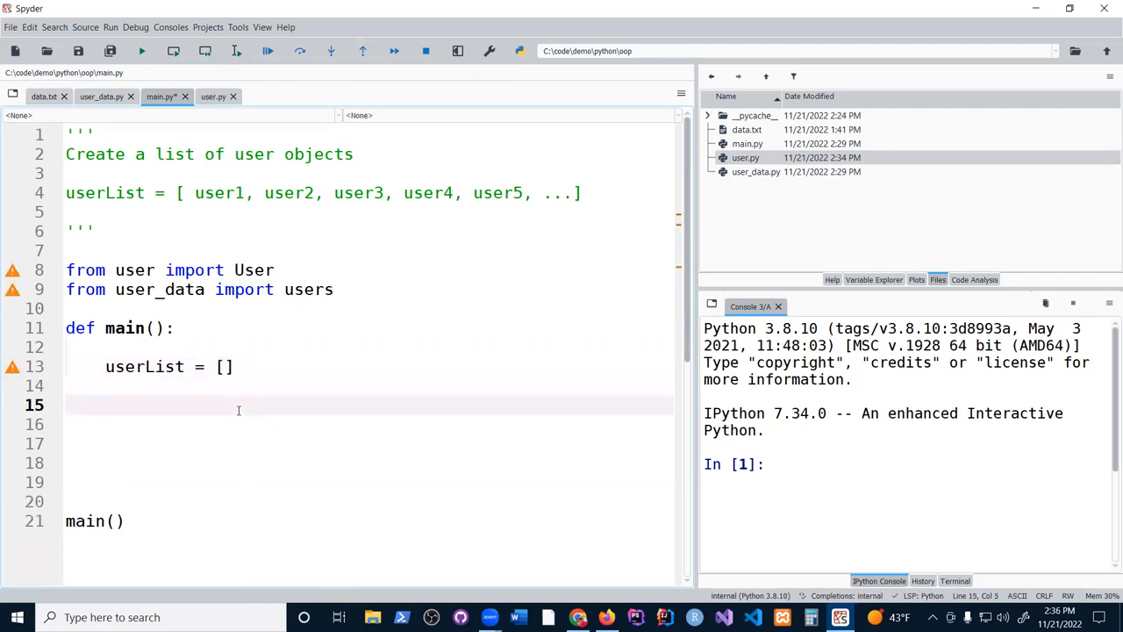
pyautogui.write('f')
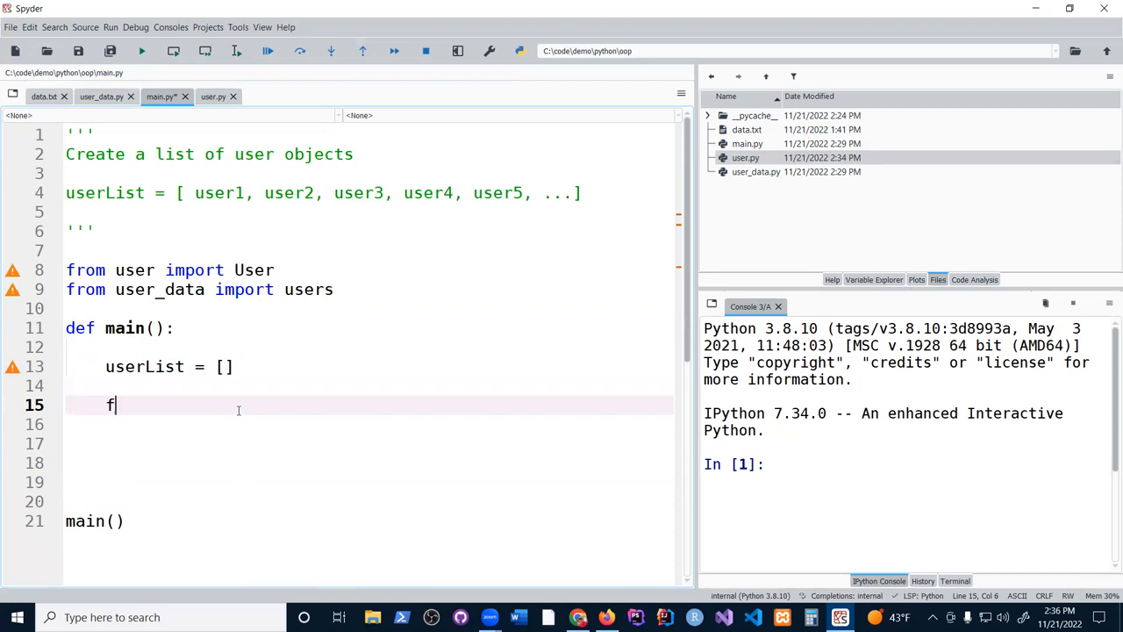
pyautogui.write('or')
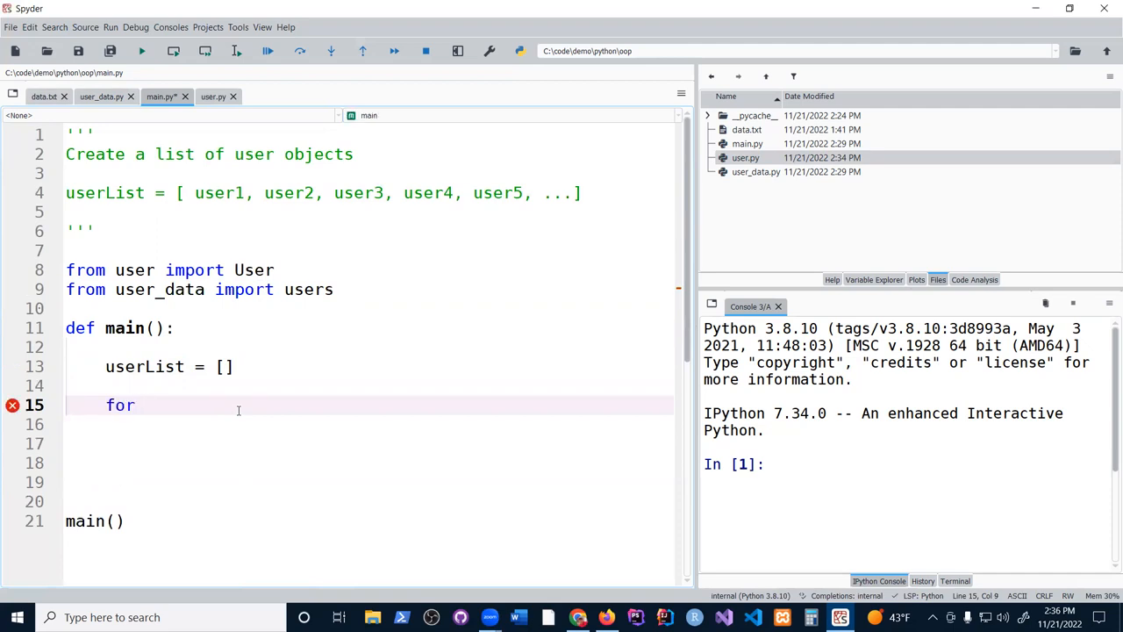
pyautogui.write('user')
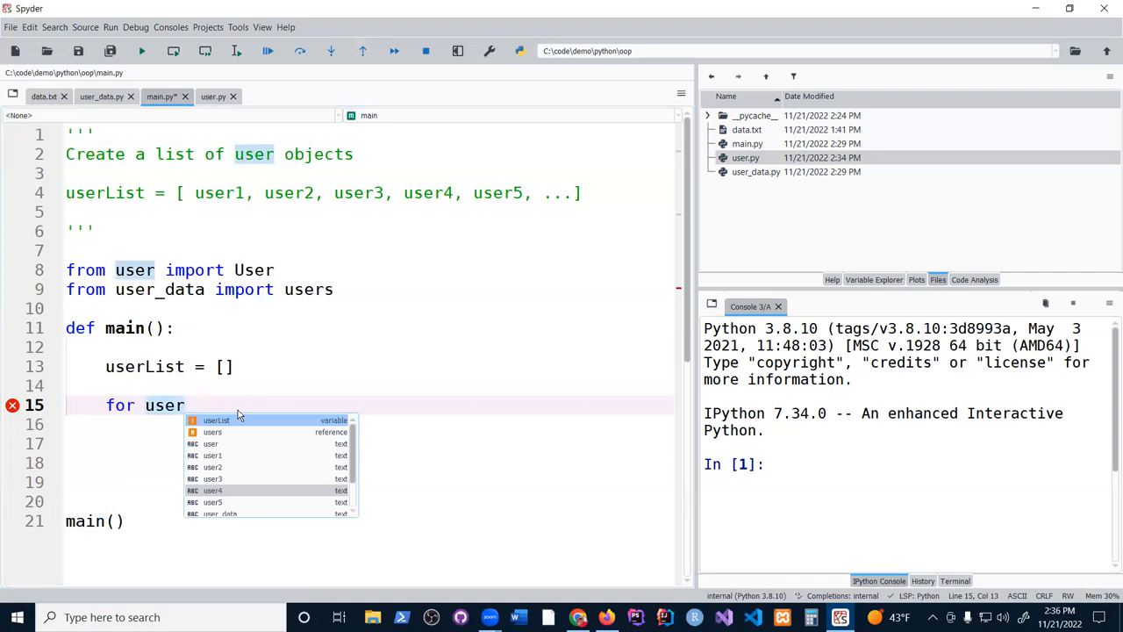
pyautogui.write('key,')
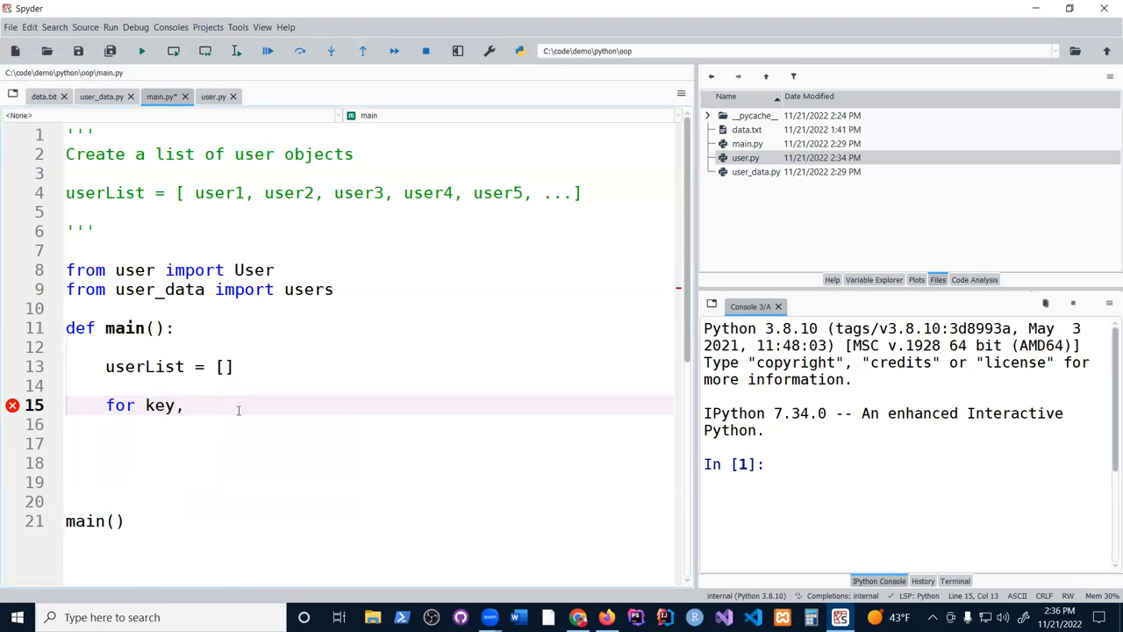
pyautogui.write('val')
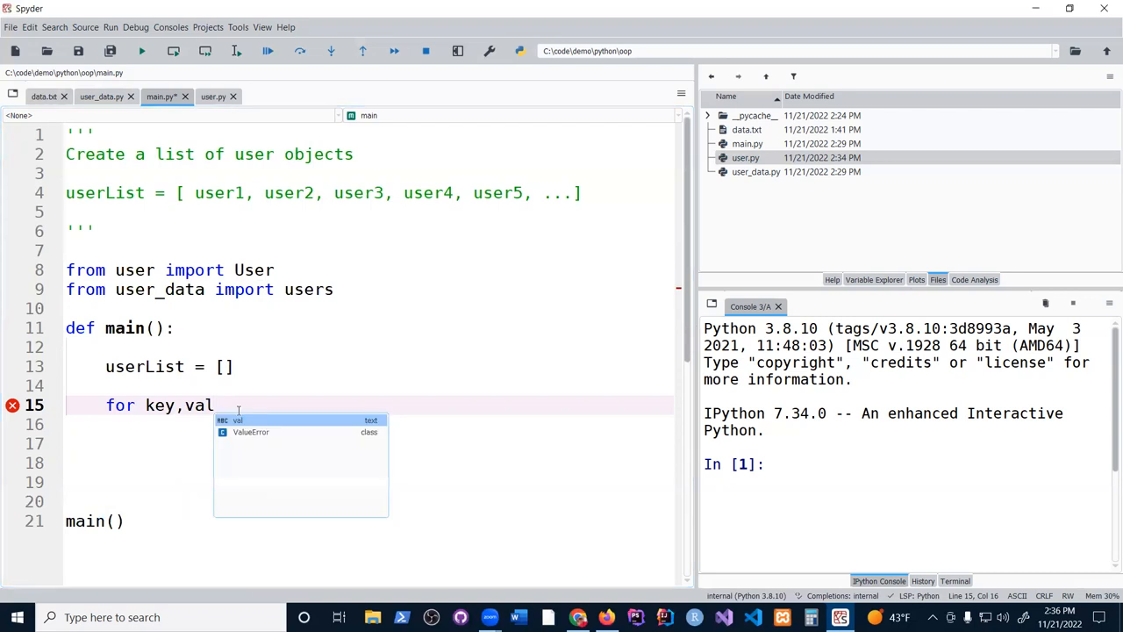
pyautogui.write('ue')
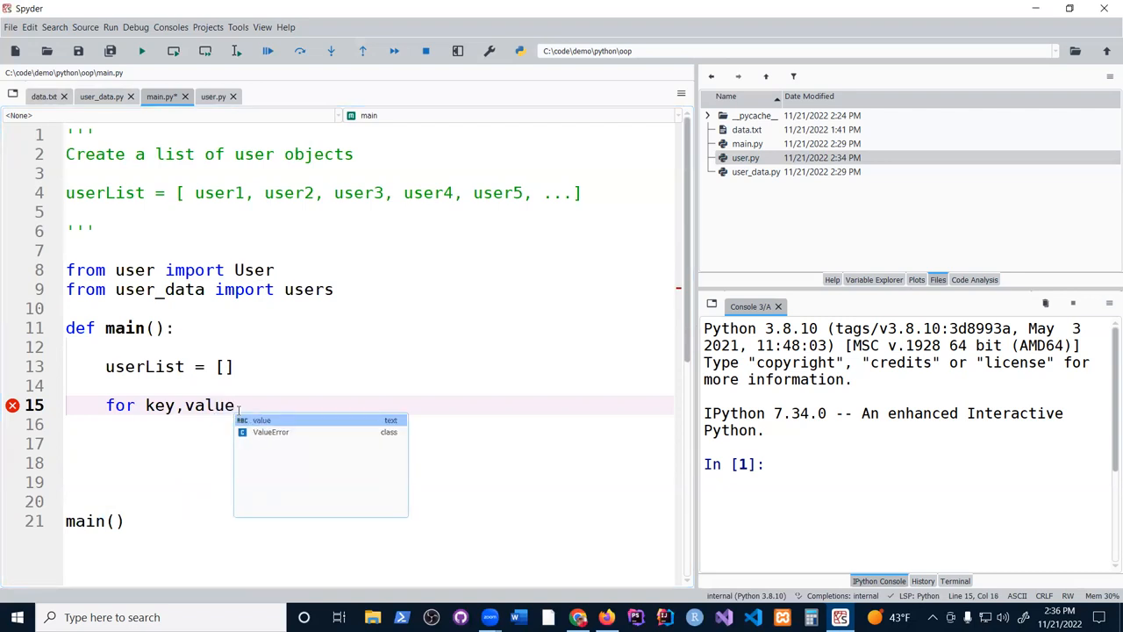
pyautogui.write('in u')
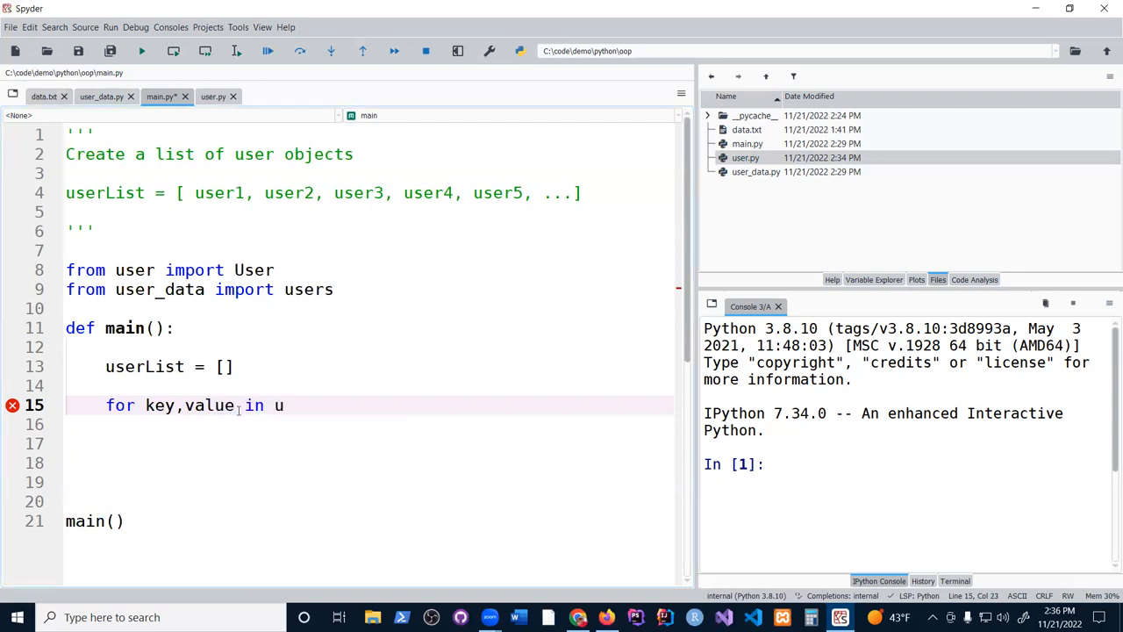
pyautogui.write('sers.items():')
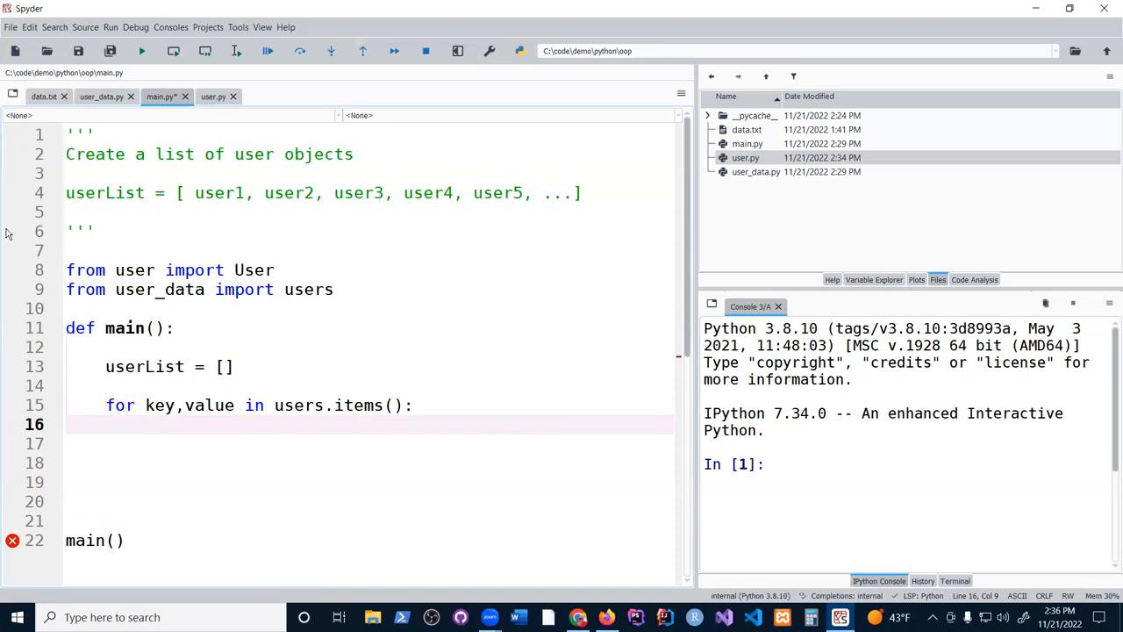
pyautogui.click(101, 97)
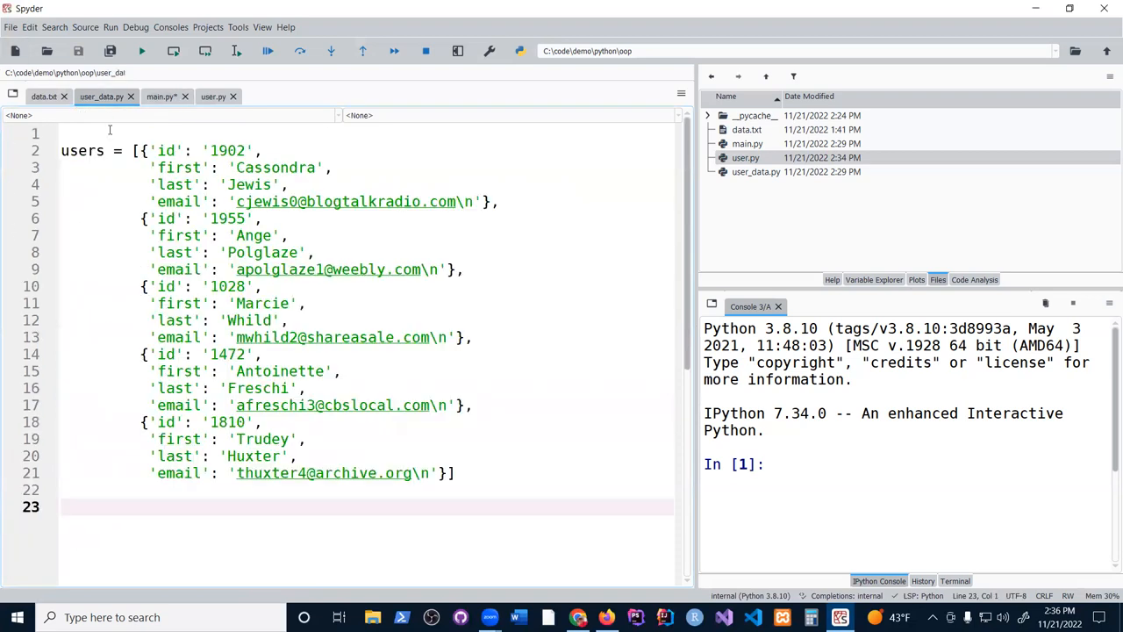
pyautogui.doubleClick(167, 151)
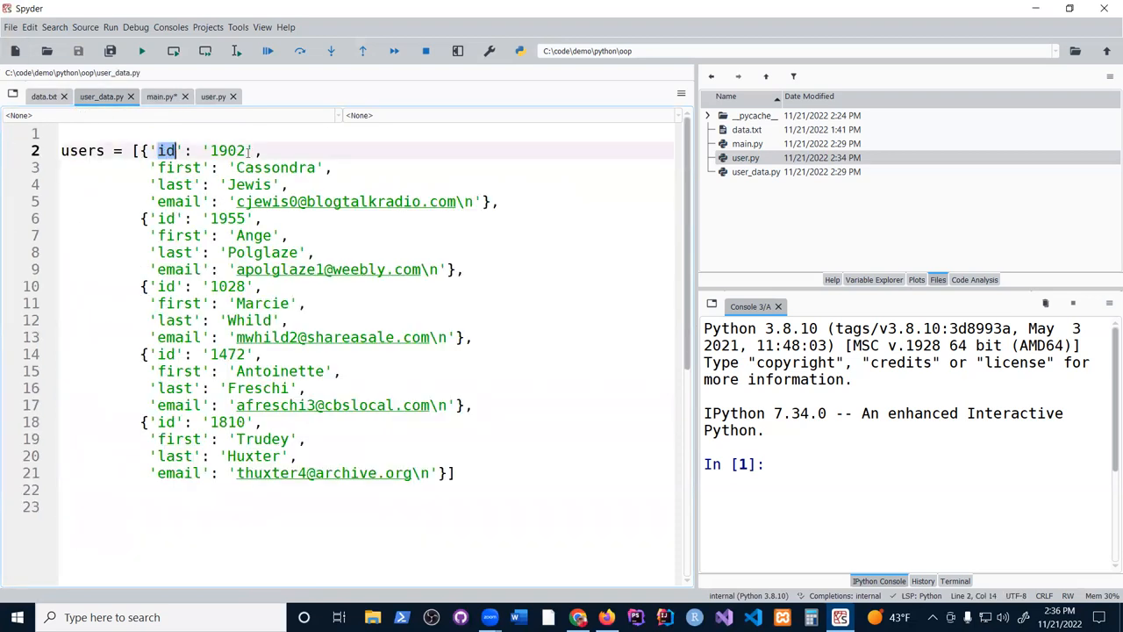
pyautogui.doubleClick(226, 150)
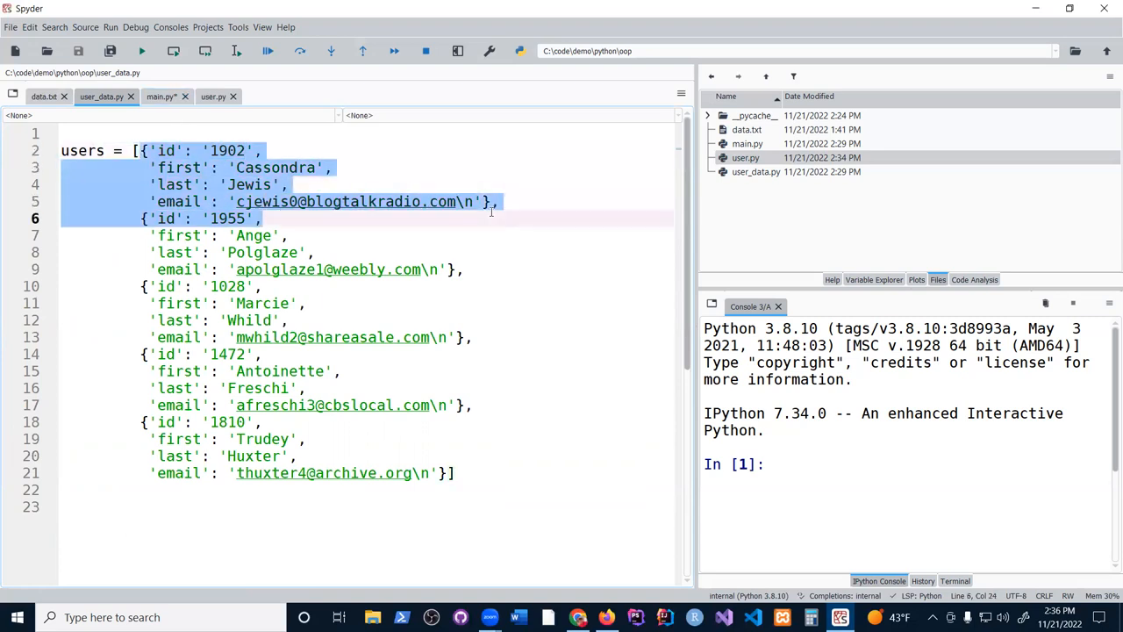
pyautogui.click(160, 97)
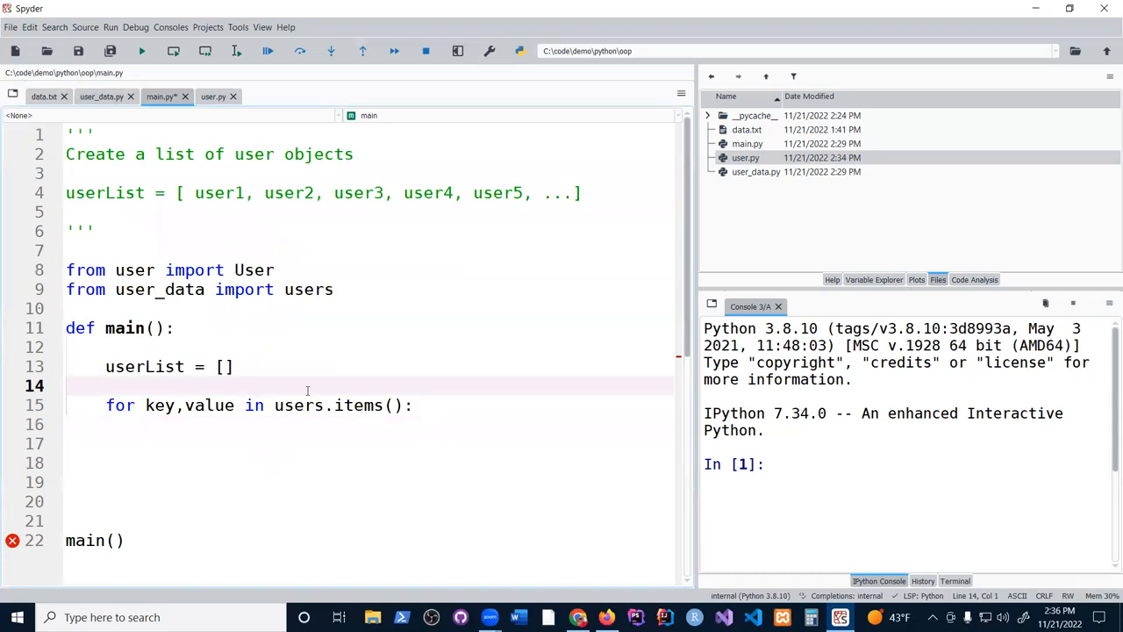
# Wrap the inner key, value loop in a new 'for user in users:' loop
pyautogui.write('for')
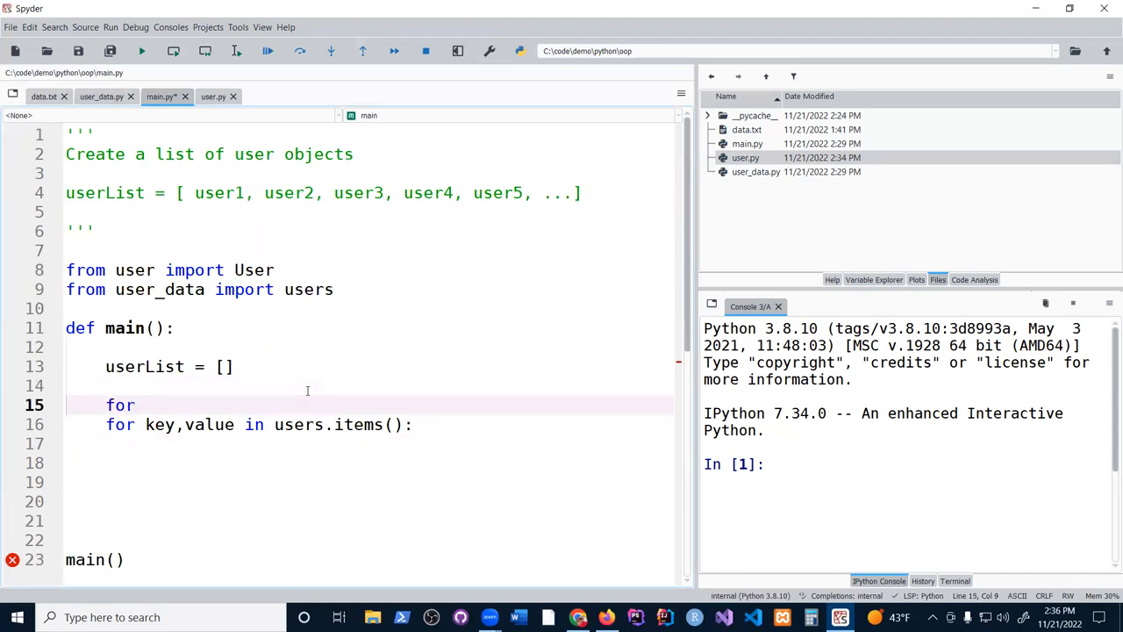
pyautogui.write('user in users:')
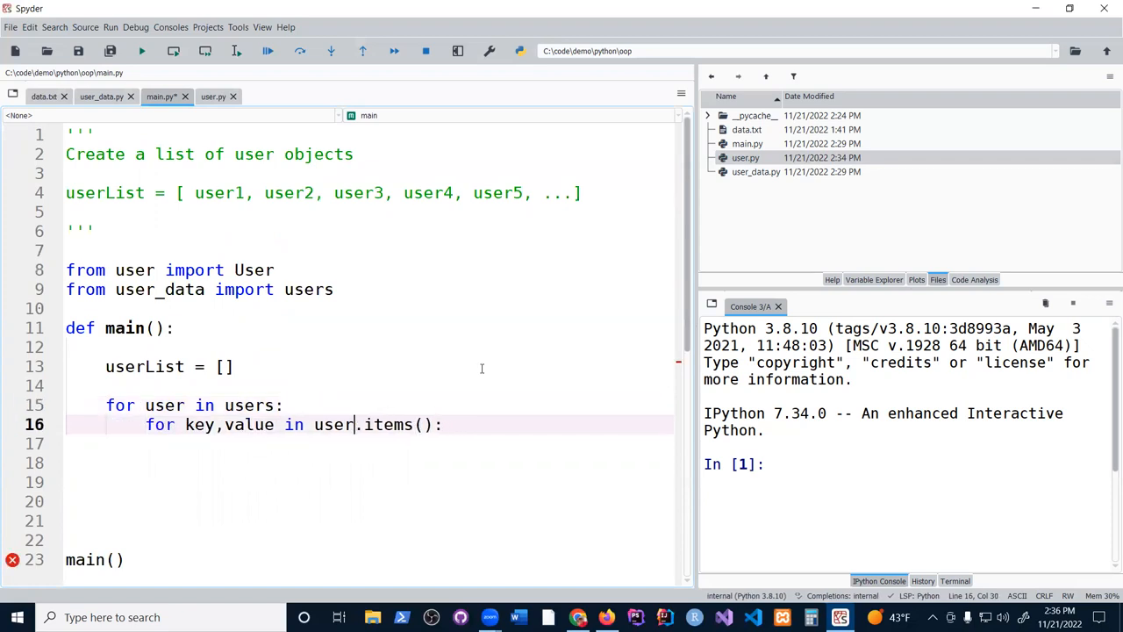
pyautogui.doubleClick(332, 425)
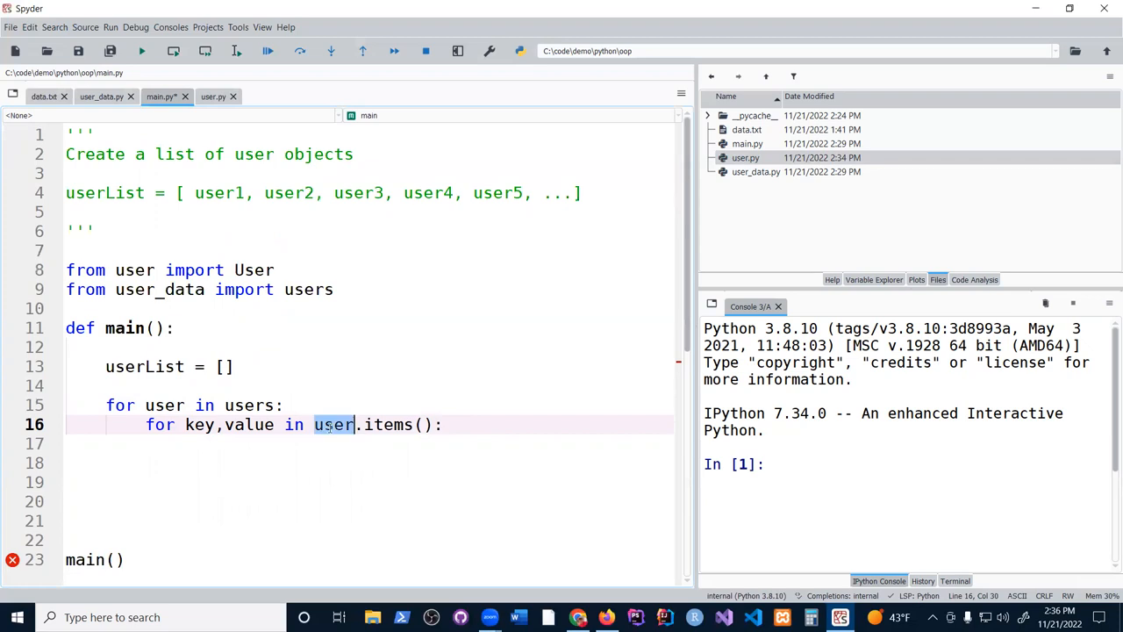
pyautogui.scroll(3)
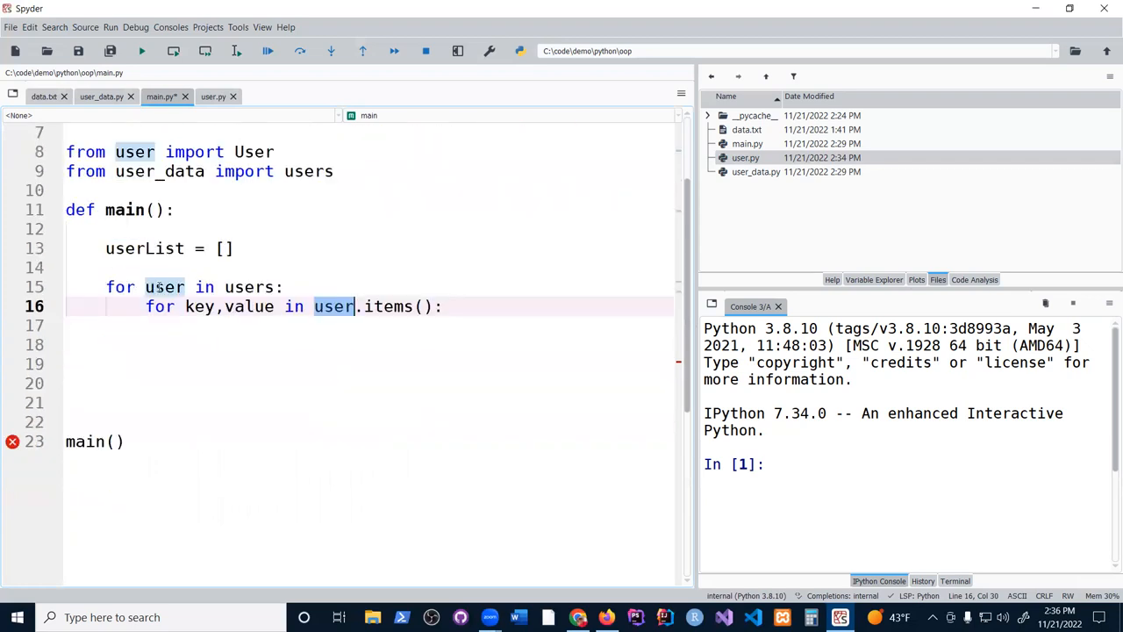
pyautogui.click(100, 97)
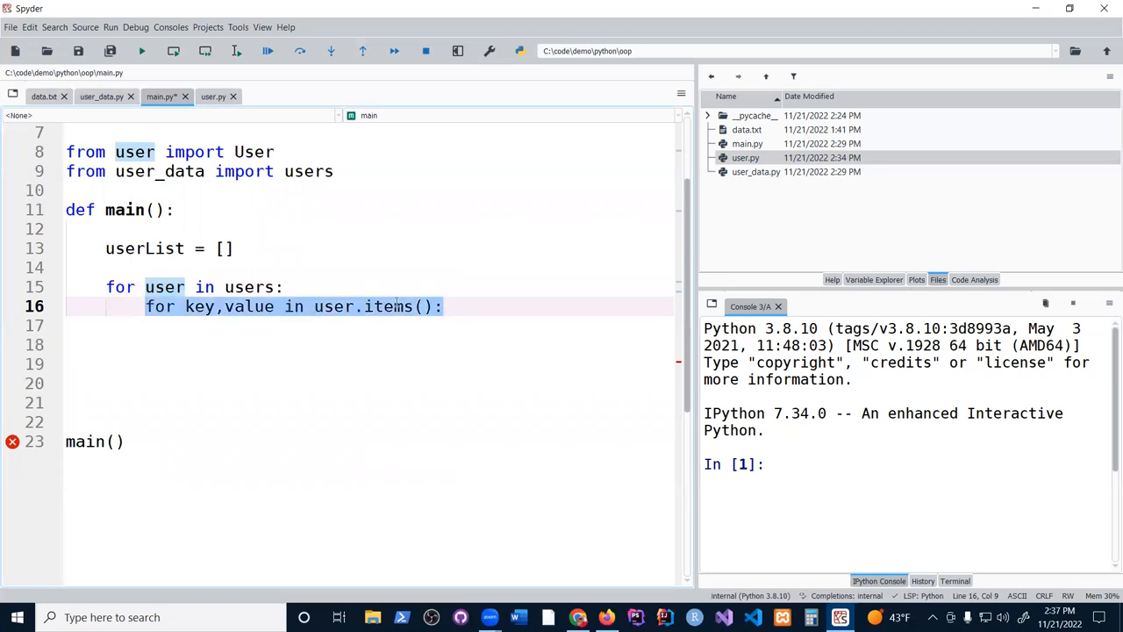
# Replace the inner loop line with user_id = user['user_id']
pyautogui.press('Delete')
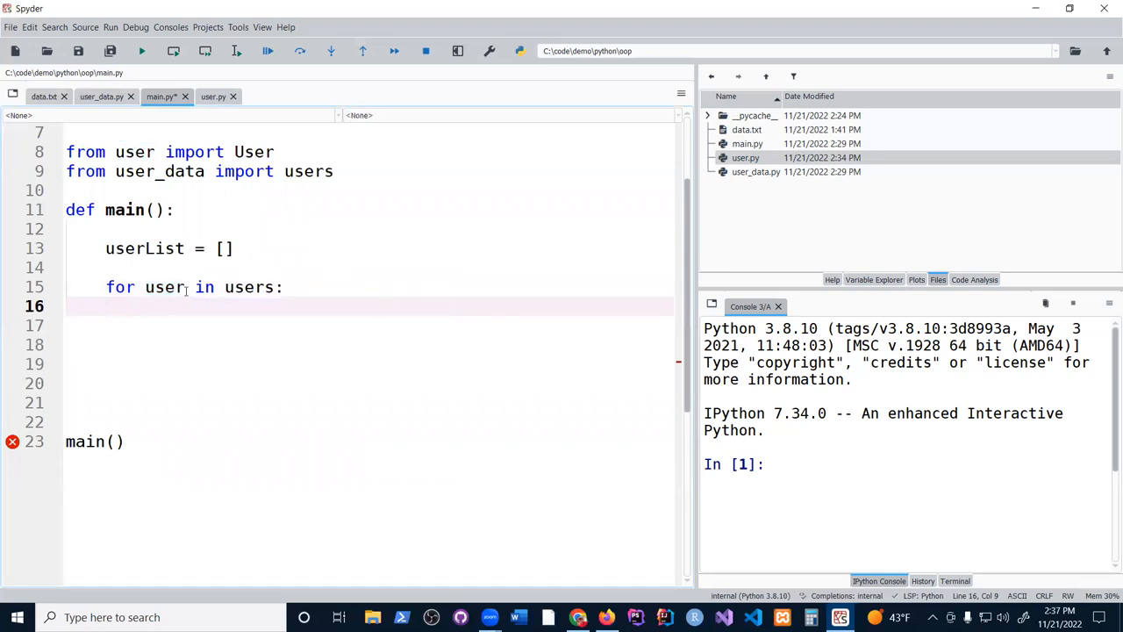
pyautogui.moveTo(472, 354)
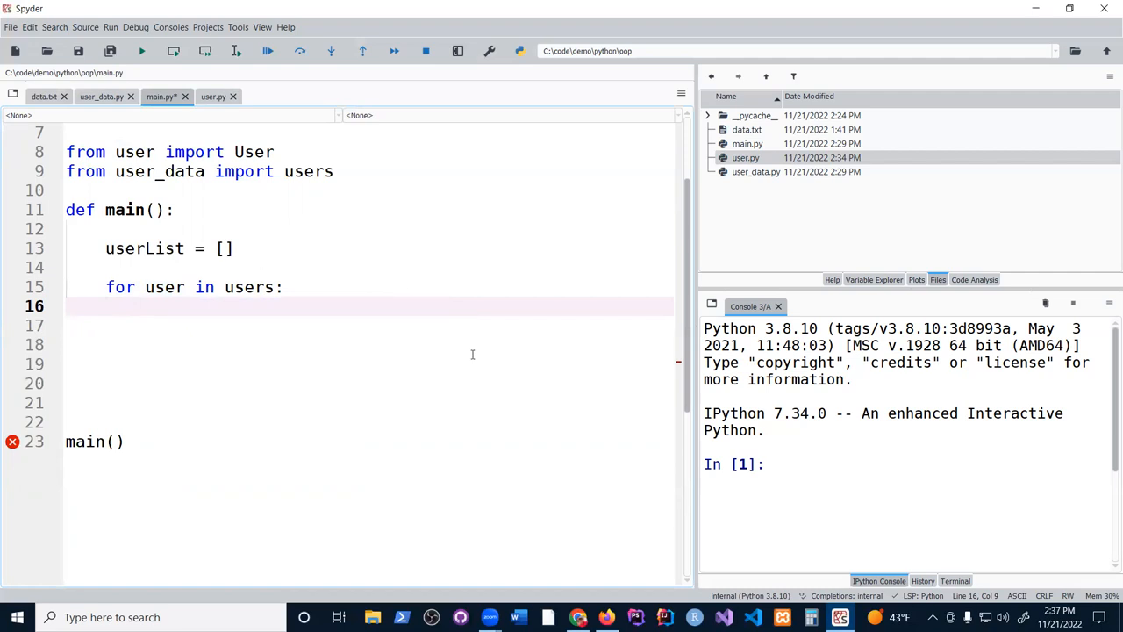
pyautogui.write('user')
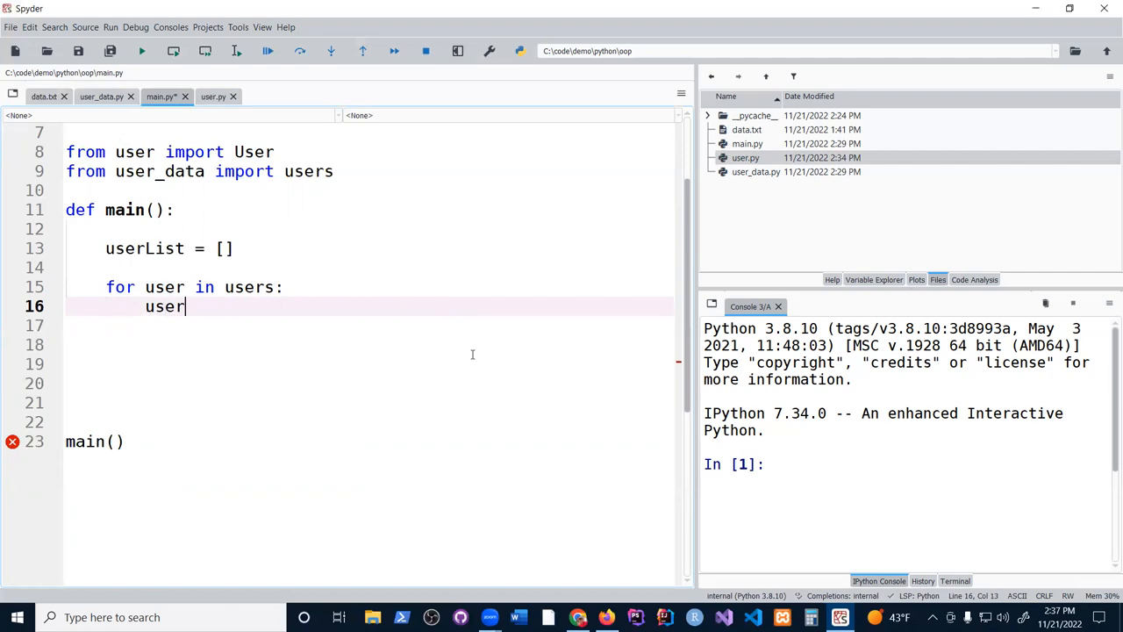
pyautogui.write('_')
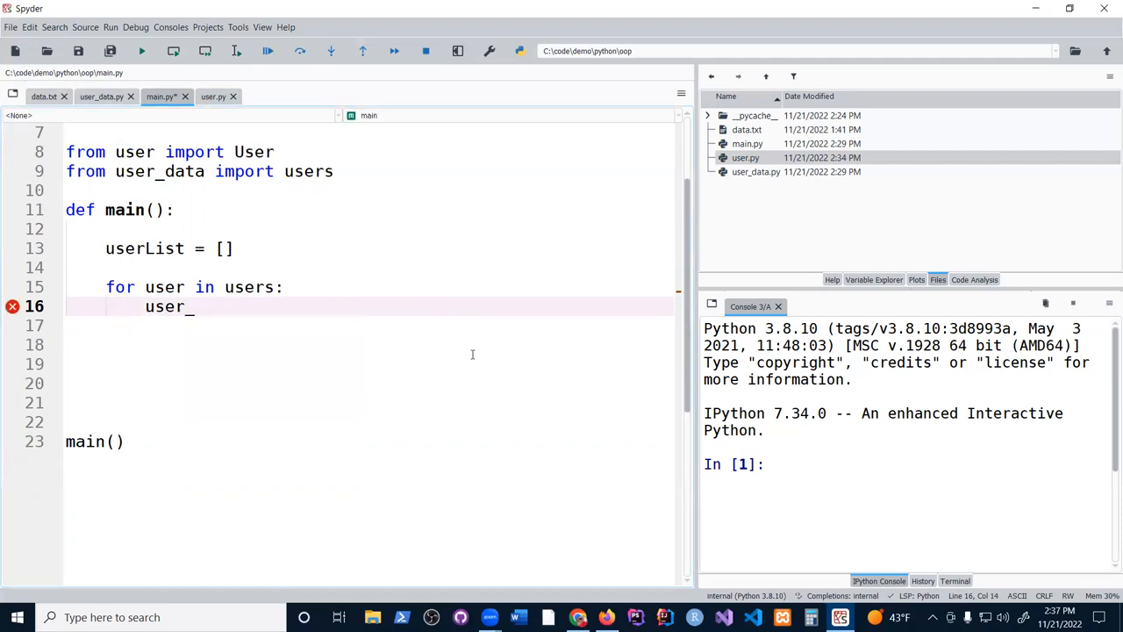
pyautogui.write('id = user.')
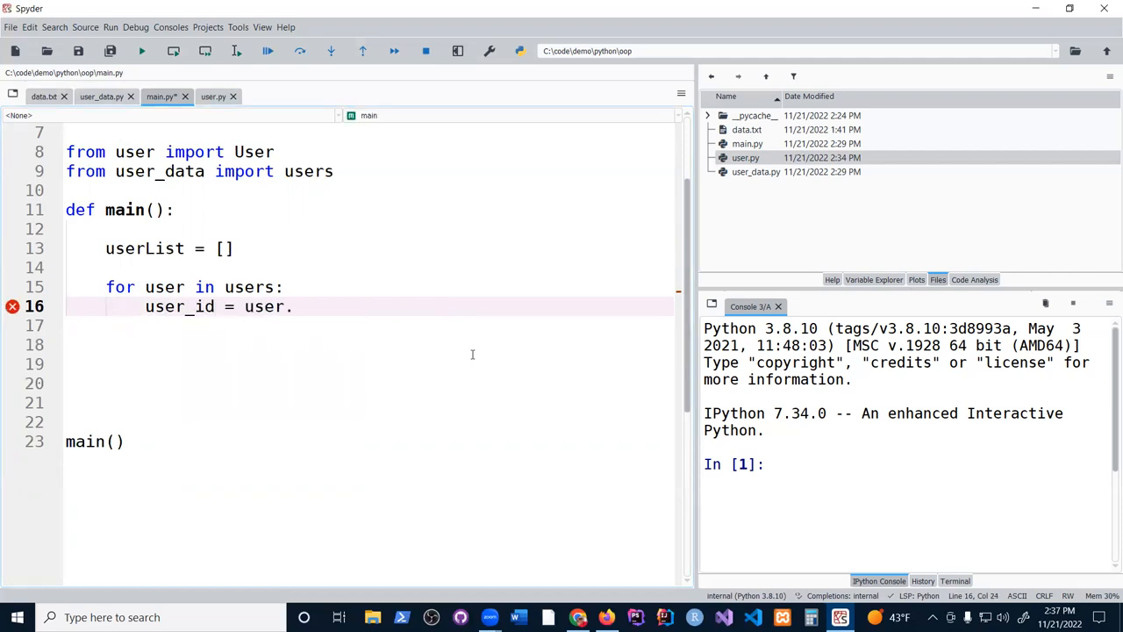
pyautogui.write("['user']")
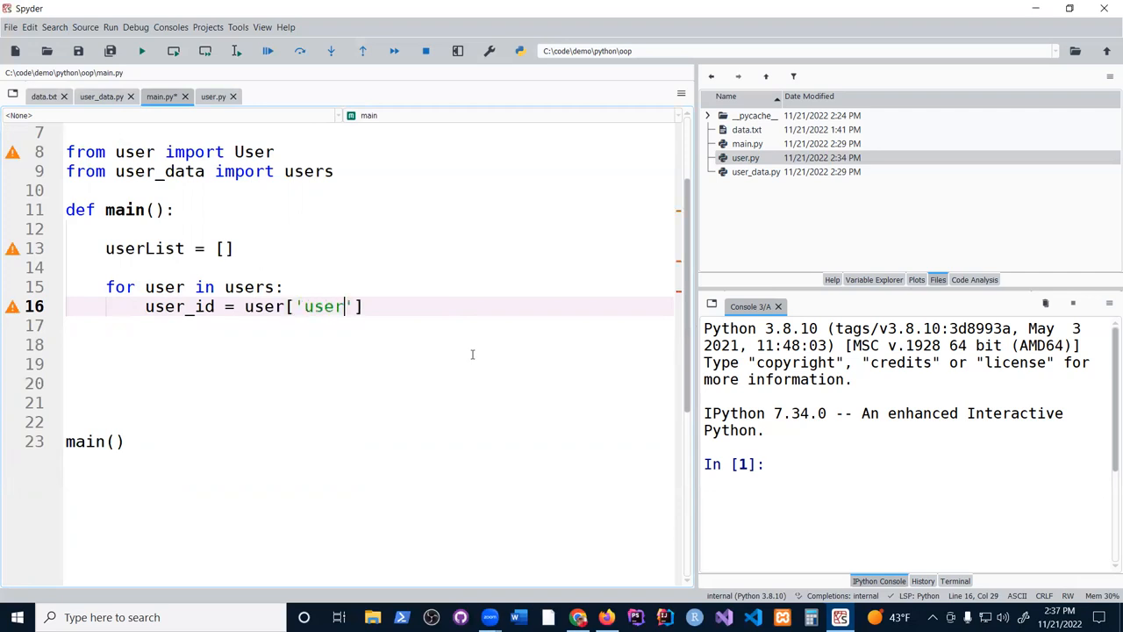
pyautogui.write('_id')
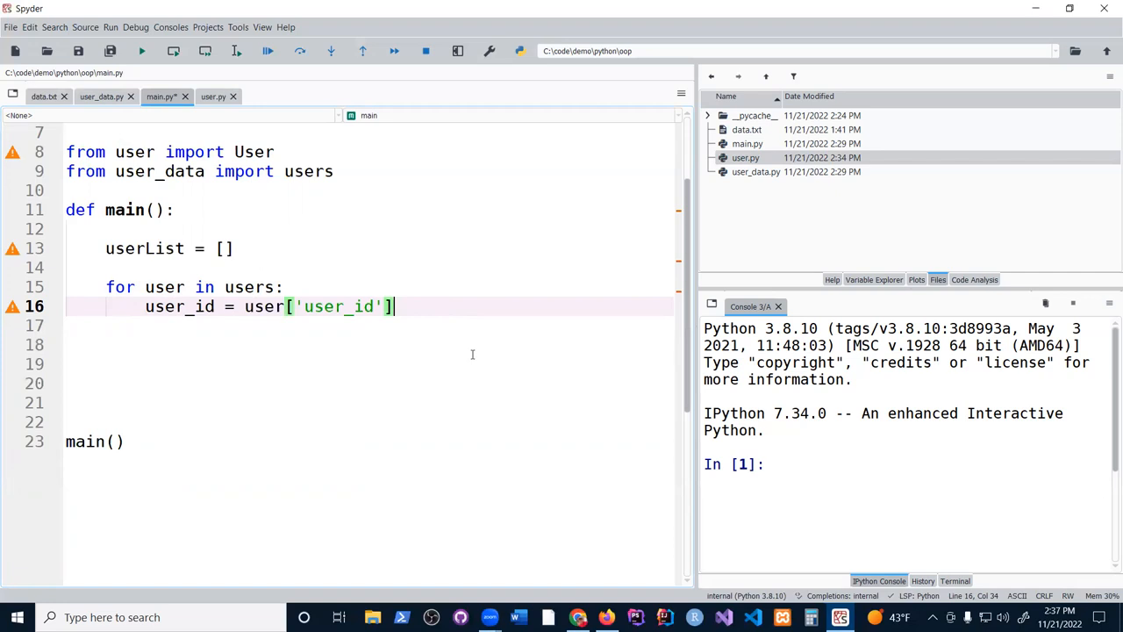
# Check user_data.py key names, then assign first, last and email (typed 'emaill')
pyautogui.click(101, 96)
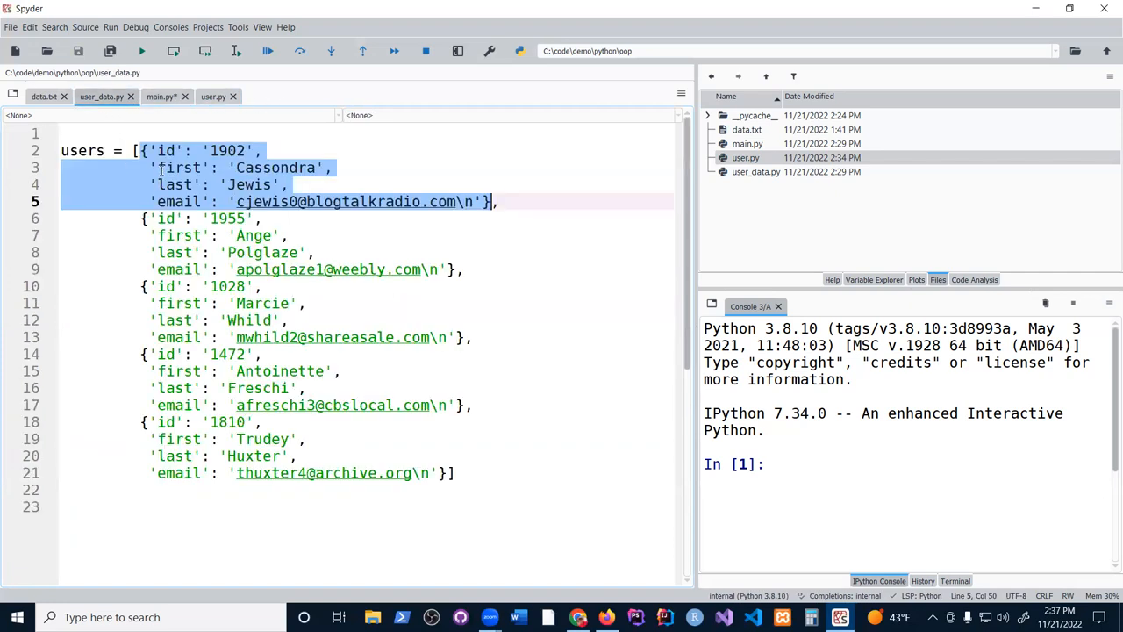
pyautogui.click(160, 97)
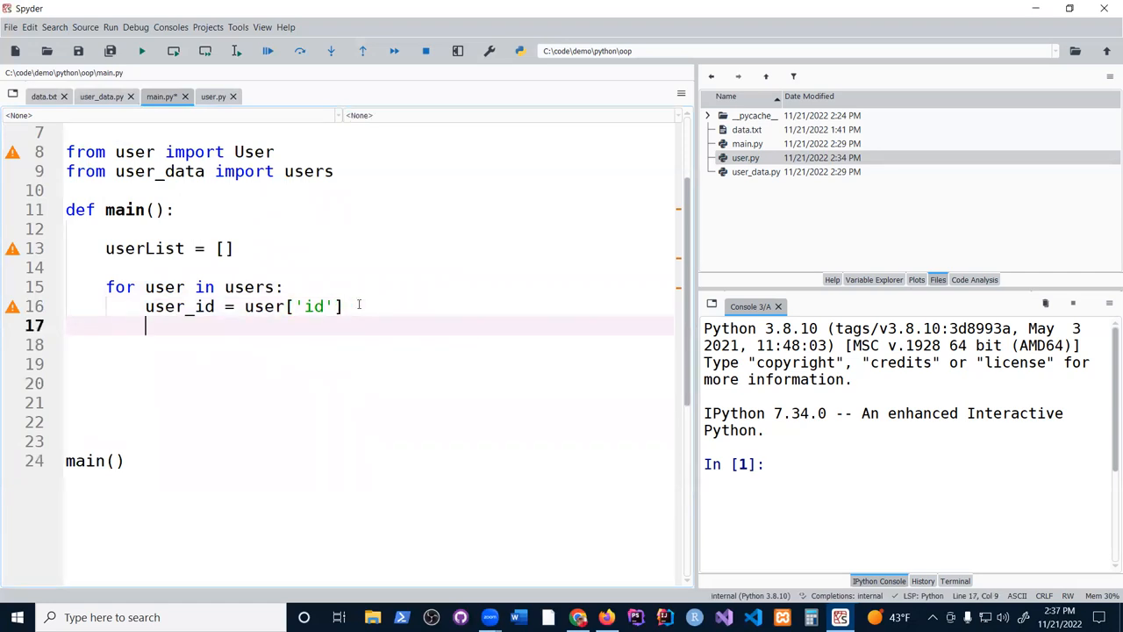
pyautogui.write('first = user')
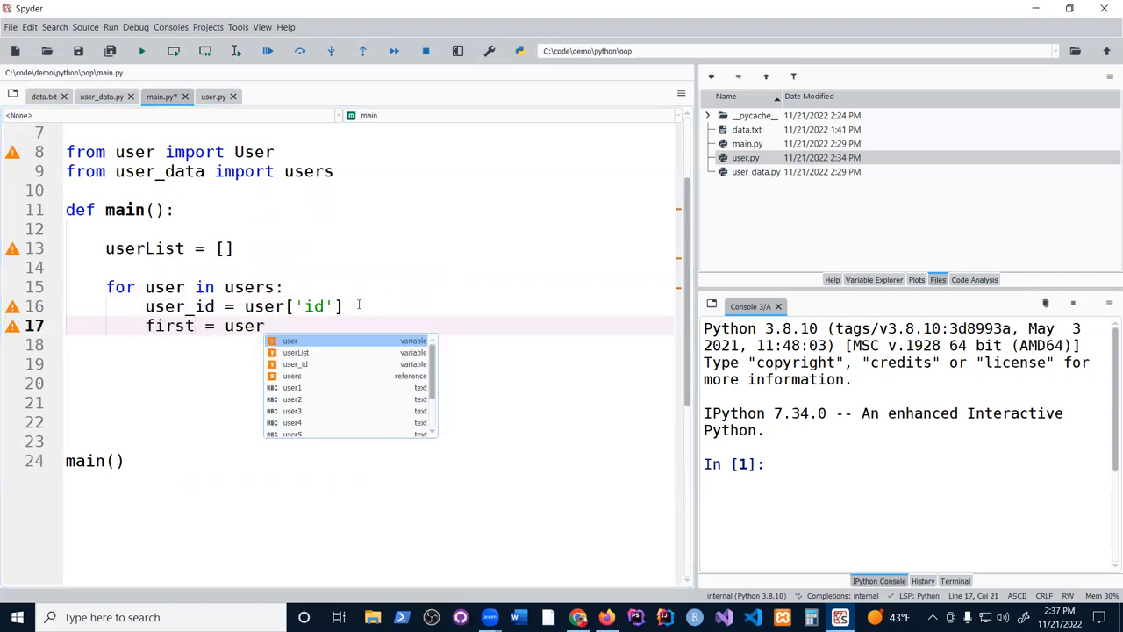
pyautogui.write("['first']")
pyautogui.click(370, 345)
pyautogui.write('last = user')
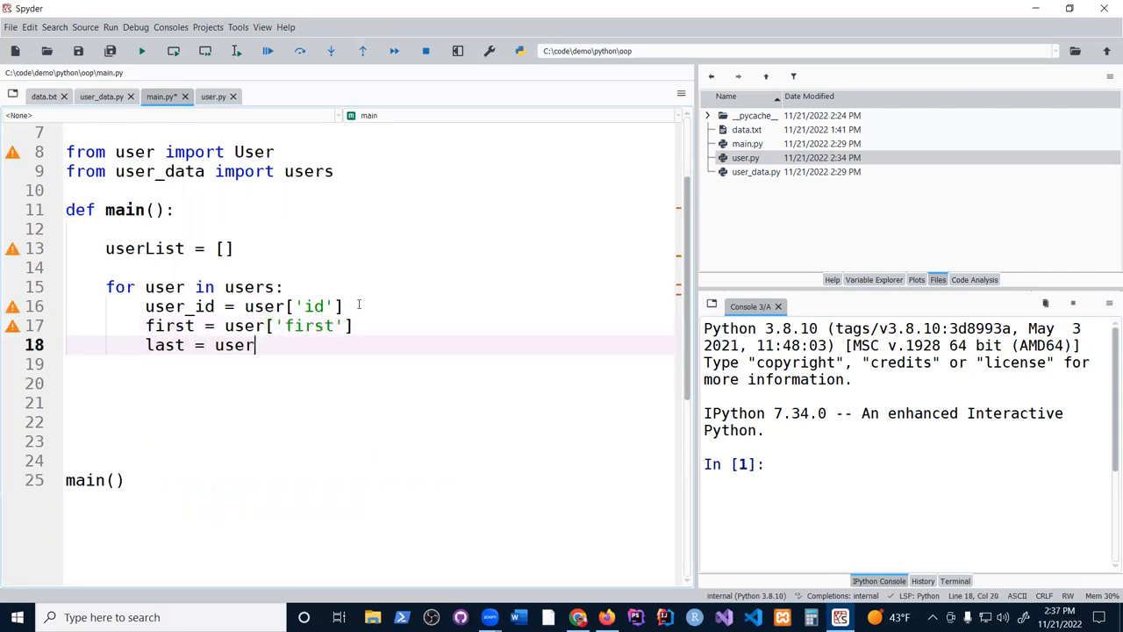
pyautogui.write("['last']")
pyautogui.write('email = user[')
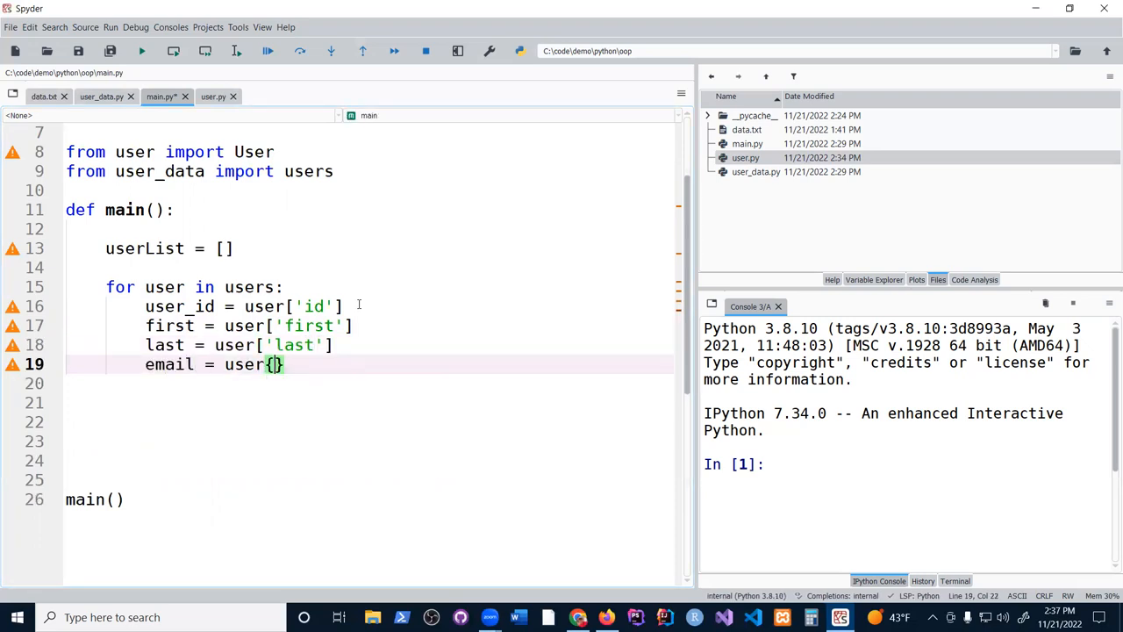
pyautogui.write("'emaill'")
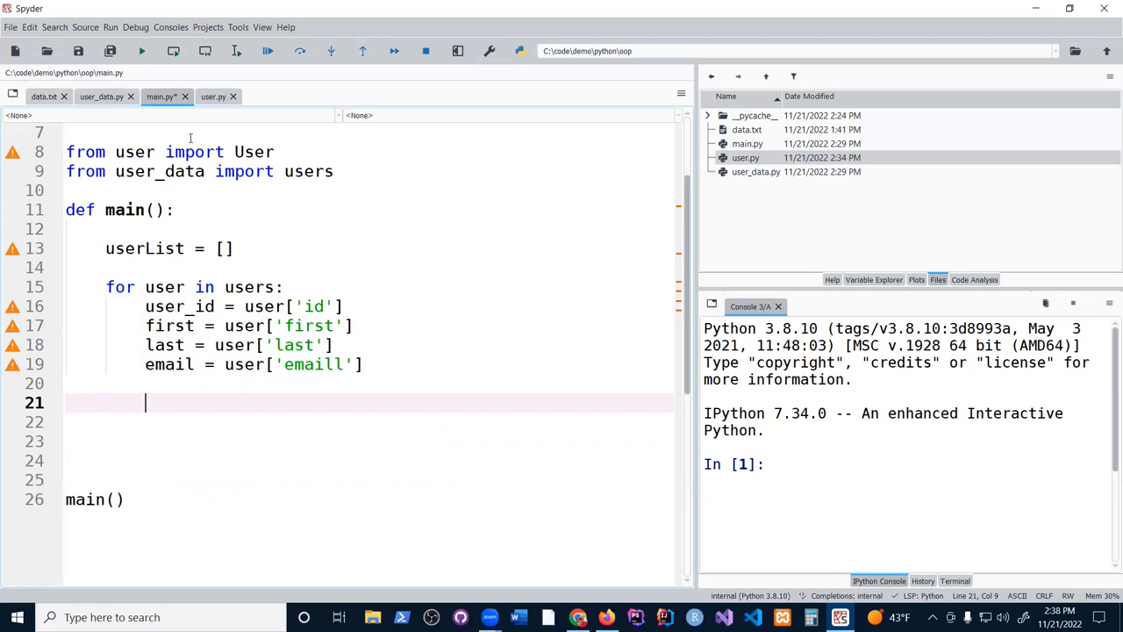
pyautogui.click(213, 96)
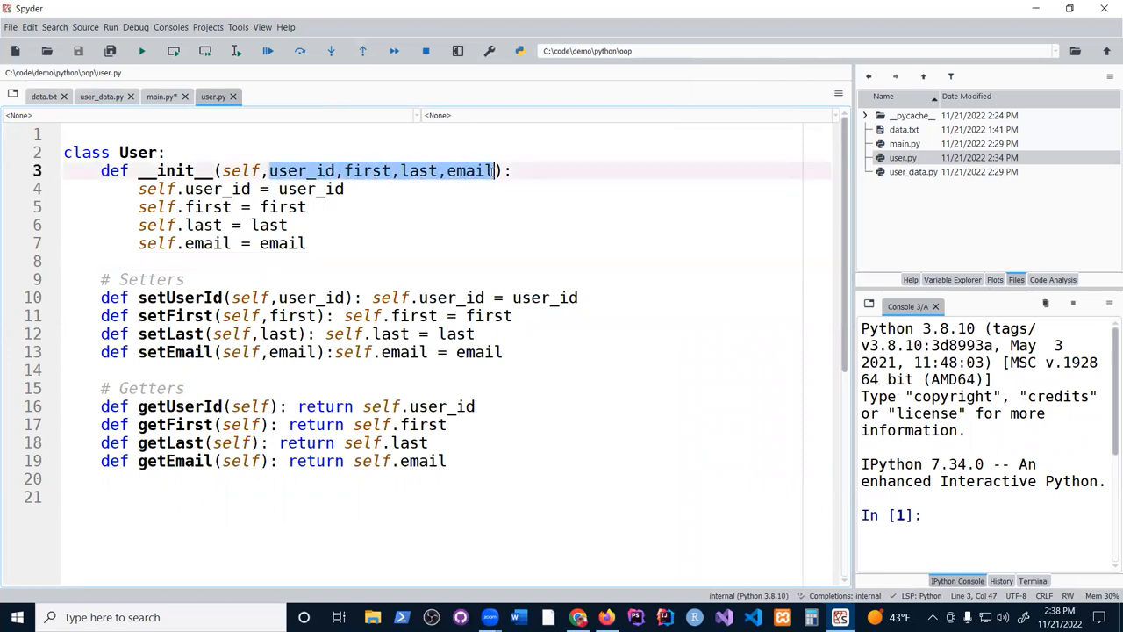
pyautogui.moveTo(445, 222)
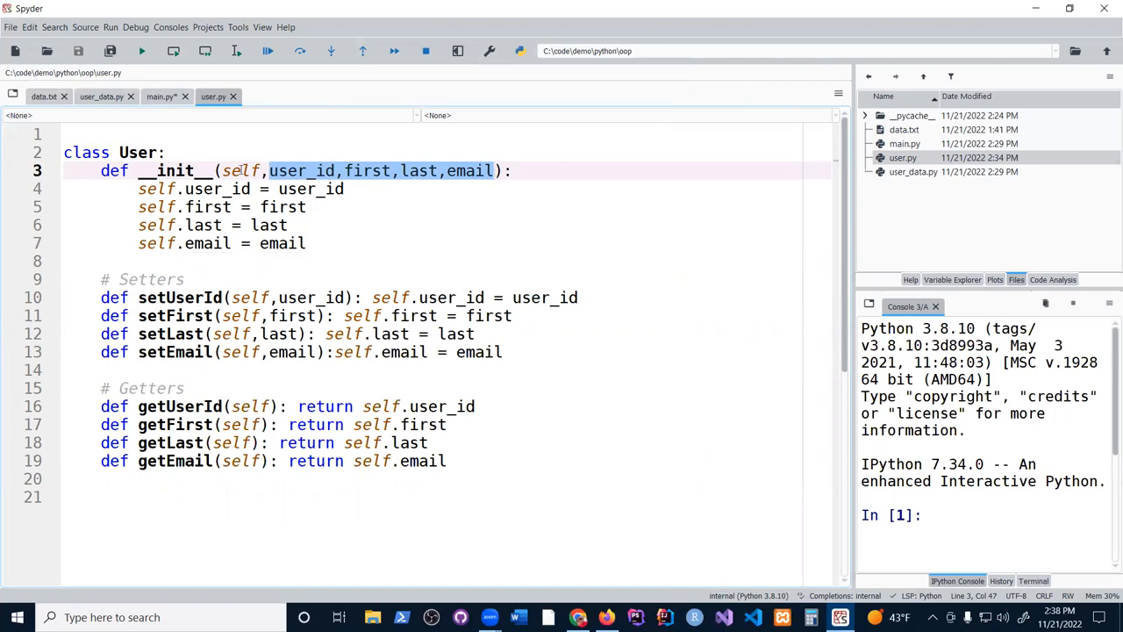
pyautogui.moveTo(297, 135)
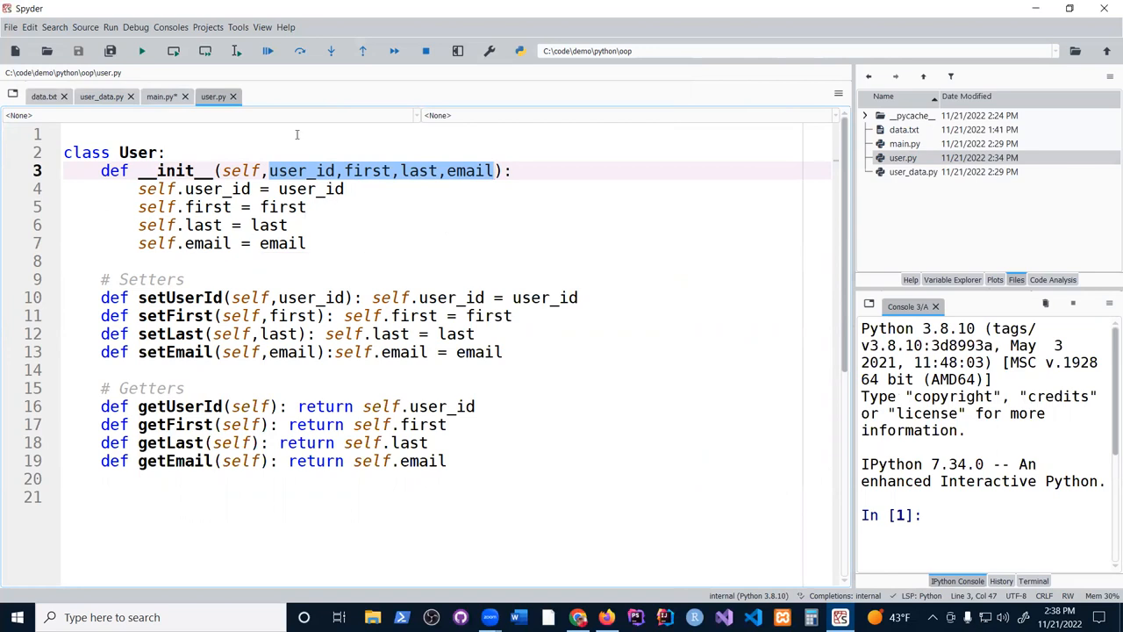
pyautogui.click(161, 97)
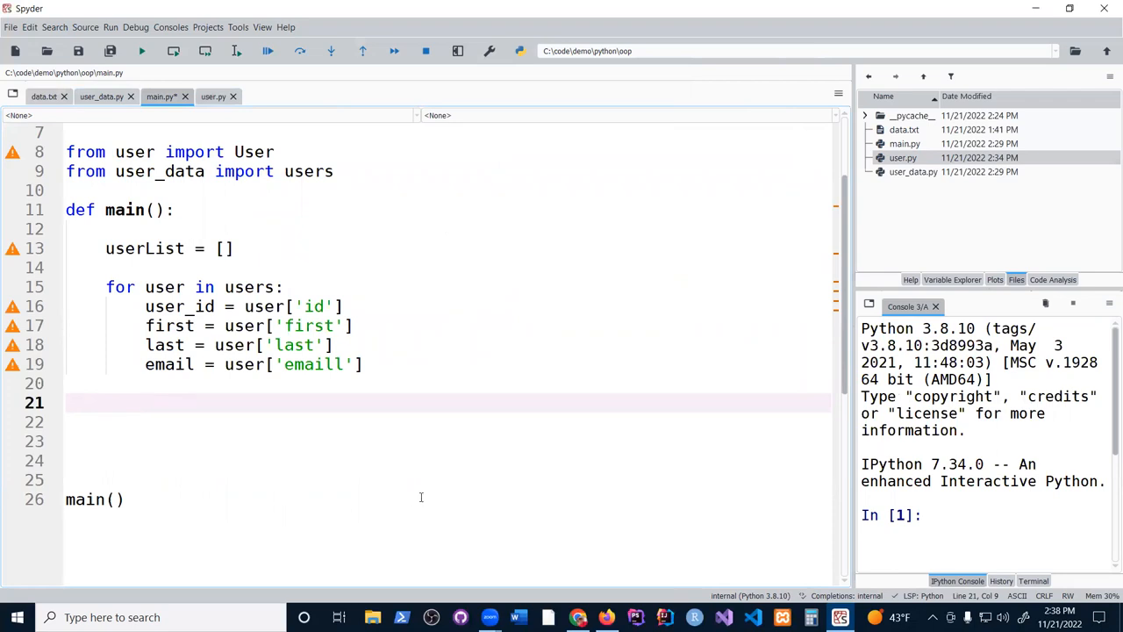
# Build user = User(user_id, first, last, email) in the loop and begin a print(user) line
pyautogui.write('u')
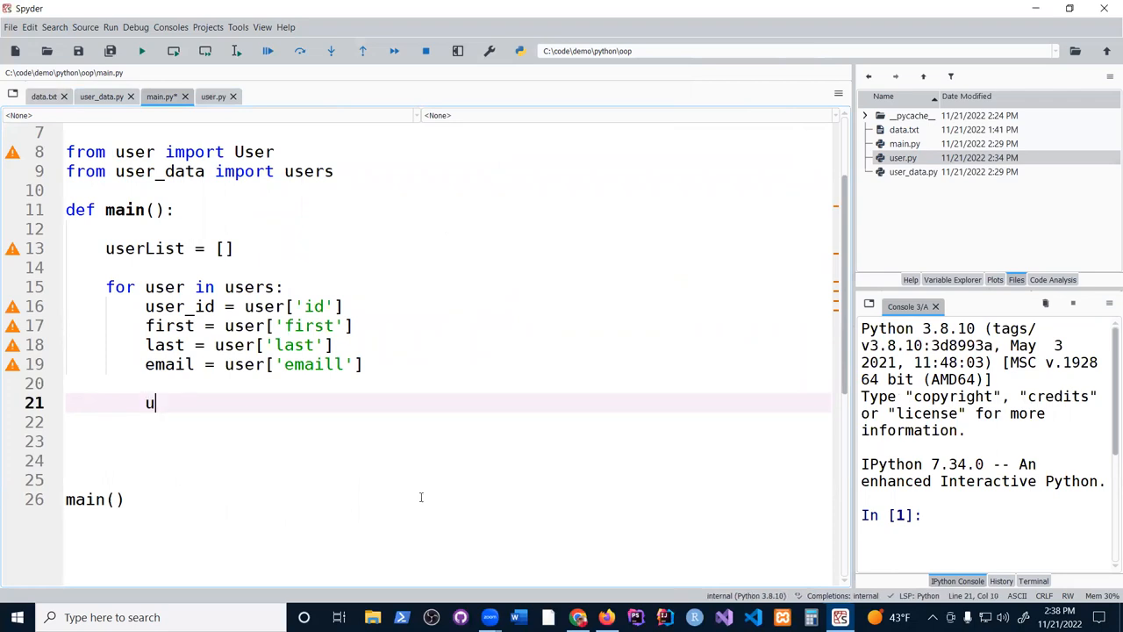
pyautogui.write('ser')
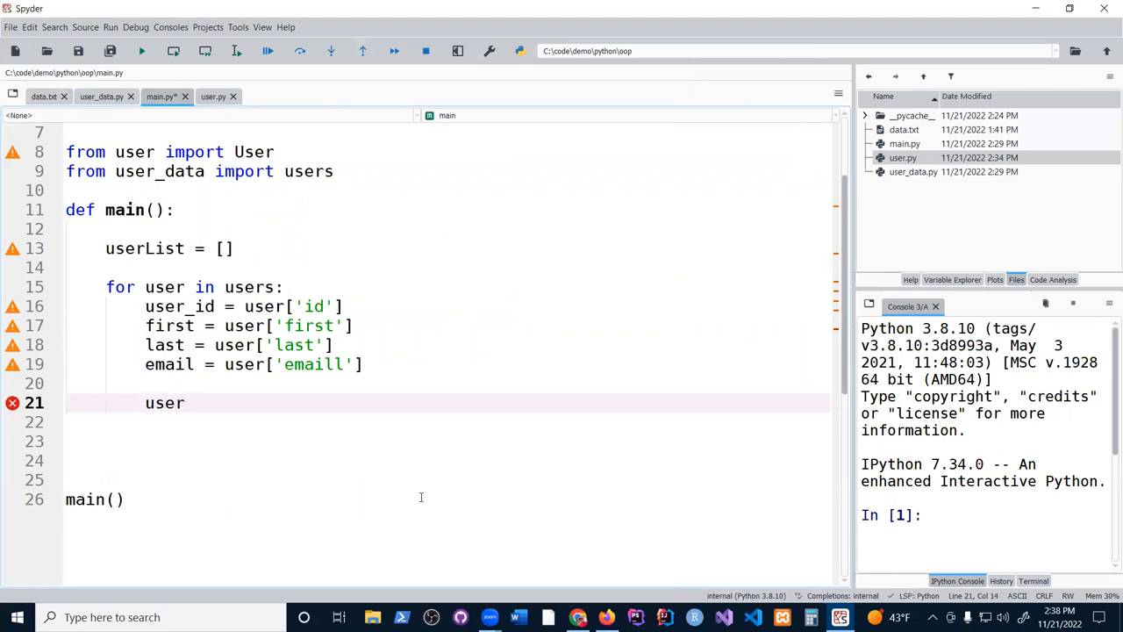
pyautogui.write('= User()')
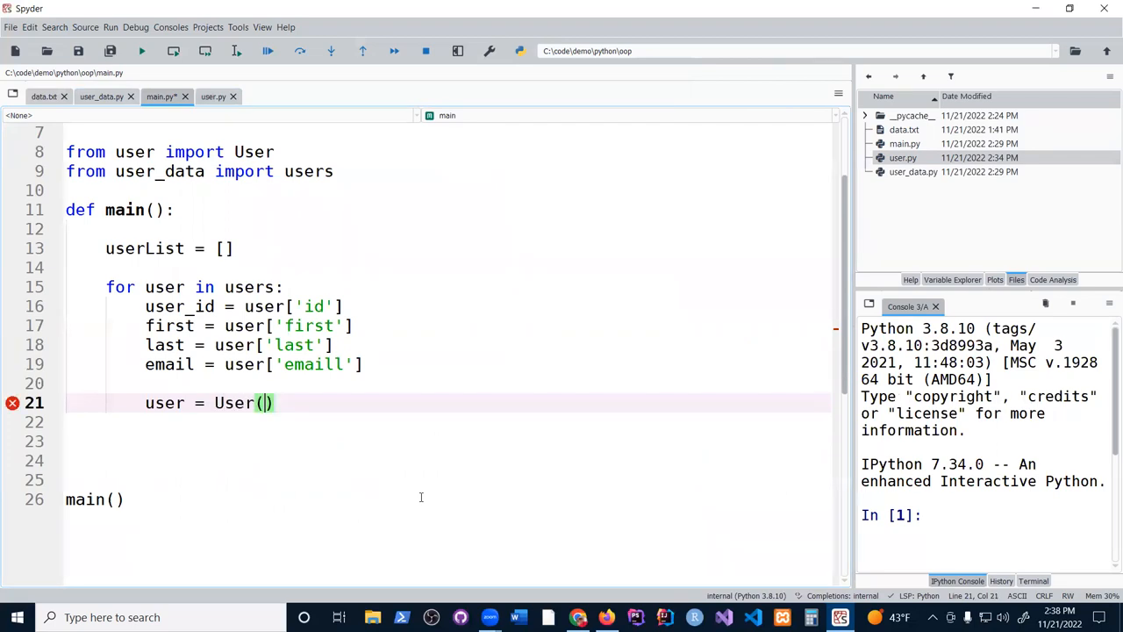
pyautogui.write('user_id,')
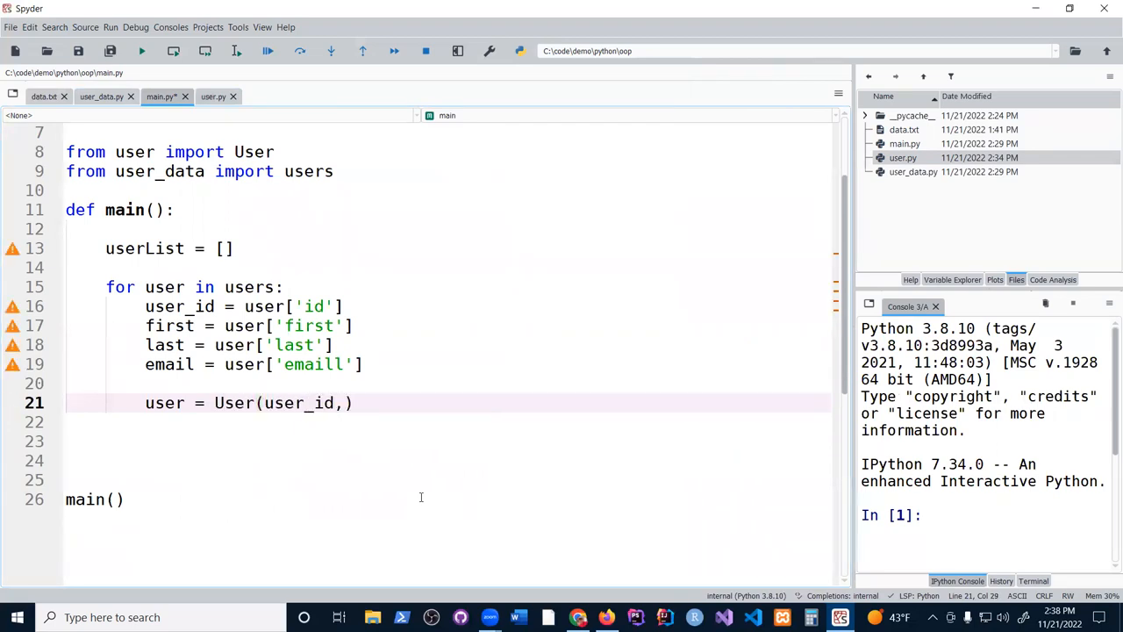
pyautogui.write('first,last,email')
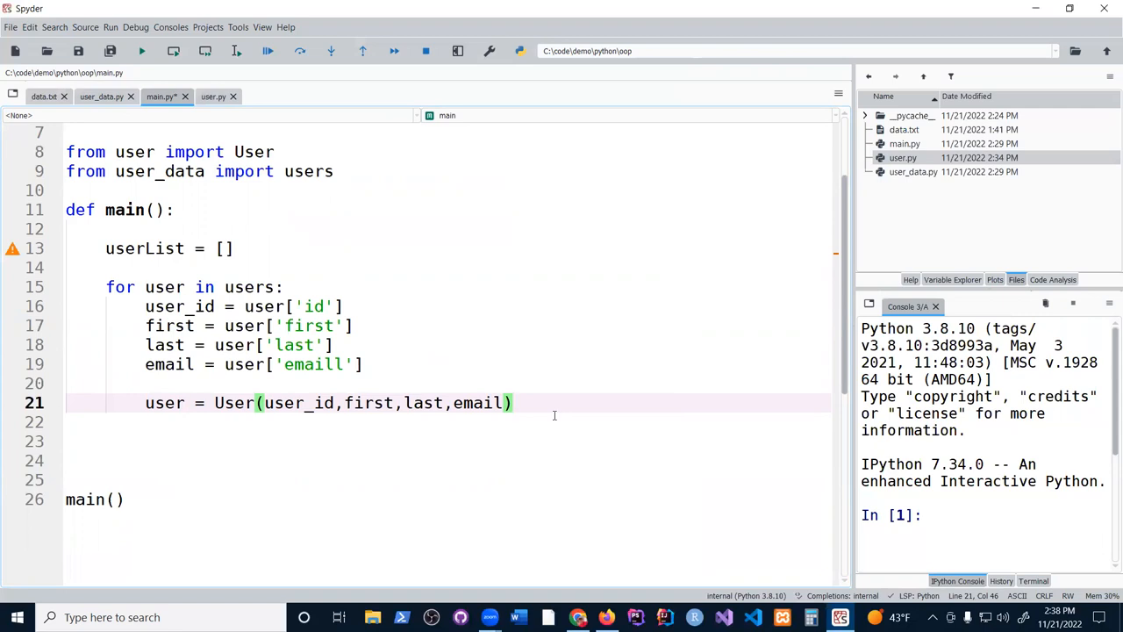
pyautogui.press('Return')
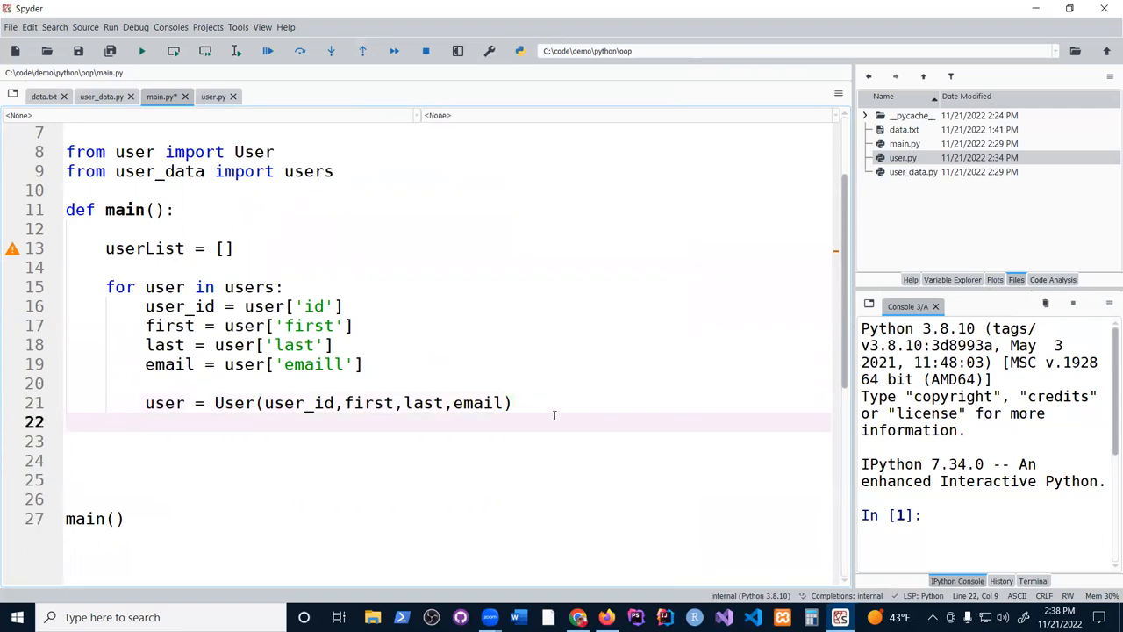
pyautogui.write('print(')
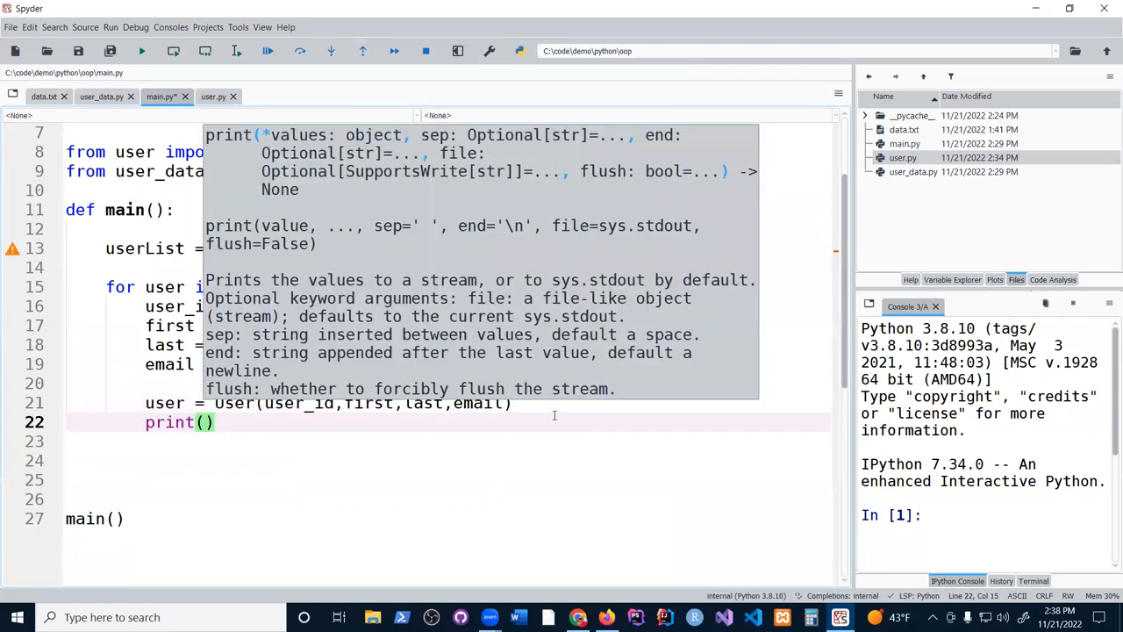
pyautogui.write('user')
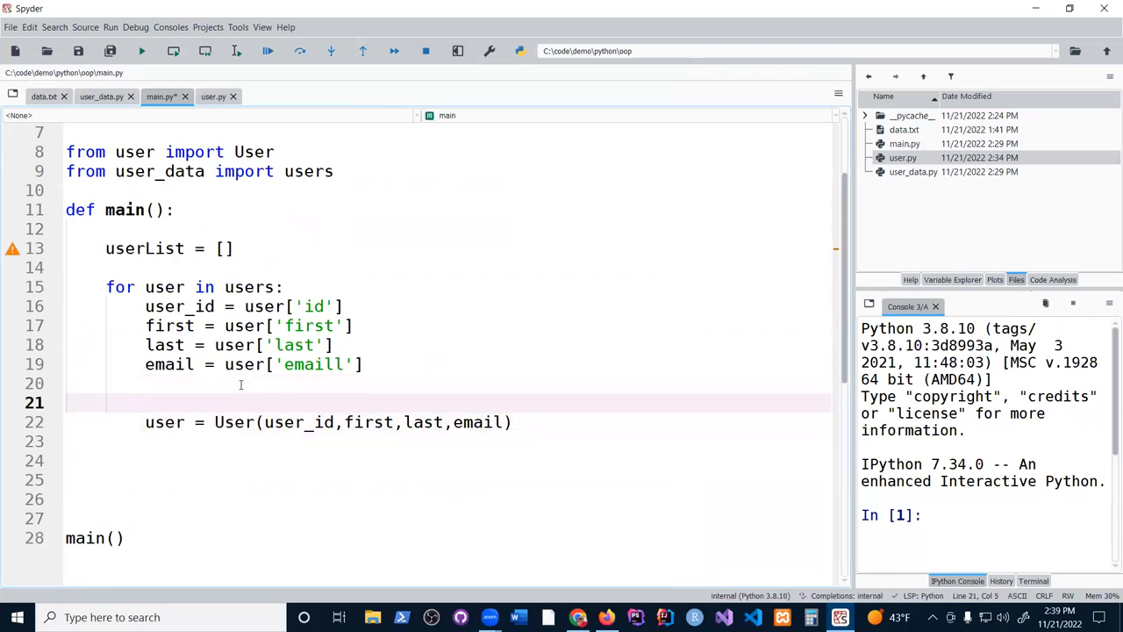
# Add a '# user object instantiation' comment and begin userList.append below the User line
pyautogui.write('#')
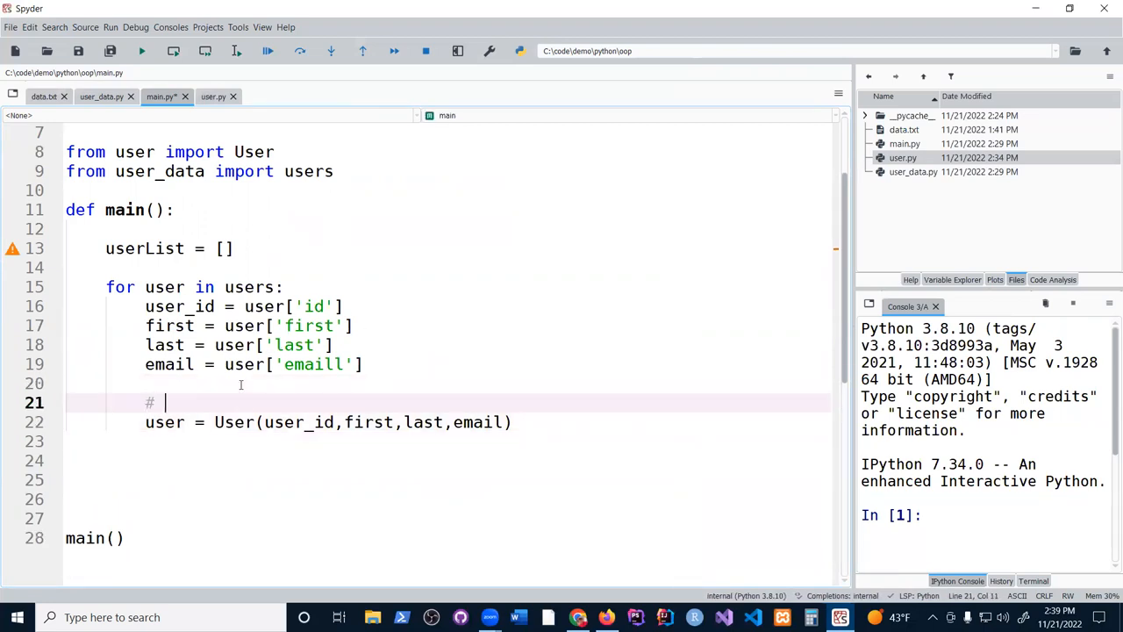
pyautogui.write('user objet')
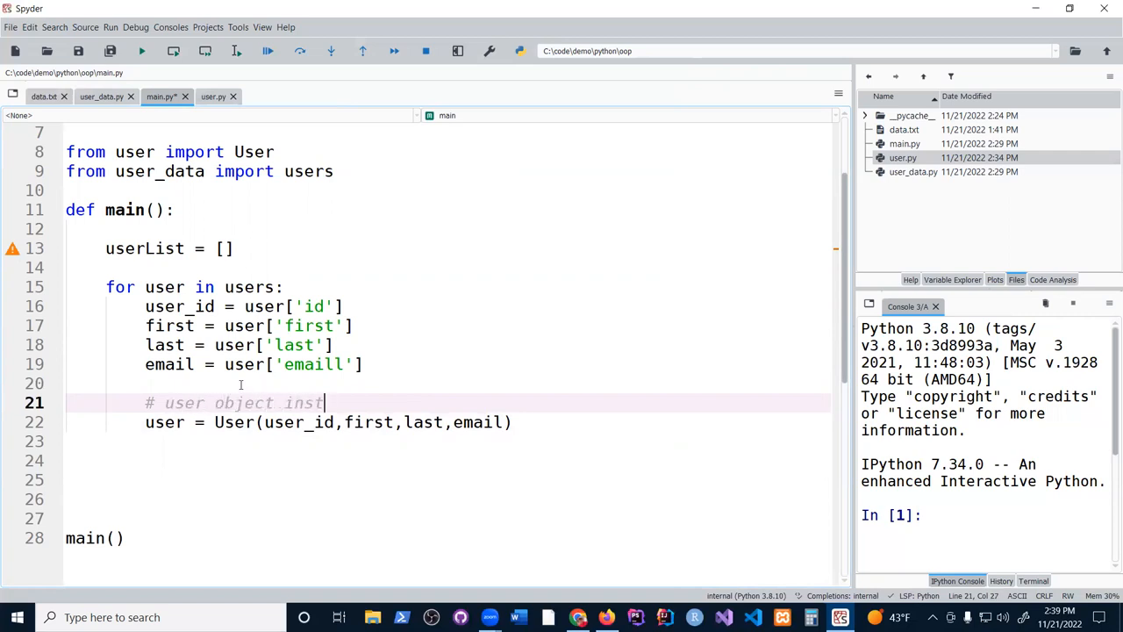
pyautogui.write('antiation')
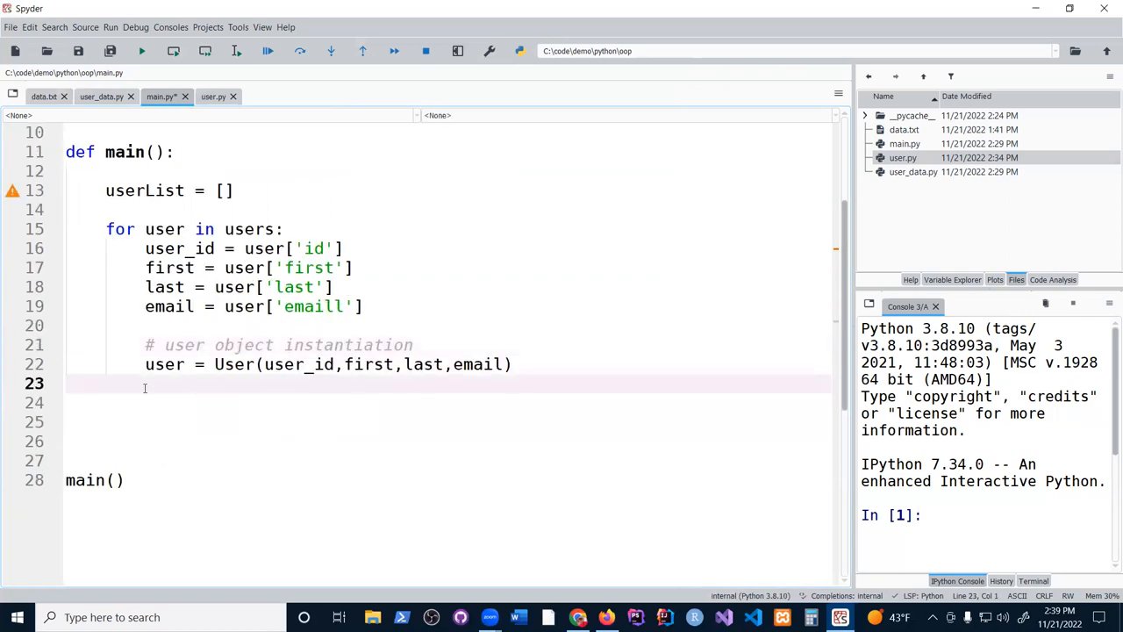
pyautogui.moveTo(229, 379)
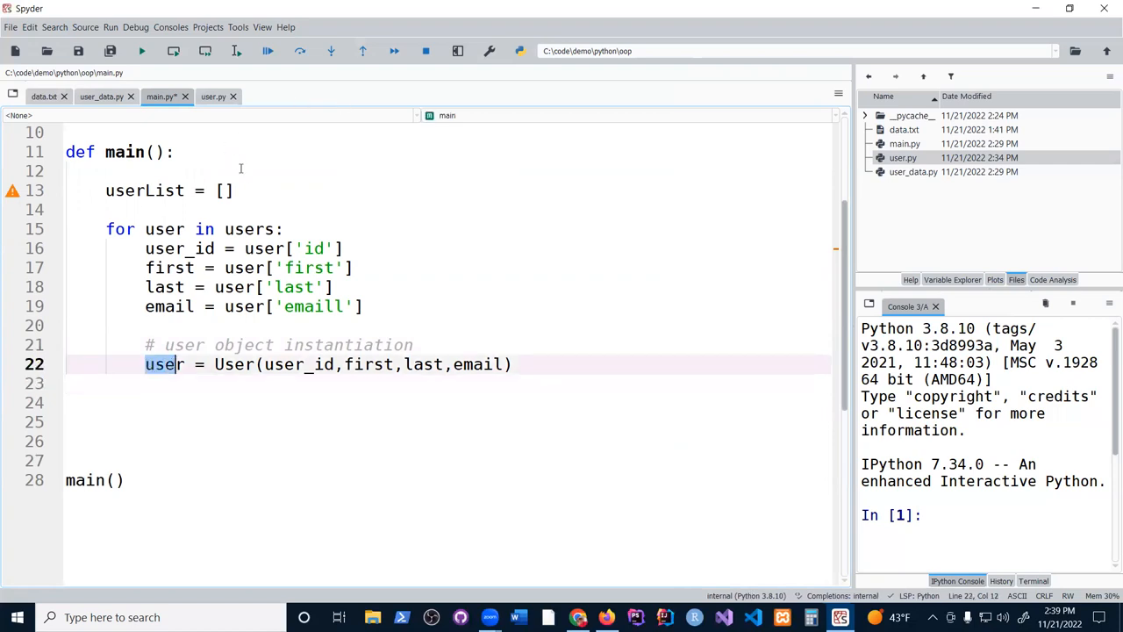
pyautogui.click(232, 384)
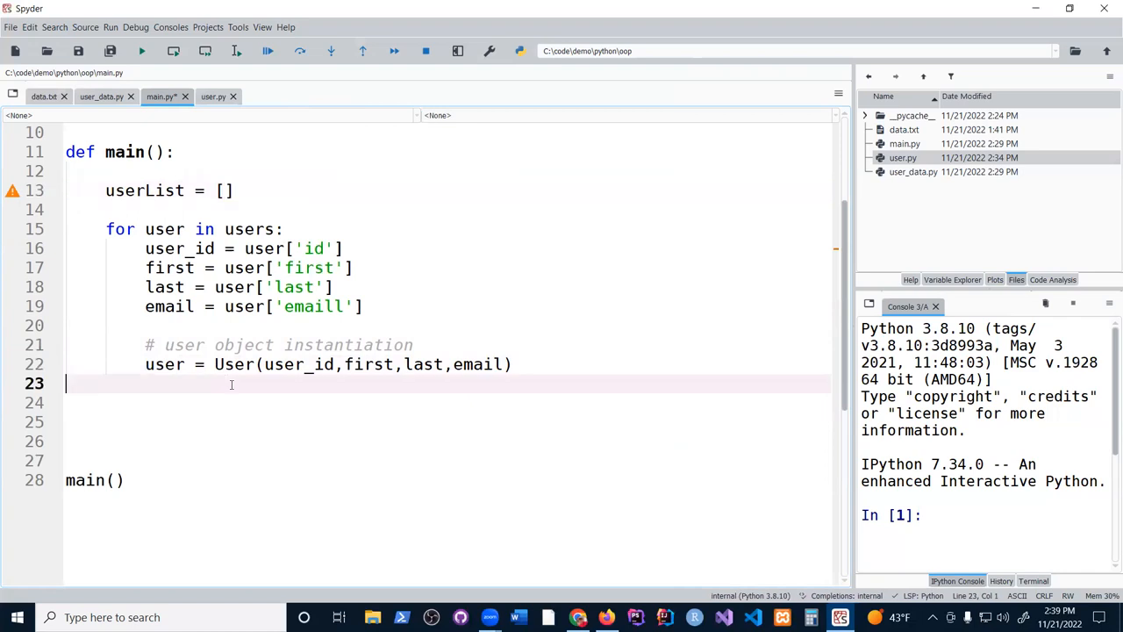
pyautogui.write('userList.append(')
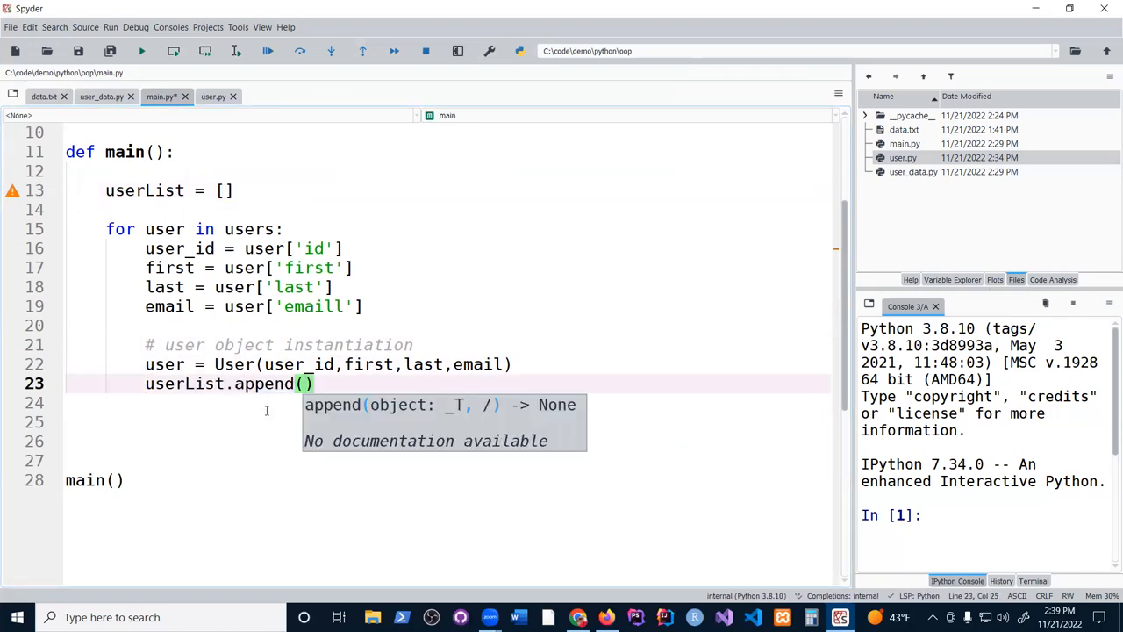
# Append each new User to userList inside the loop with userList.append(user)
pyautogui.write('user')
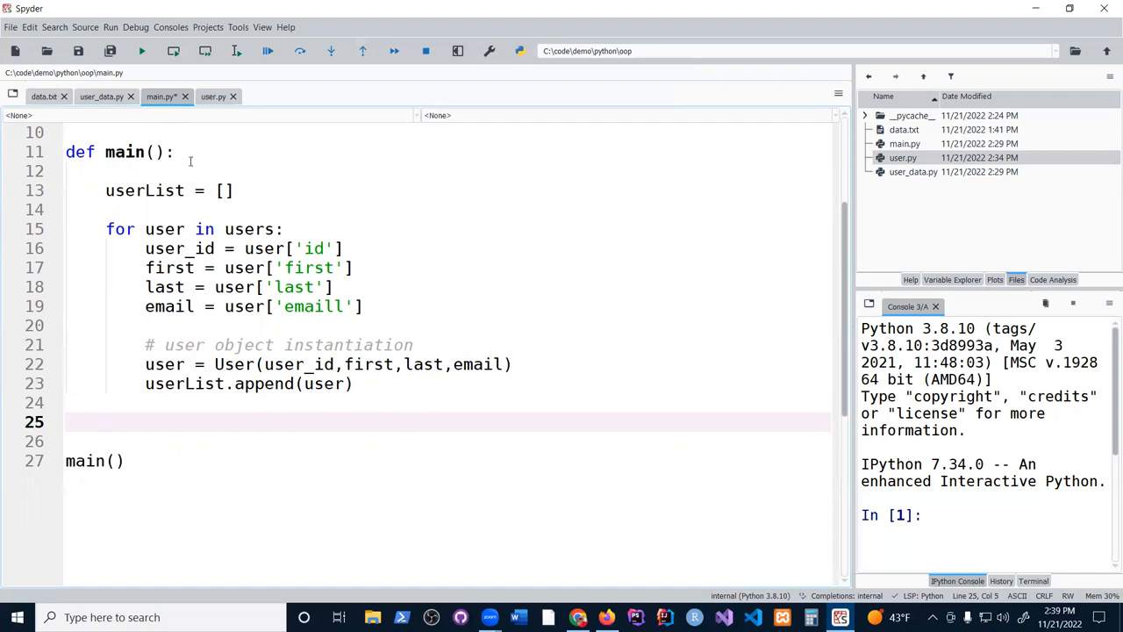
# Declare global userList above the empty userList assignment in main()
pyautogui.scroll(3)
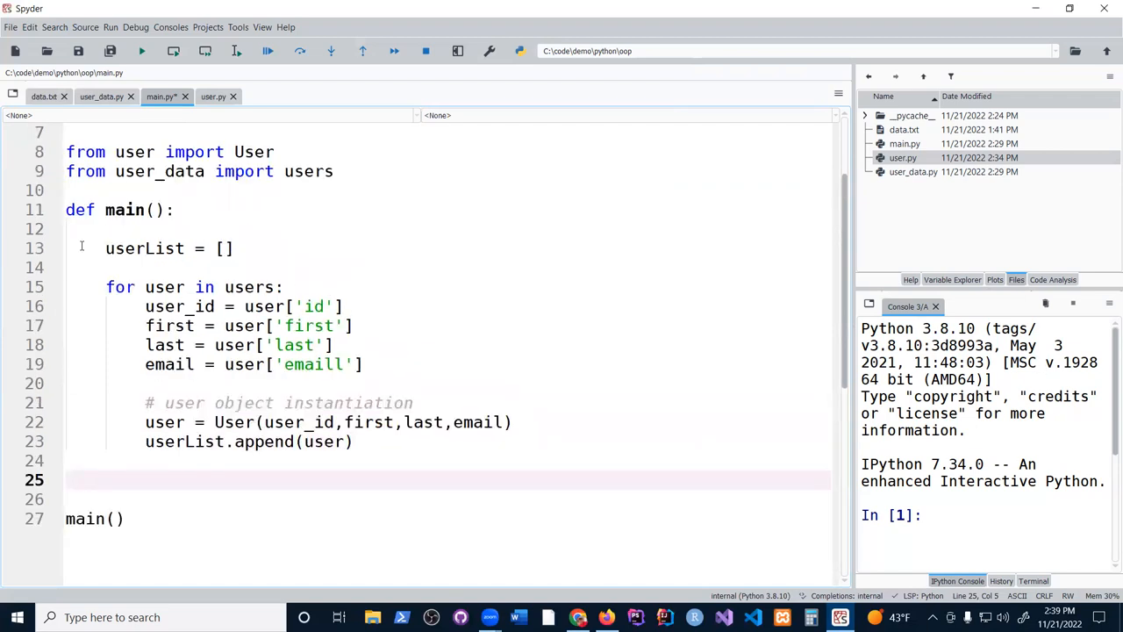
pyautogui.doubleClick(144, 249)
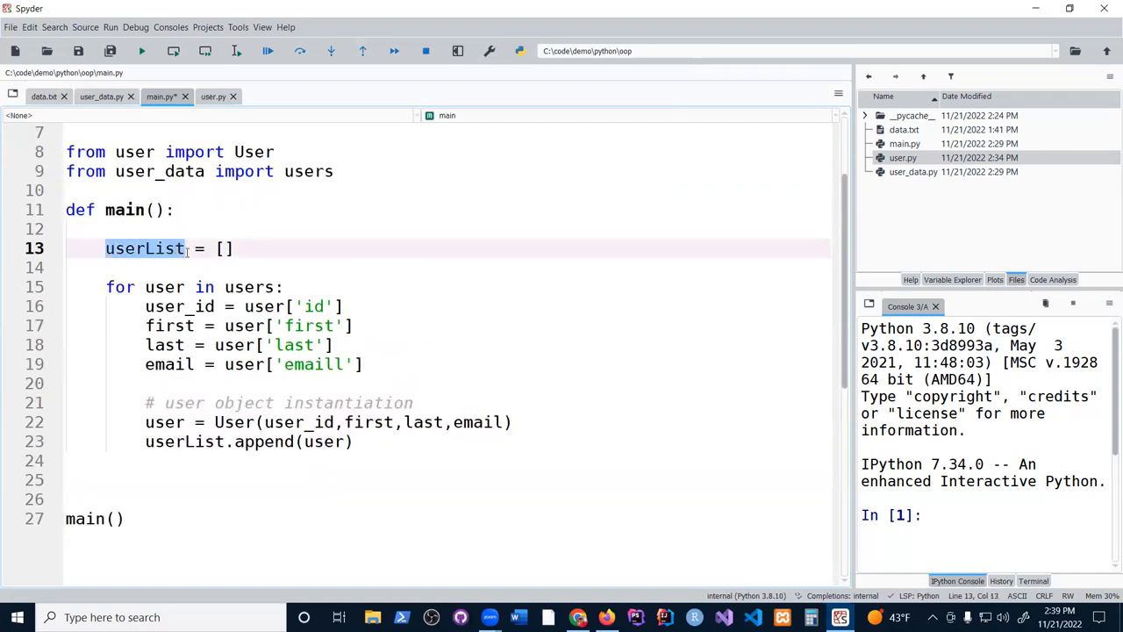
pyautogui.click(105, 229)
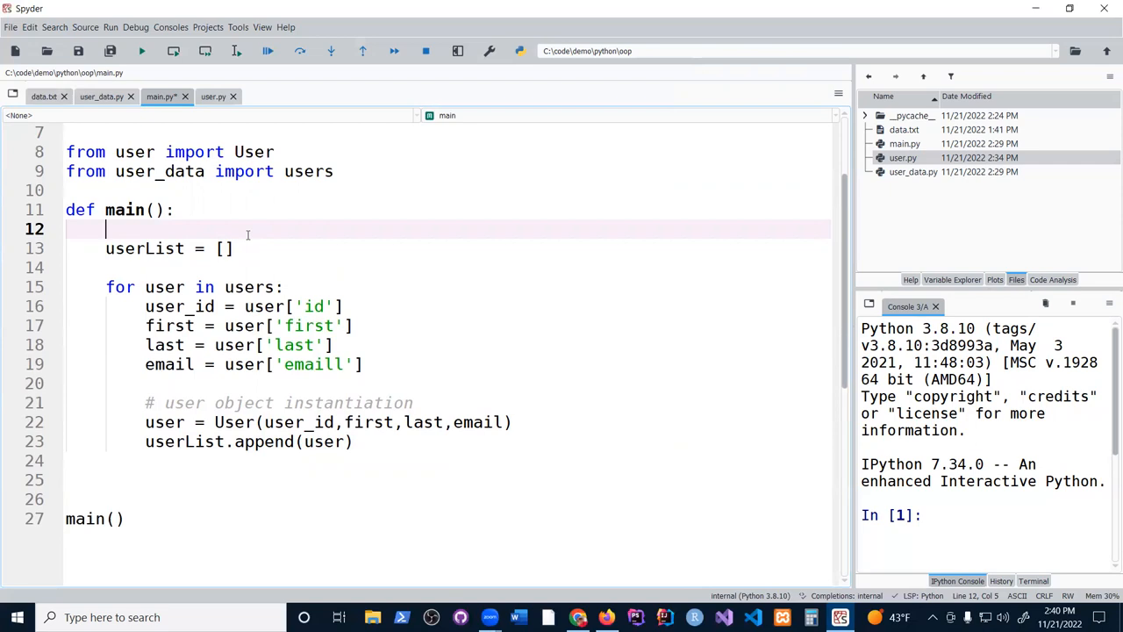
pyautogui.write('global')
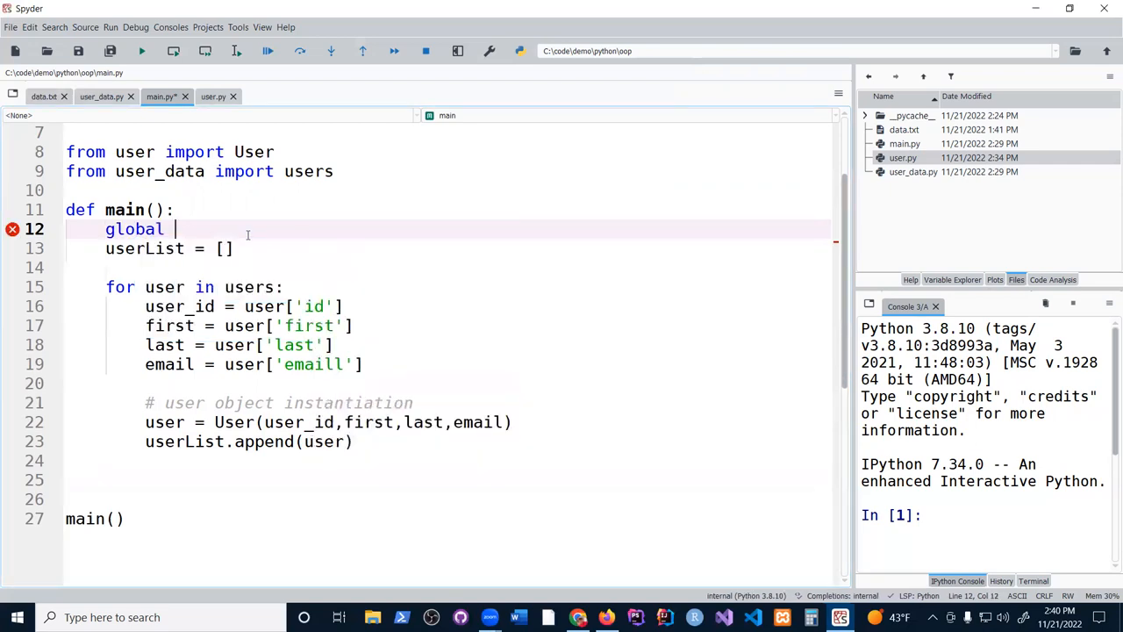
pyautogui.write('userList')
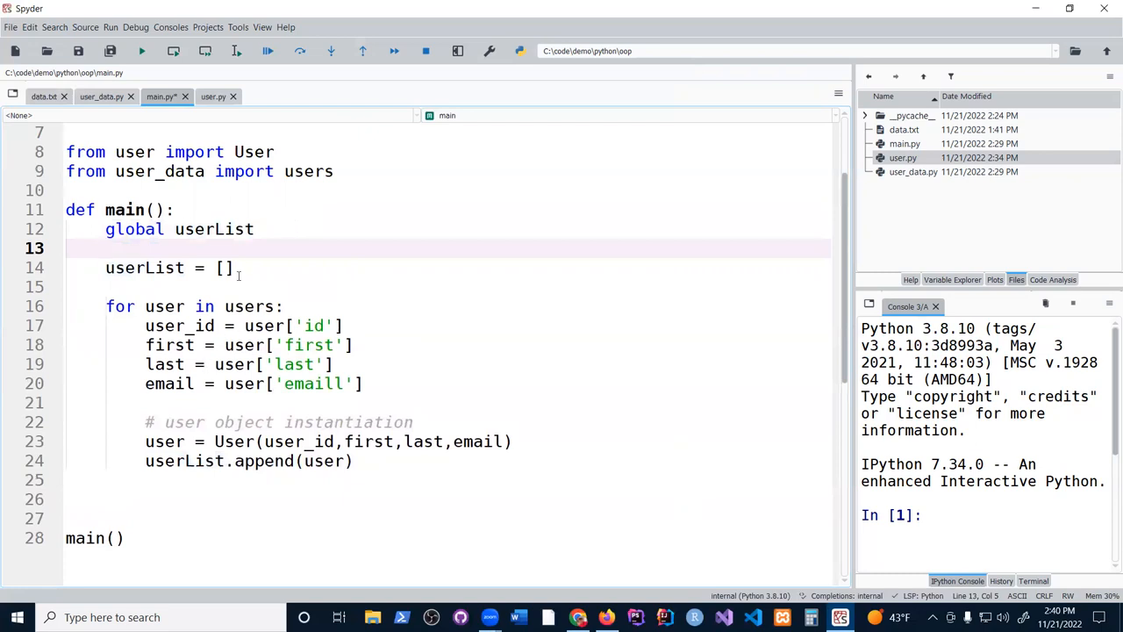
# Remove the extra blank line above the main() call and save main.py
pyautogui.click(171, 480)
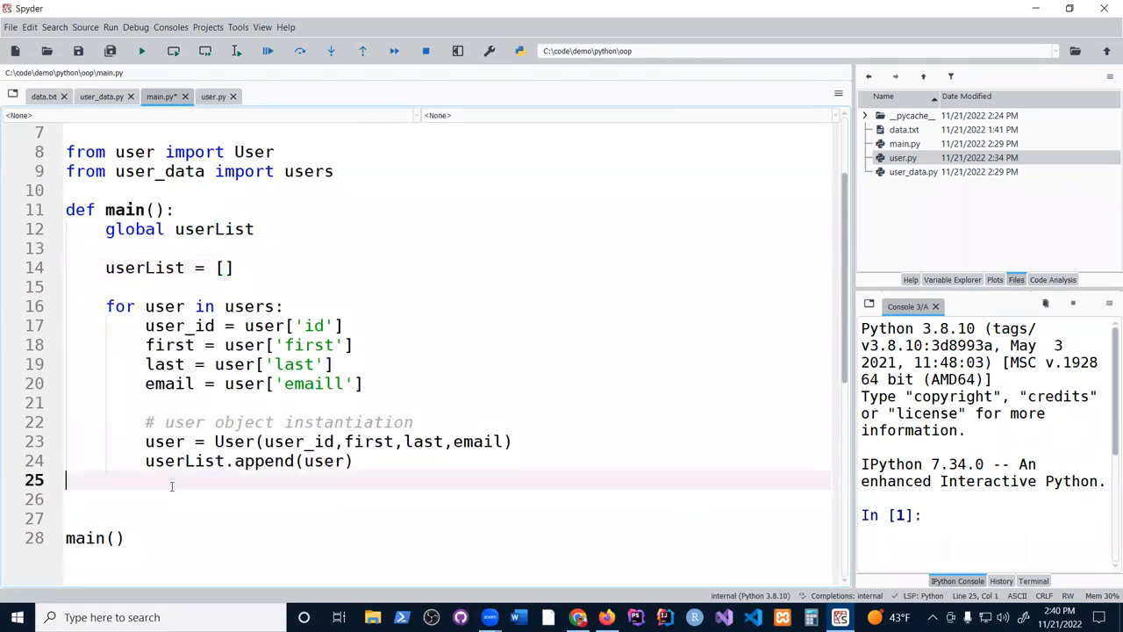
pyautogui.doubleClick(214, 229)
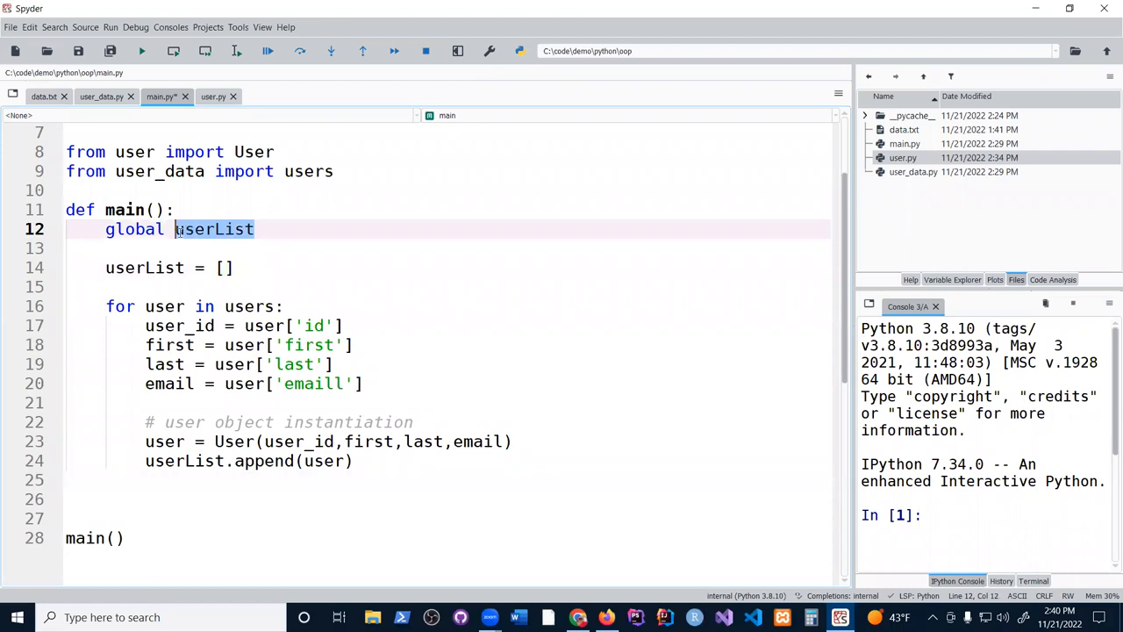
pyautogui.click(138, 190)
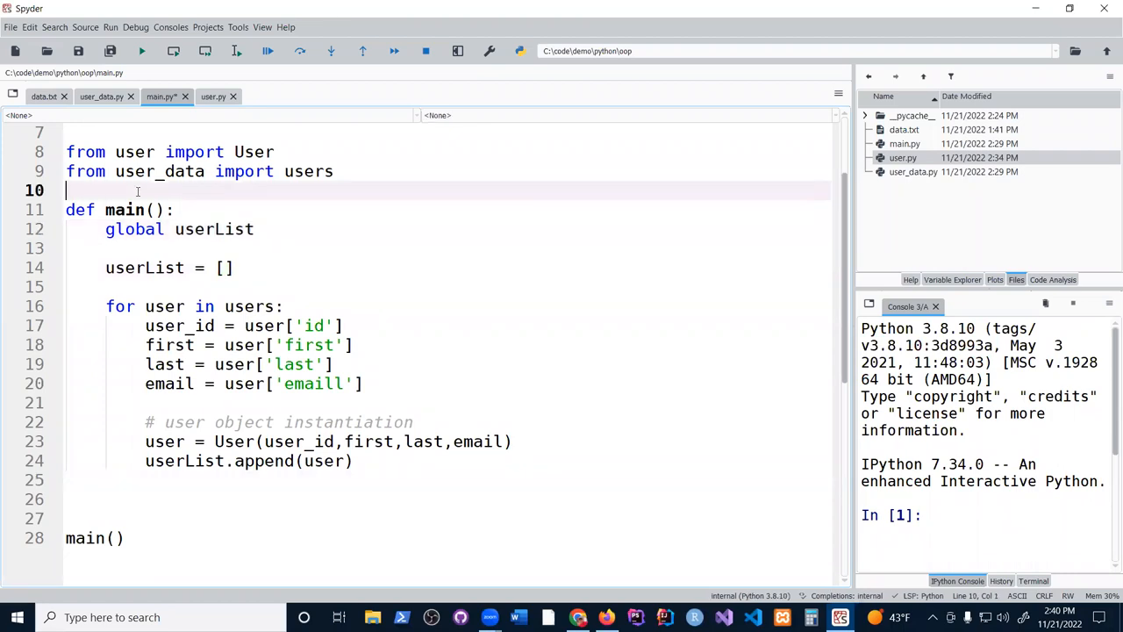
pyautogui.click(296, 480)
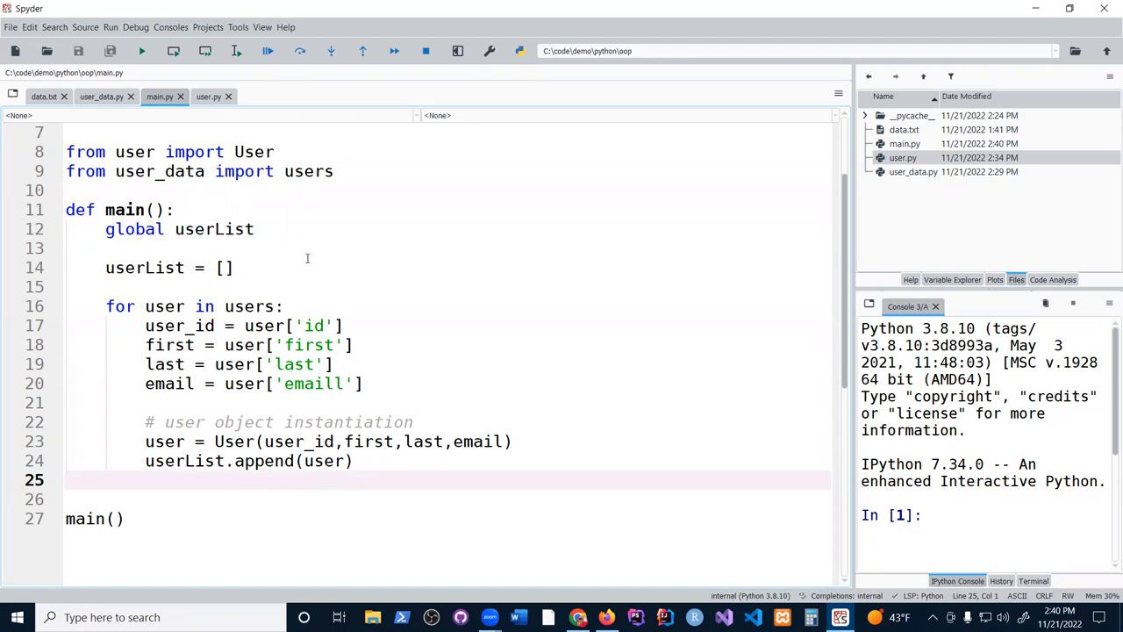
# Run main.py, hit KeyError 'emaill', and close the empty userList viewer
pyautogui.click(300, 249)
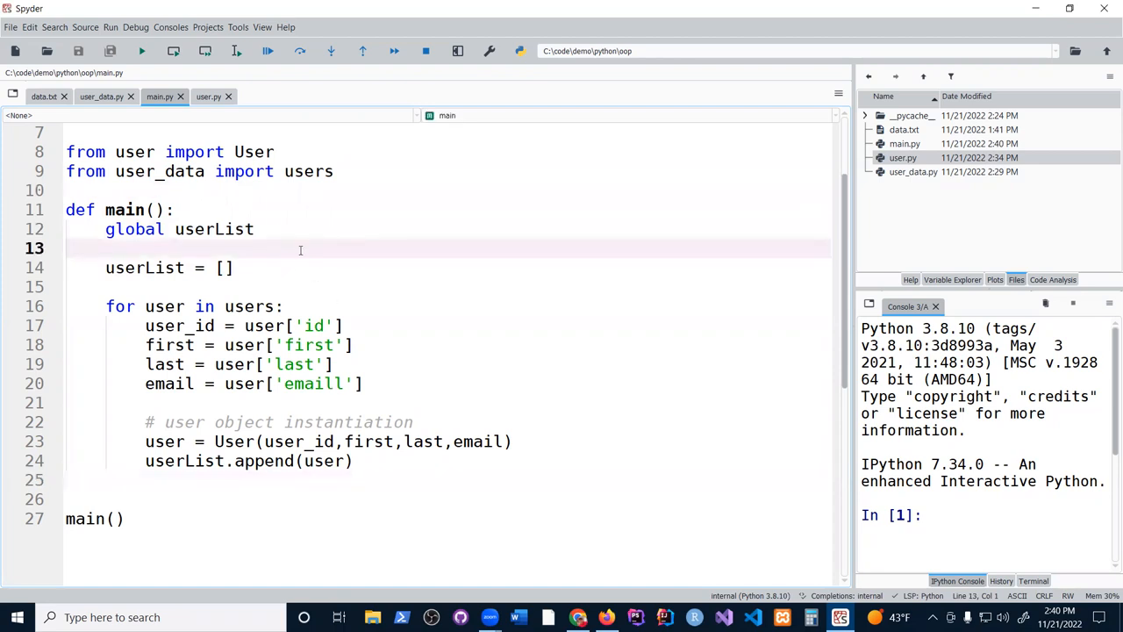
pyautogui.moveTo(850, 228)
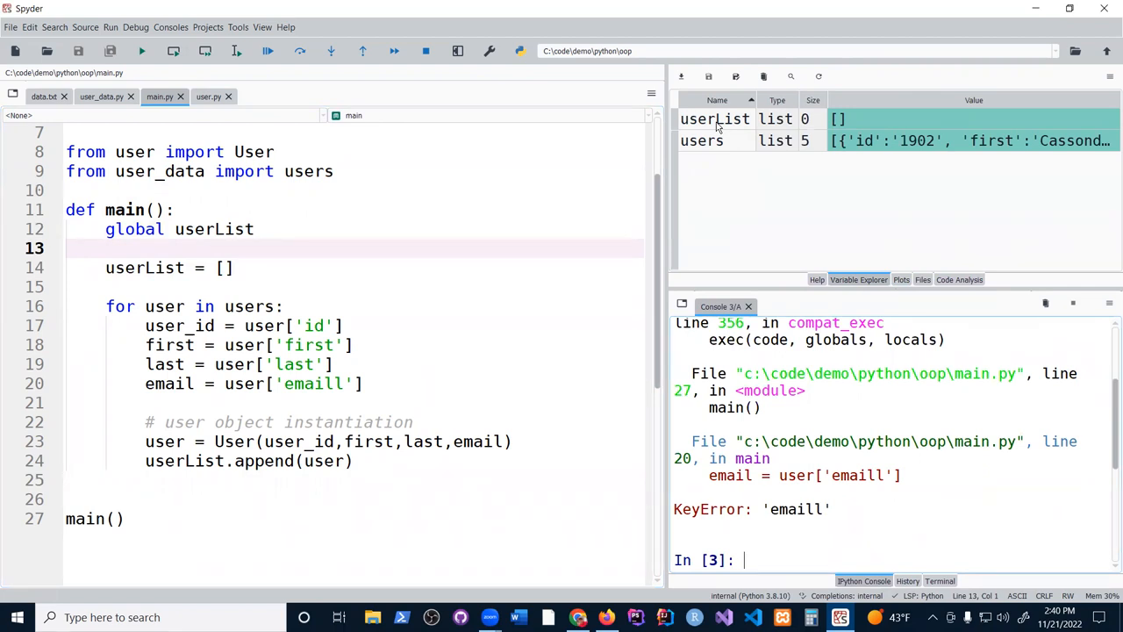
pyautogui.moveTo(735, 138)
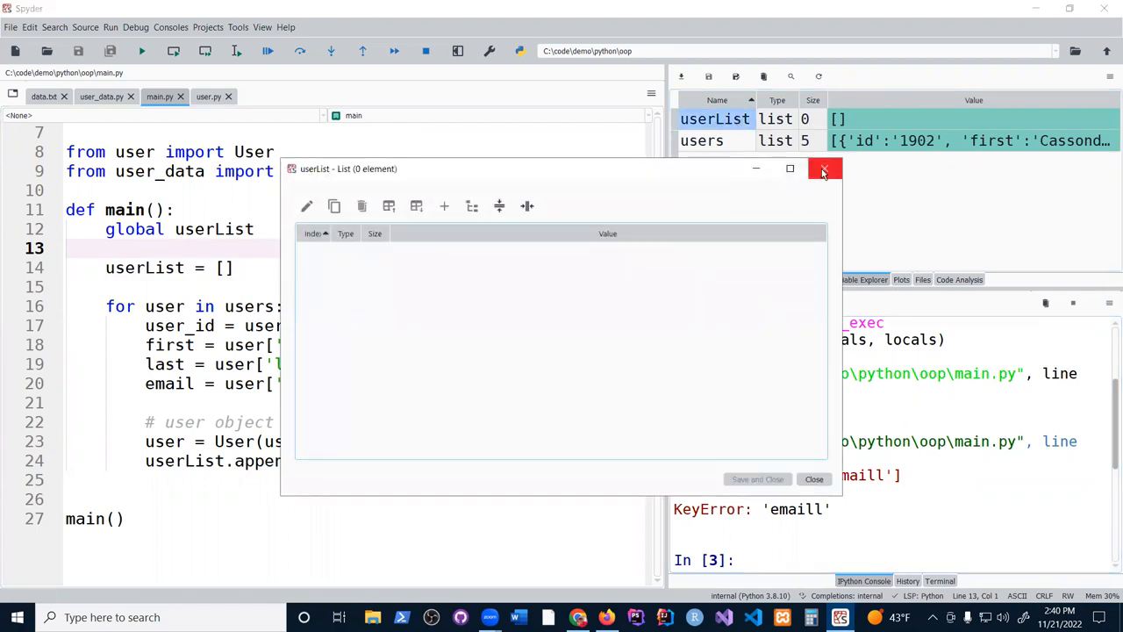
pyautogui.click(824, 168)
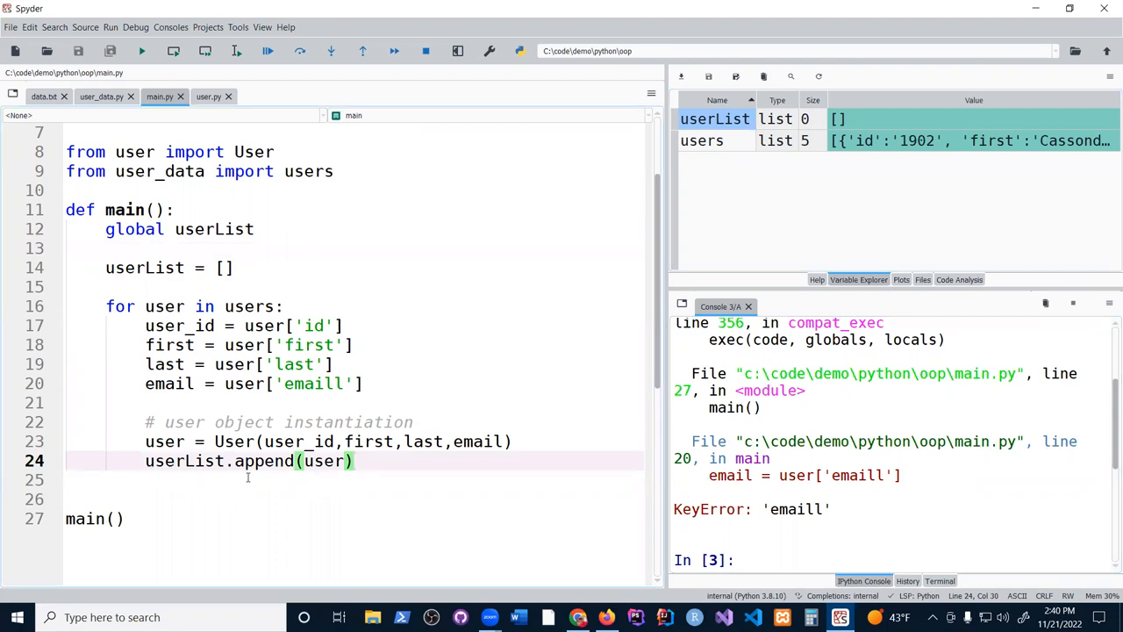
# Fix the misspelled 'emaill' key to 'email' on line 20 and rerun main.py
pyautogui.click(237, 268)
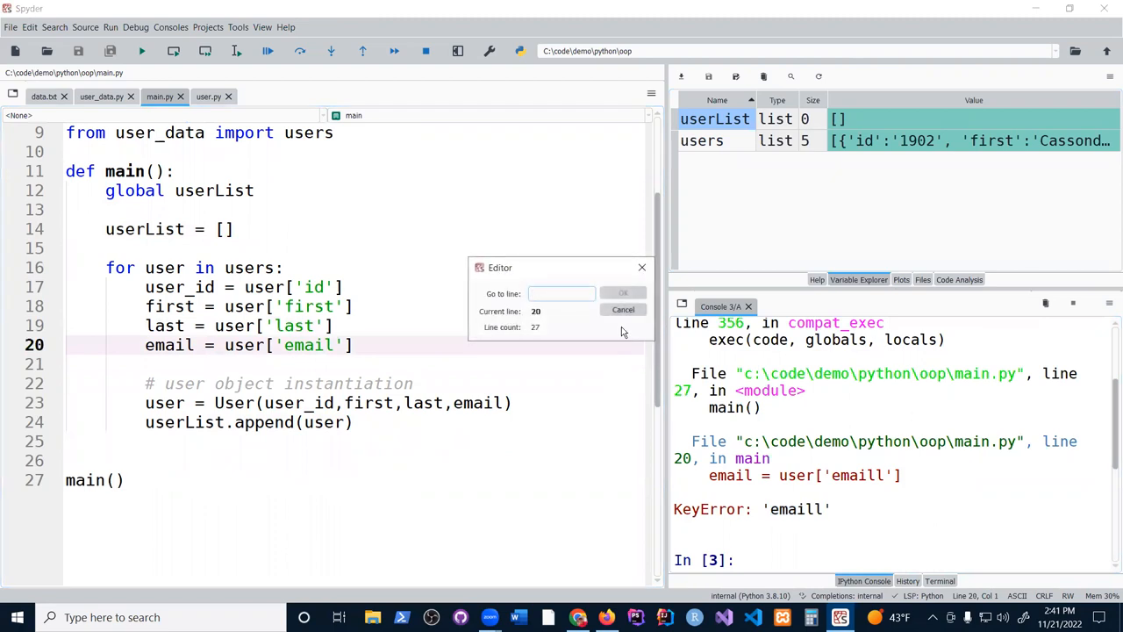
pyautogui.click(623, 309)
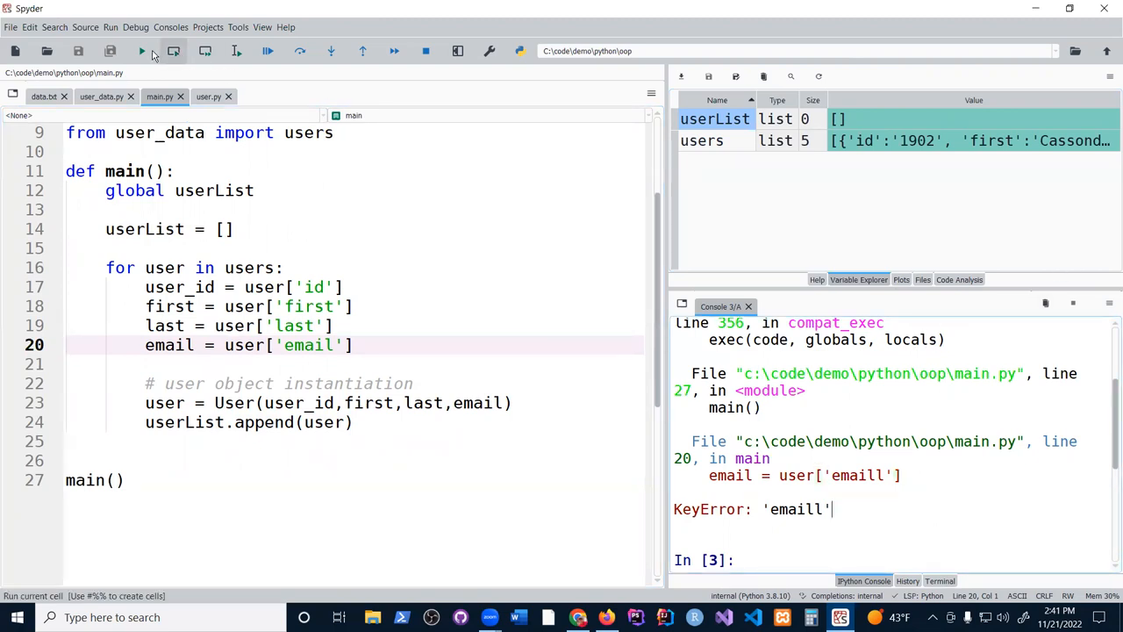
pyautogui.click(141, 50)
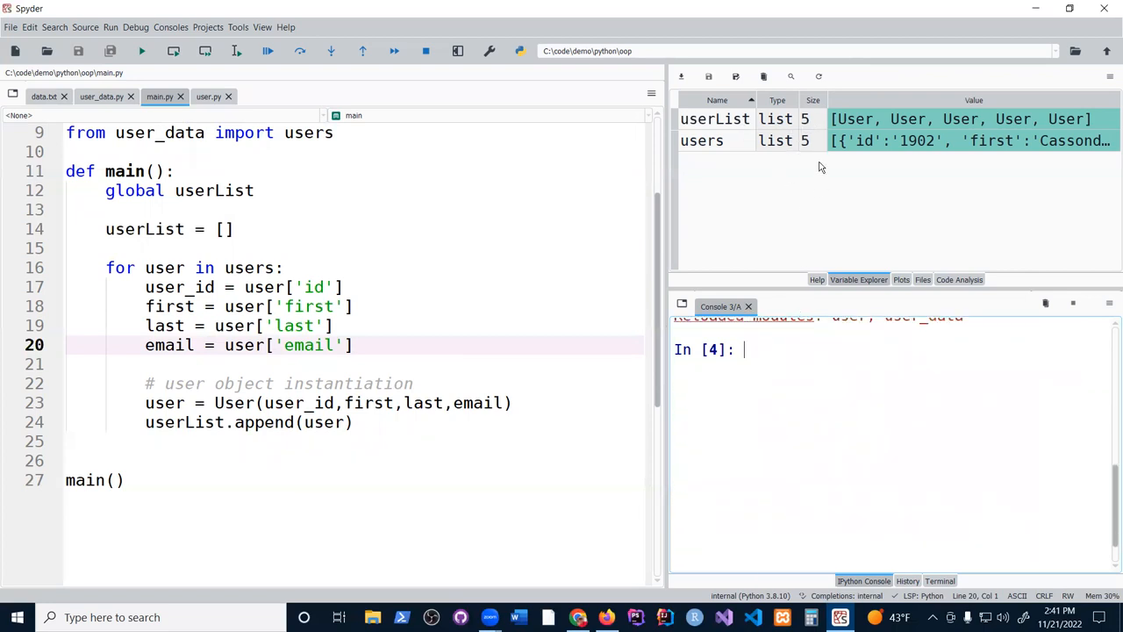
pyautogui.moveTo(919, 148)
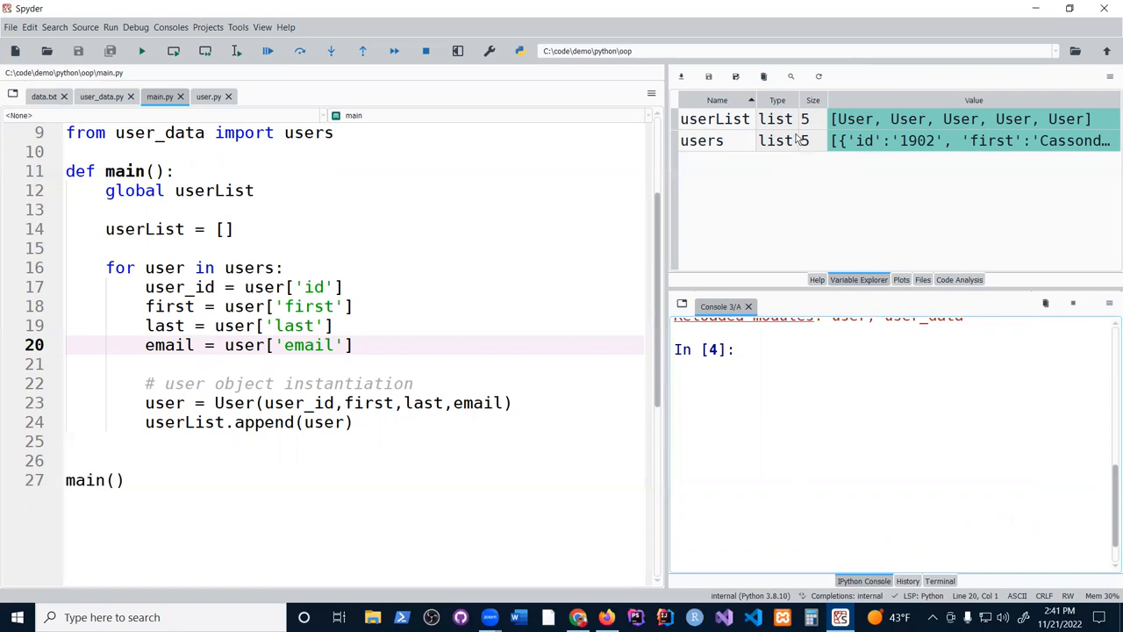
pyautogui.moveTo(926, 123)
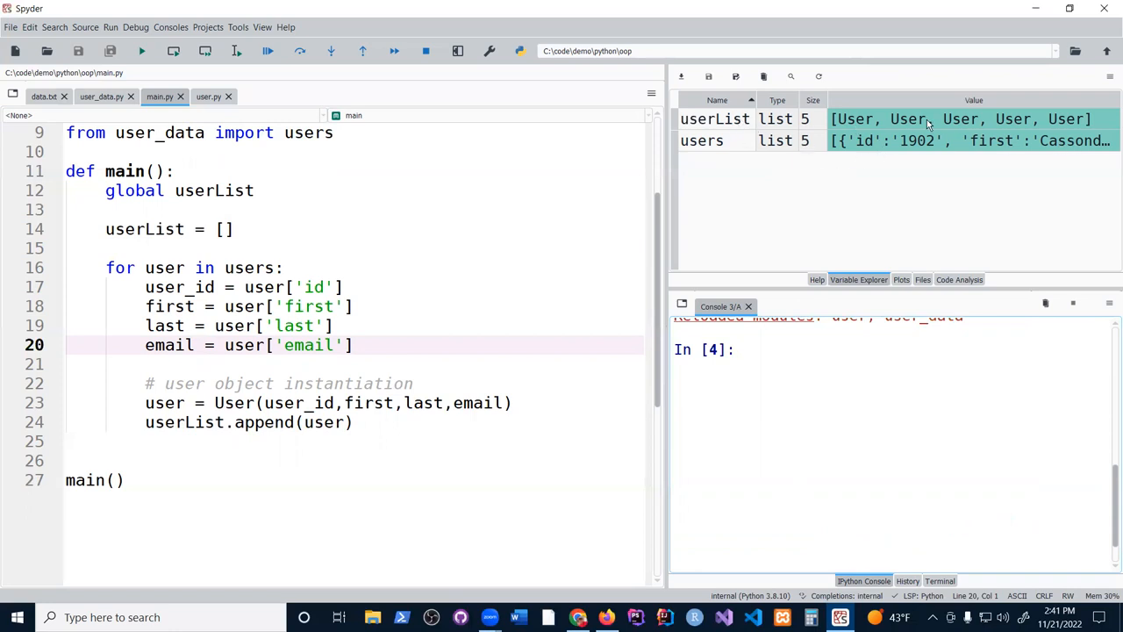
pyautogui.moveTo(732, 132)
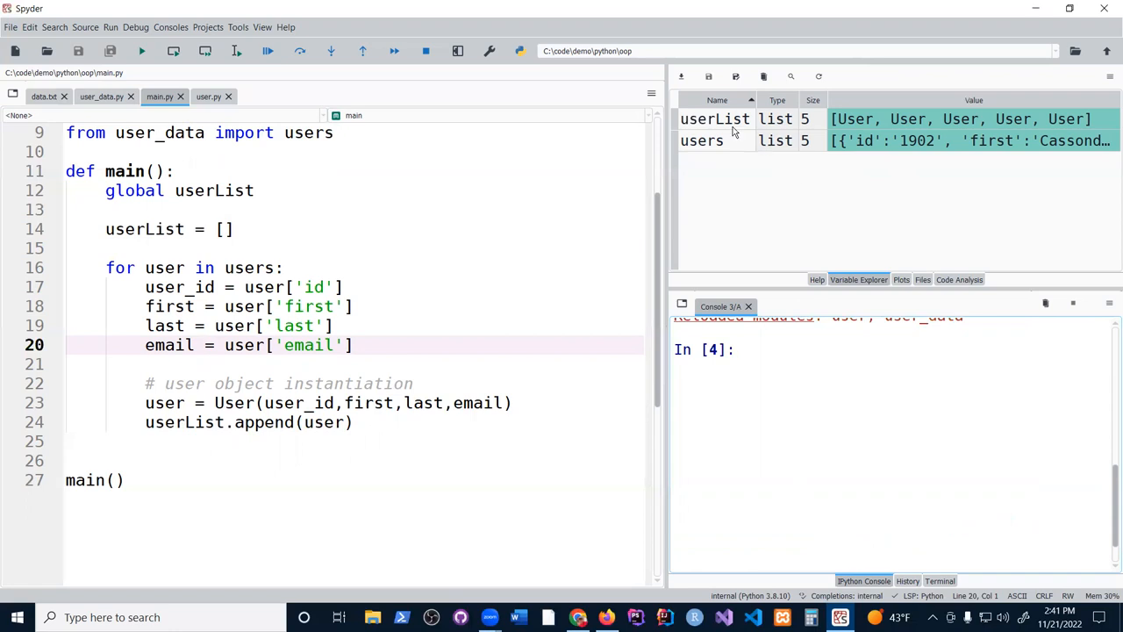
pyautogui.doubleClick(714, 118)
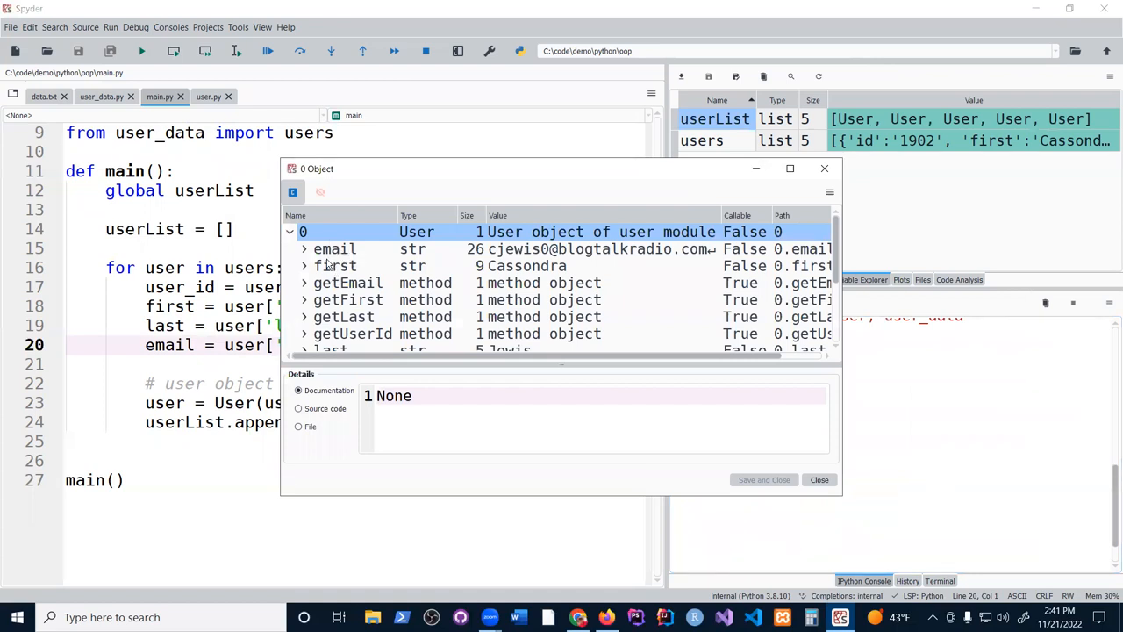
pyautogui.moveTo(500, 289)
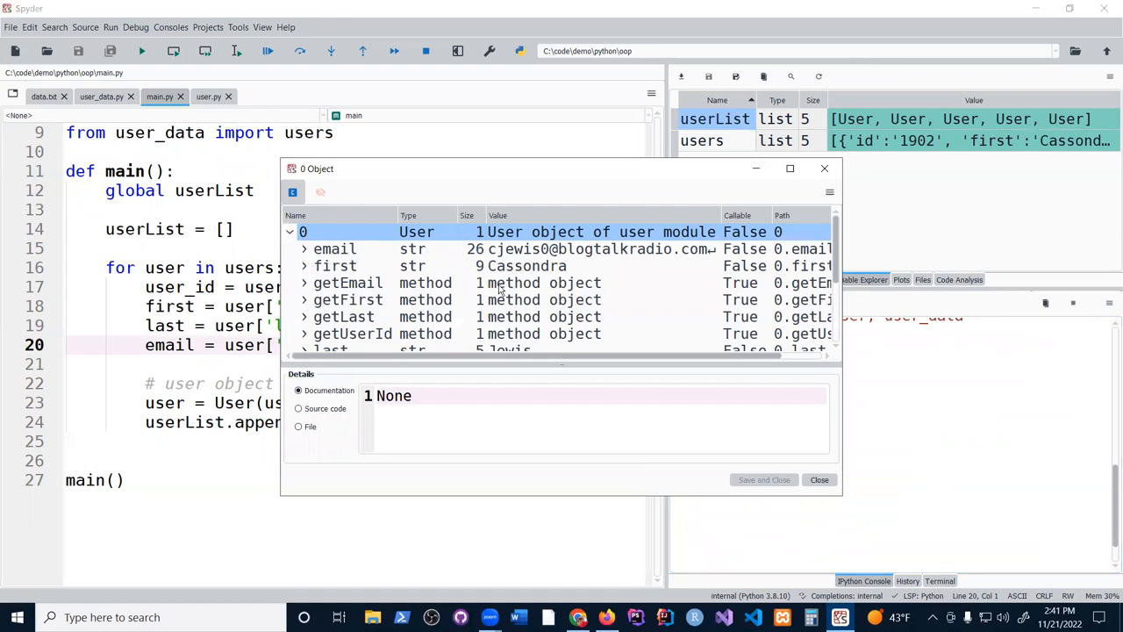
pyautogui.scroll(-3)
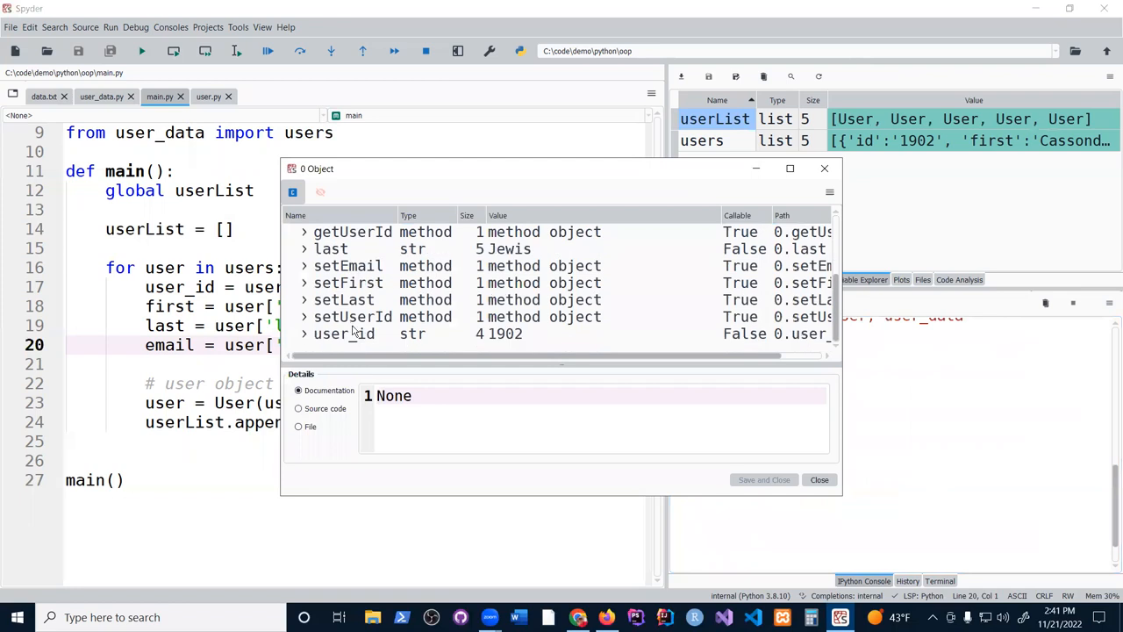
pyautogui.click(304, 231)
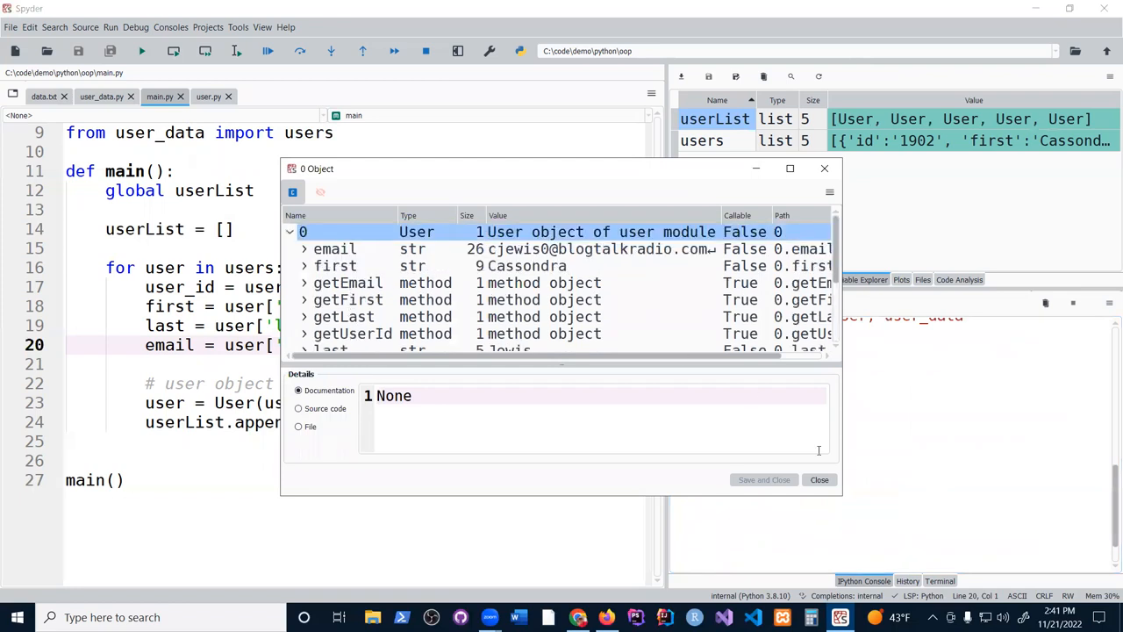
pyautogui.click(818, 479)
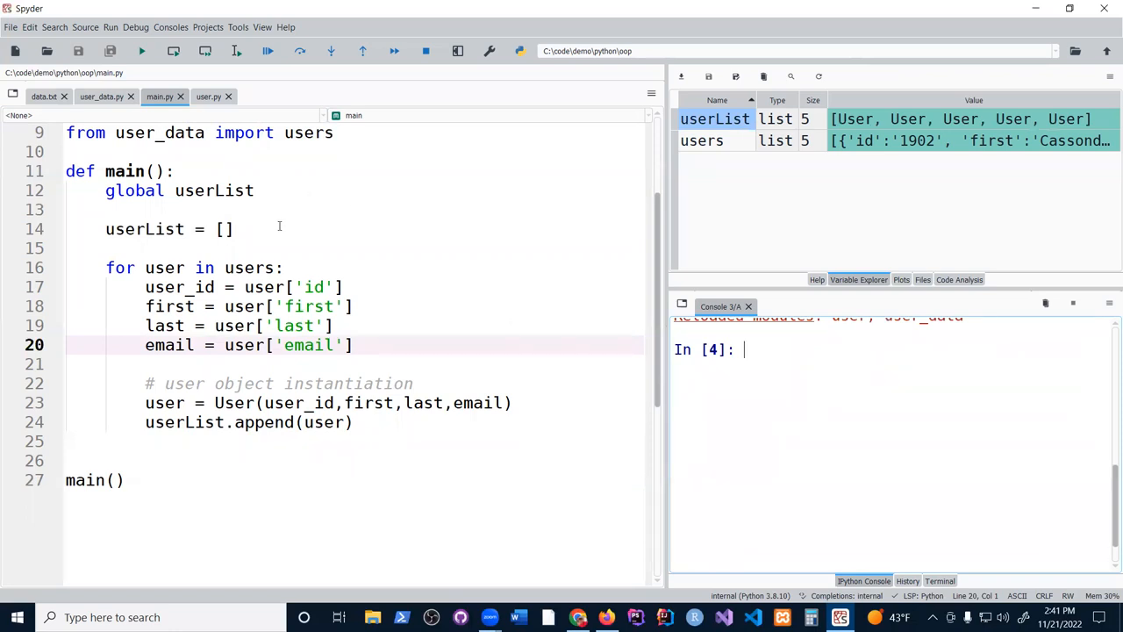
pyautogui.scroll(3)
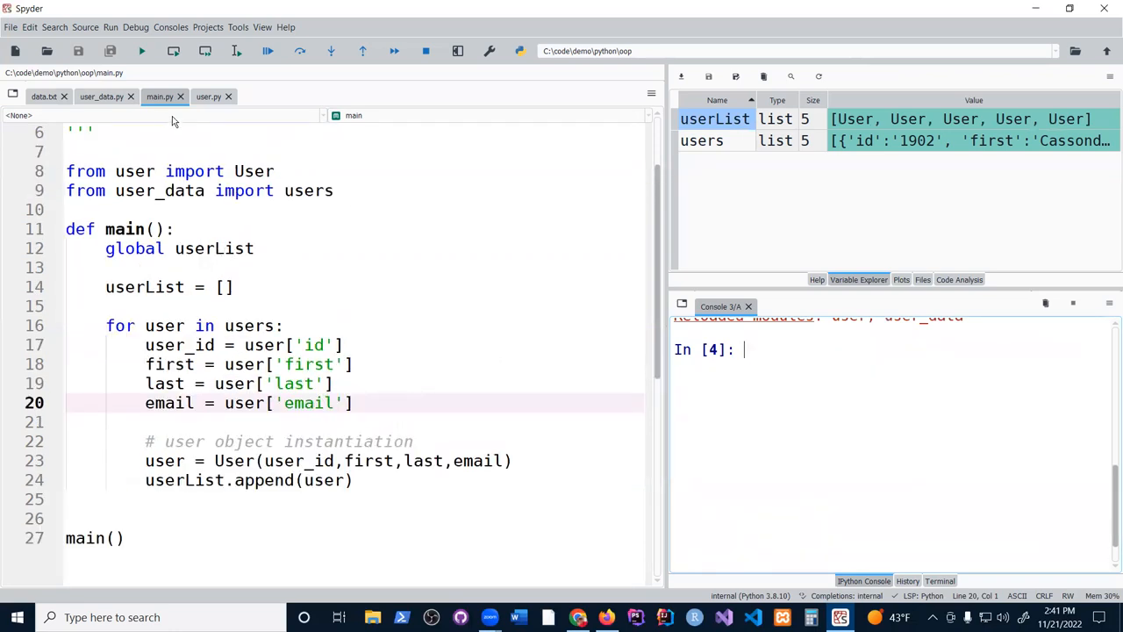
pyautogui.moveTo(462, 433)
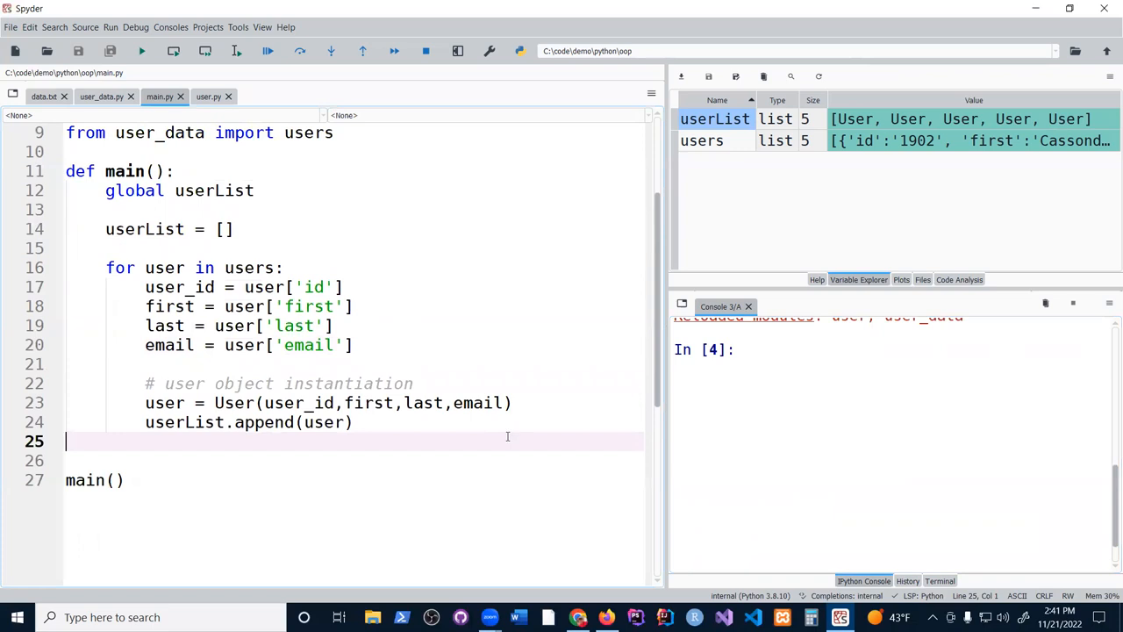
# Add a for user in users loop printing an f-string starting with user.user_id
pyautogui.press('enter')
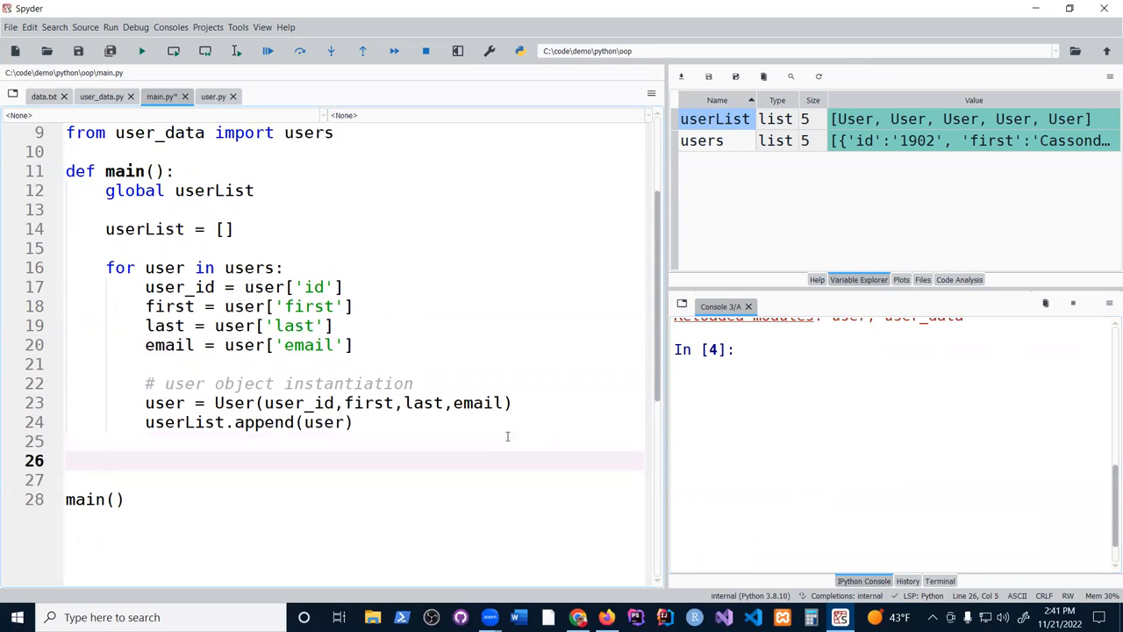
pyautogui.write('for user')
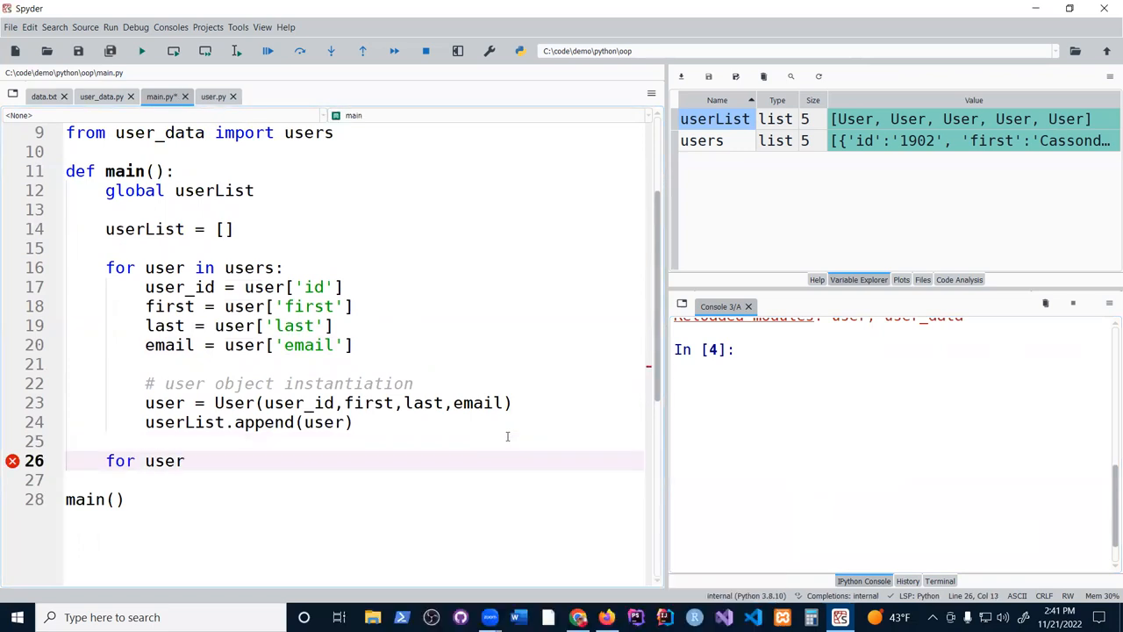
pyautogui.write('in userList:')
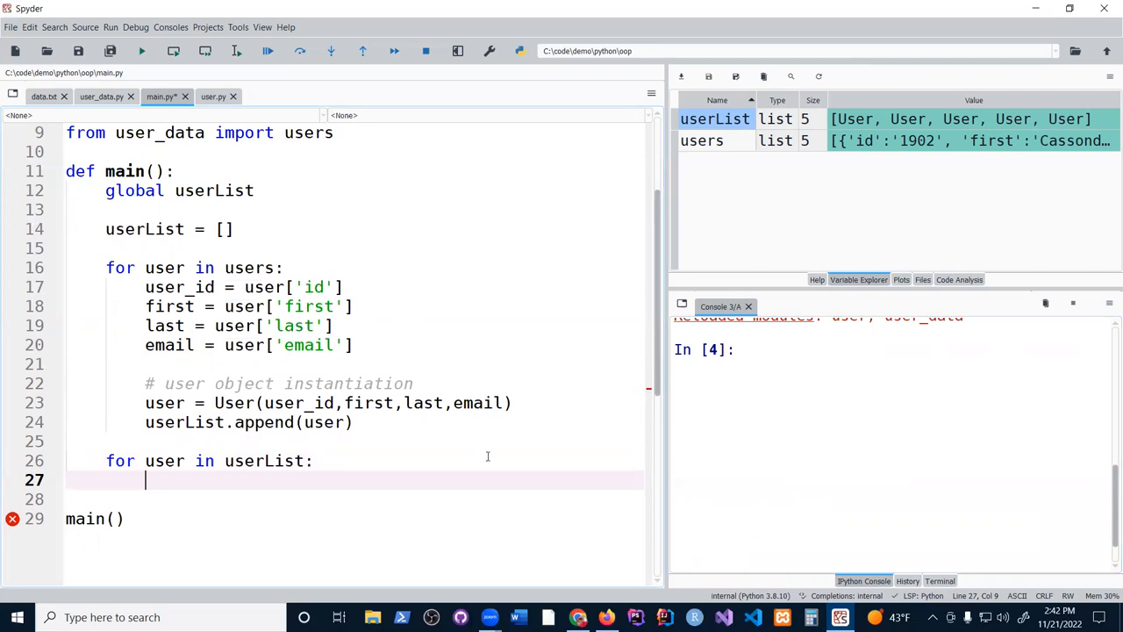
pyautogui.scroll(-3)
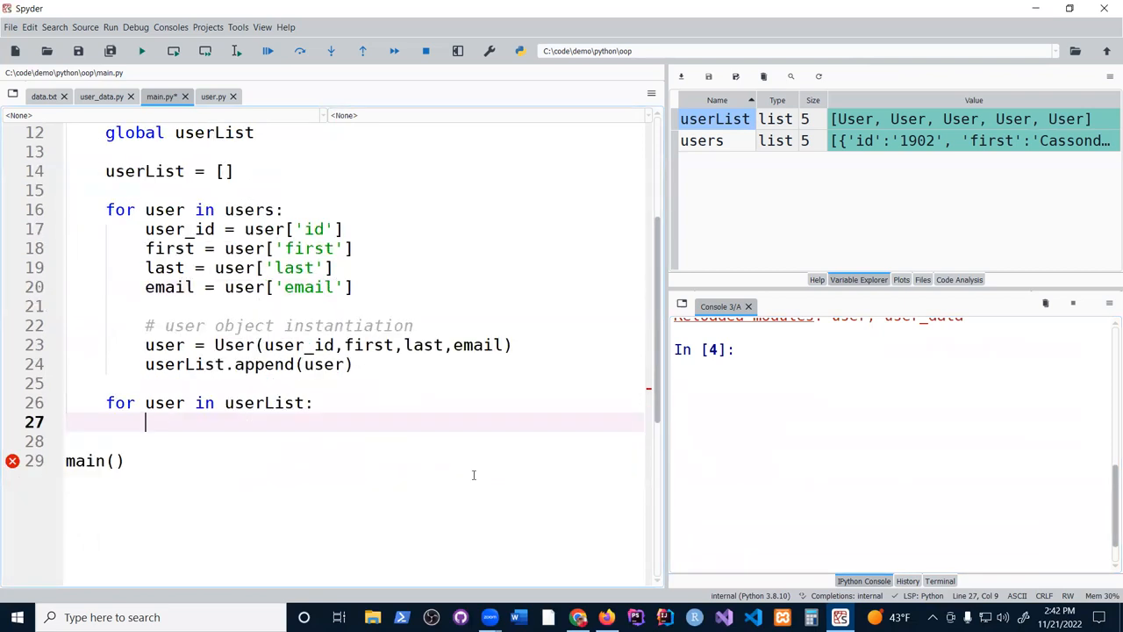
pyautogui.write('print()')
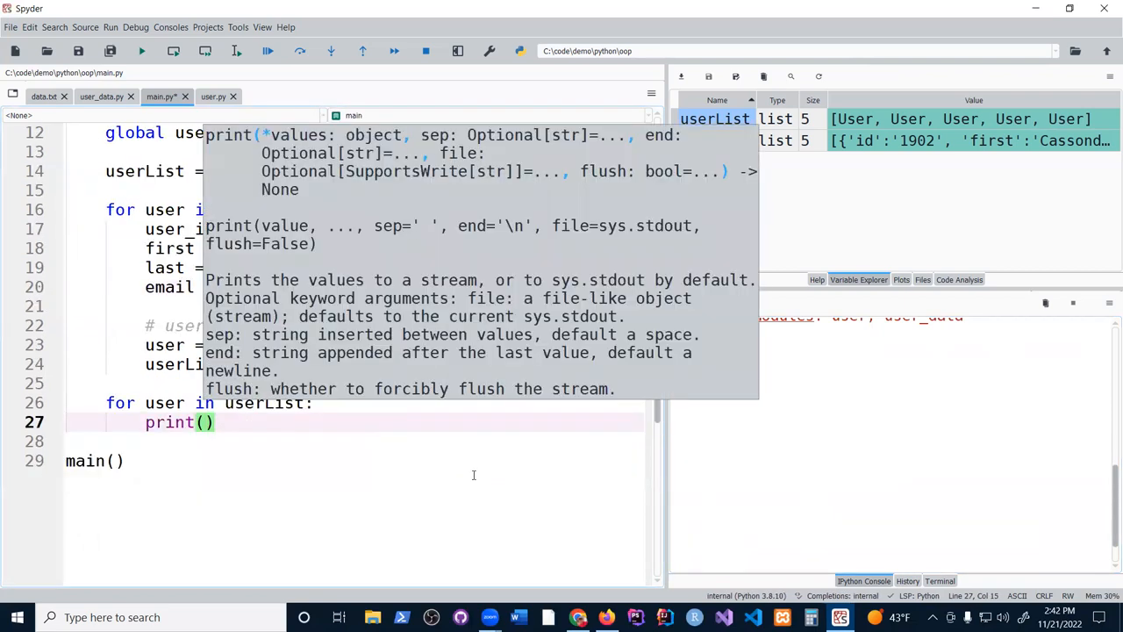
pyautogui.write('f[]')
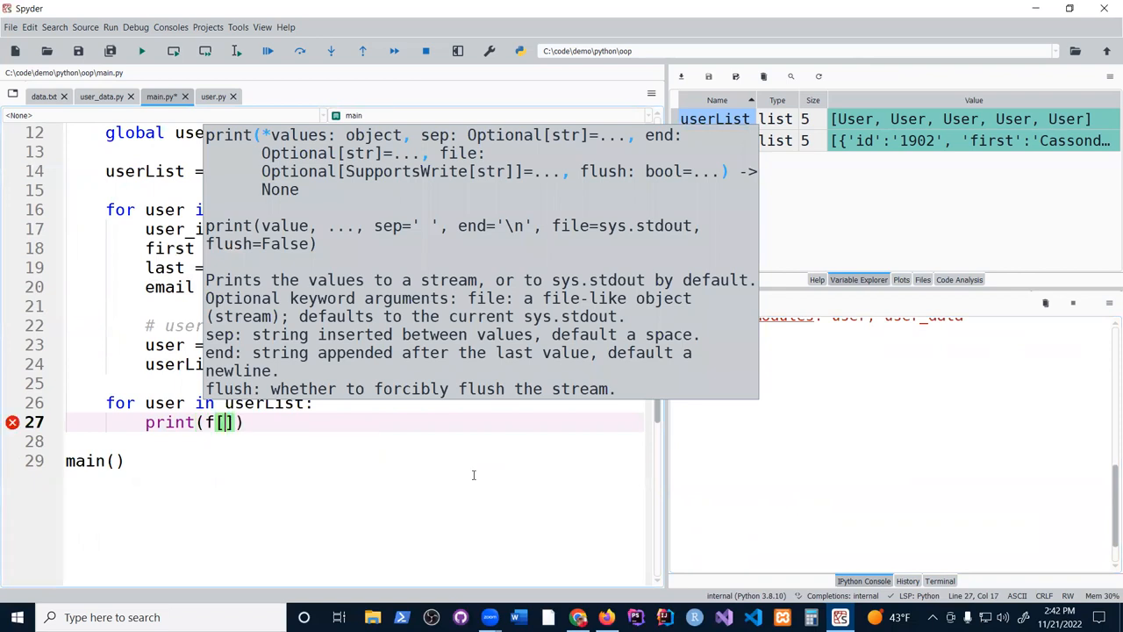
pyautogui.write("'")
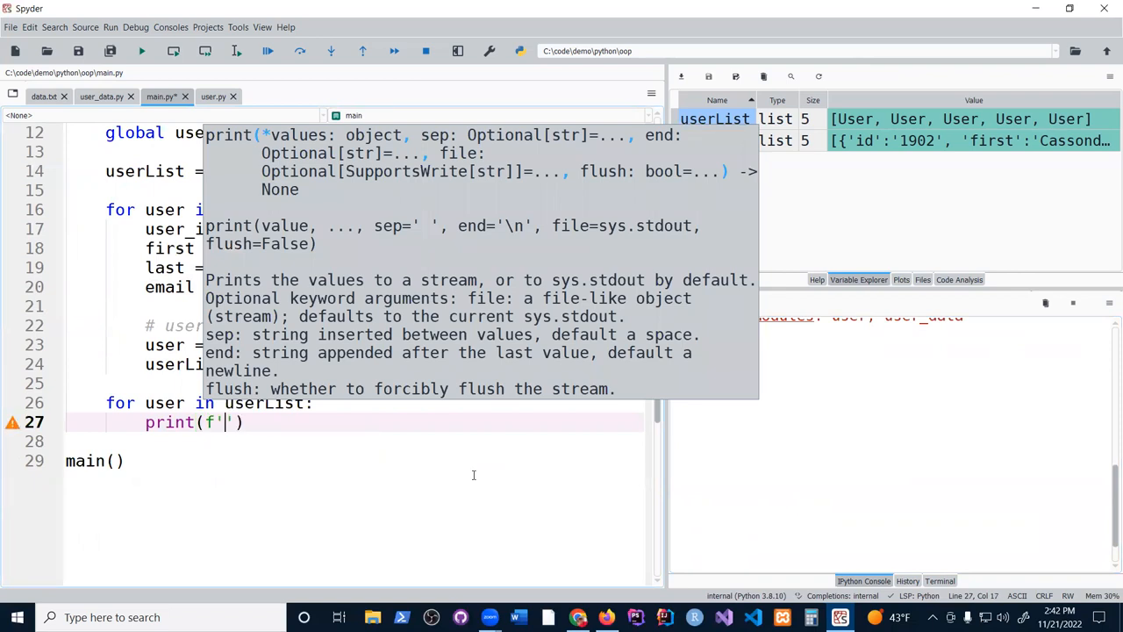
pyautogui.write('{')
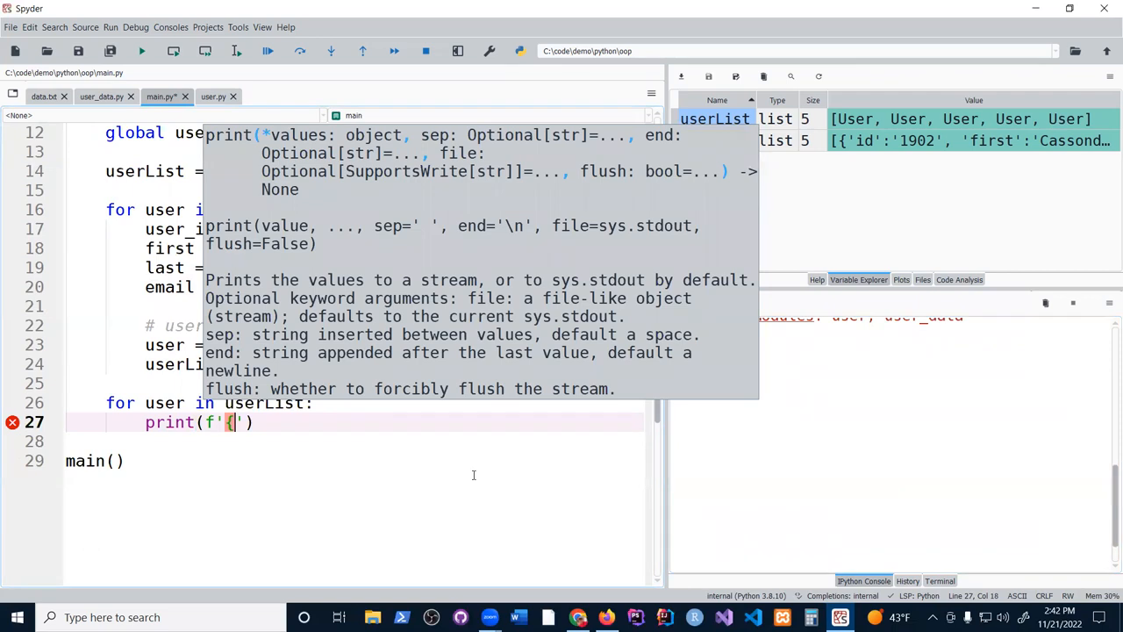
pyautogui.write('user.')
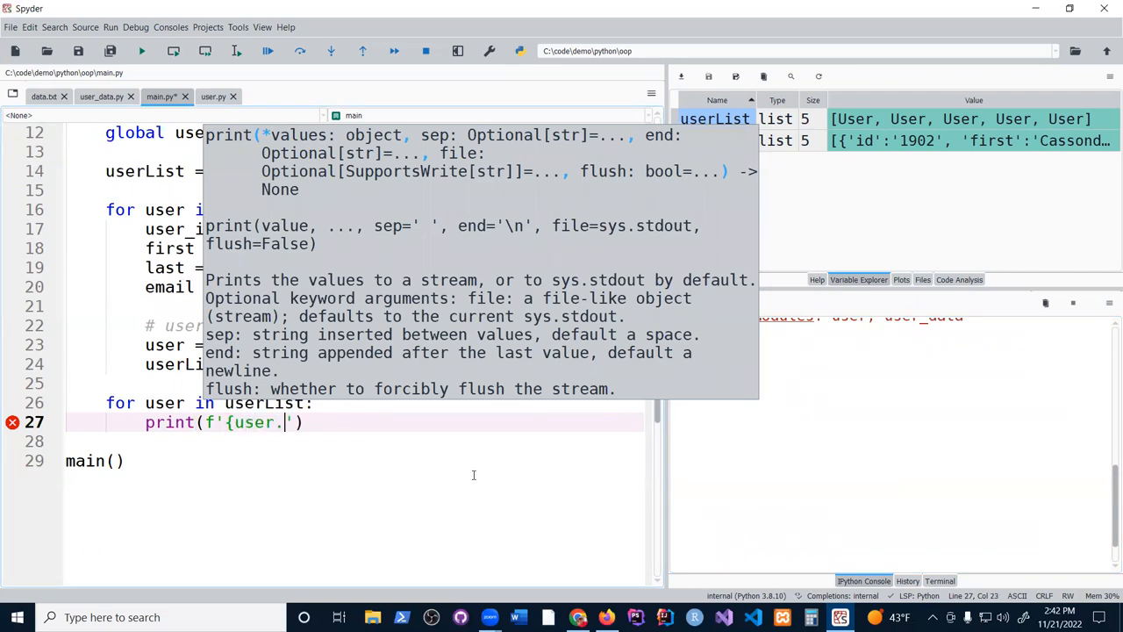
pyautogui.write('user_id')
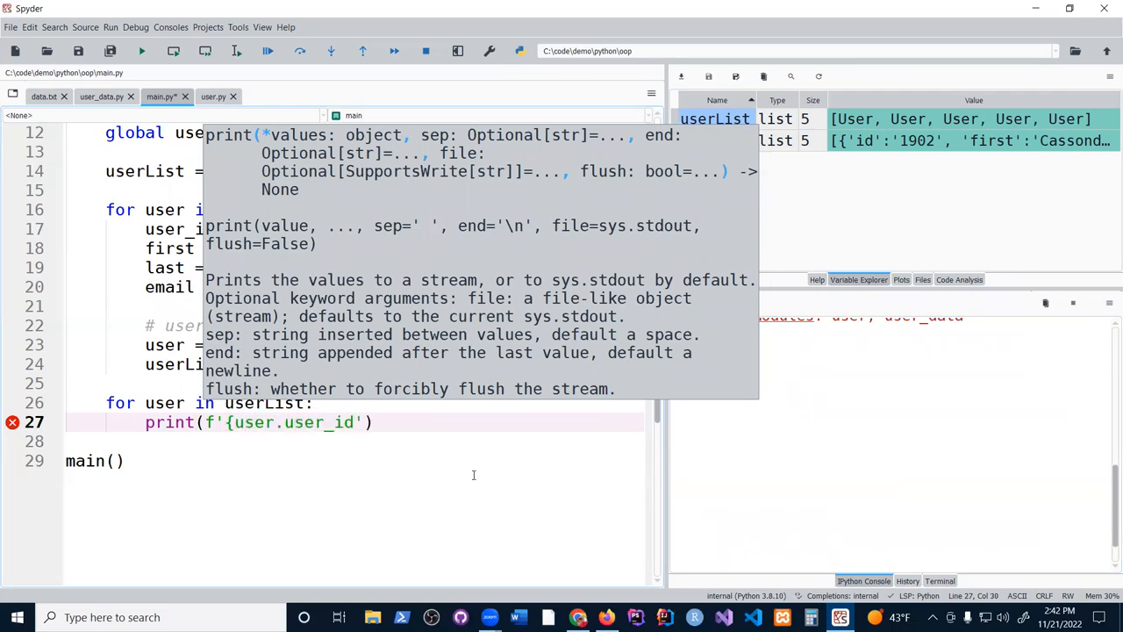
# Use getUserId(), getFirst(), getLast() and getEmail() calls in the printed f-string
pyautogui.click(142, 50)
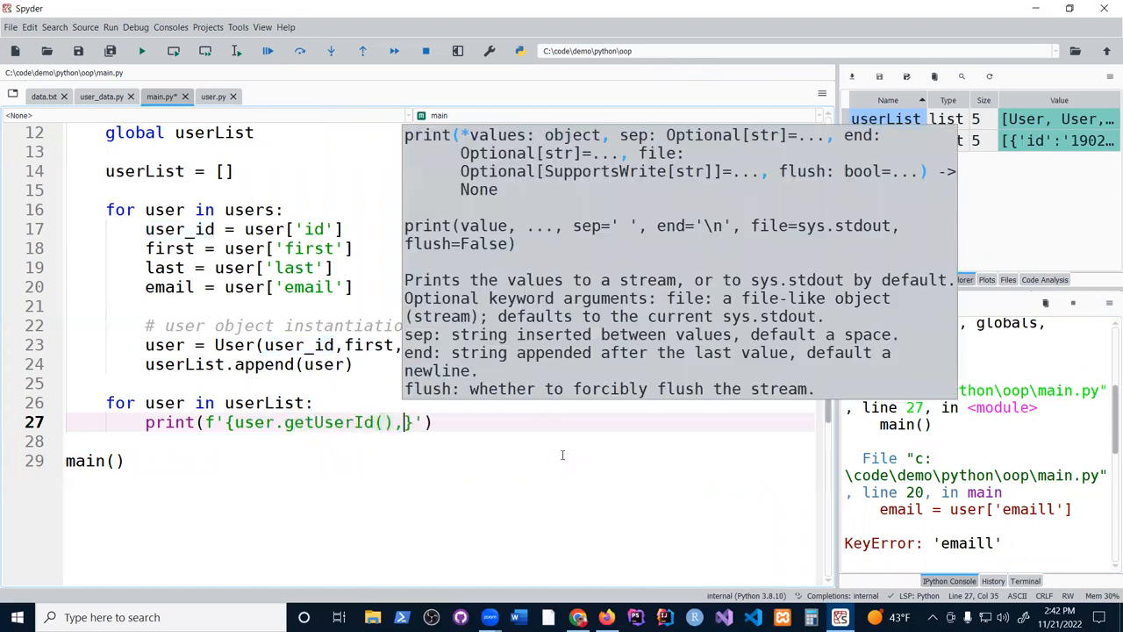
pyautogui.write('{user')
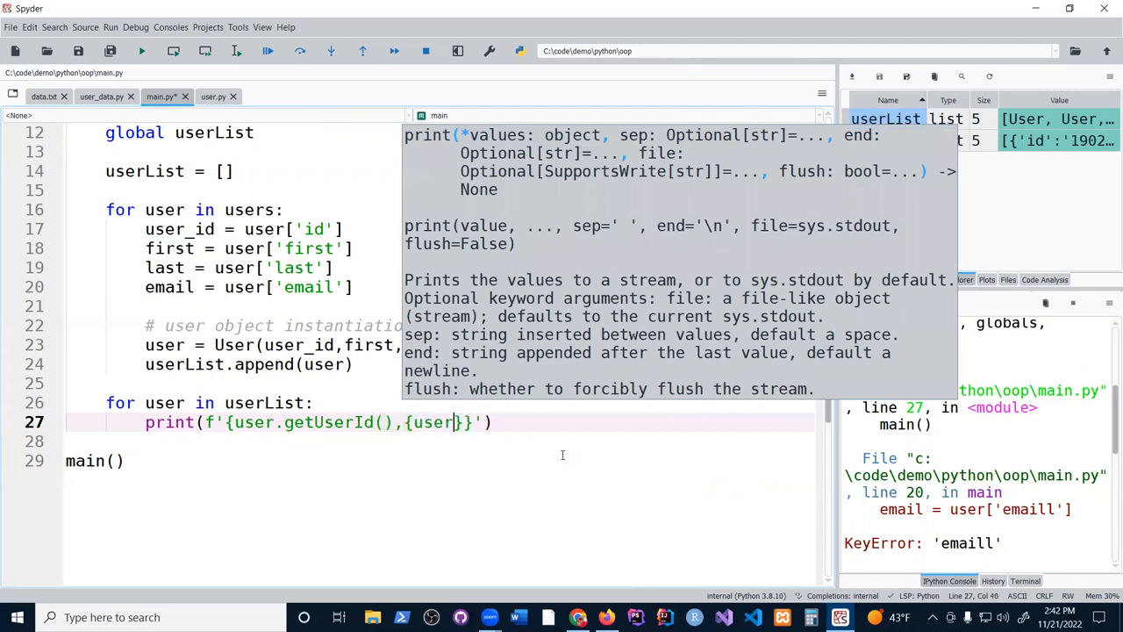
pyautogui.write('.getFirst(')
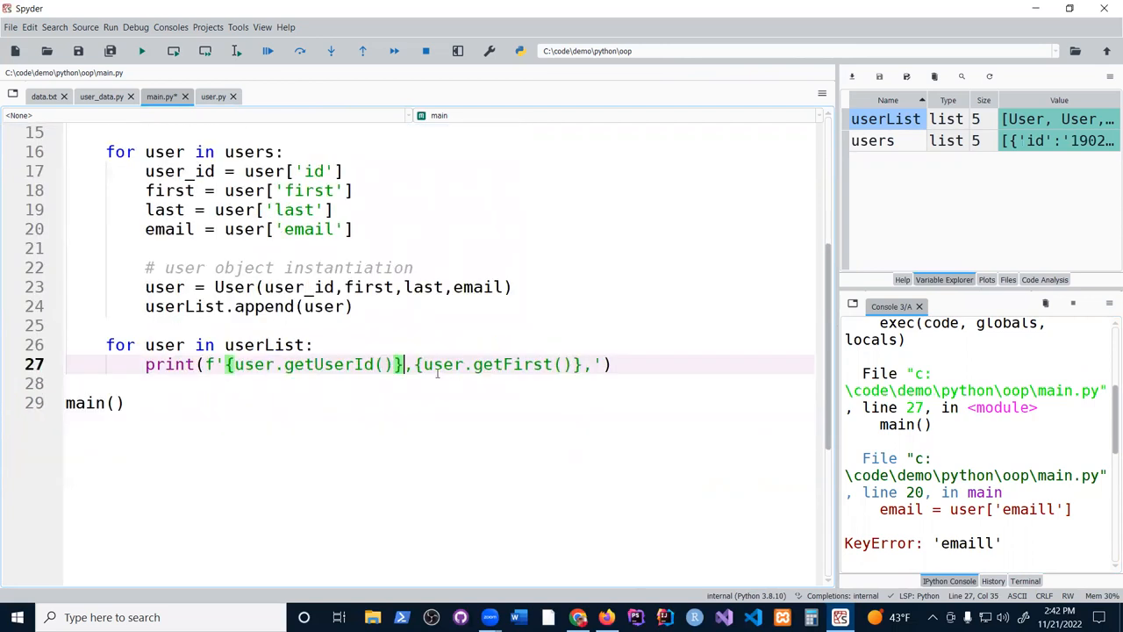
pyautogui.press('Enter')
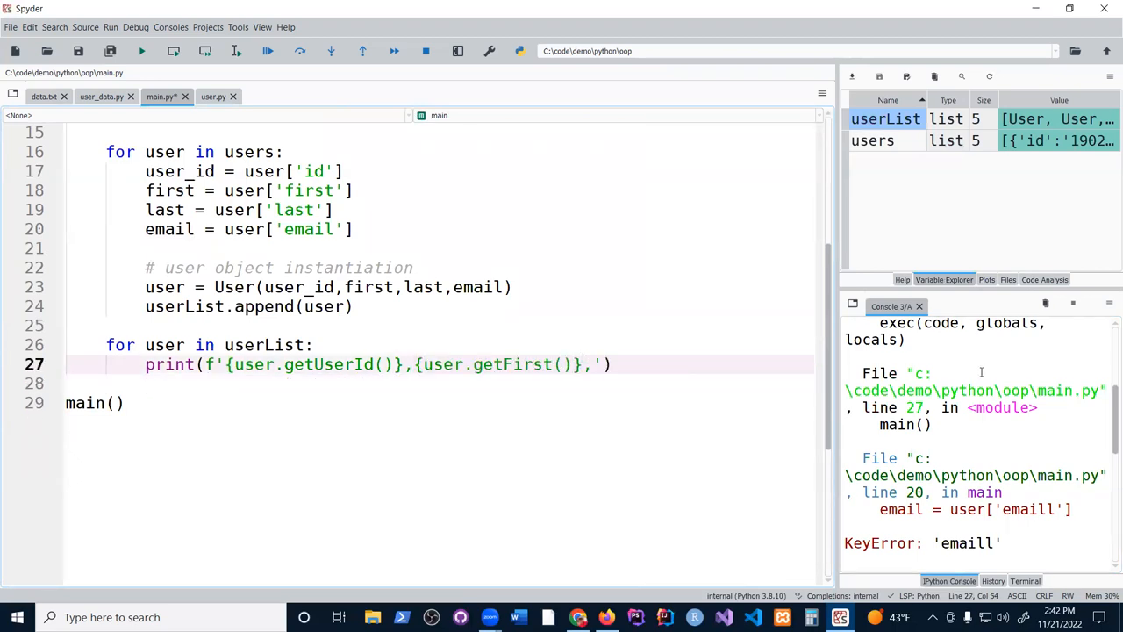
pyautogui.write('{user.')
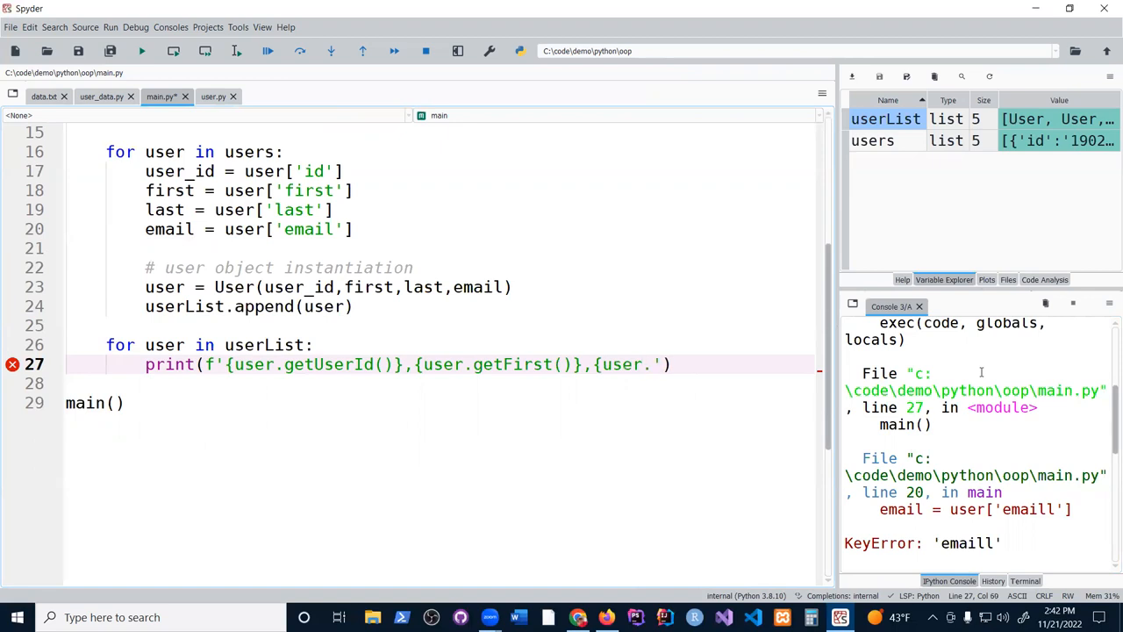
pyautogui.write('getLast()')
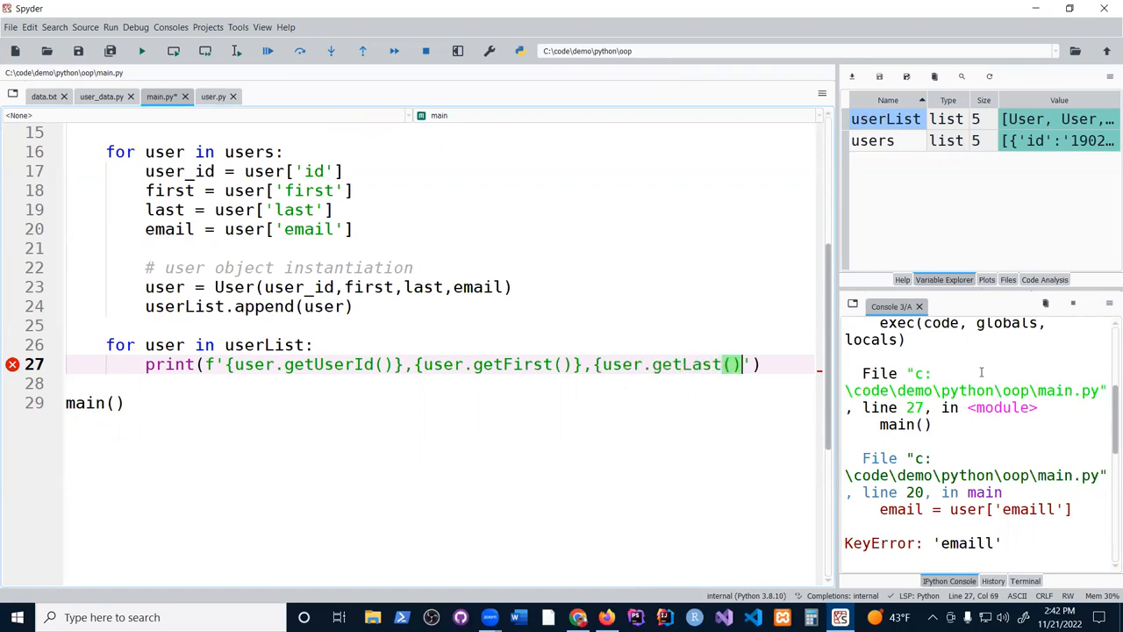
pyautogui.write(',{user')
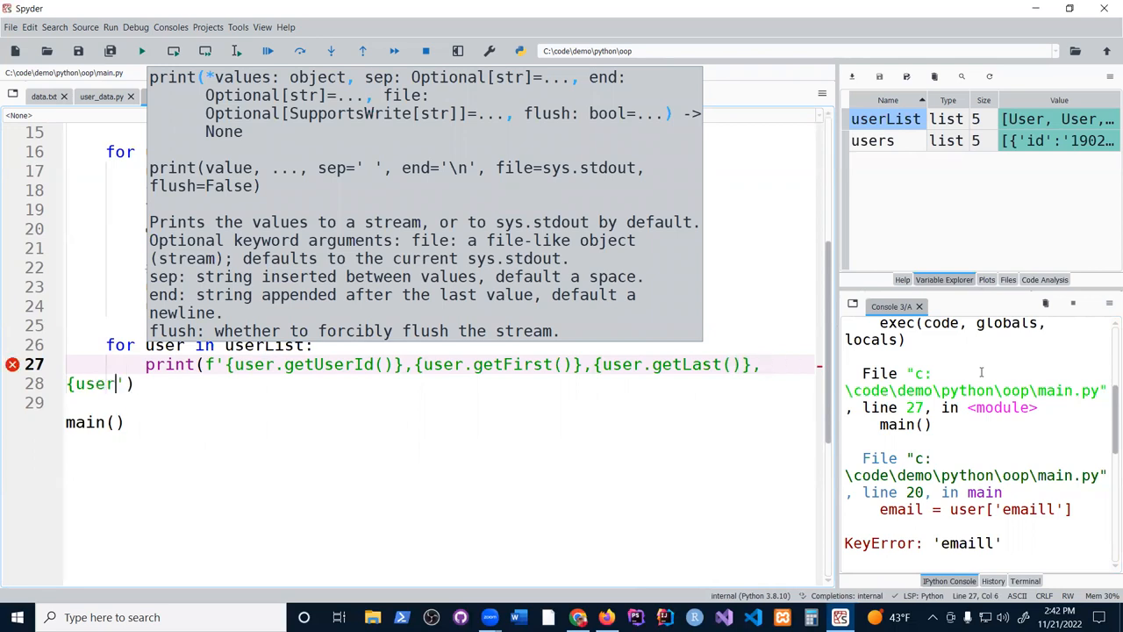
pyautogui.write('.getEmail(')
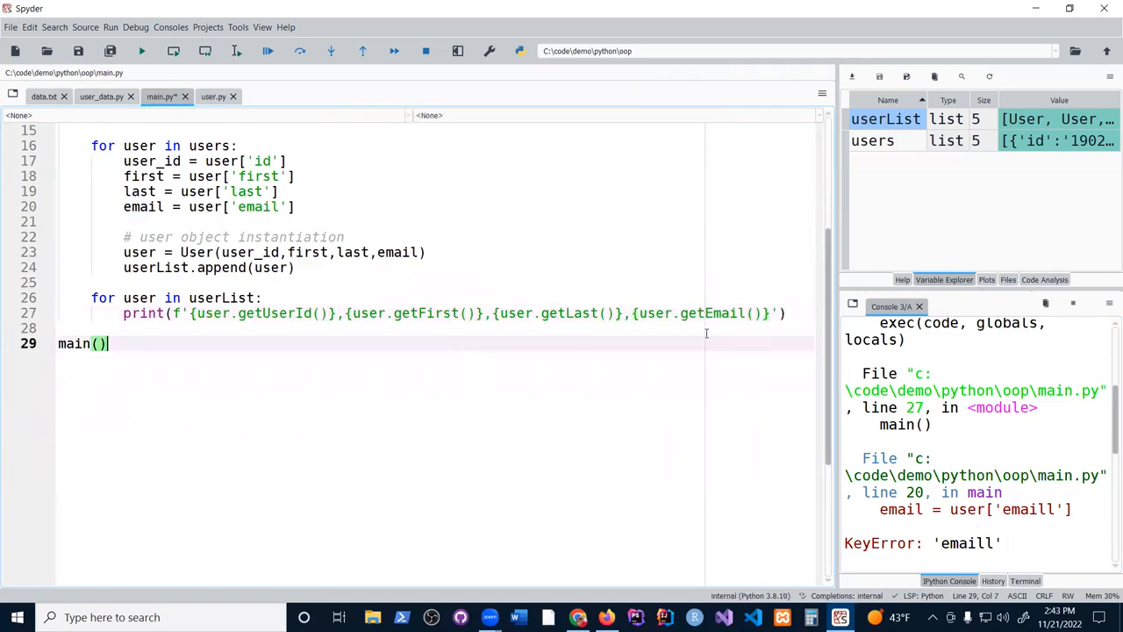
# Make the f-string triple-quoted with each getter on its own line, then save and run
pyautogui.click(75, 281)
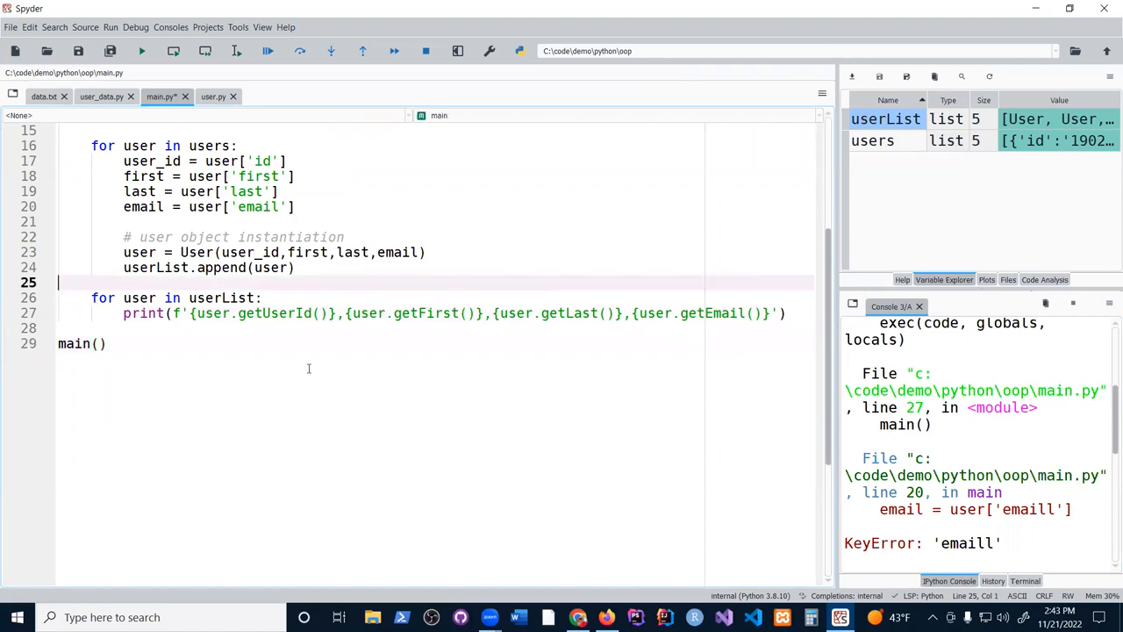
pyautogui.moveTo(183, 311)
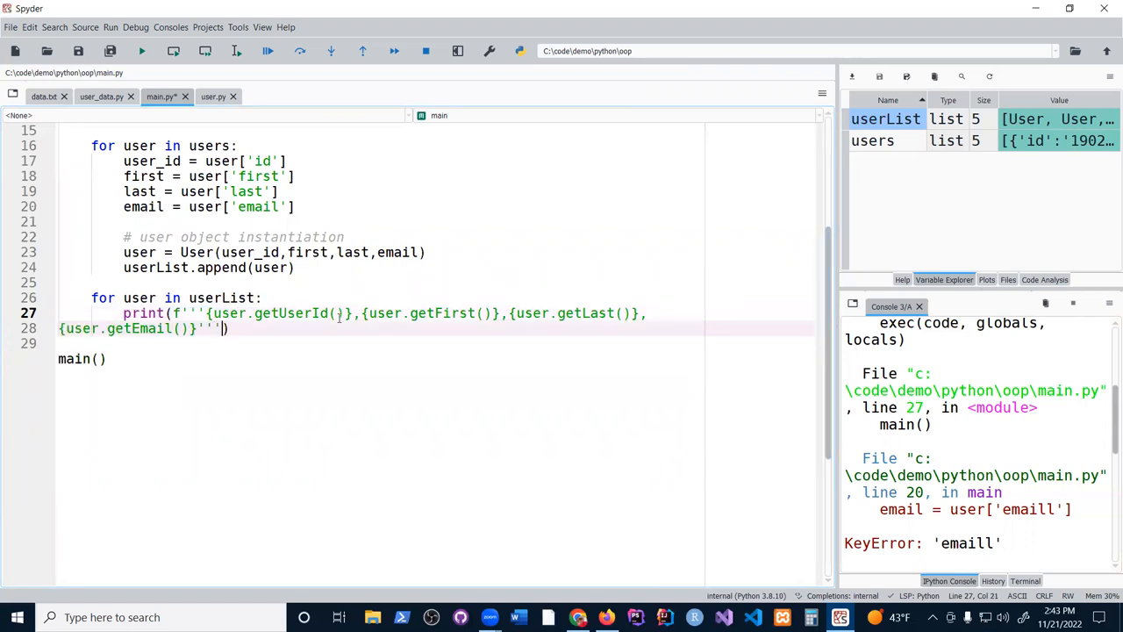
pyautogui.press('enter')
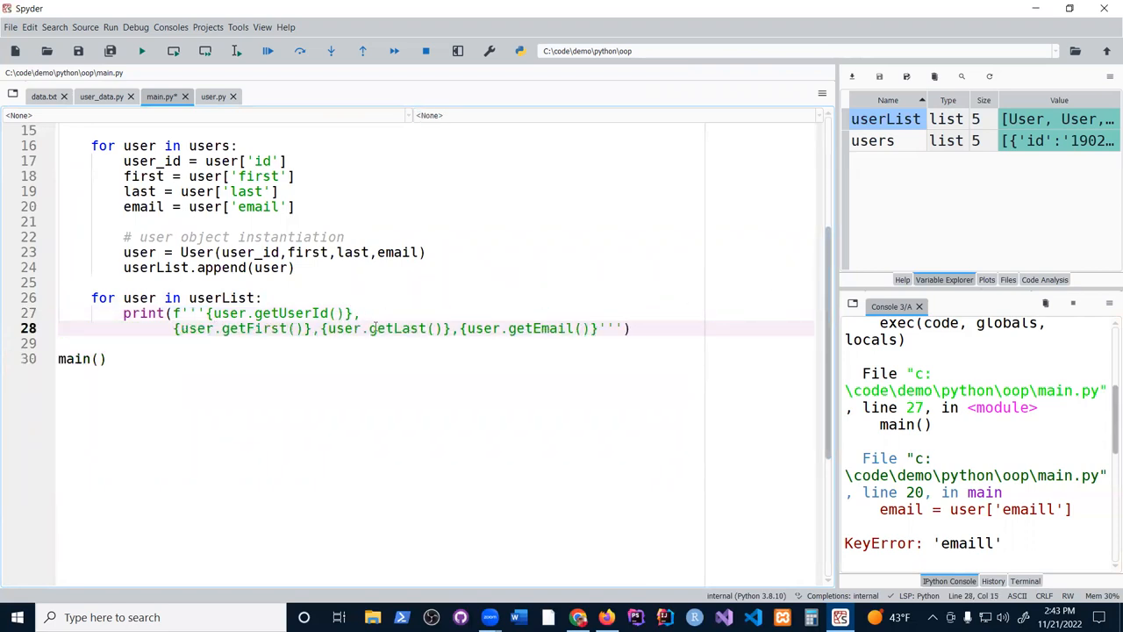
pyautogui.press('enter')
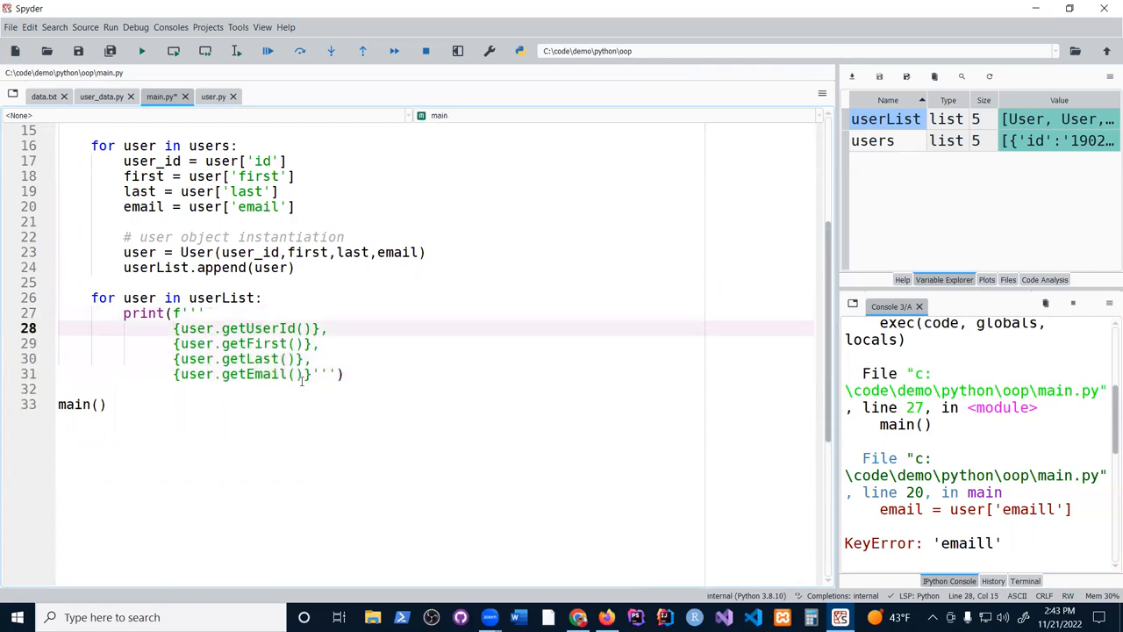
pyautogui.click(107, 403)
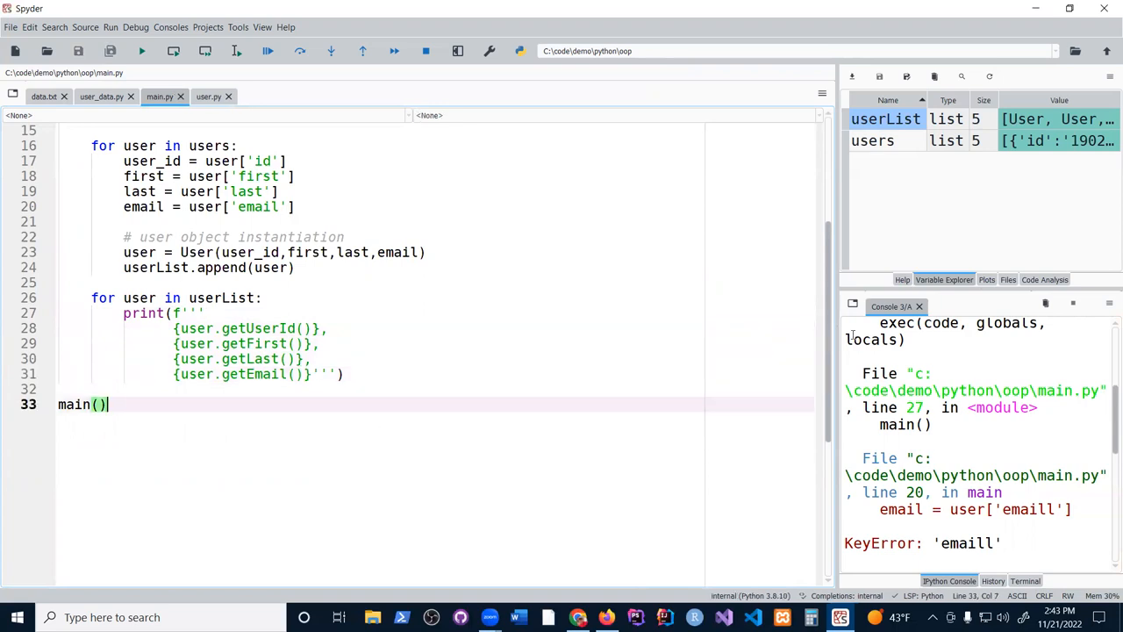
pyautogui.click(142, 50)
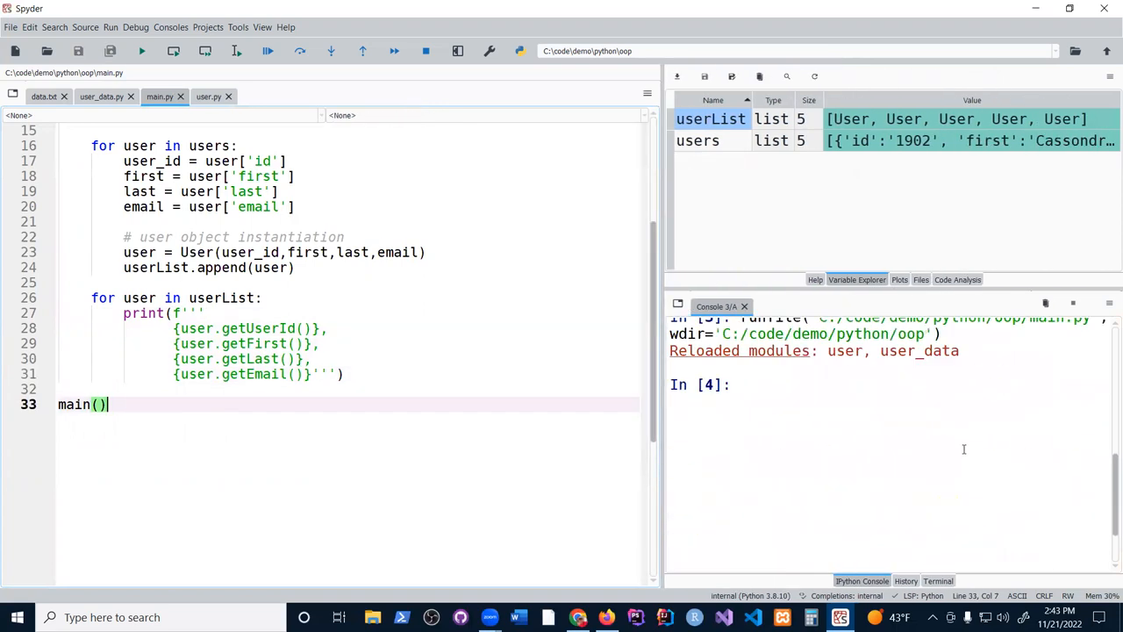
# Clear the console and rerun main.py to list five users' id, names and email
pyautogui.click(78, 50)
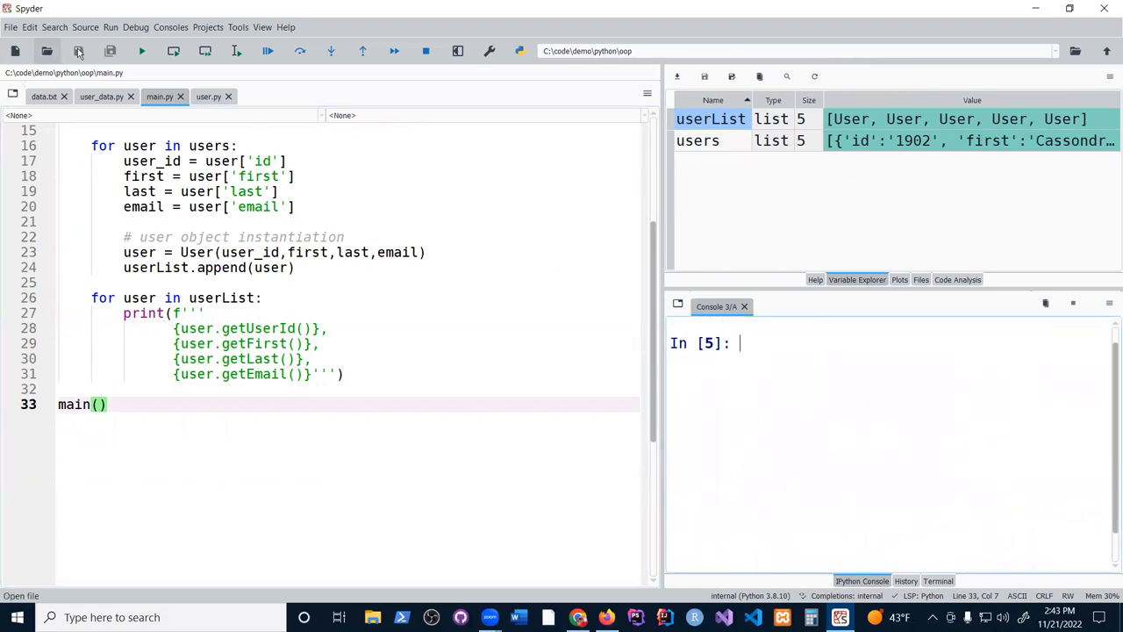
pyautogui.click(142, 50)
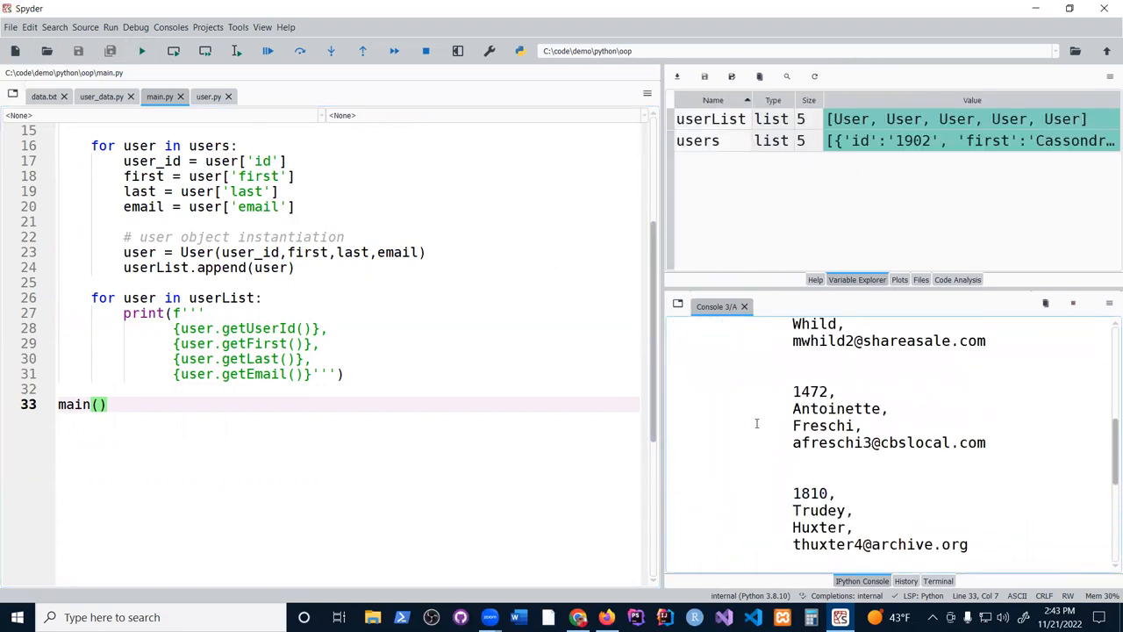
pyautogui.scroll(3)
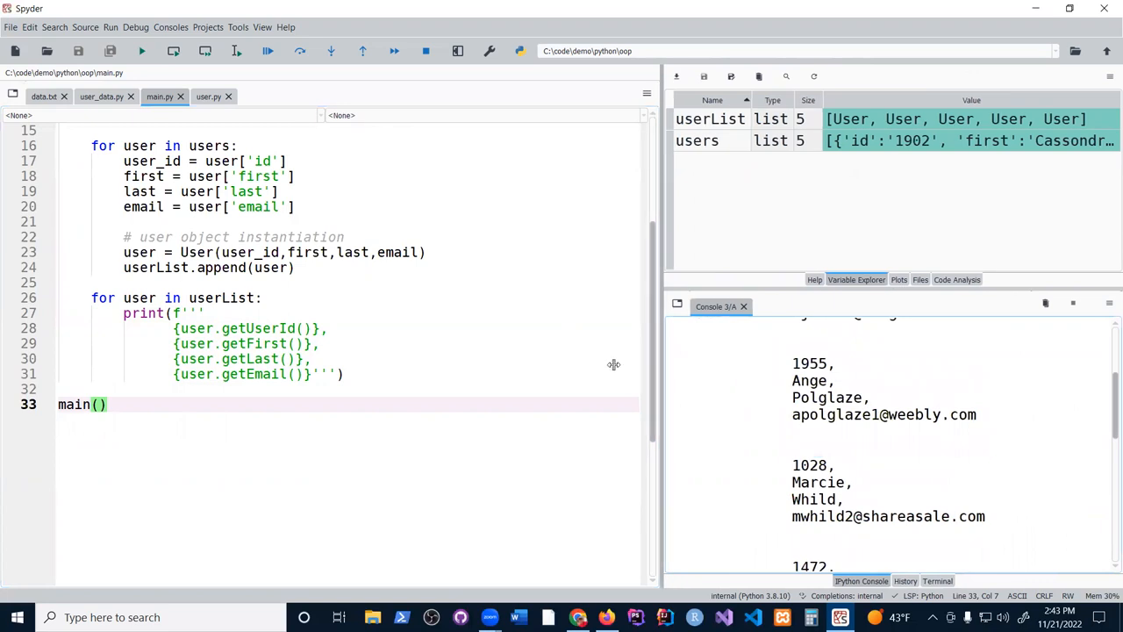
pyautogui.click(142, 50)
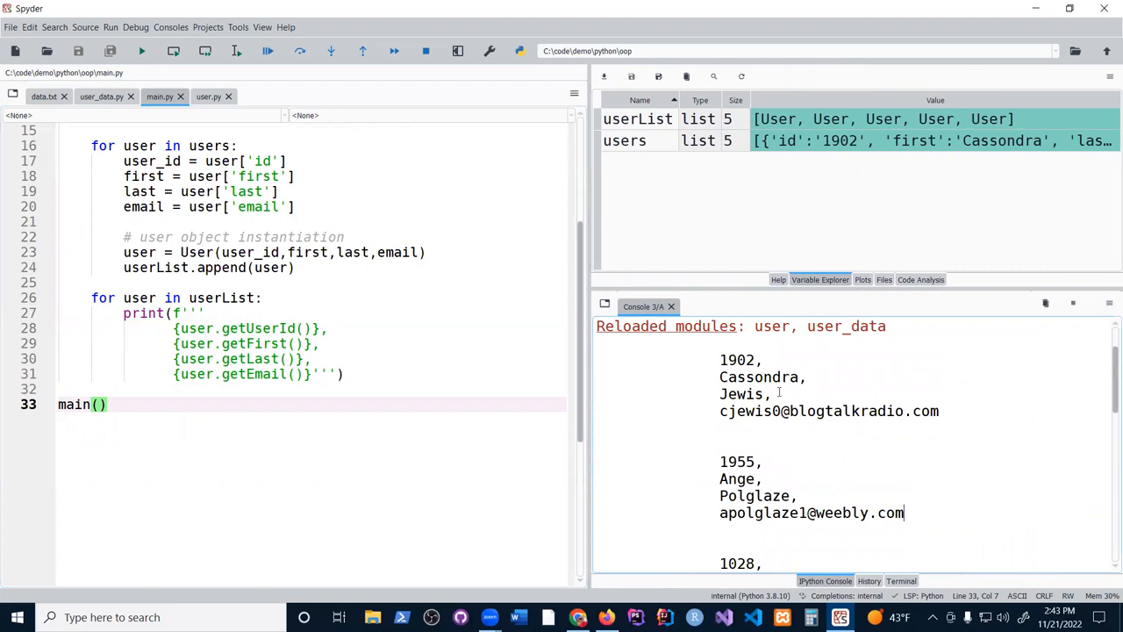
pyautogui.moveTo(828, 446)
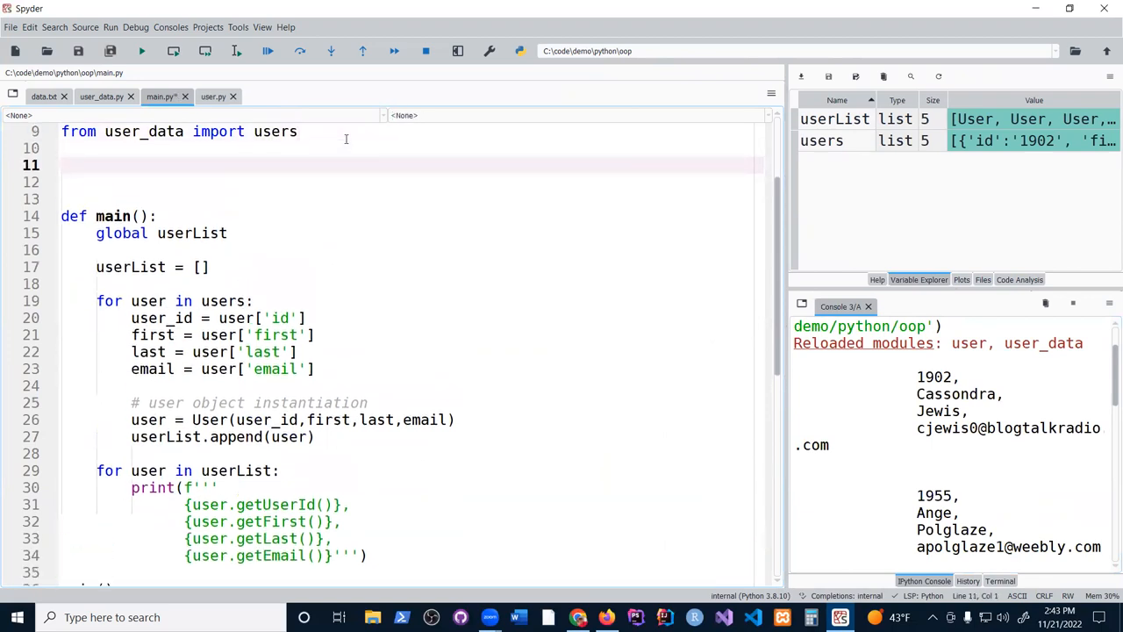
# Define getUsers() holding the user-building loop and returning userList
pyautogui.write('def')
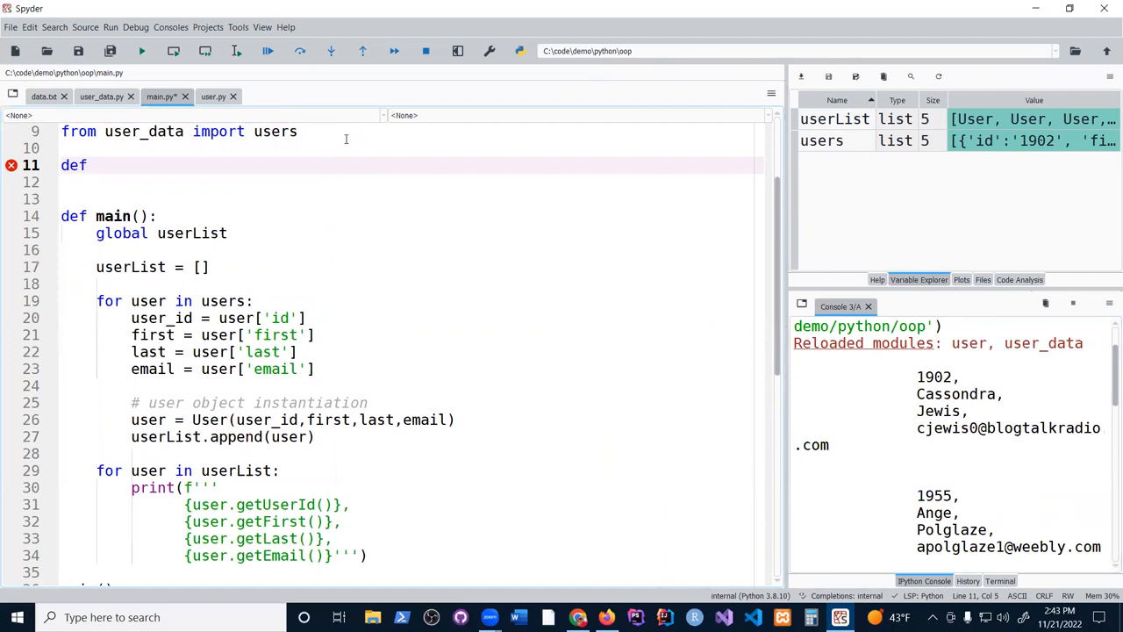
pyautogui.write('getUsers')
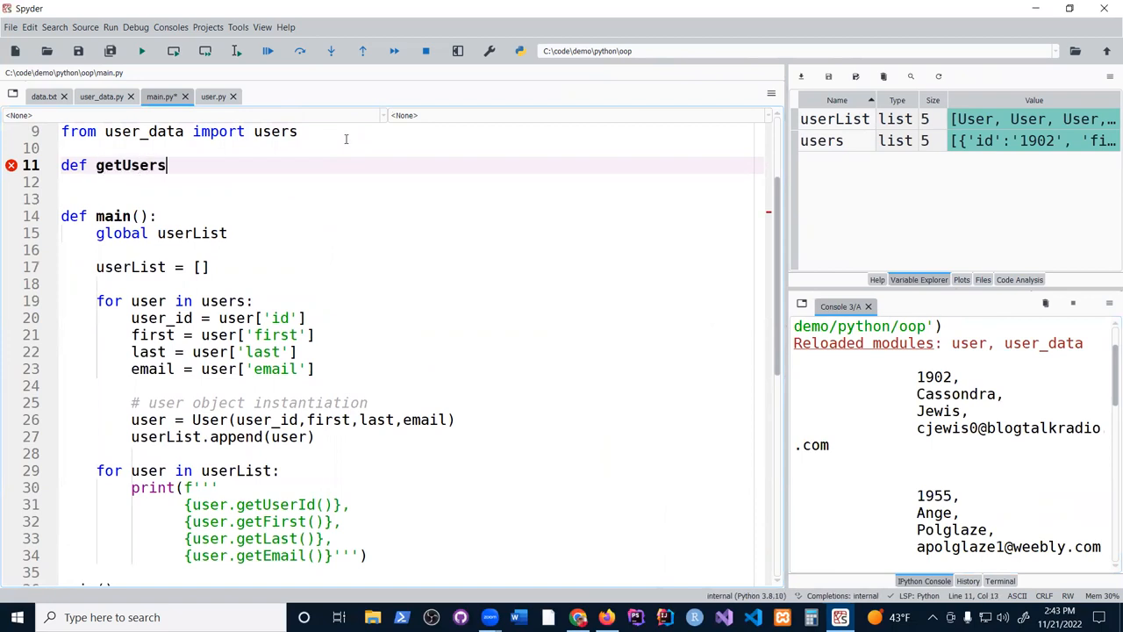
pyautogui.write('():')
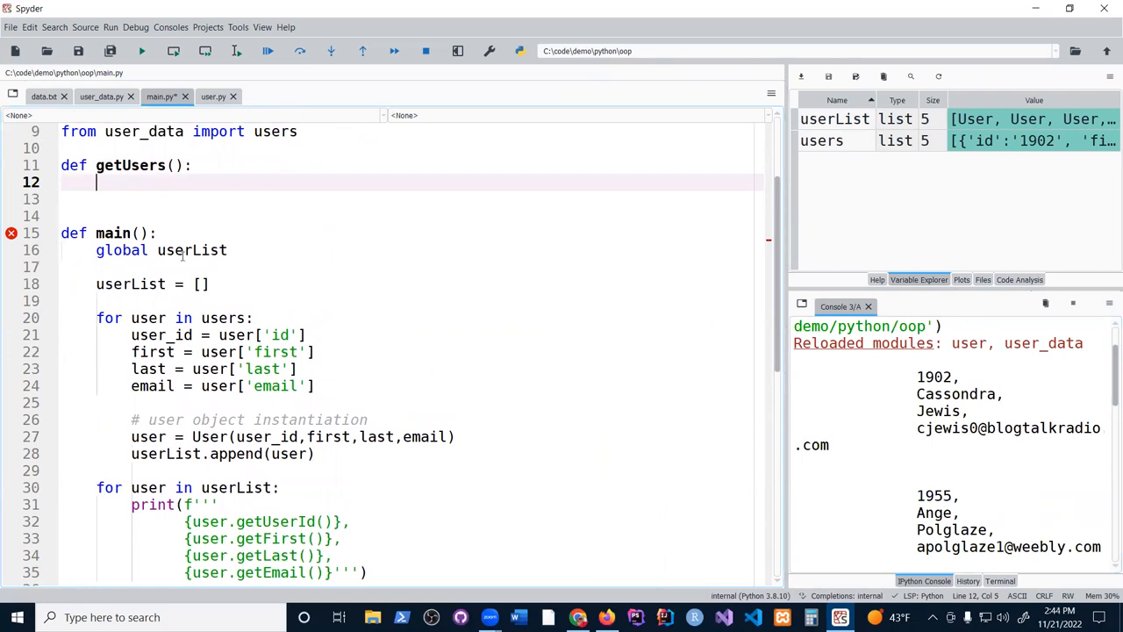
pyautogui.moveTo(333, 453)
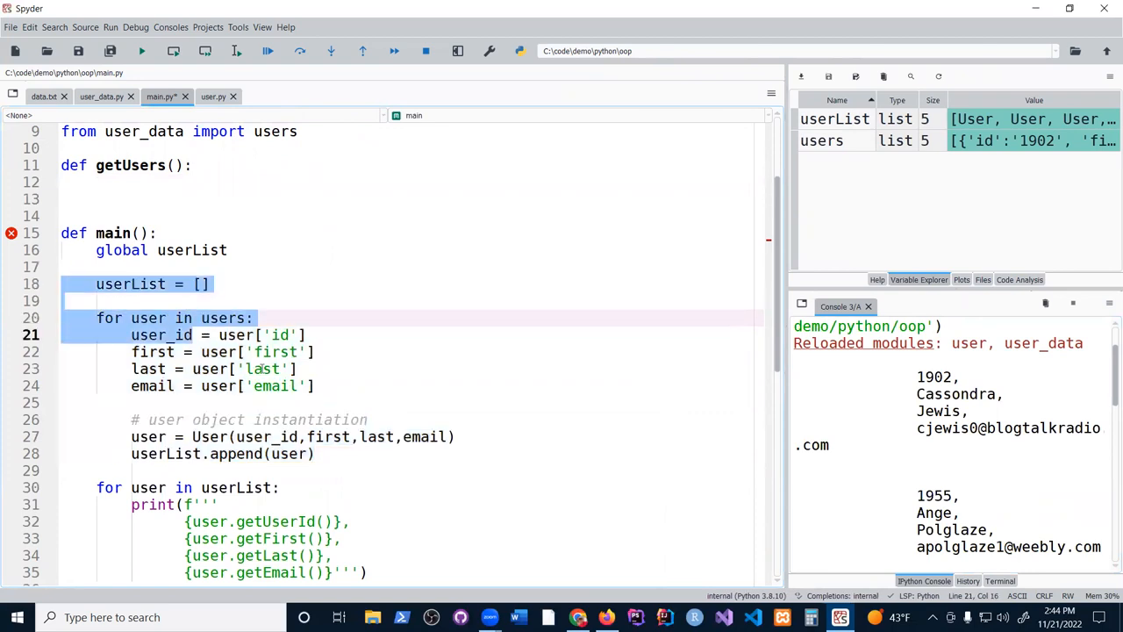
pyautogui.press('Delete')
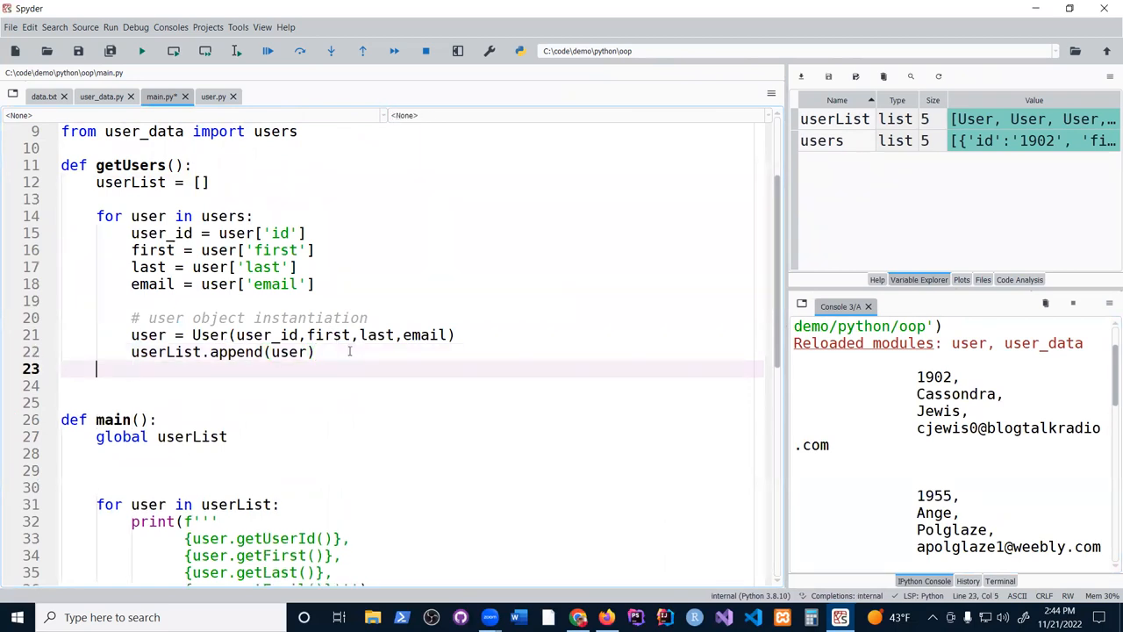
pyautogui.write('return user')
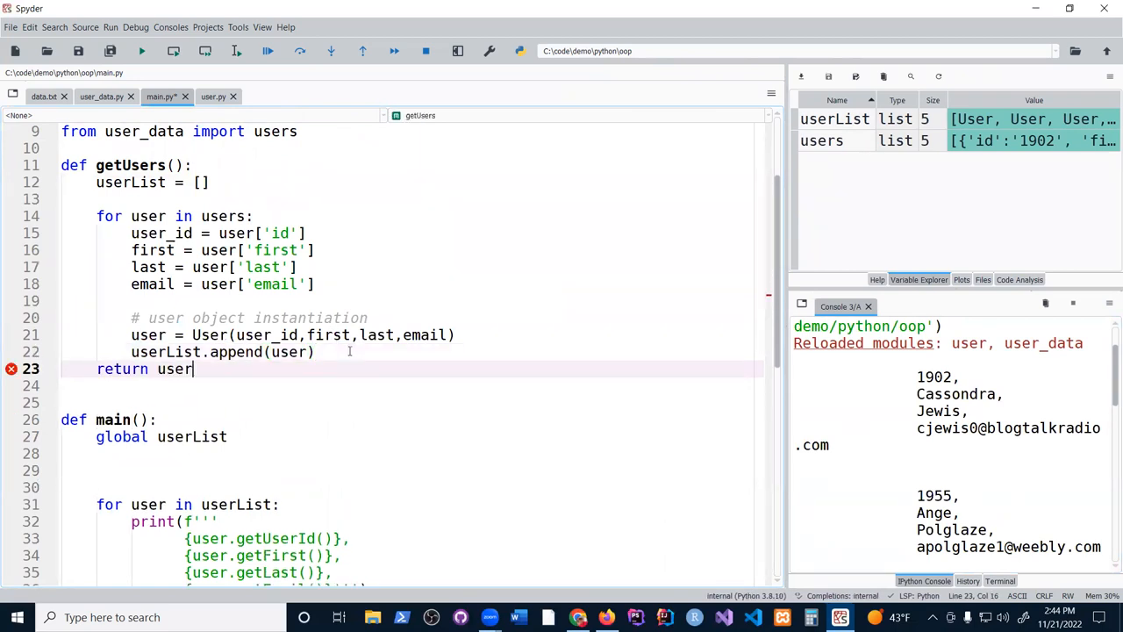
pyautogui.write('List')
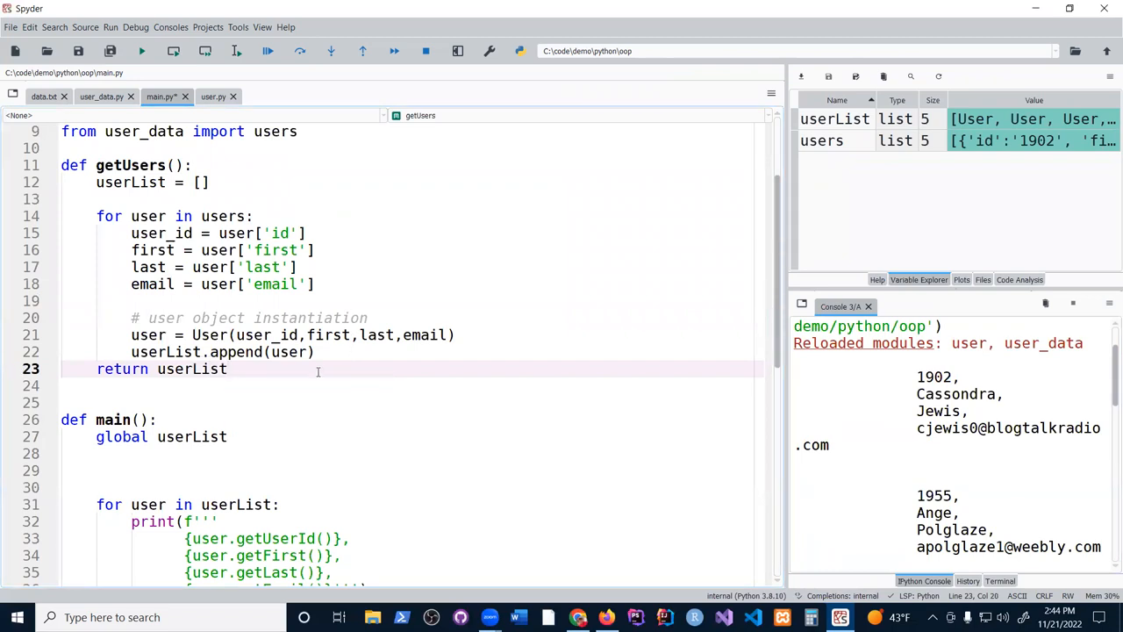
# Assign userList = getUsers() inside main()
pyautogui.click(97, 470)
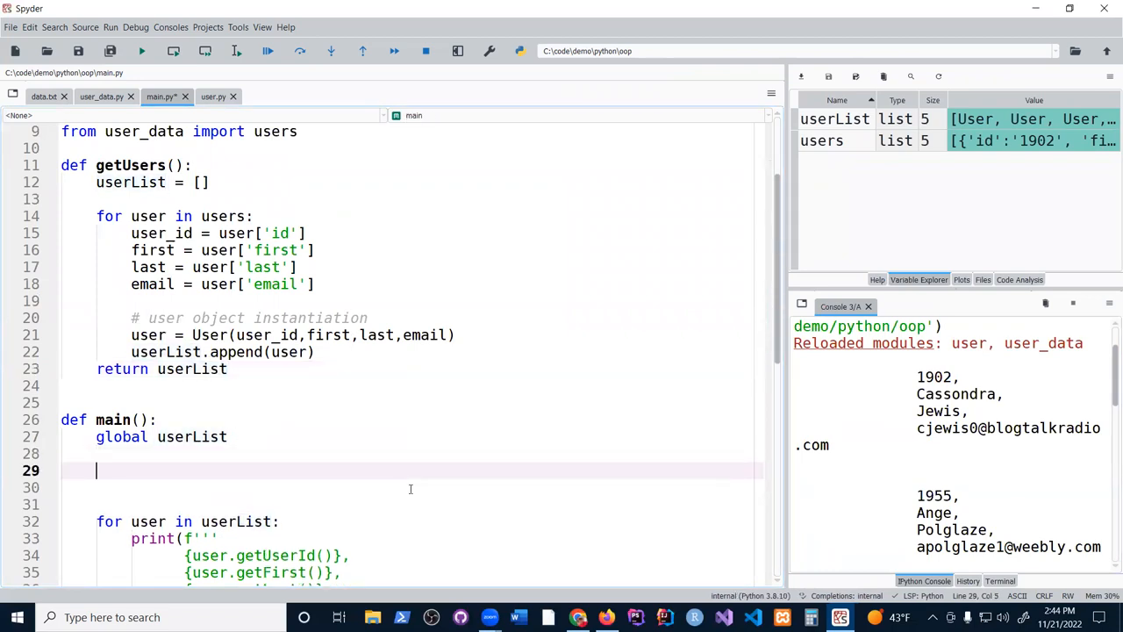
pyautogui.write('userList = g')
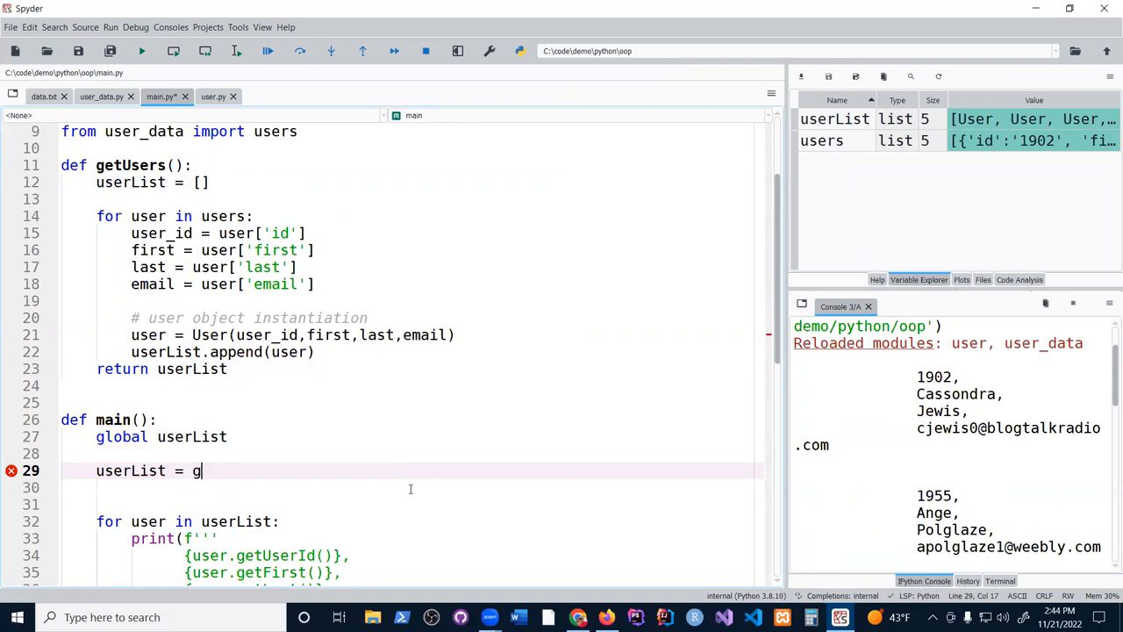
pyautogui.write('etuser()')
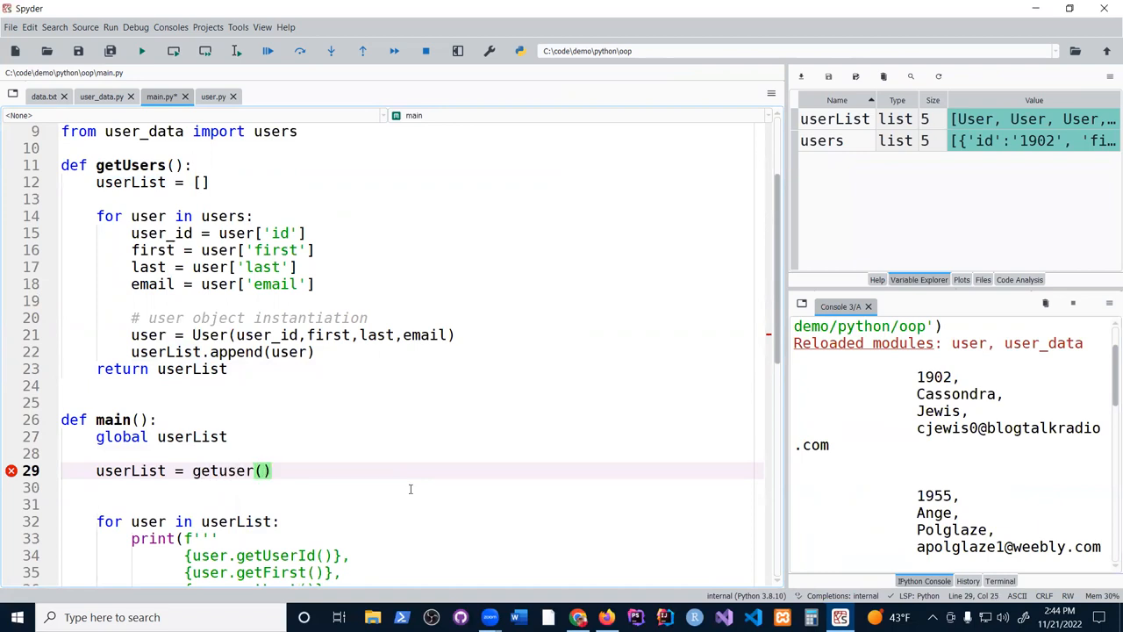
pyautogui.write('S')
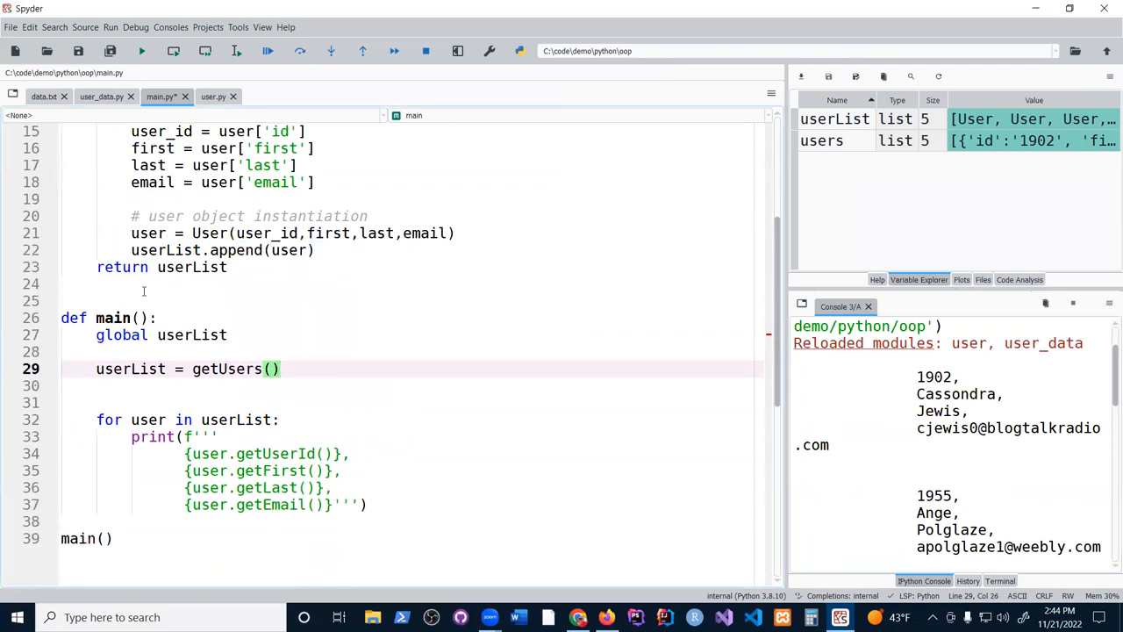
# Define printUserList() above main and comment out the global userList line
pyautogui.write('def')
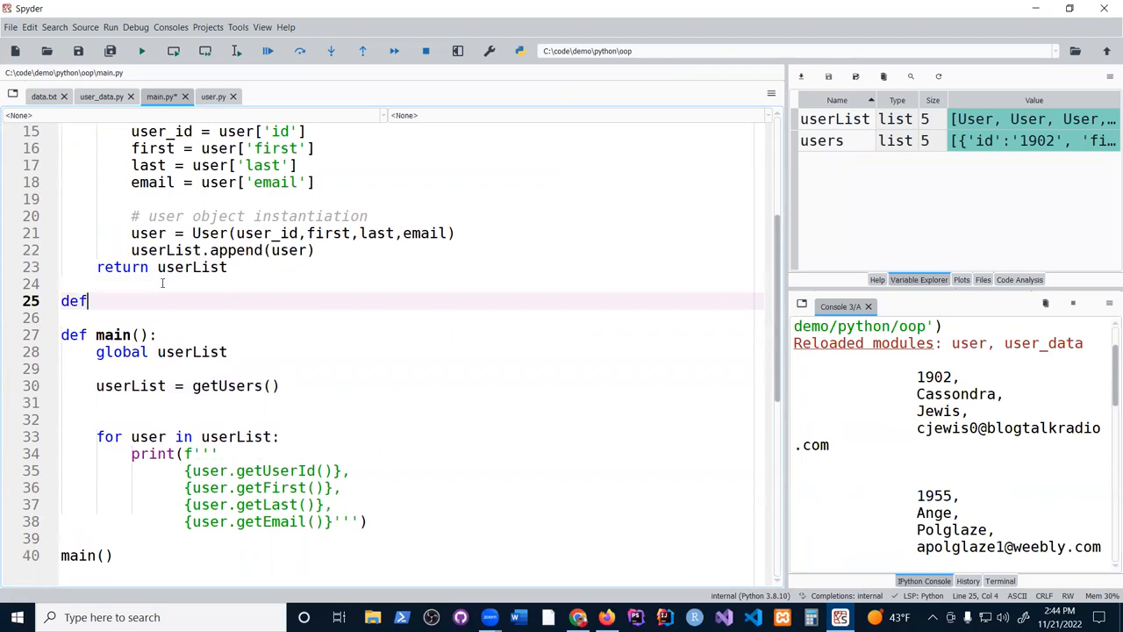
pyautogui.write('printUser')
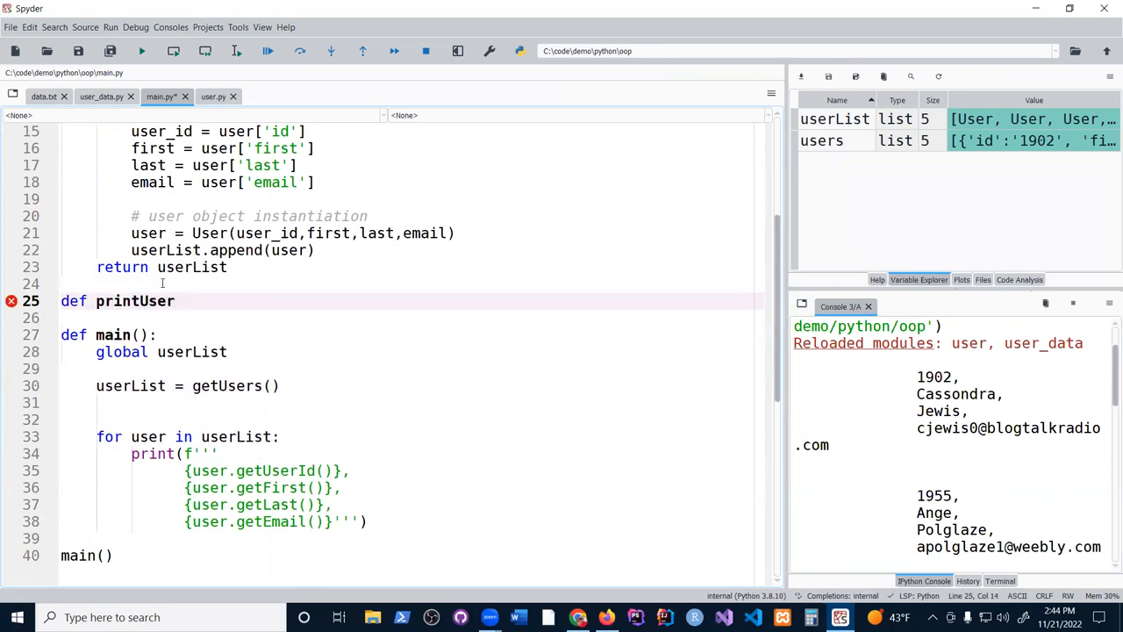
pyautogui.write('List():')
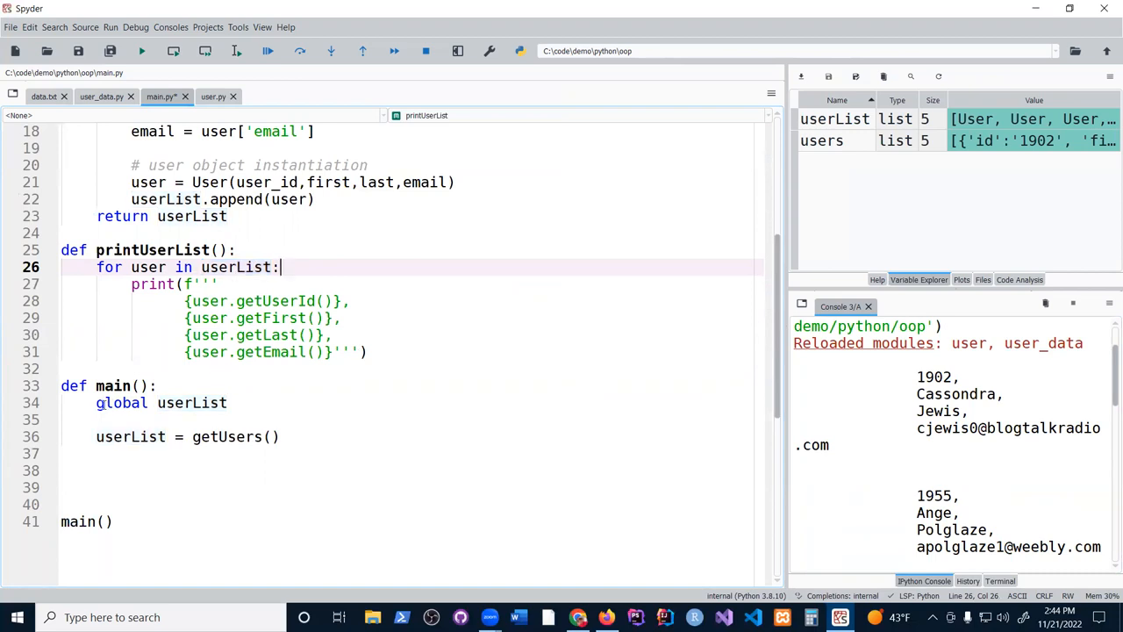
pyautogui.click(122, 402)
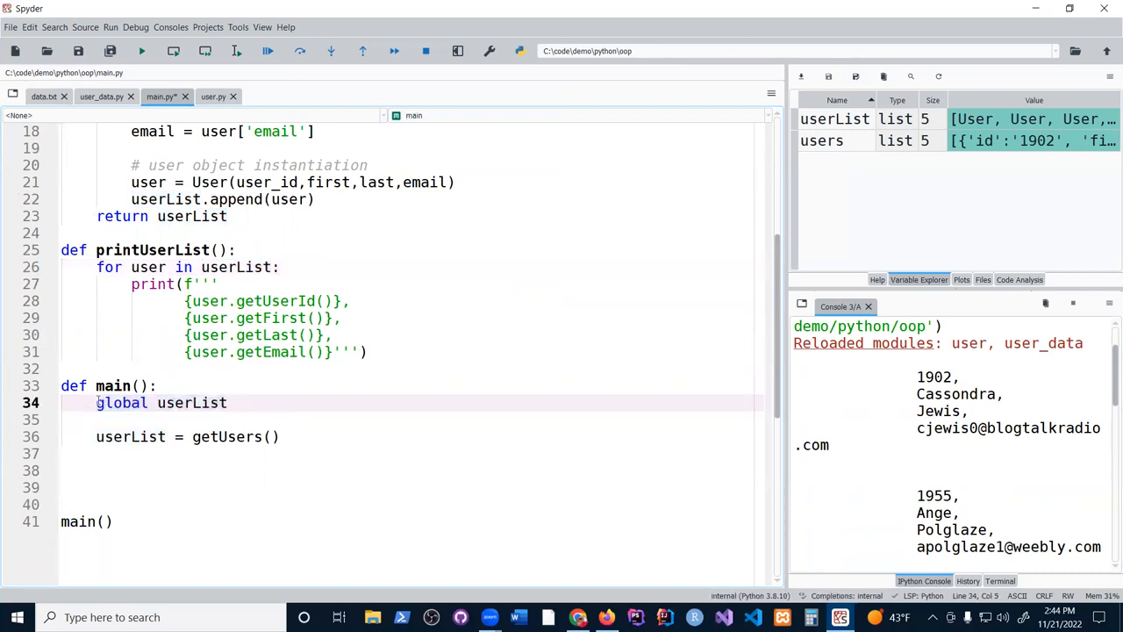
pyautogui.write('#')
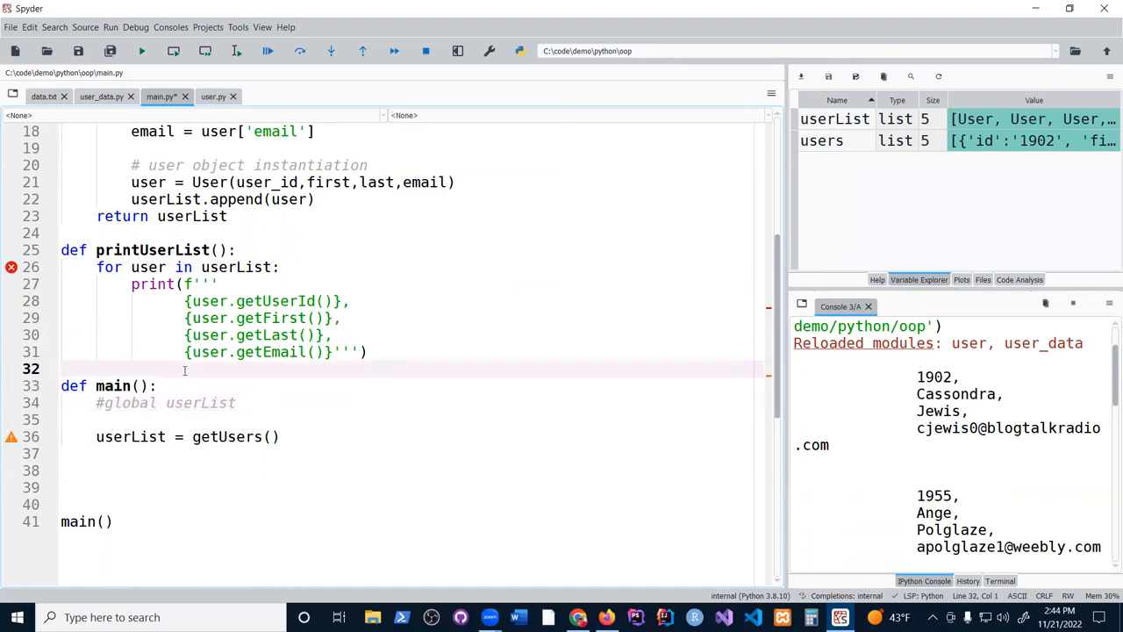
pyautogui.moveTo(11, 266)
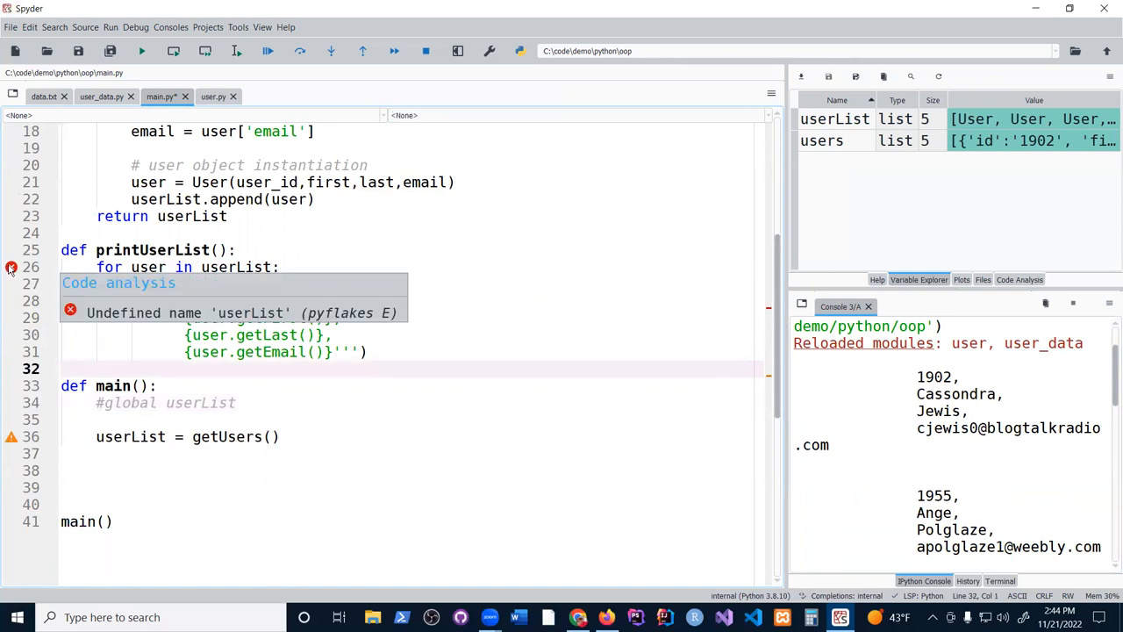
# Give printUserList a userList parameter and call printUserList(userList) from main()
pyautogui.click(261, 267)
pyautogui.write('userList')
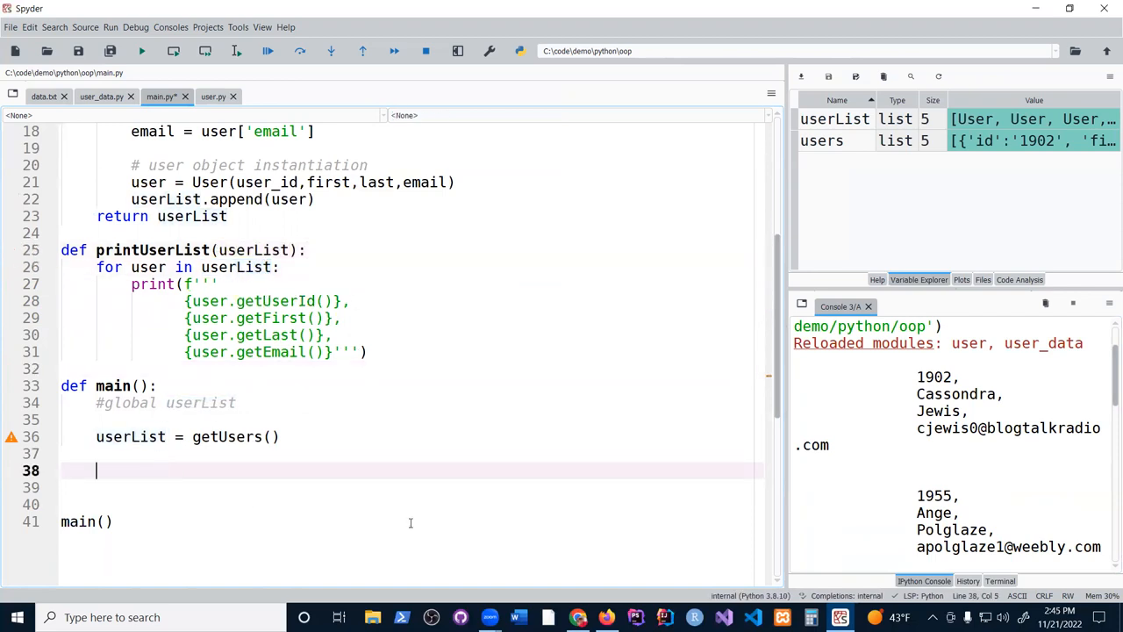
pyautogui.write('pritnUse')
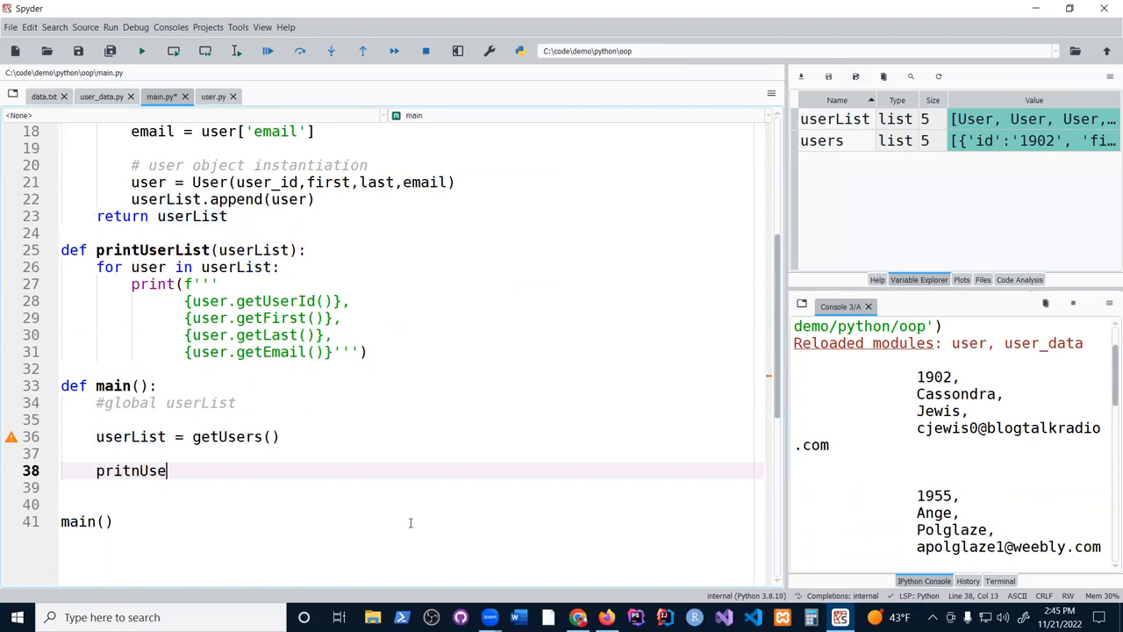
pyautogui.press('Backspace')
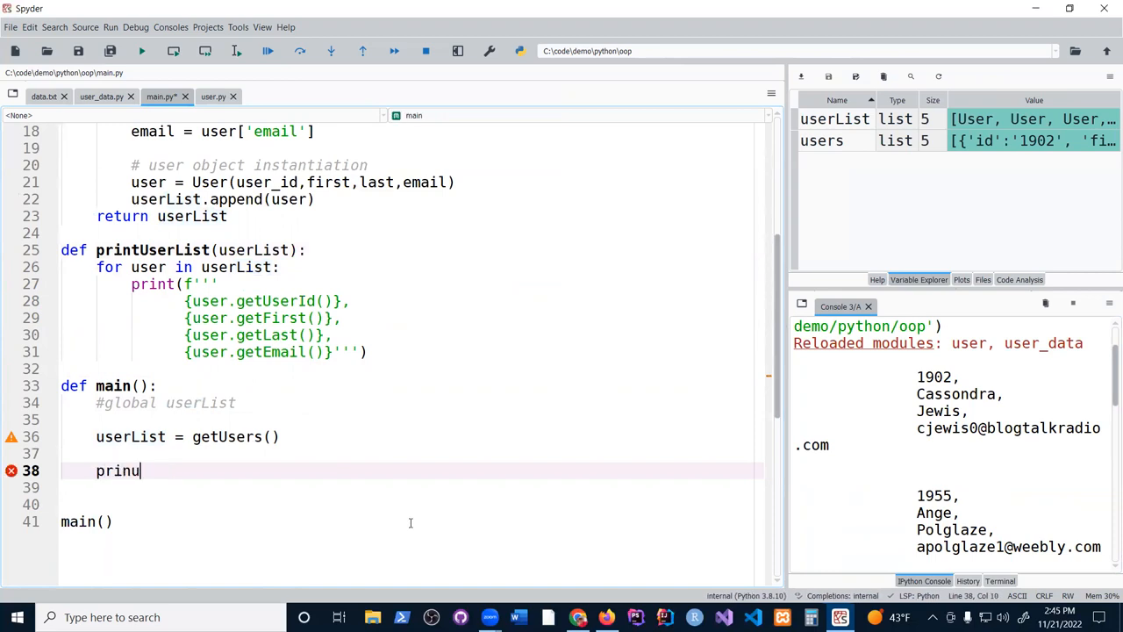
pyautogui.write('US')
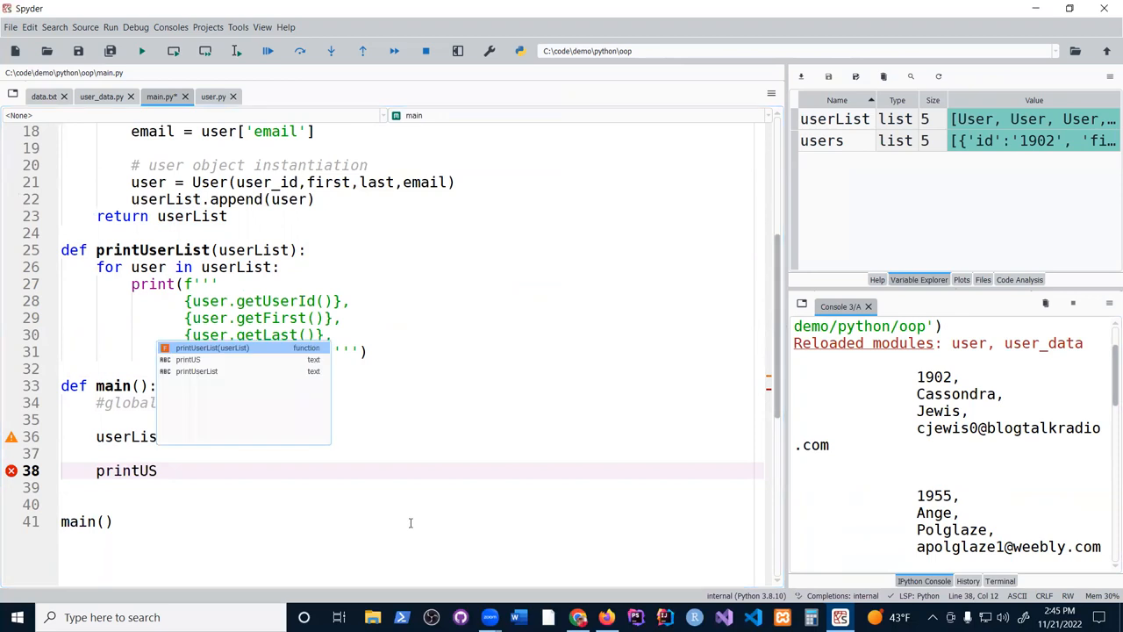
pyautogui.press('Backspace')
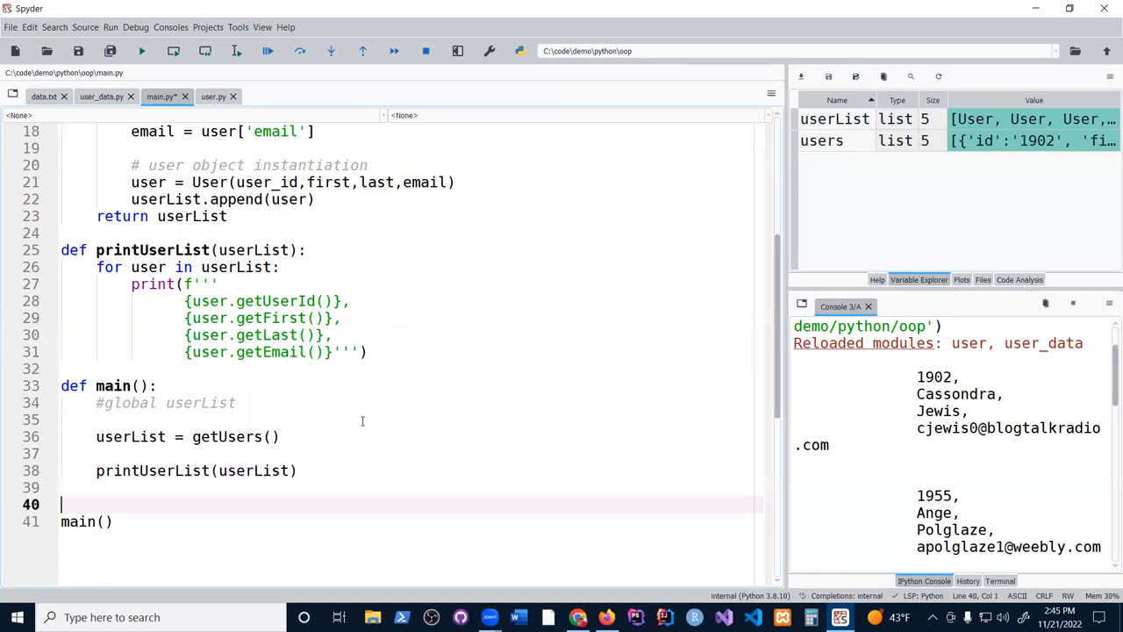
pyautogui.click(363, 485)
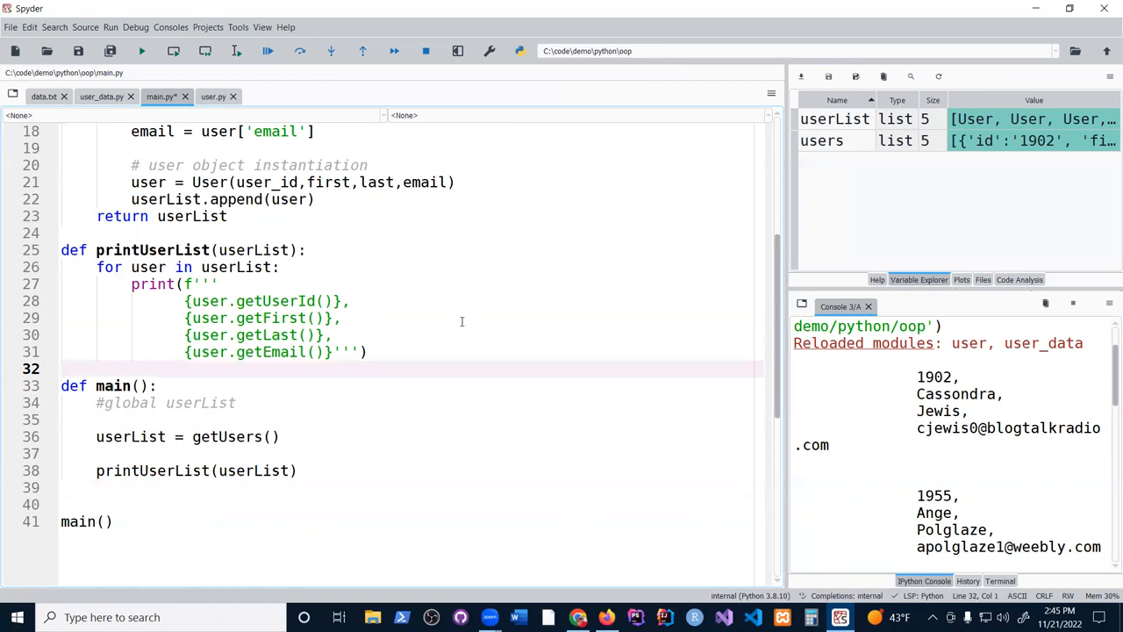
pyautogui.scroll(3)
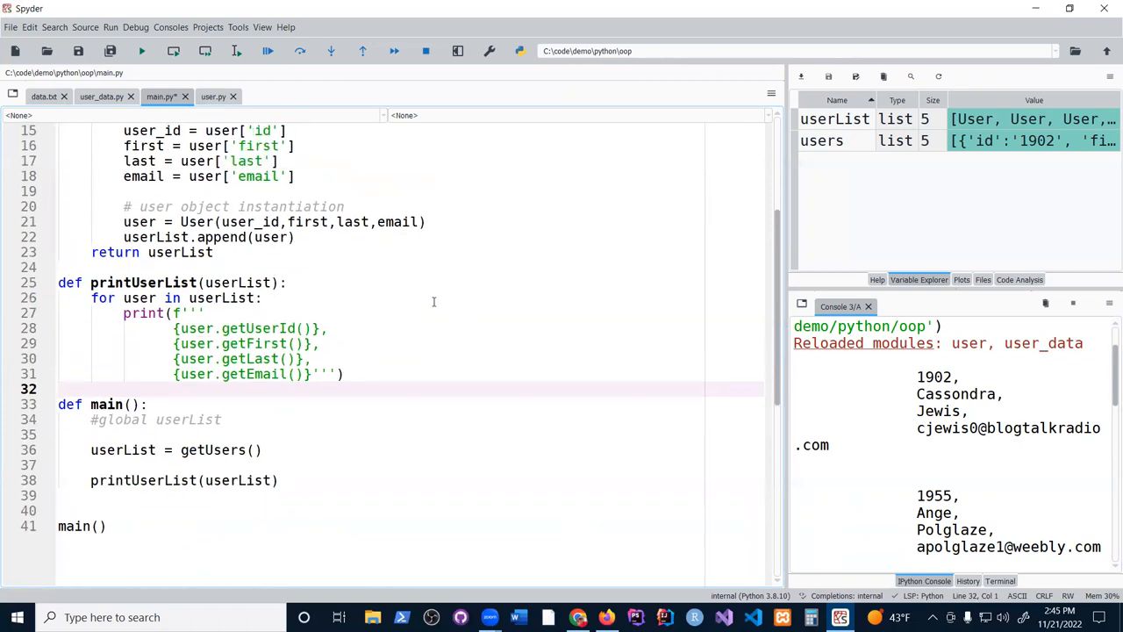
pyautogui.scroll(3)
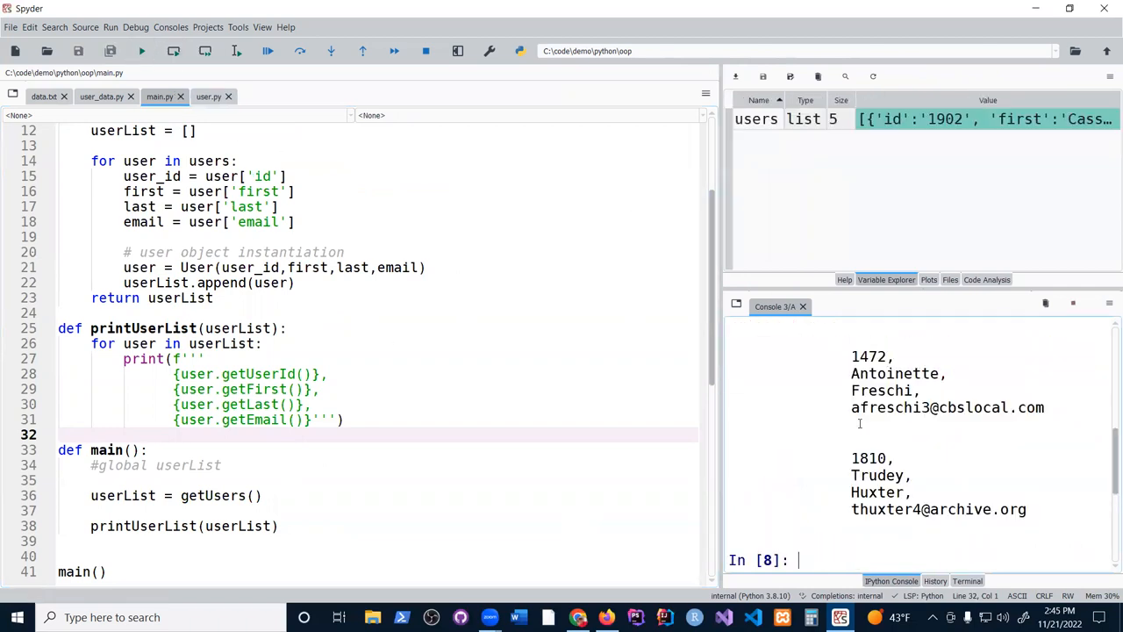
# Scroll through the rerun output listing all five users
pyautogui.scroll(3)
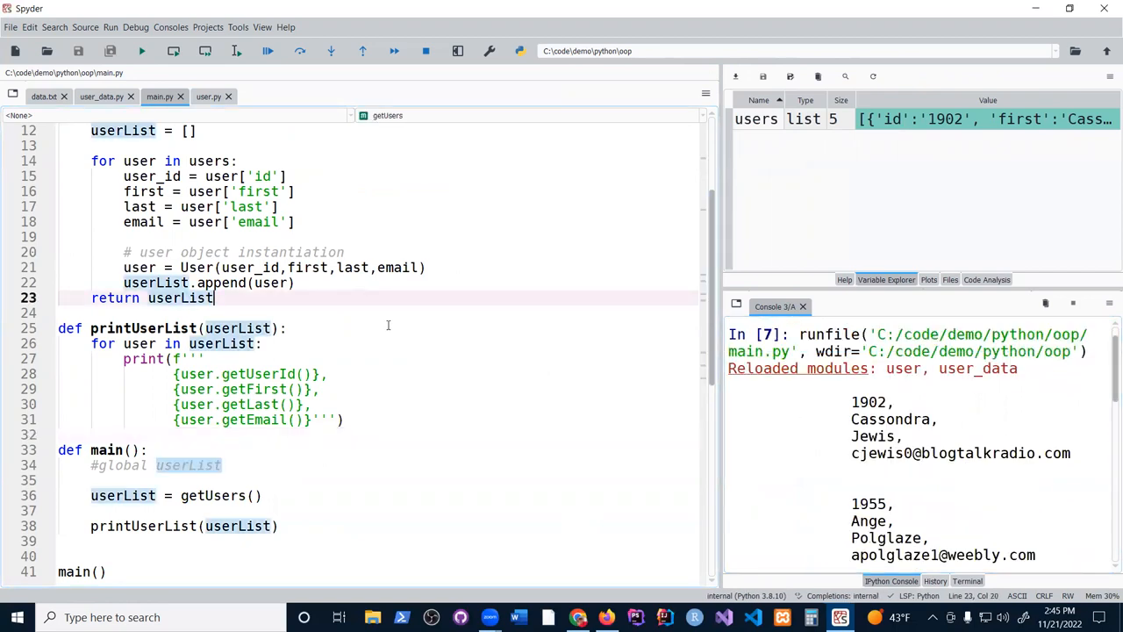
pyautogui.scroll(3)
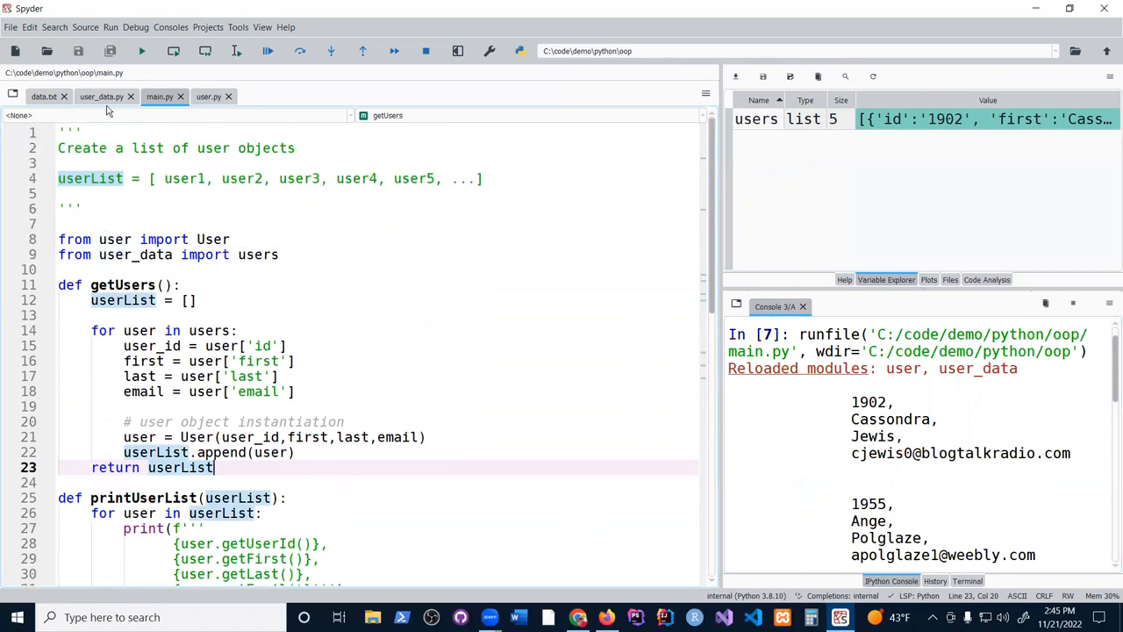
pyautogui.click(44, 97)
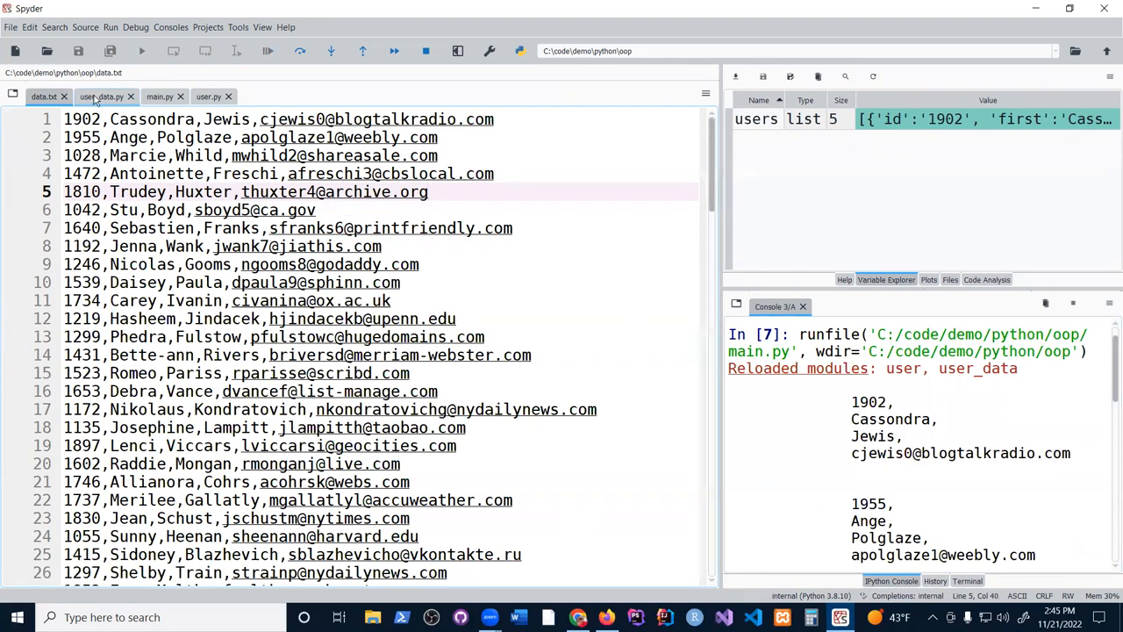
pyautogui.click(100, 96)
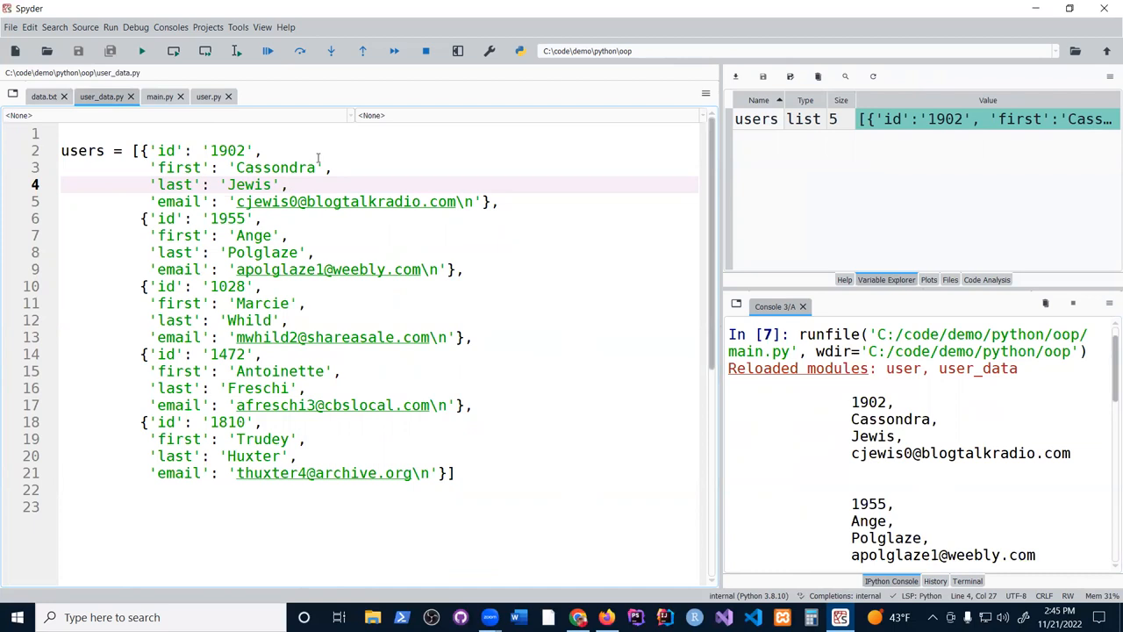
pyautogui.click(159, 97)
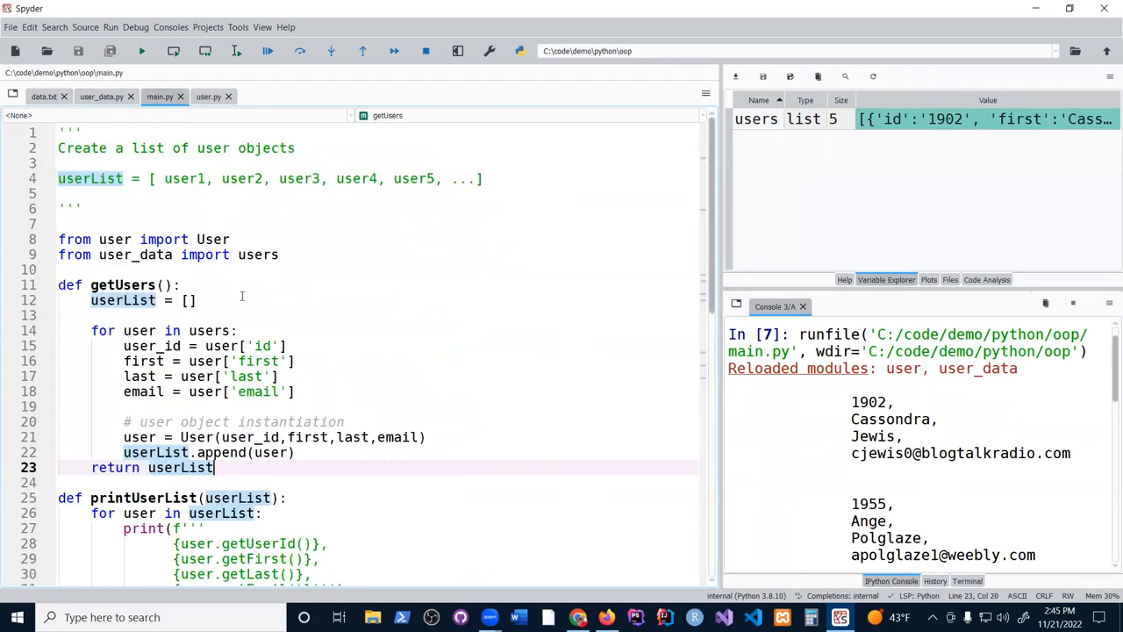
pyautogui.scroll(-3)
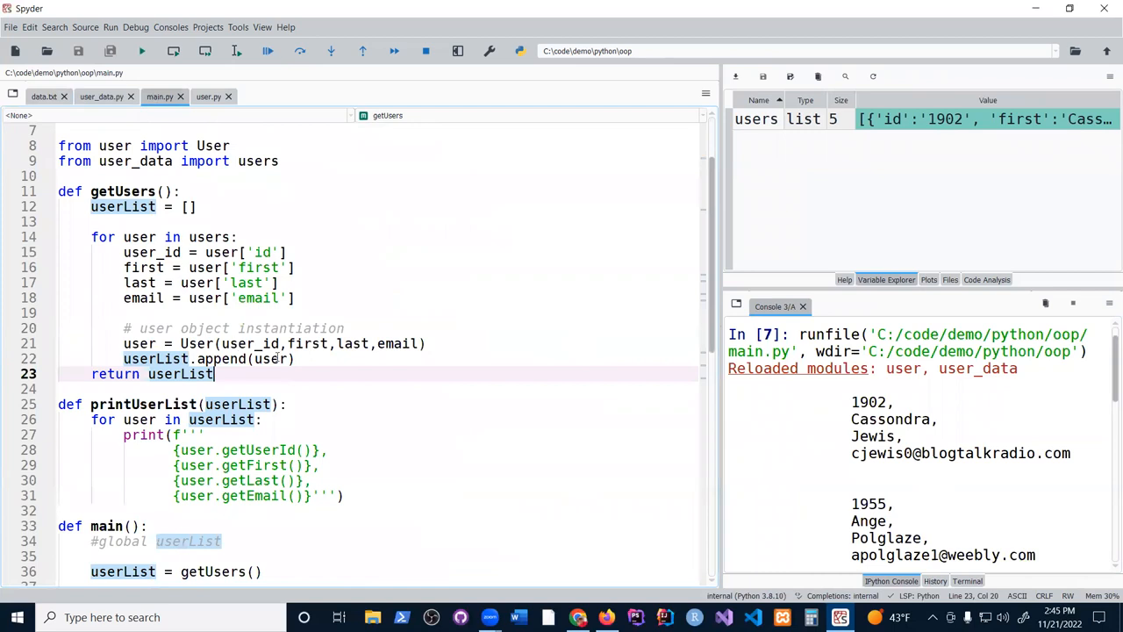
pyautogui.moveTo(332, 285)
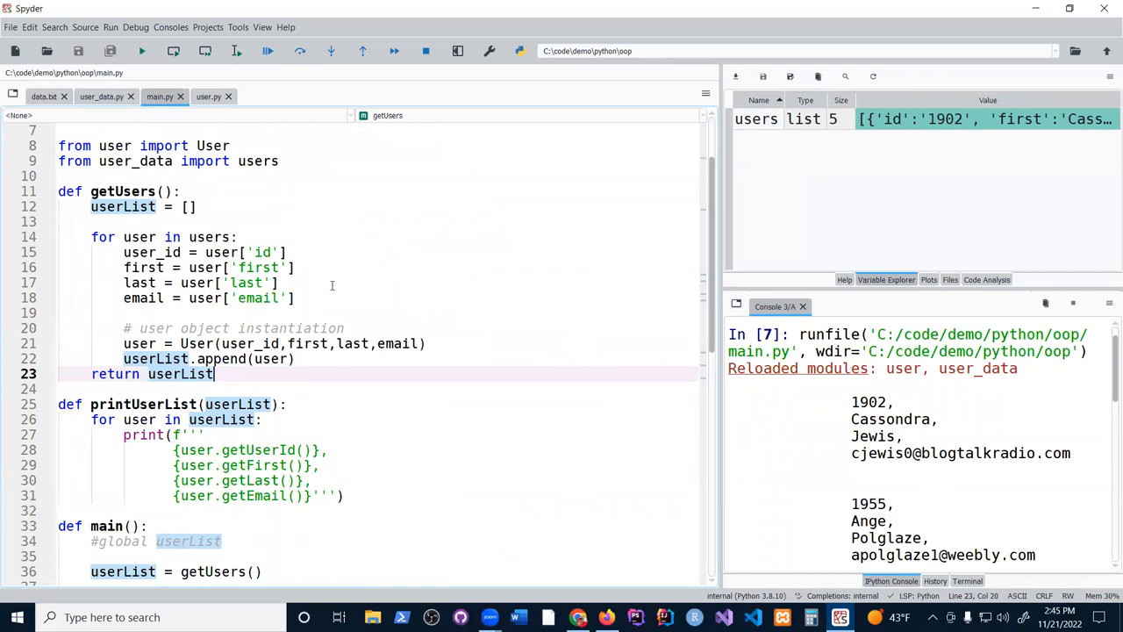
pyautogui.moveTo(326, 378)
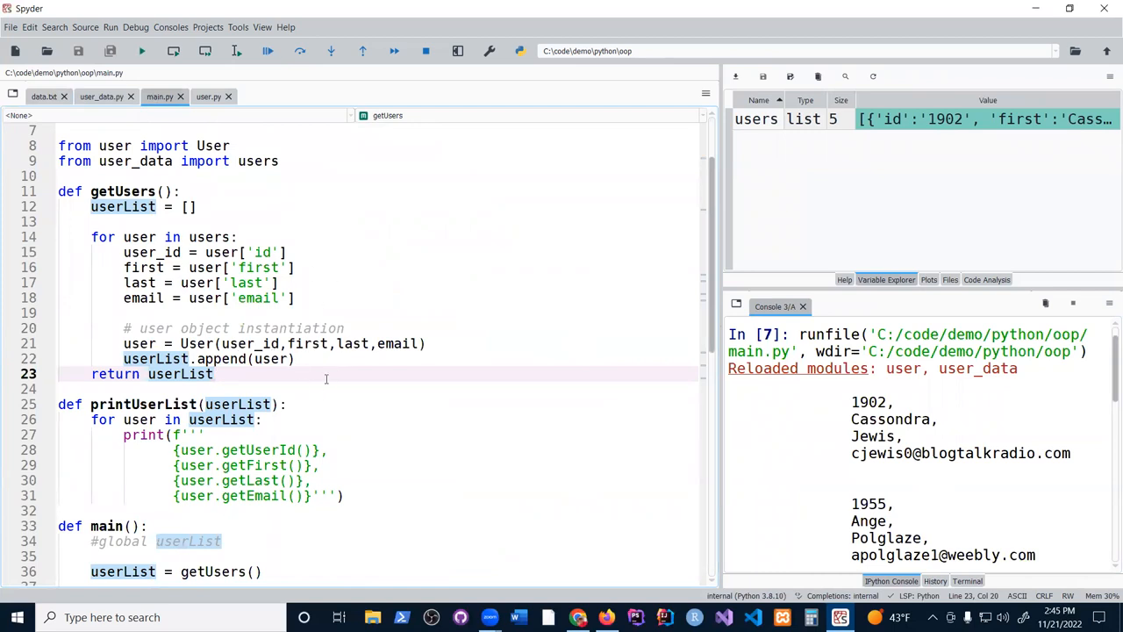